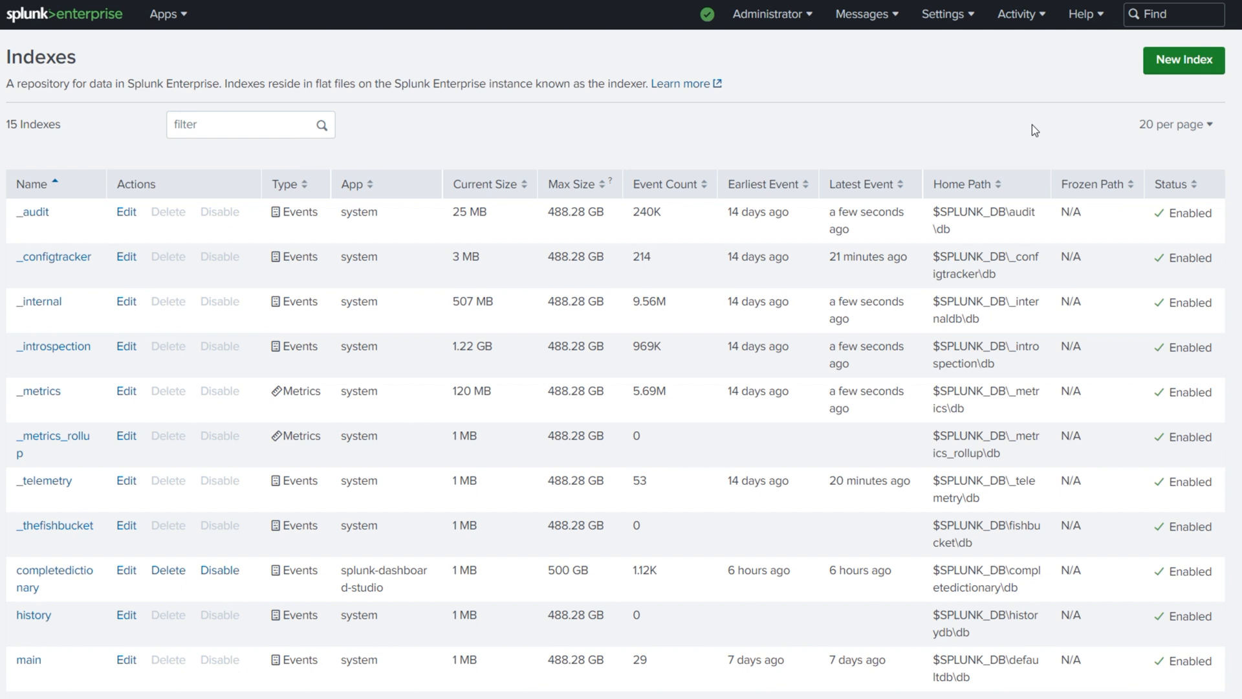
mouse_move(546, 123)
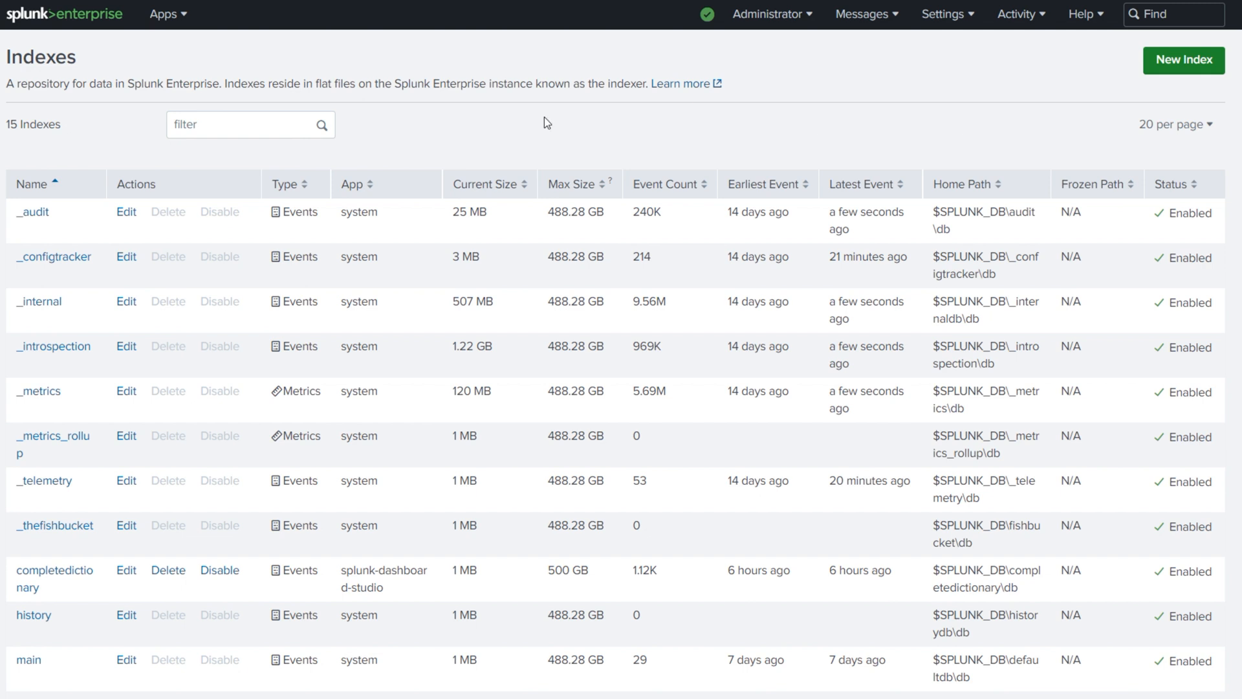
mouse_move(67, 14)
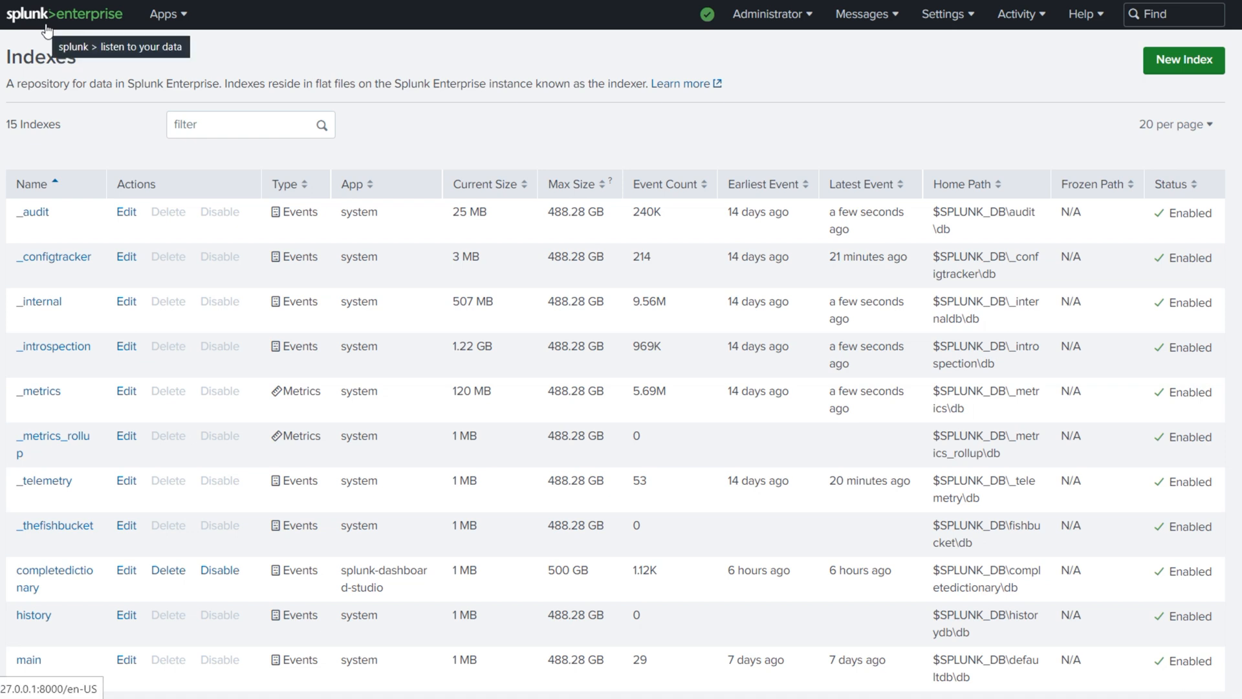
Return to the Splunk home page and bring up the Administrator account menu
click(63, 14)
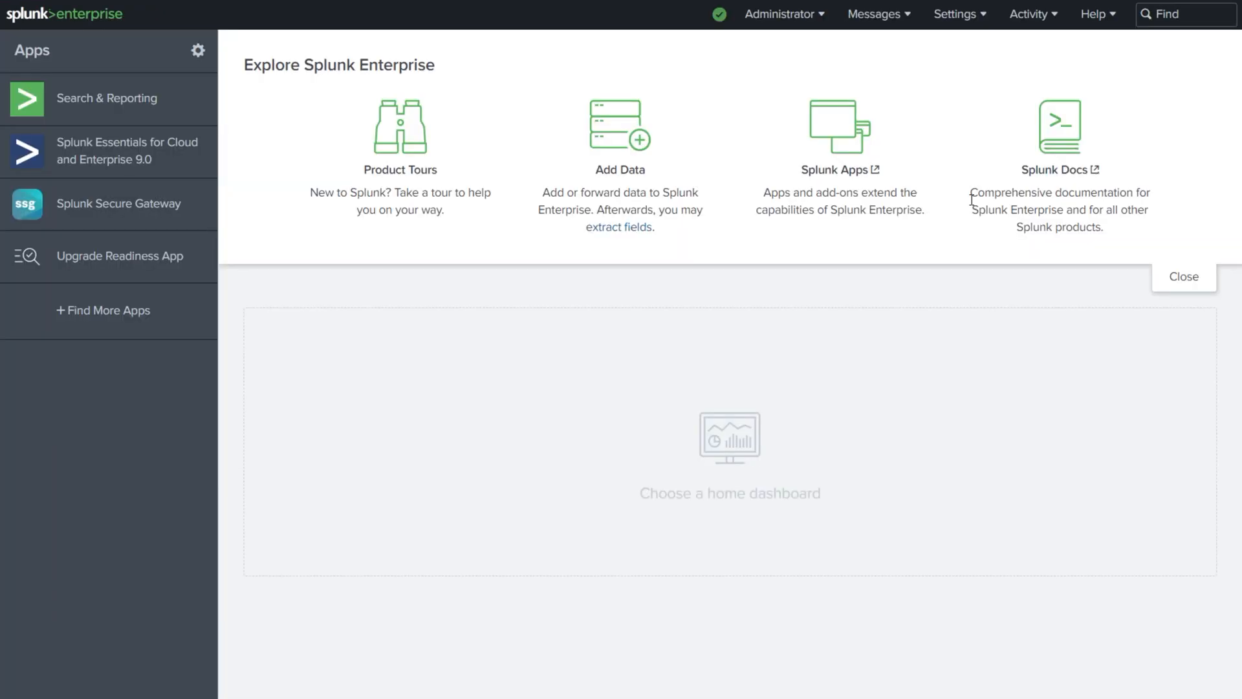
mouse_move(1024, 319)
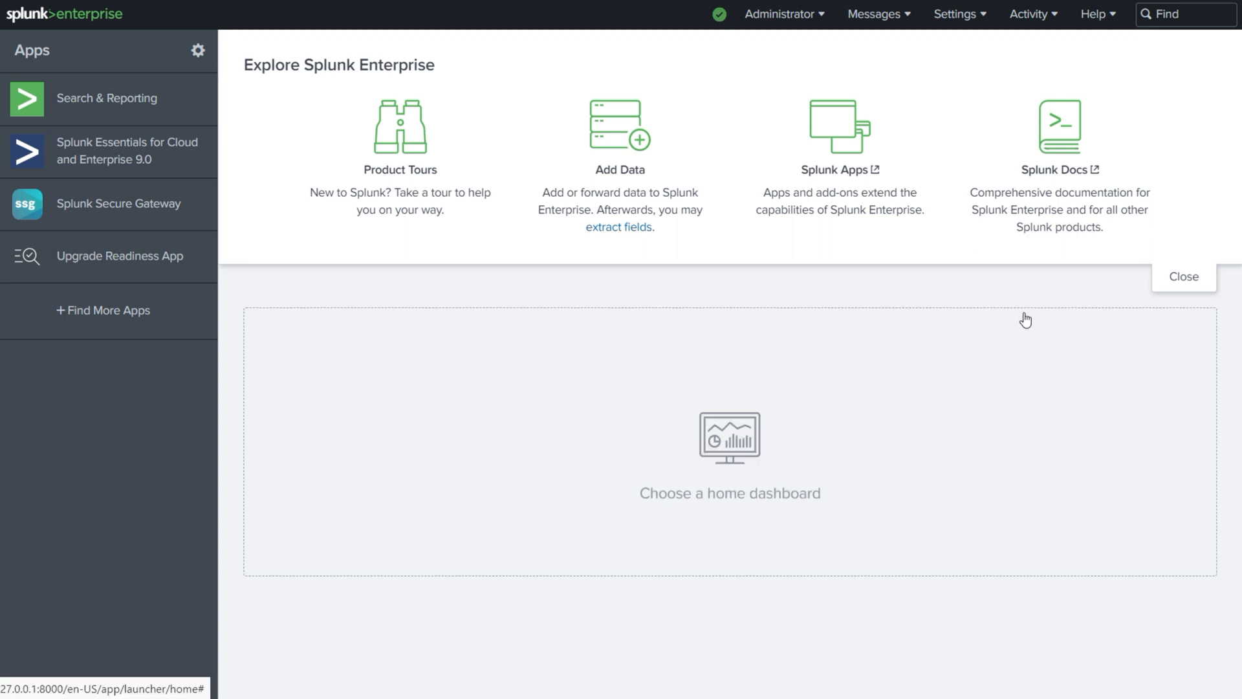
mouse_move(1075, 308)
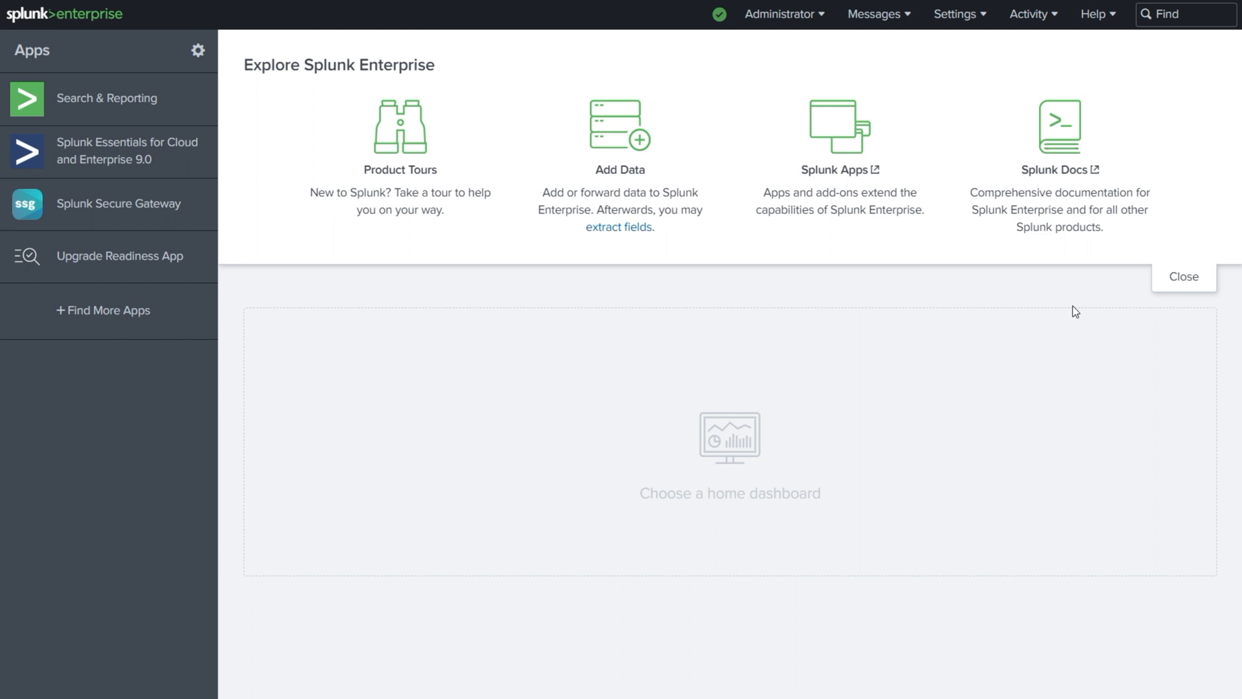
mouse_move(876, 14)
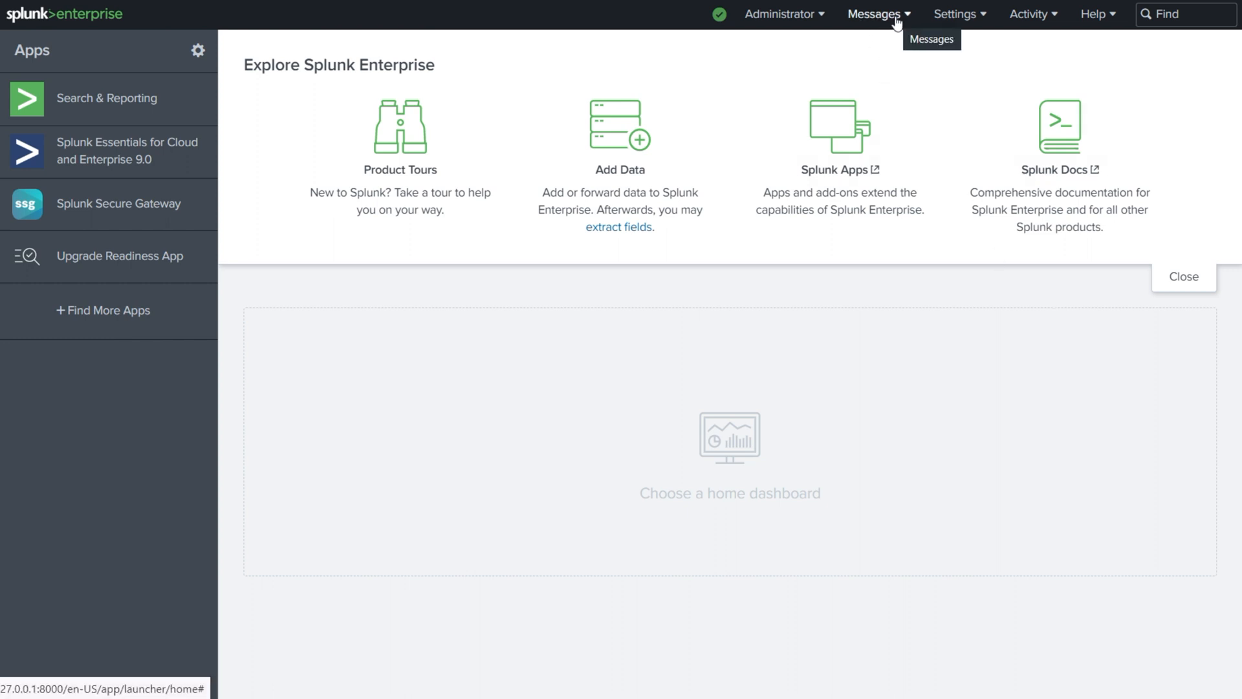
click(780, 13)
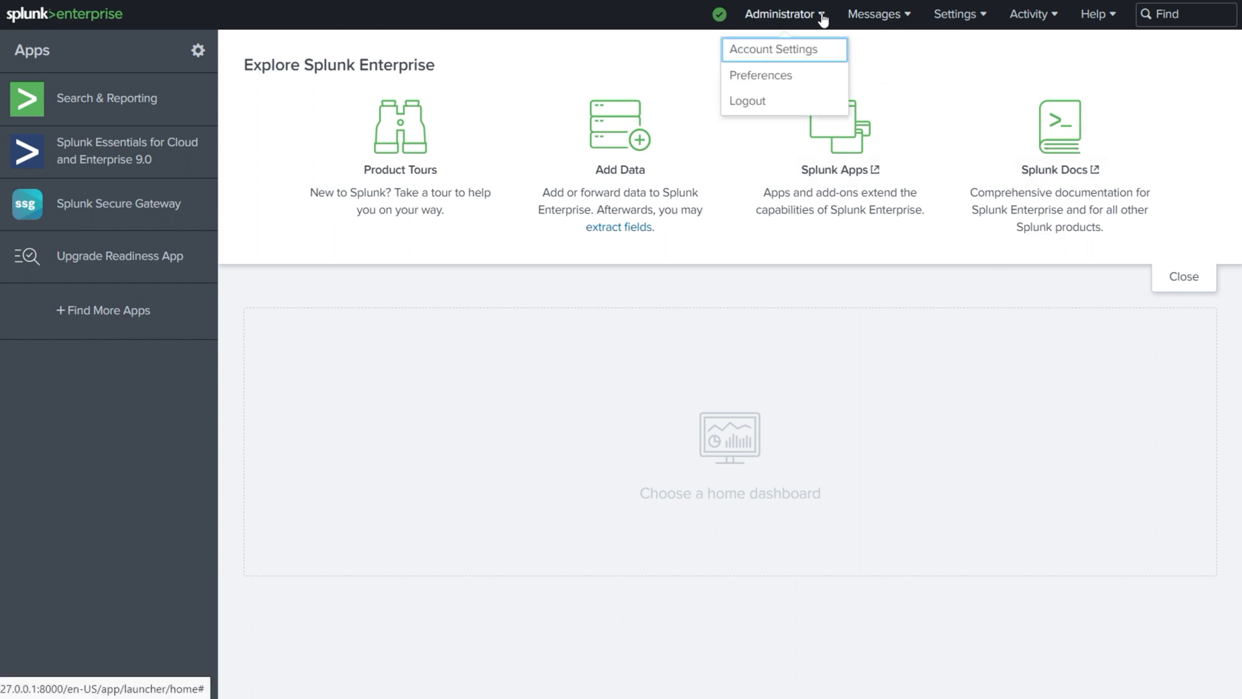
mouse_move(828, 75)
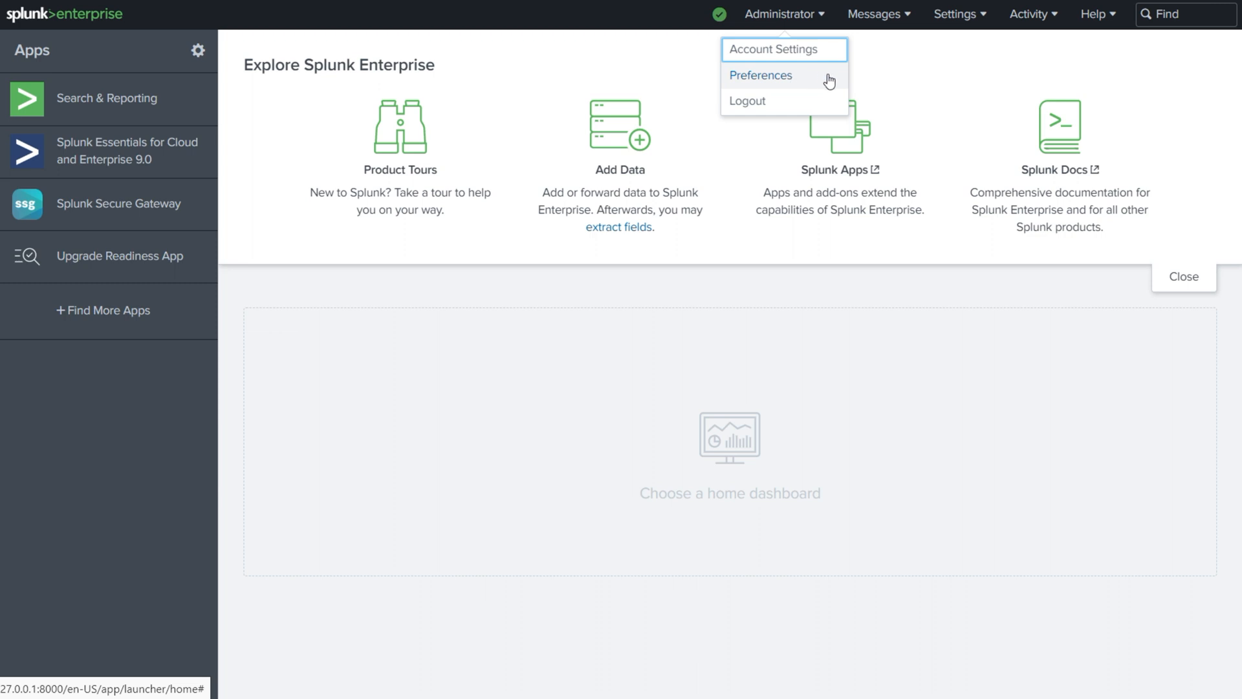
mouse_move(835, 82)
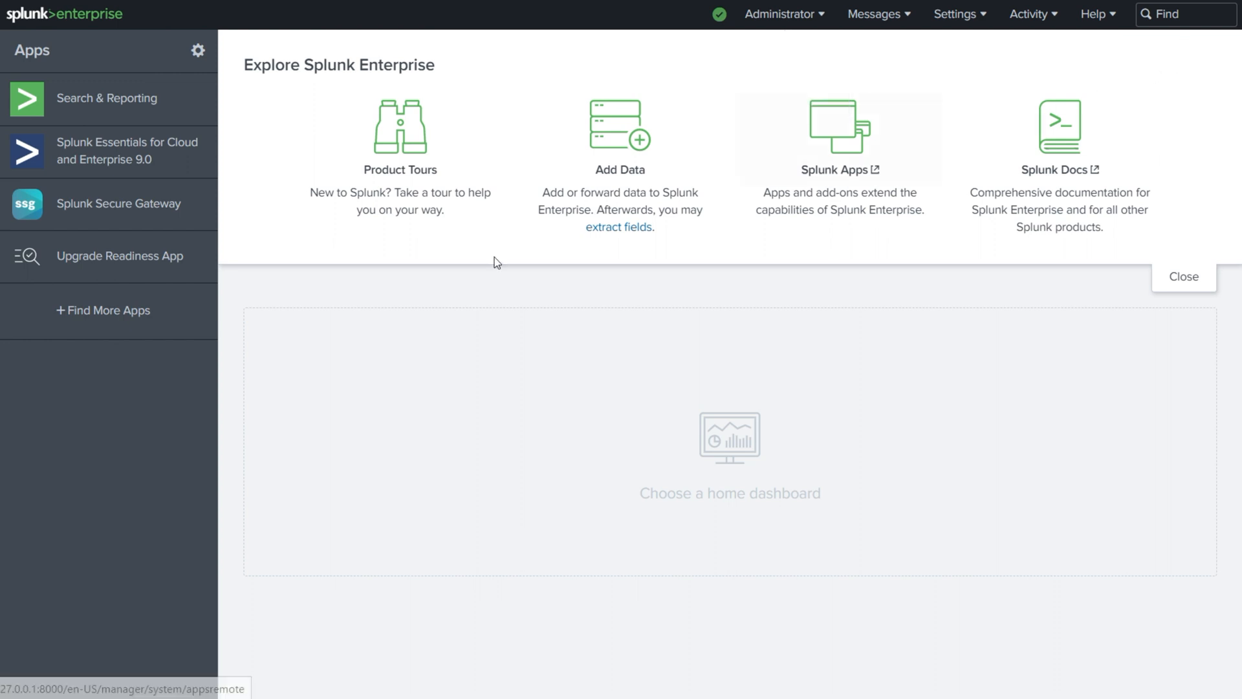
click(783, 14)
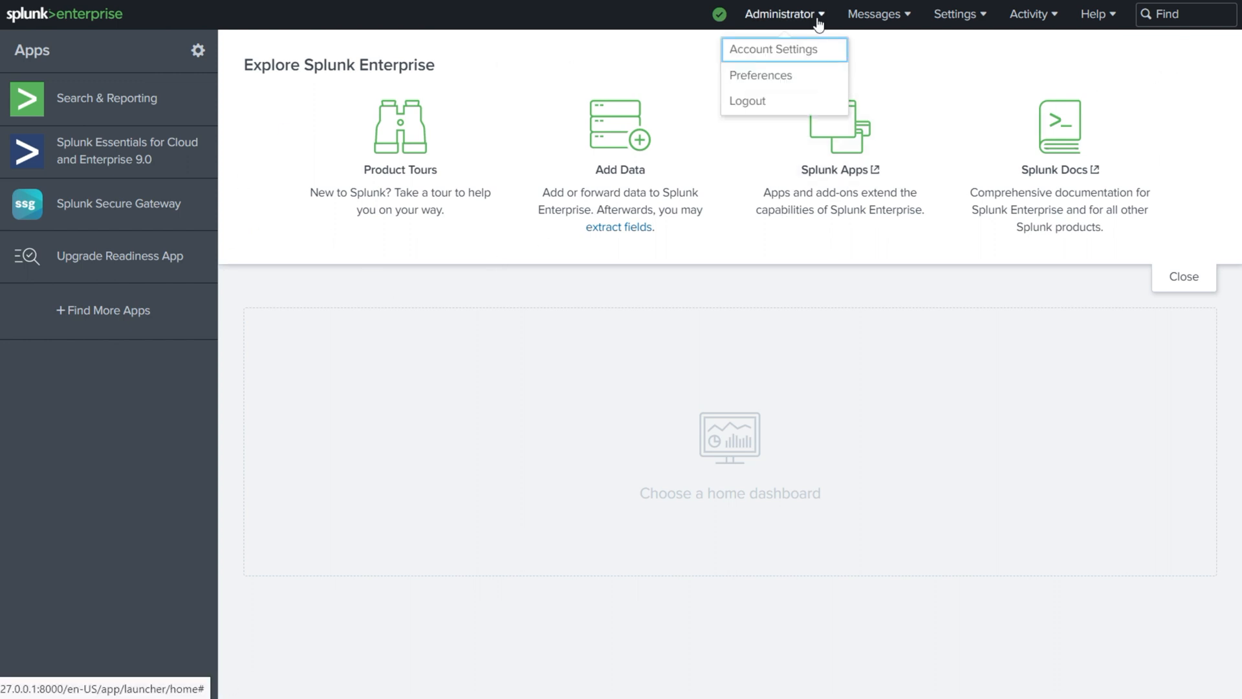
mouse_move(761, 75)
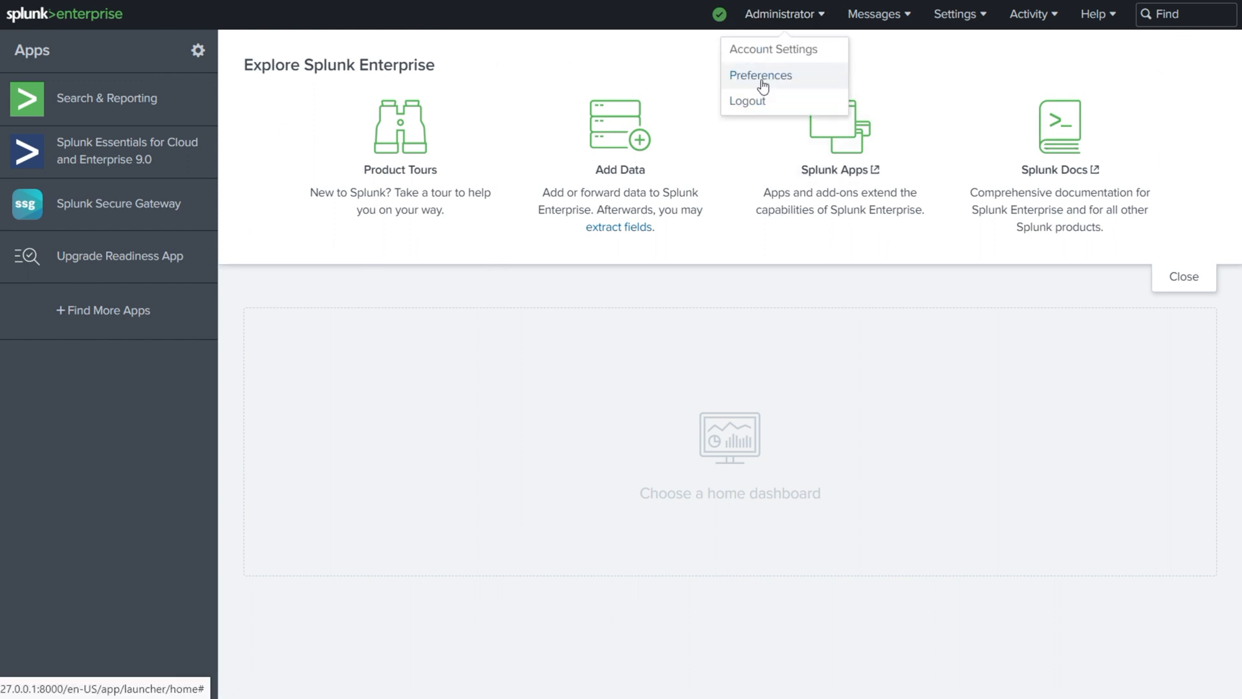
In user Preferences, choose Search & Reporting as the default application
click(761, 75)
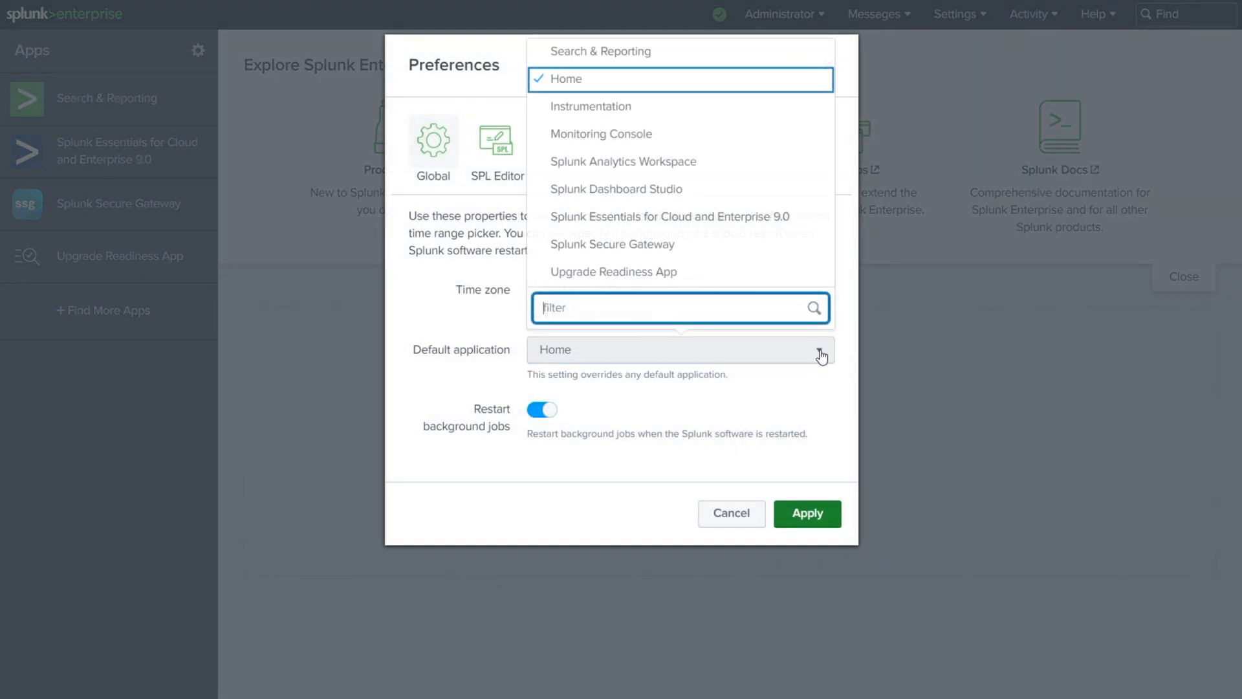
mouse_move(747, 174)
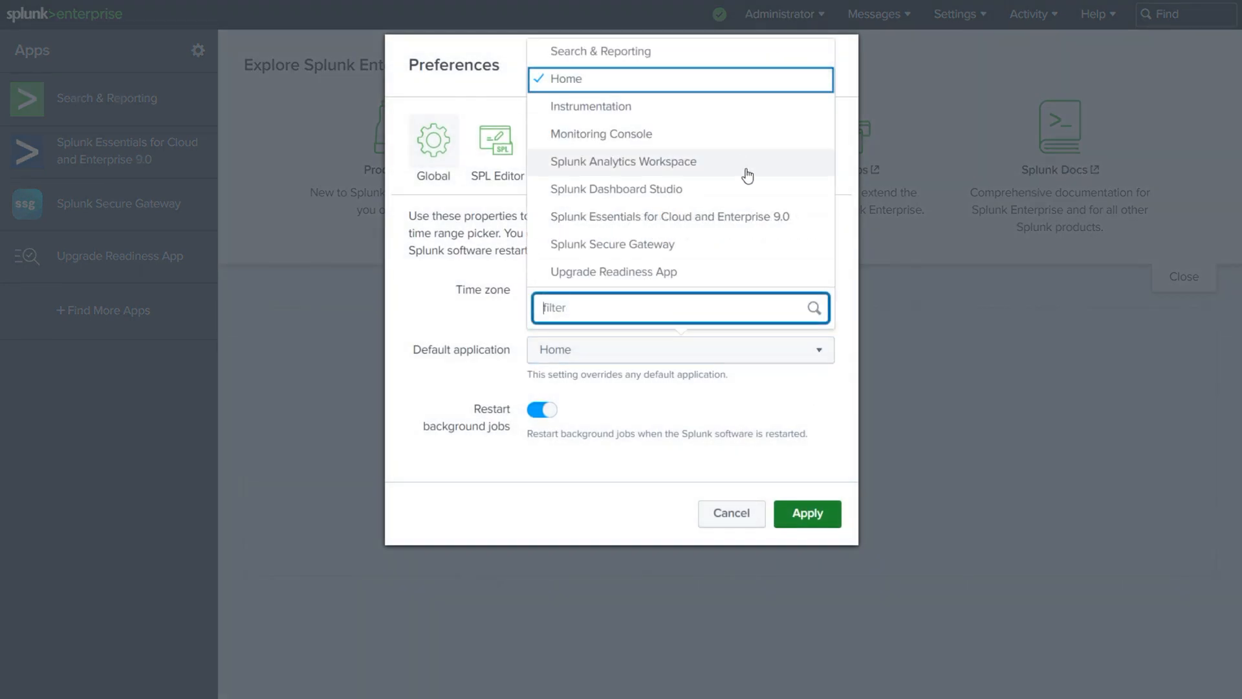
mouse_move(750, 134)
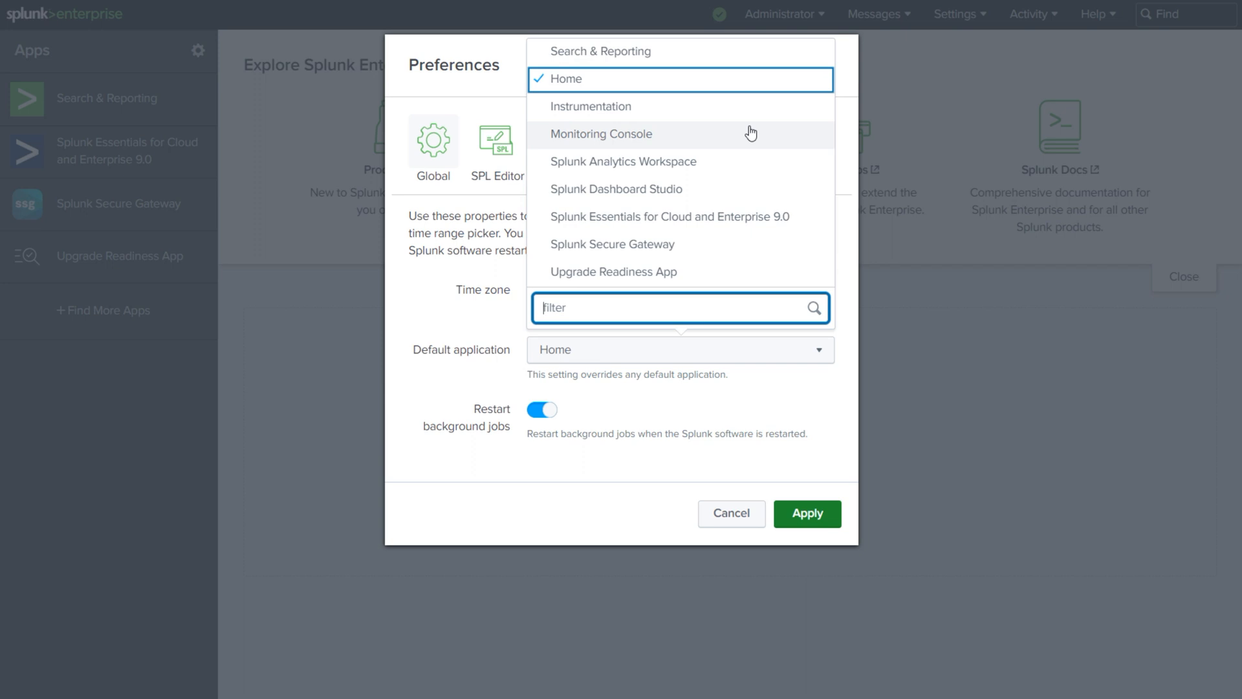
mouse_move(744, 235)
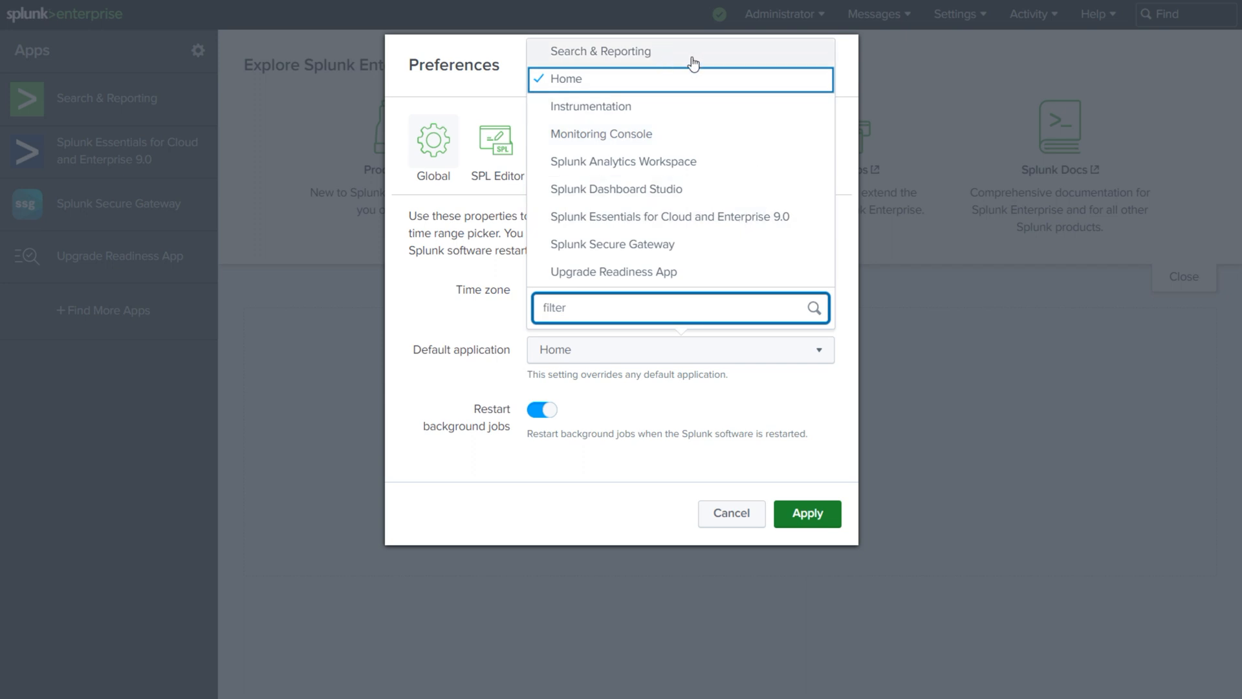
mouse_move(677, 65)
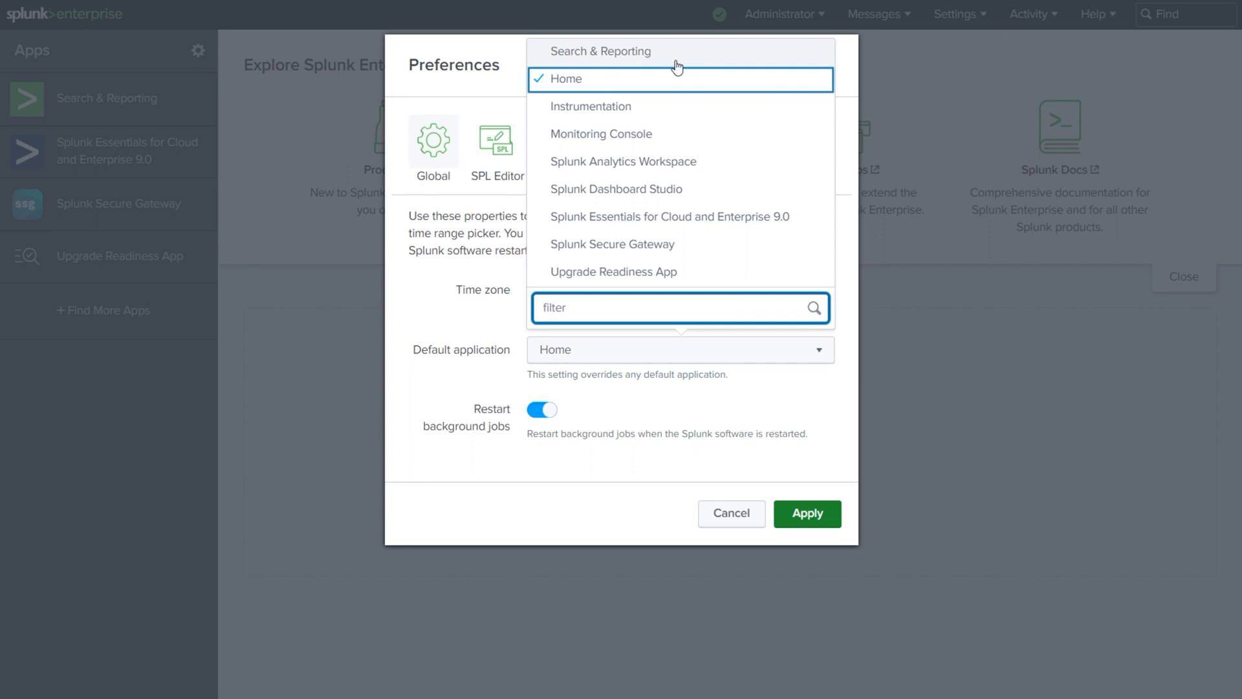
click(600, 51)
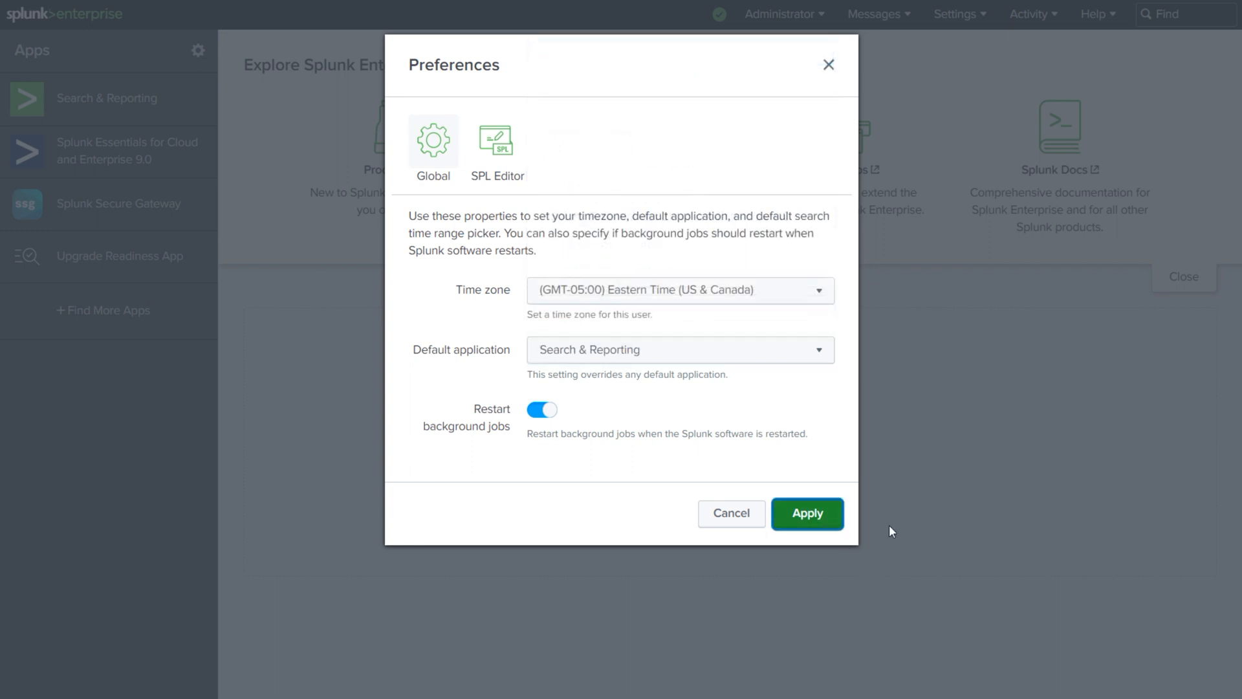
Apply the Search & Reporting default app and go home, landing on its search page
click(806, 514)
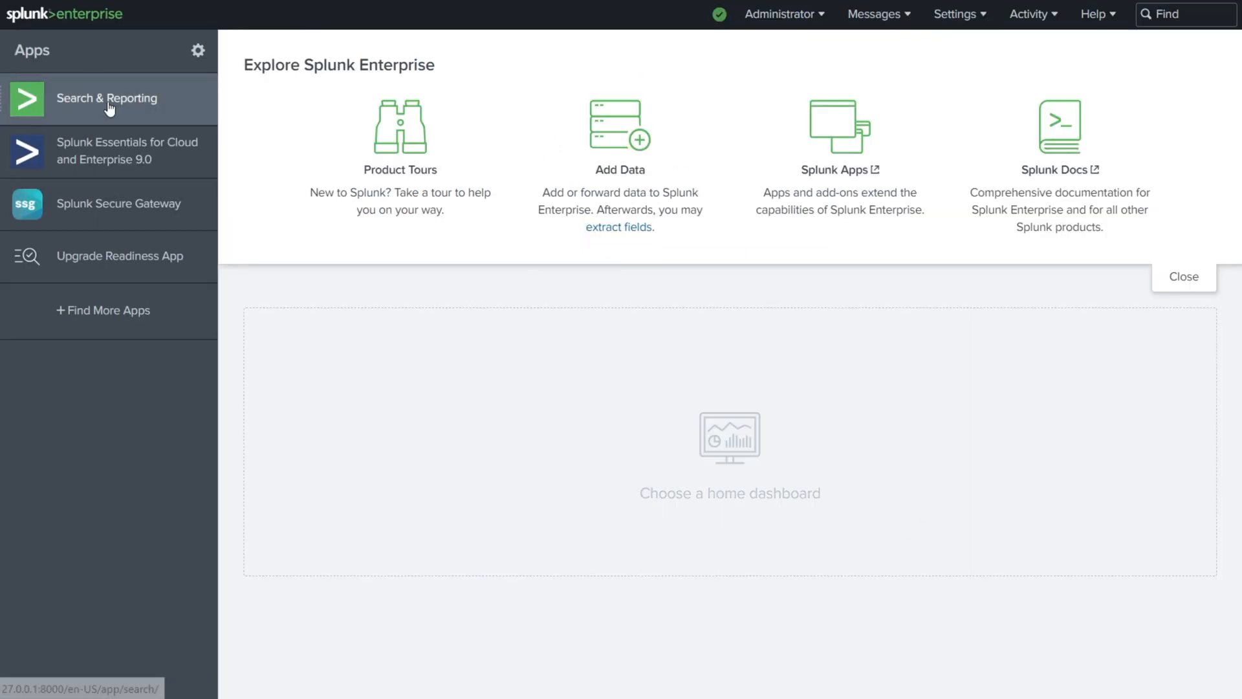
mouse_move(395, 334)
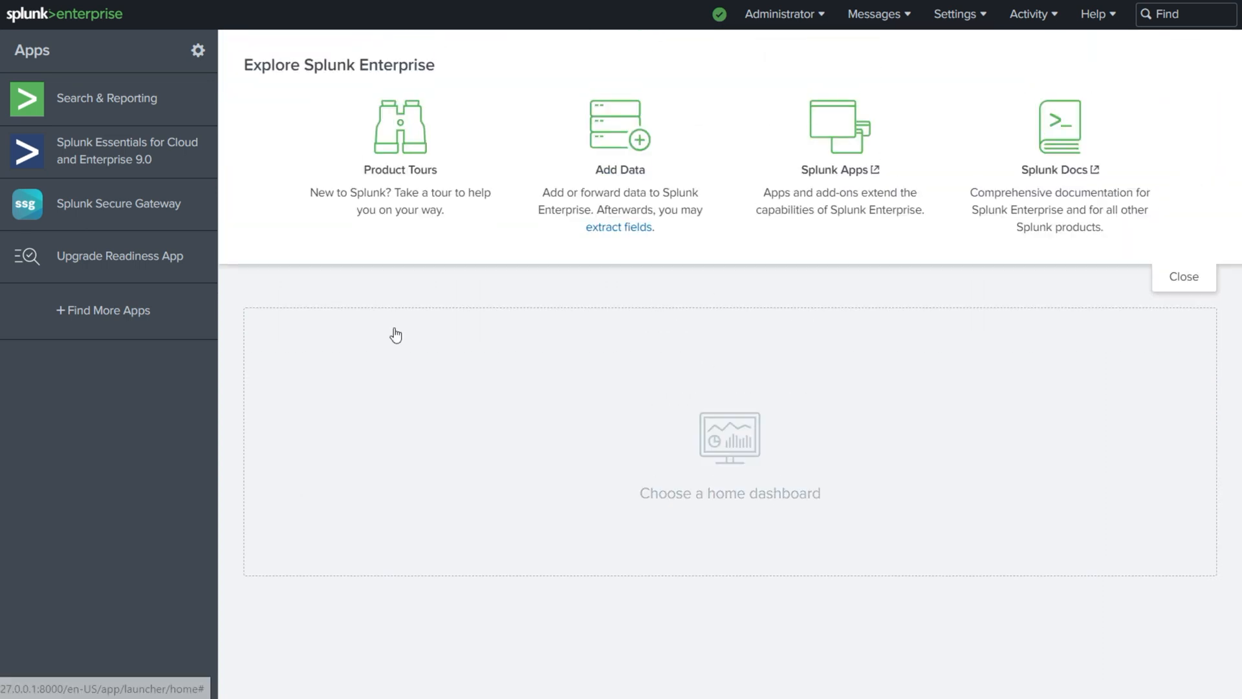
mouse_move(37, 22)
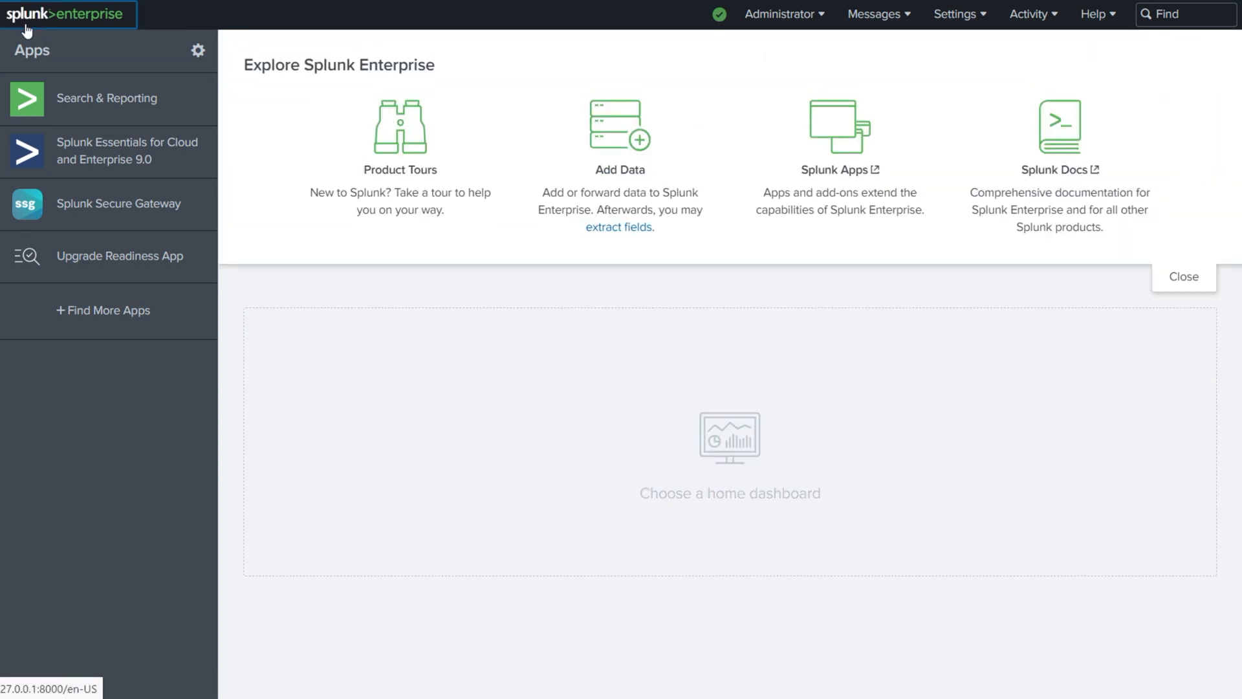
click(107, 98)
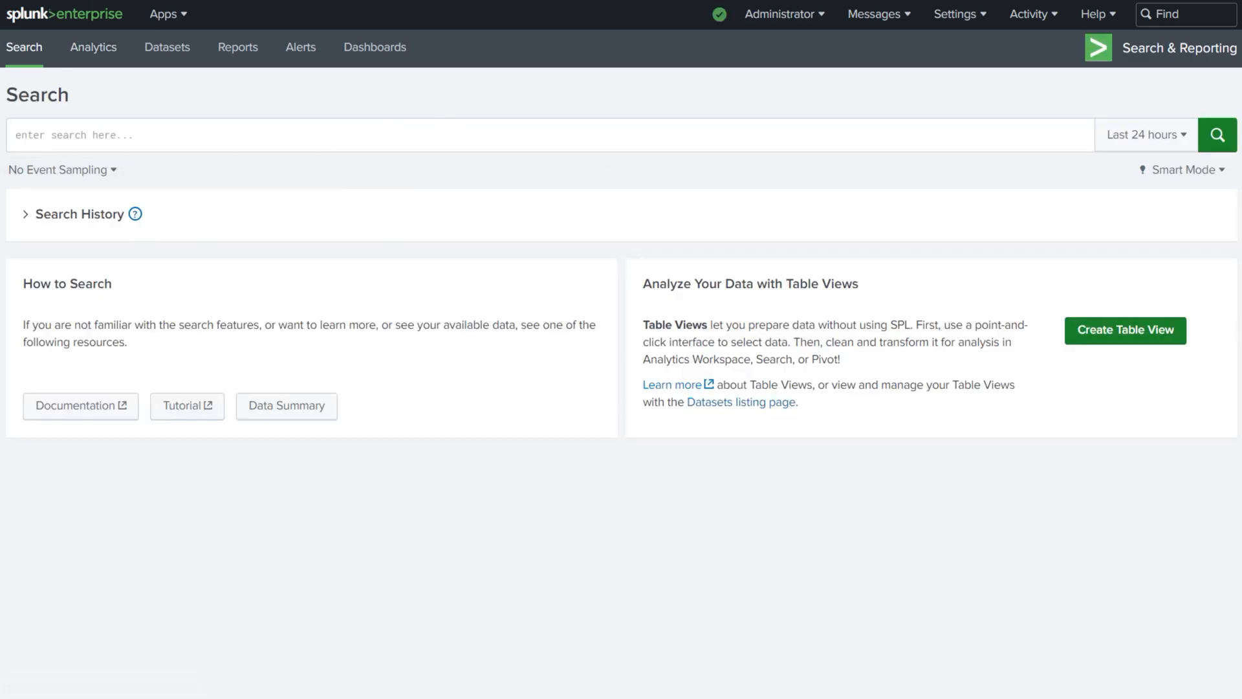
mouse_move(874, 22)
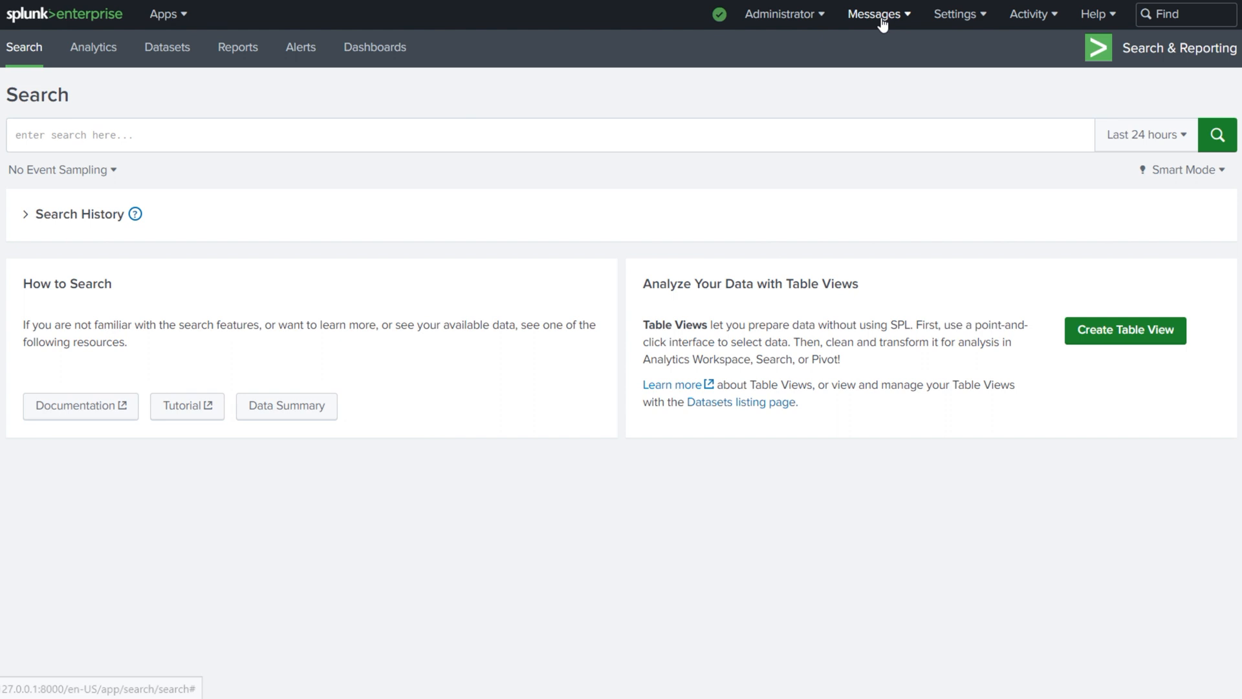
Bring up the Settings panel listing all settings categories
click(958, 15)
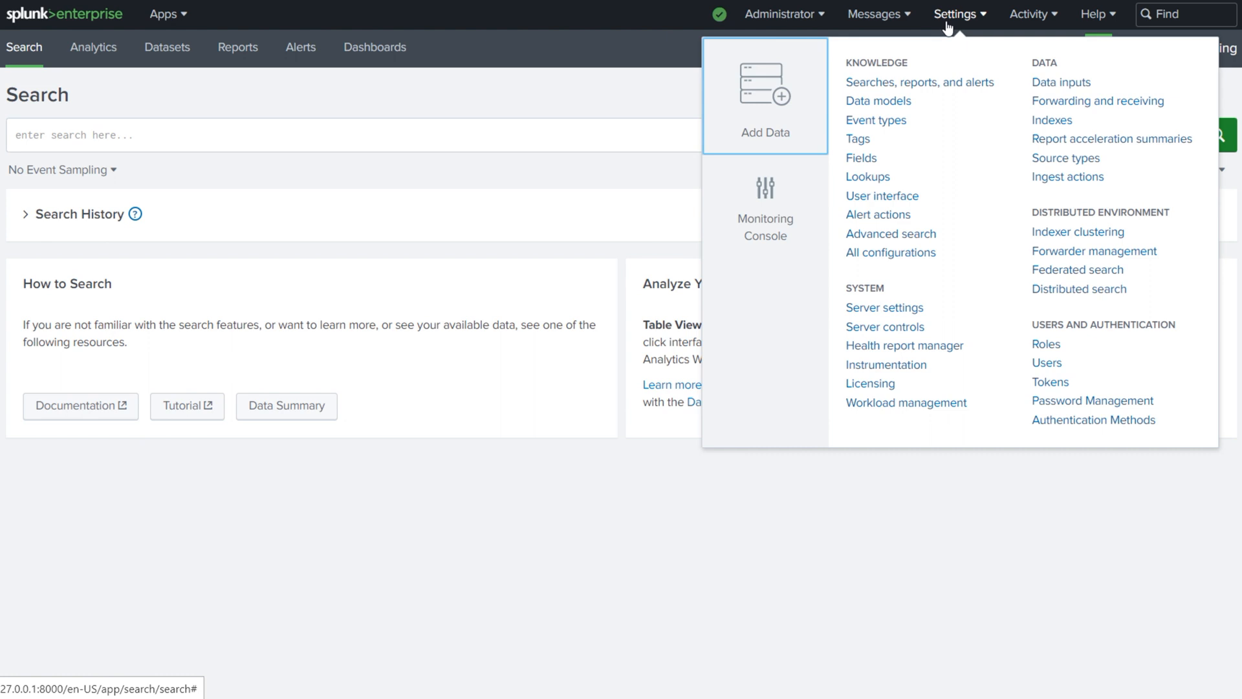
mouse_move(890, 233)
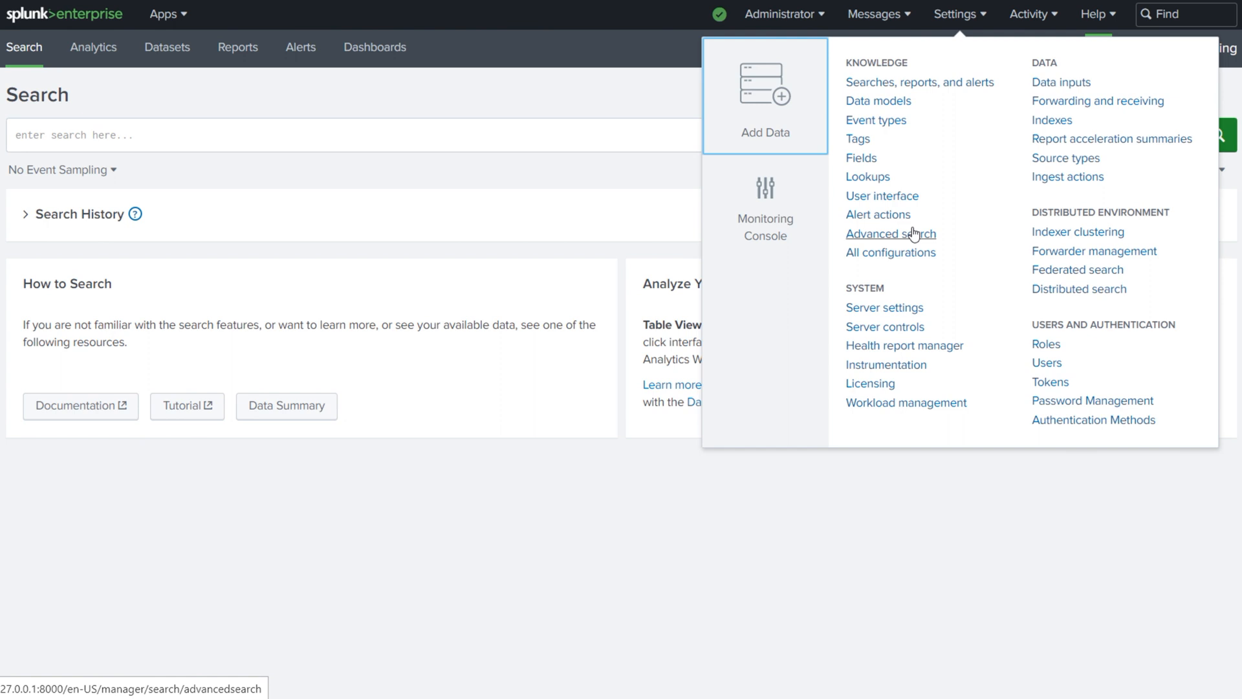
mouse_move(966, 256)
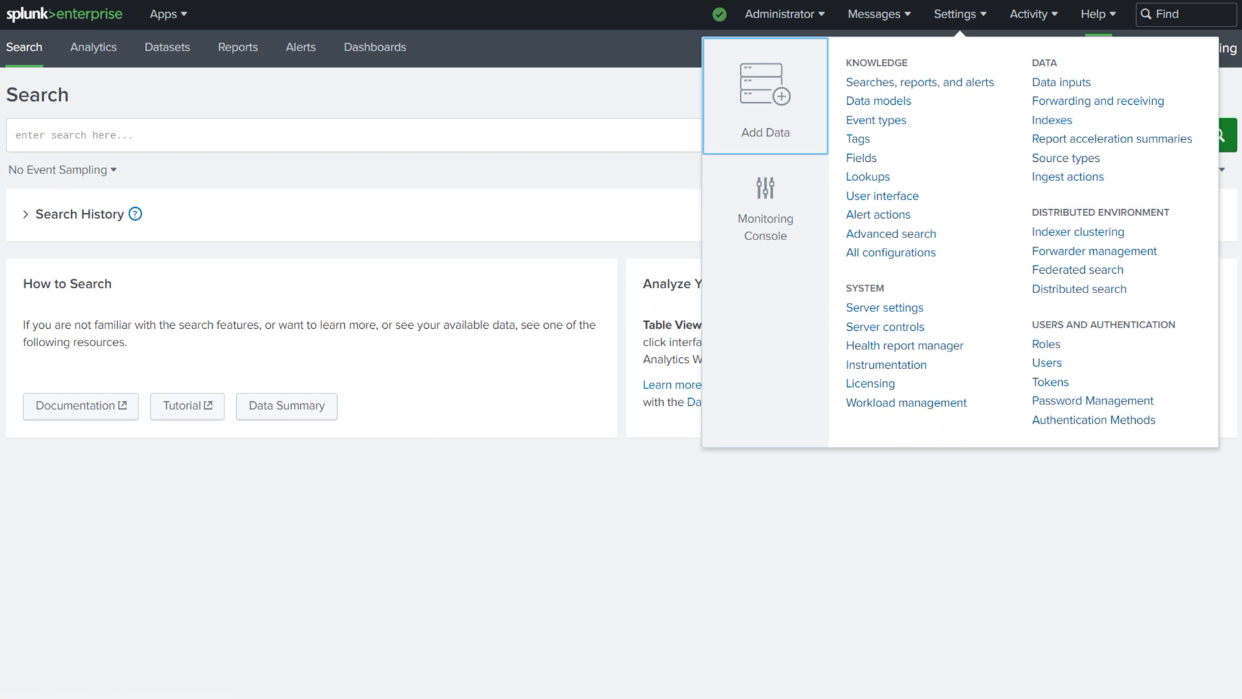
mouse_move(955, 375)
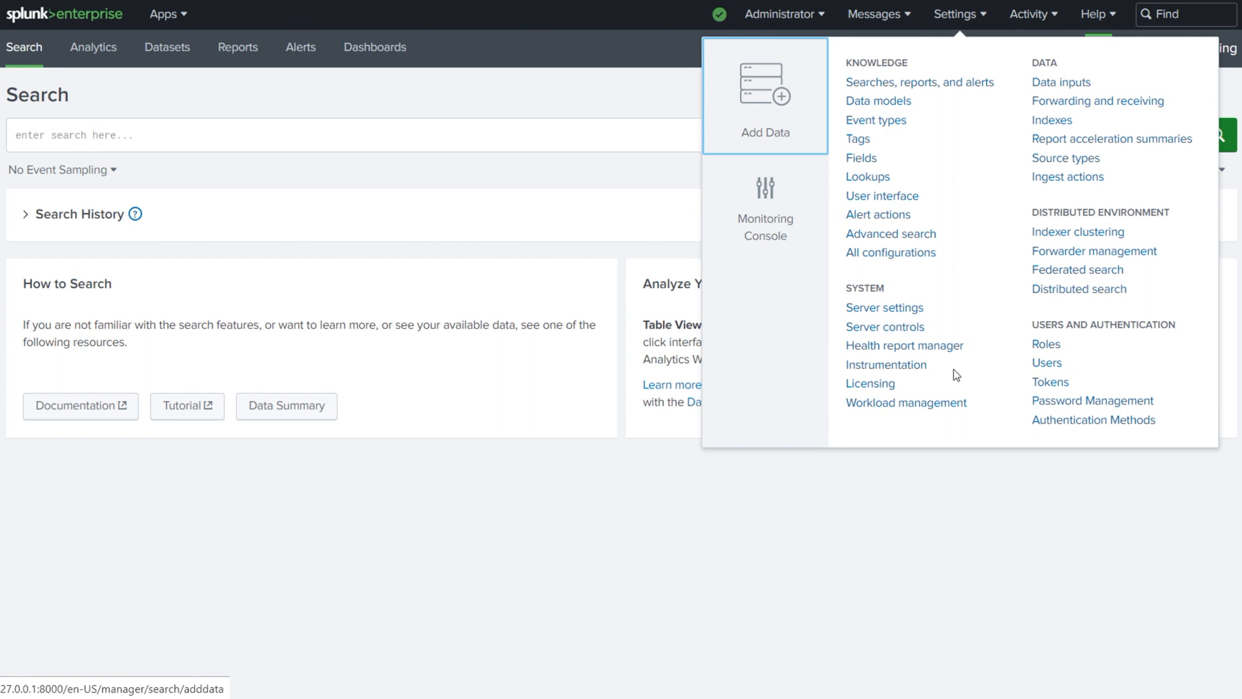
mouse_move(885, 326)
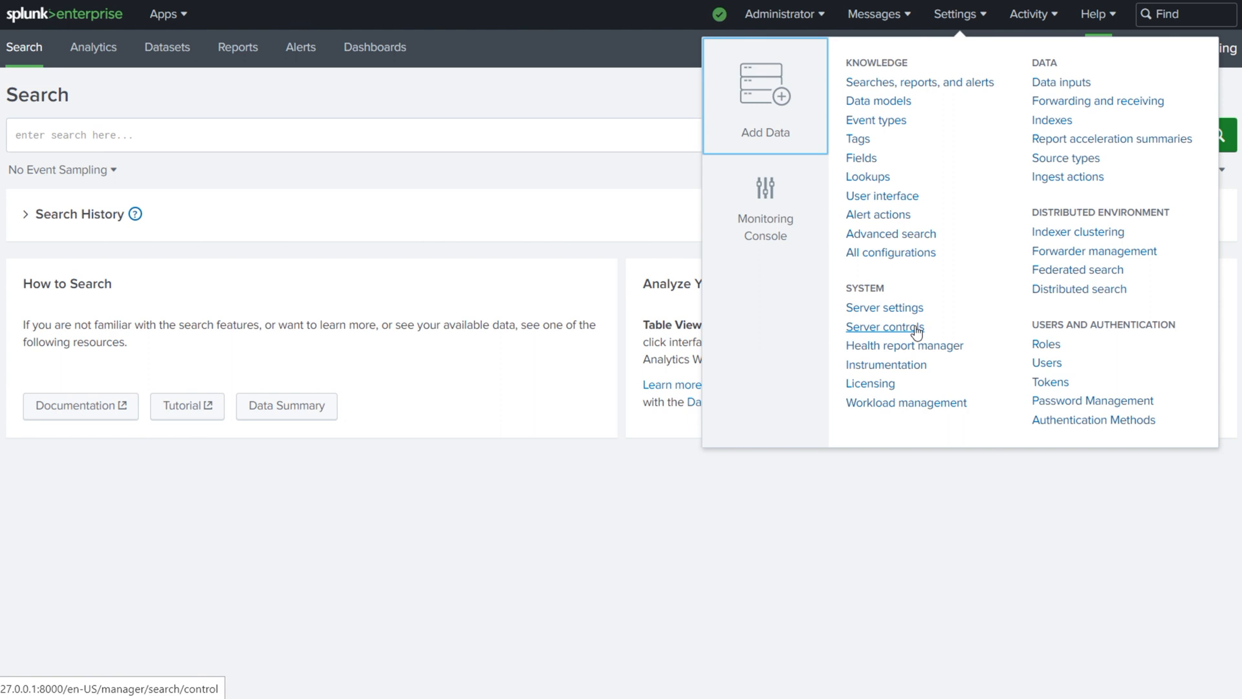
mouse_move(1126, 535)
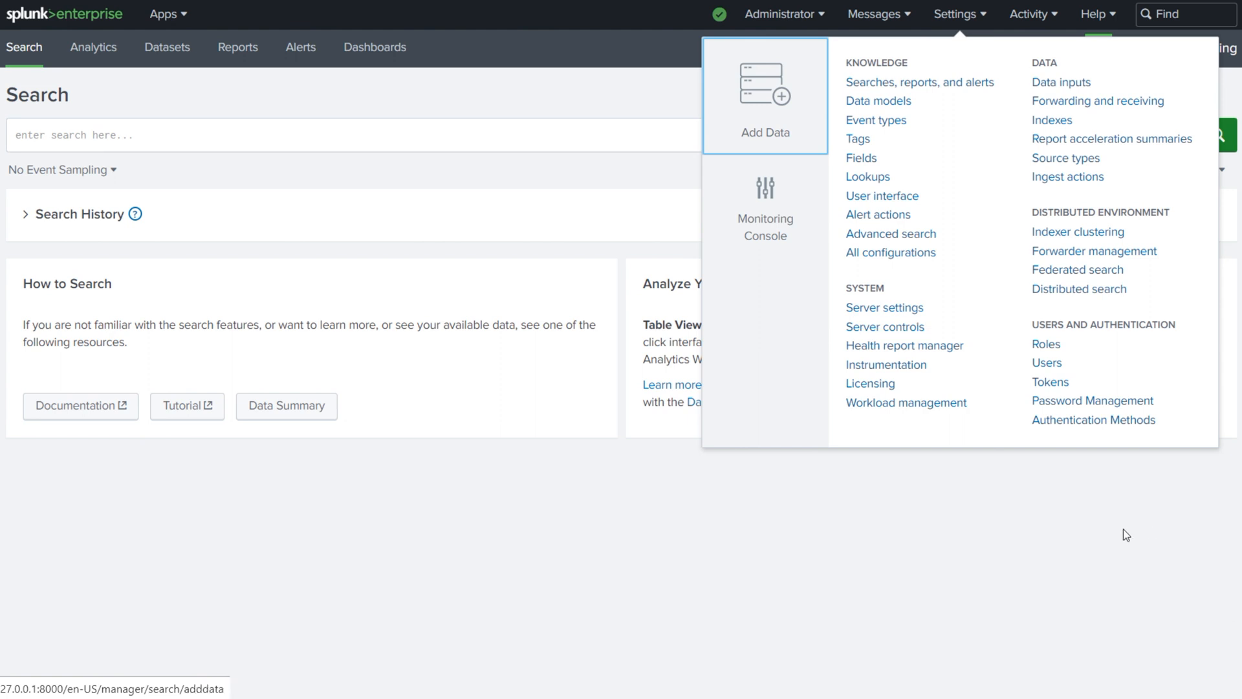
mouse_move(1051, 119)
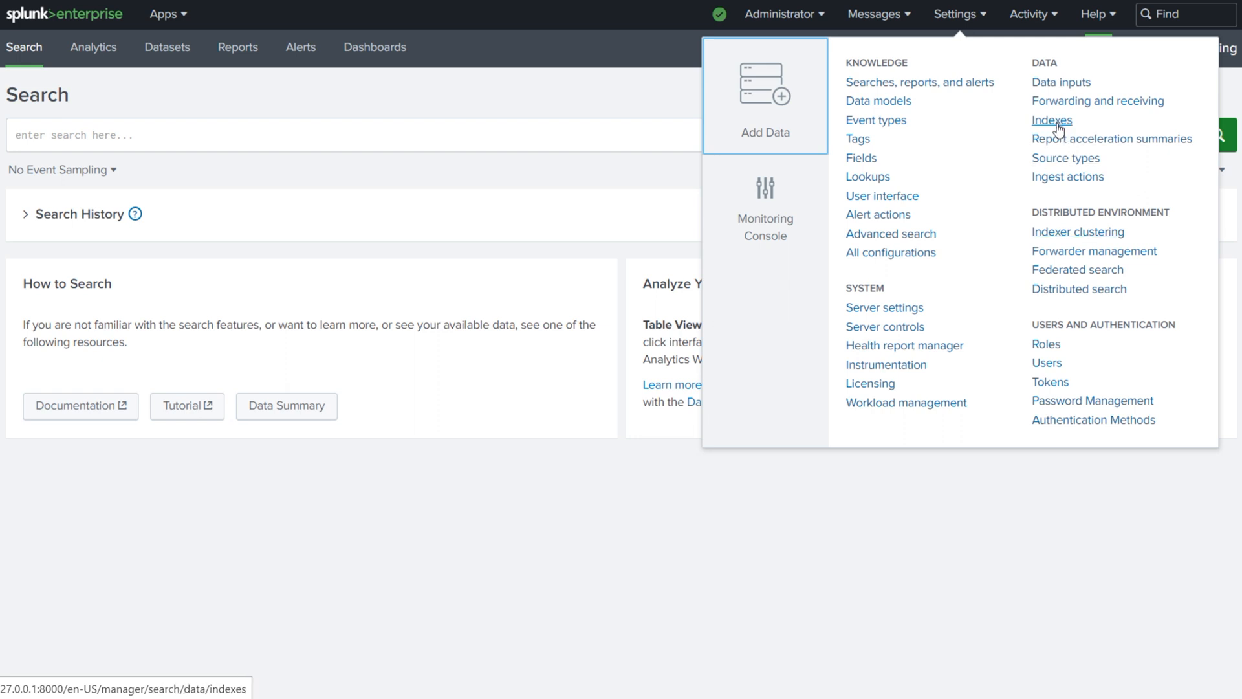
click(1050, 120)
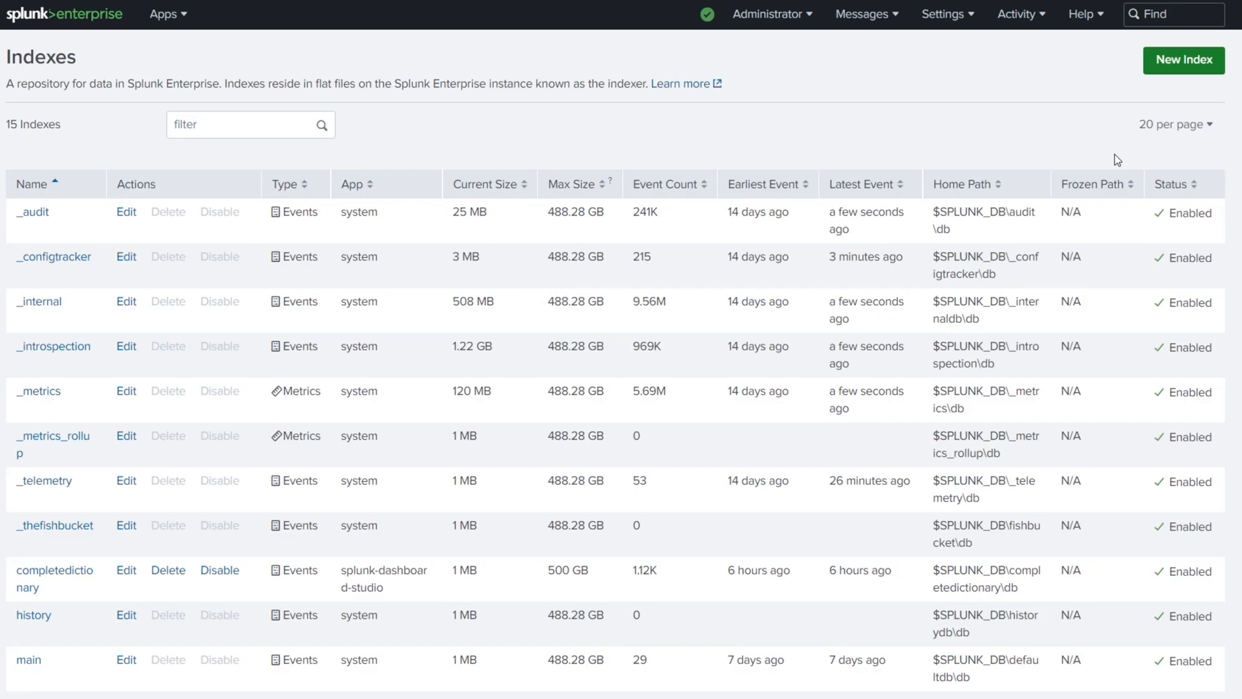
mouse_move(767, 149)
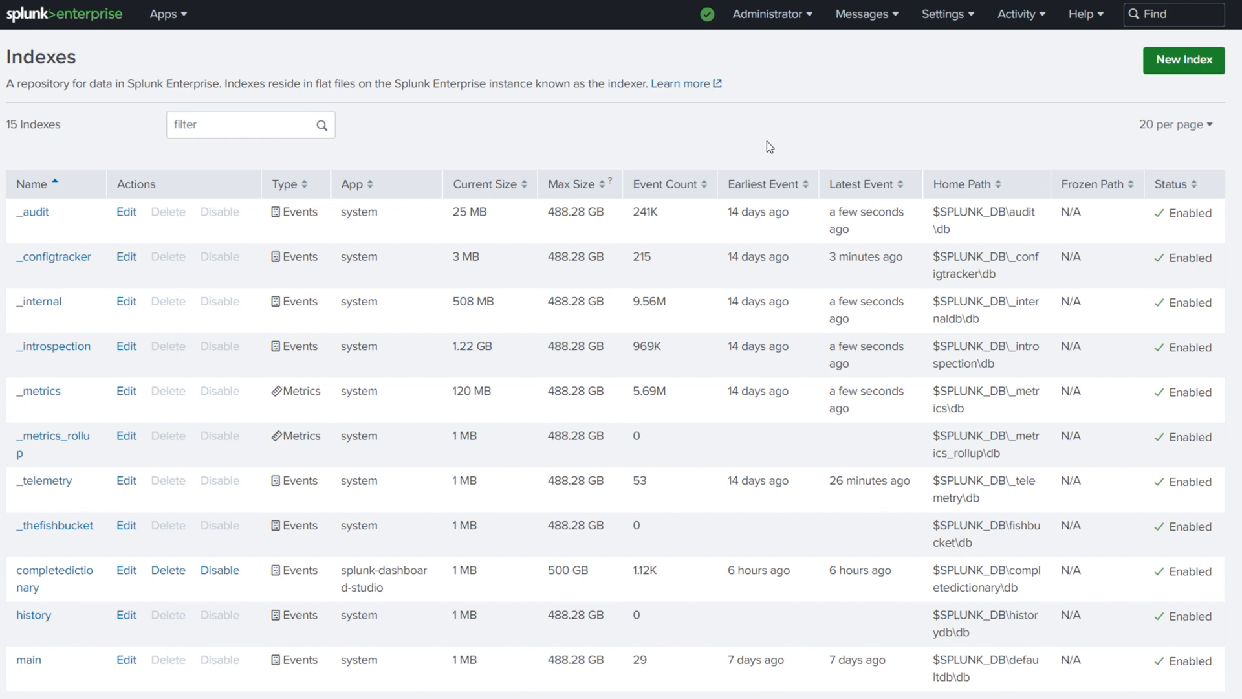
mouse_move(217, 148)
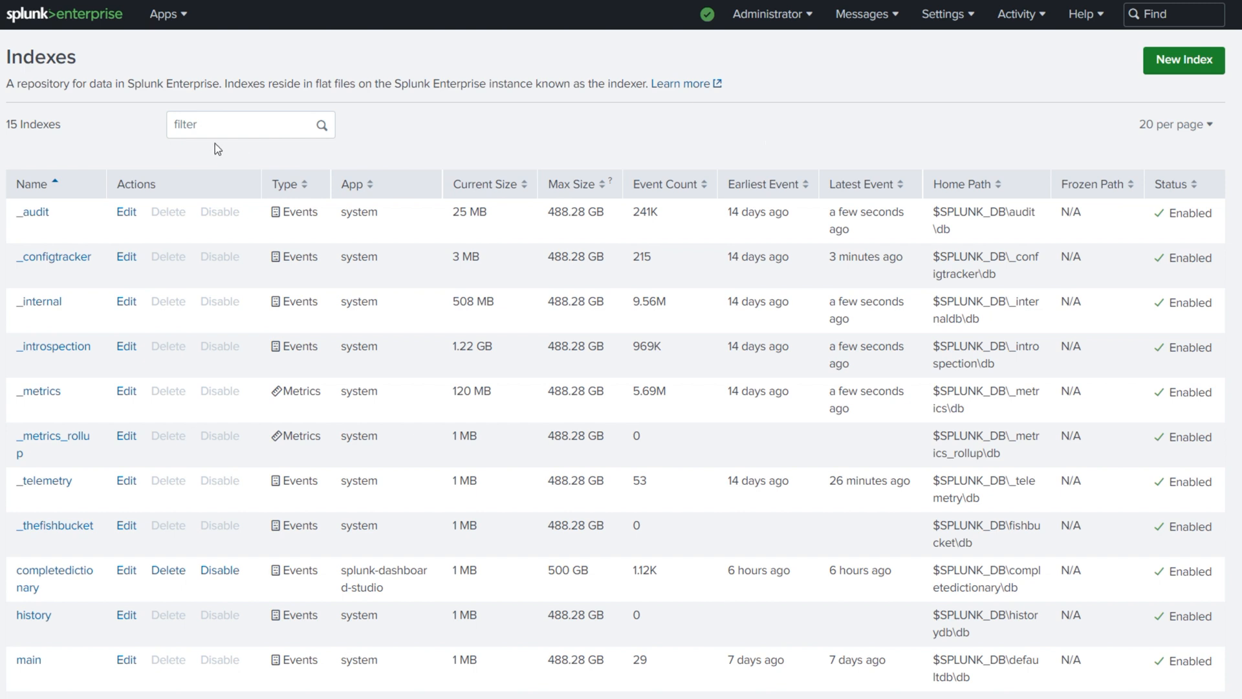
mouse_move(223, 83)
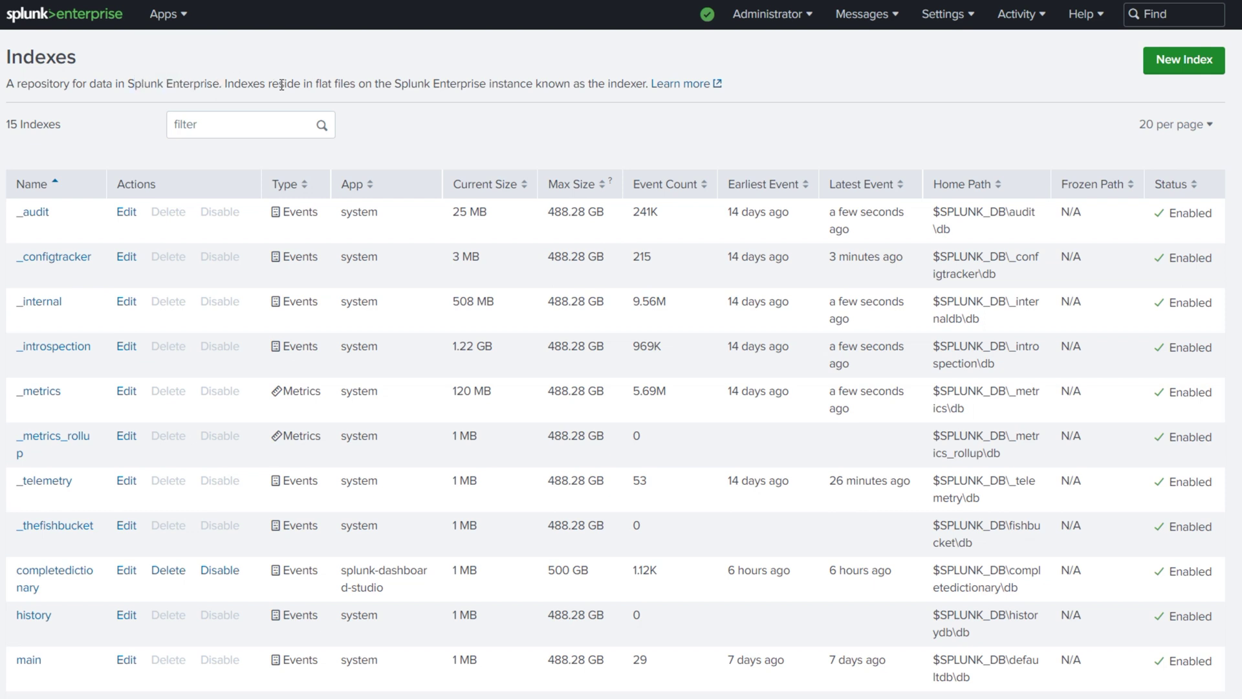
double_click(243, 84)
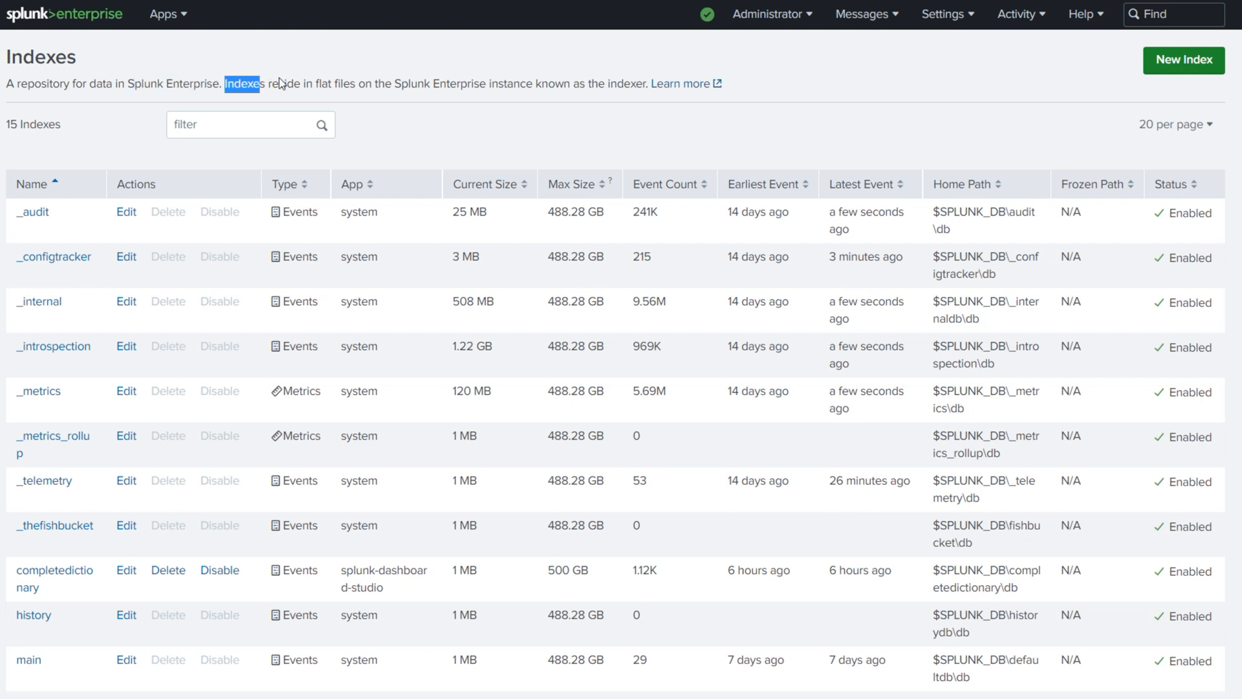
drag(244, 82, 459, 83)
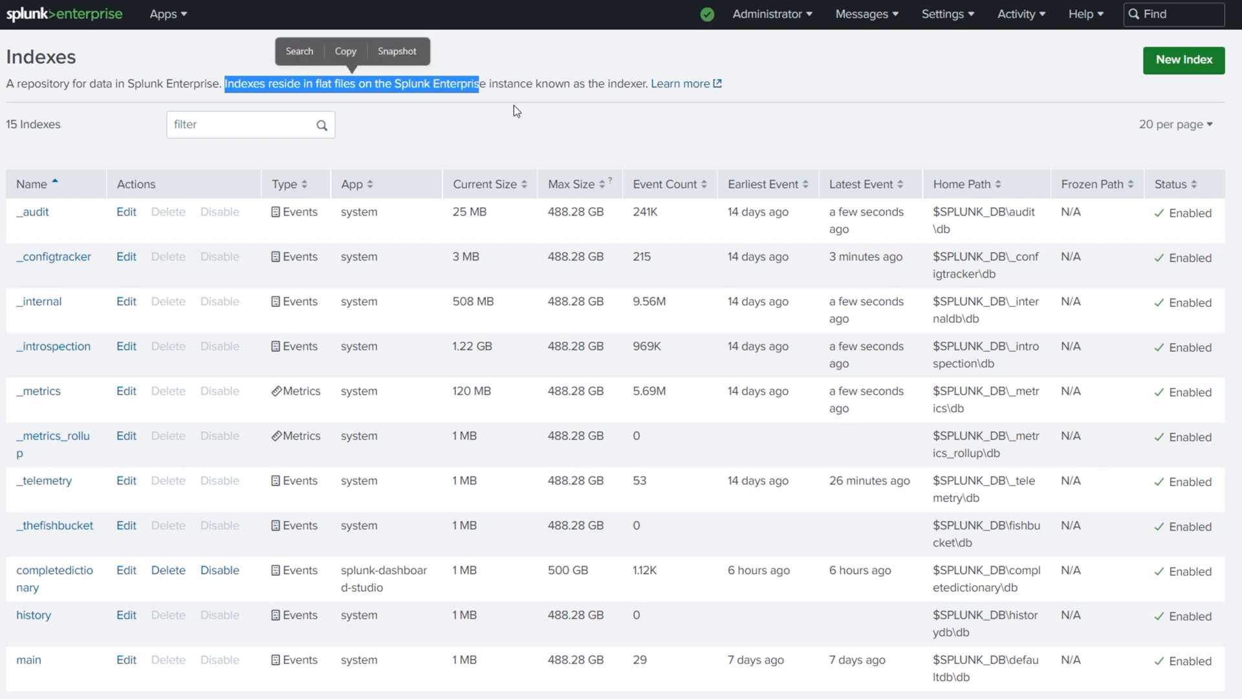
double_click(625, 84)
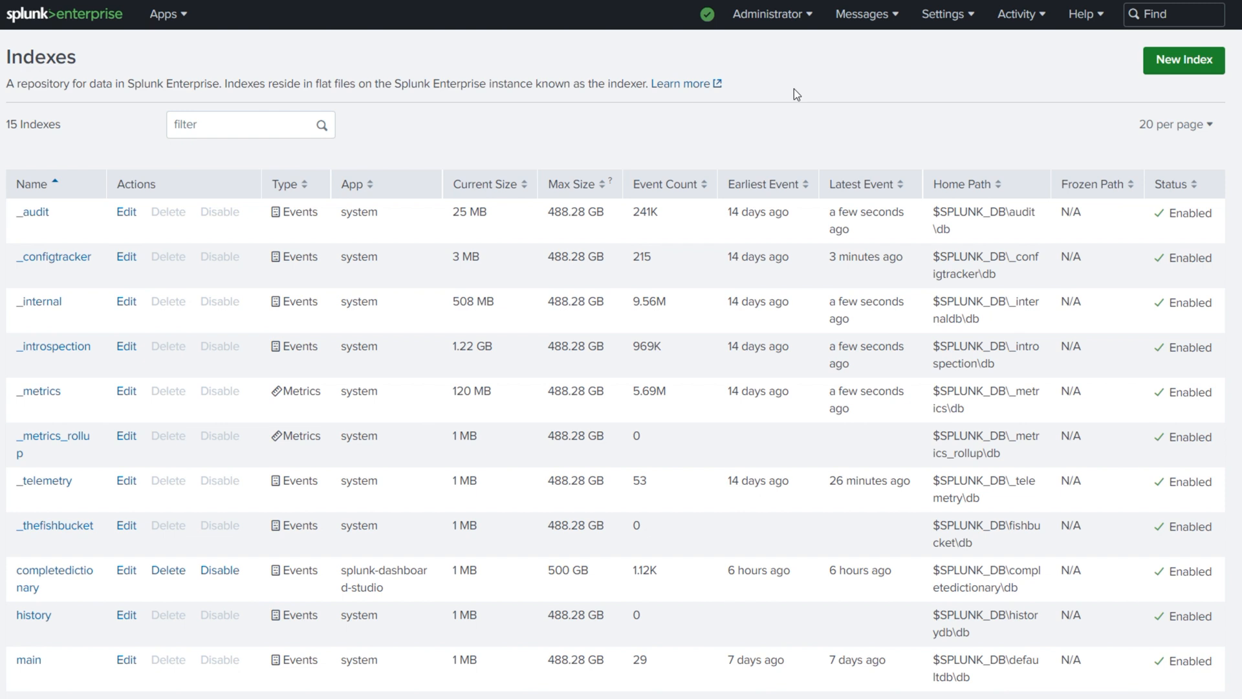
mouse_move(1145, 95)
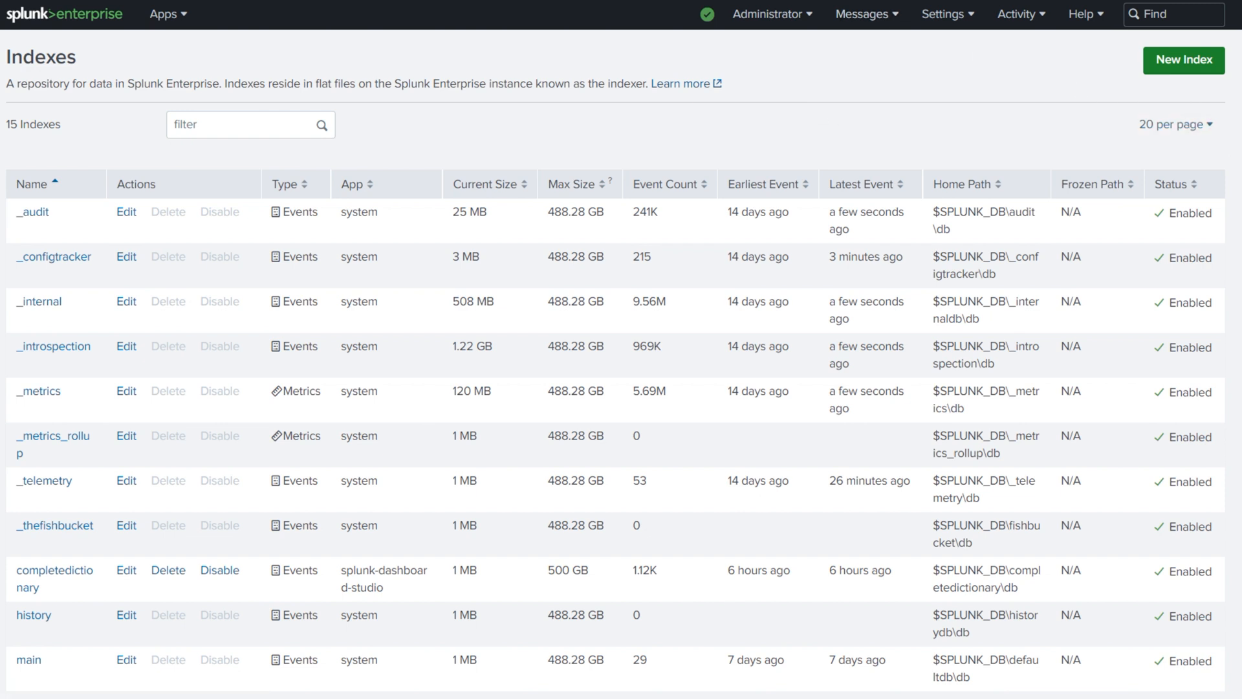
Review the 15-index table and sort it ascending by the Max Size column
scroll(down, 3)
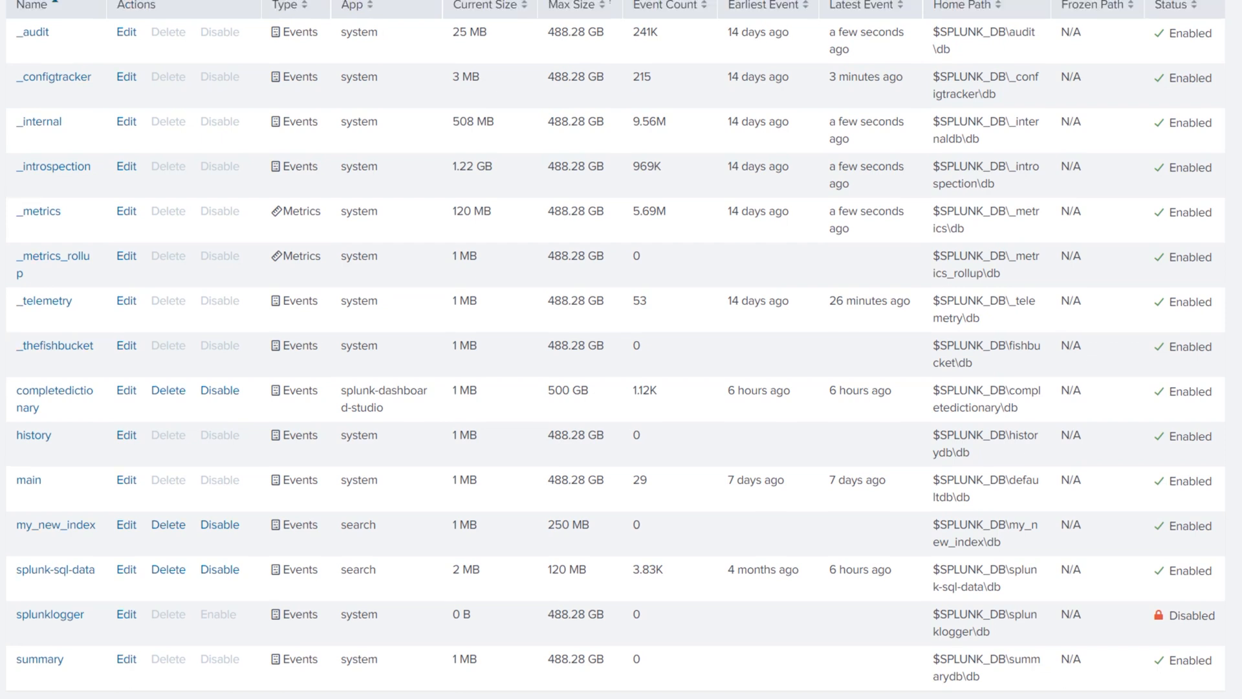
scroll(up, 3)
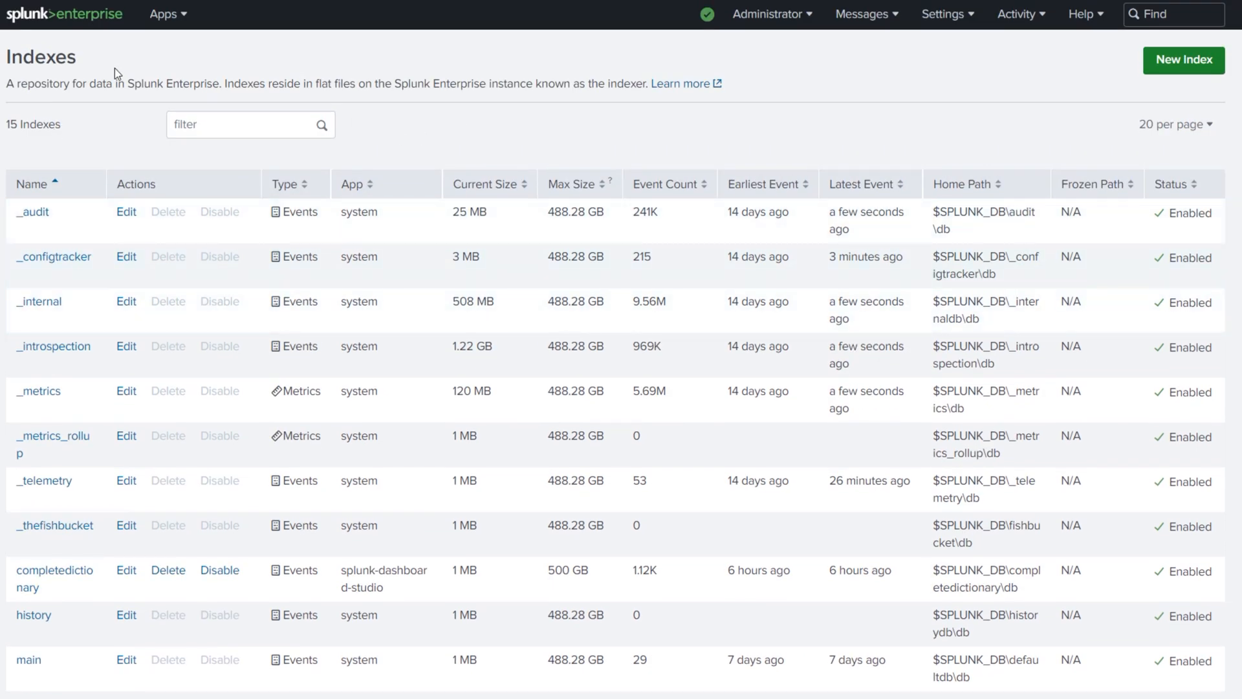
double_click(40, 55)
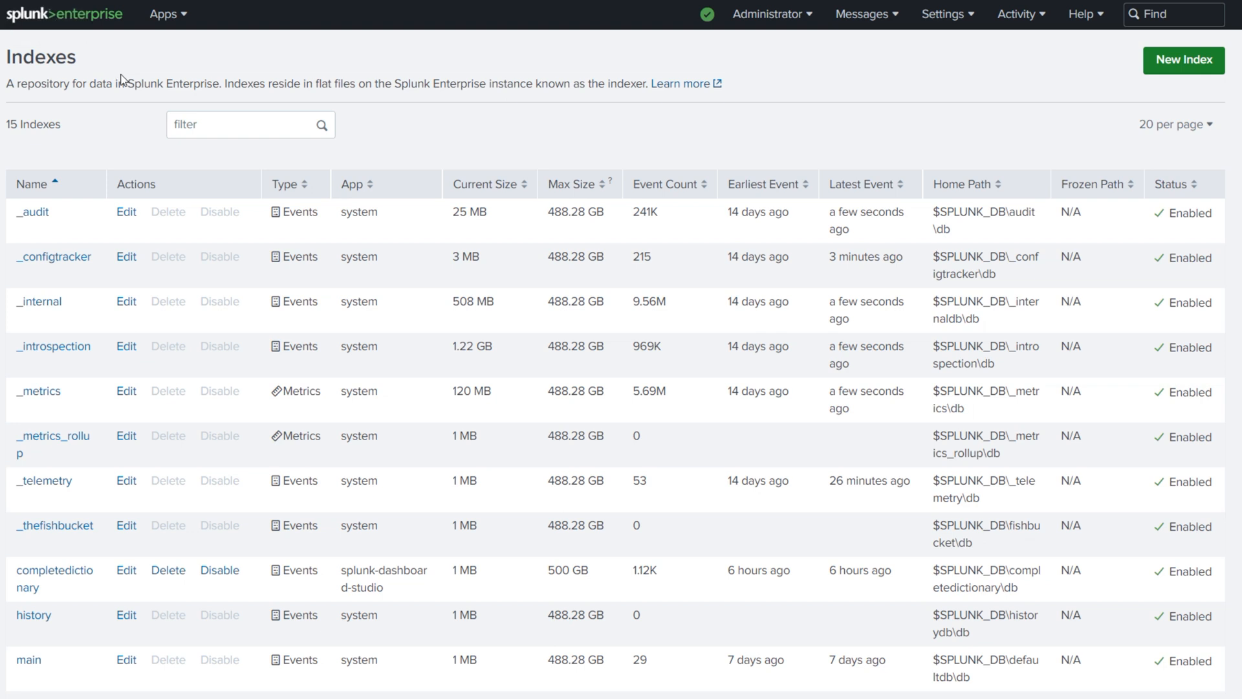
mouse_move(154, 178)
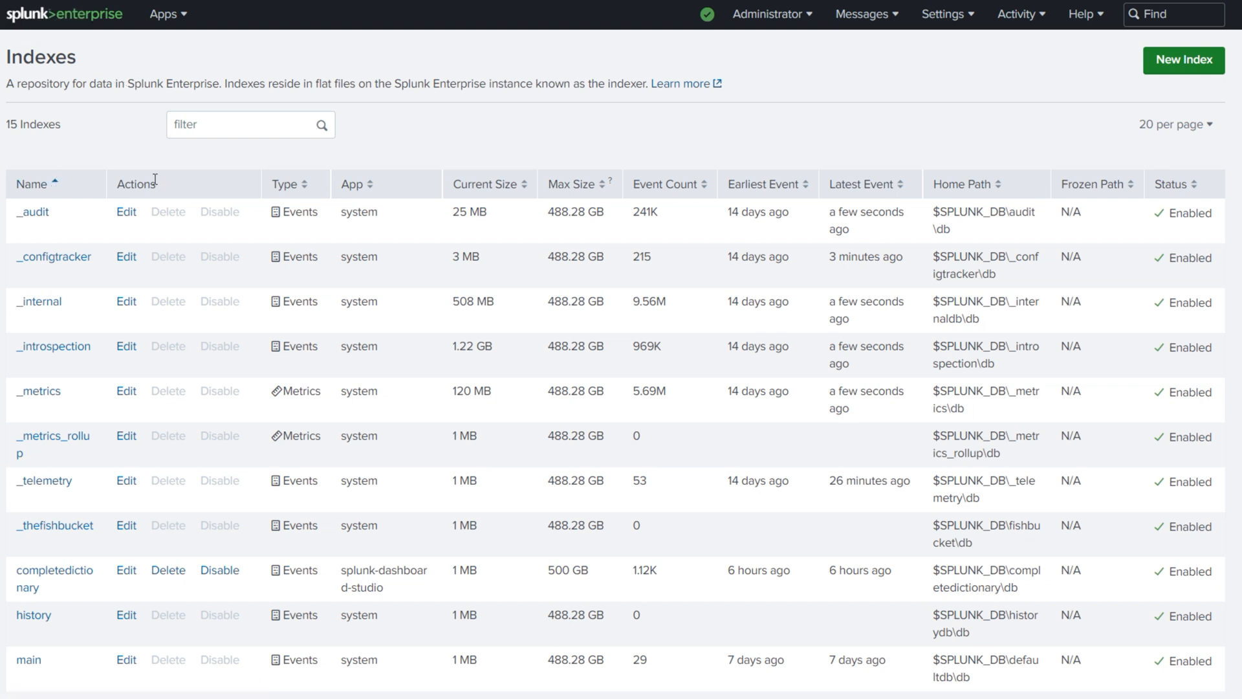
mouse_move(383, 194)
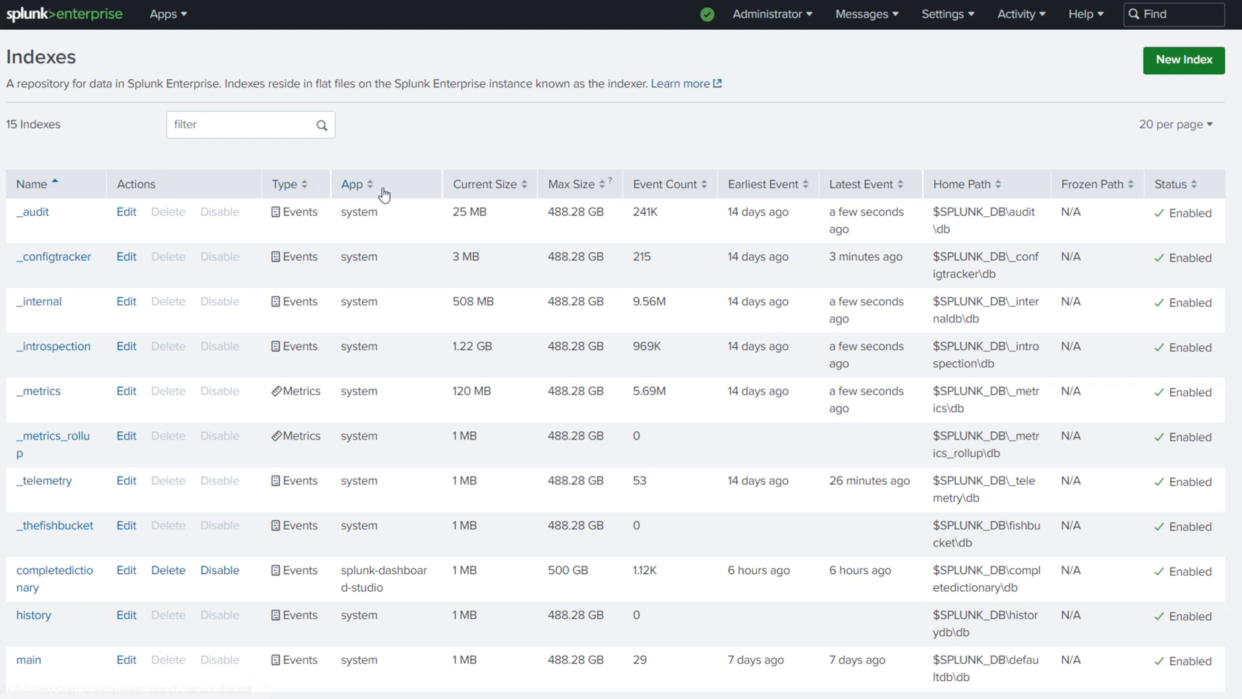
mouse_move(469, 189)
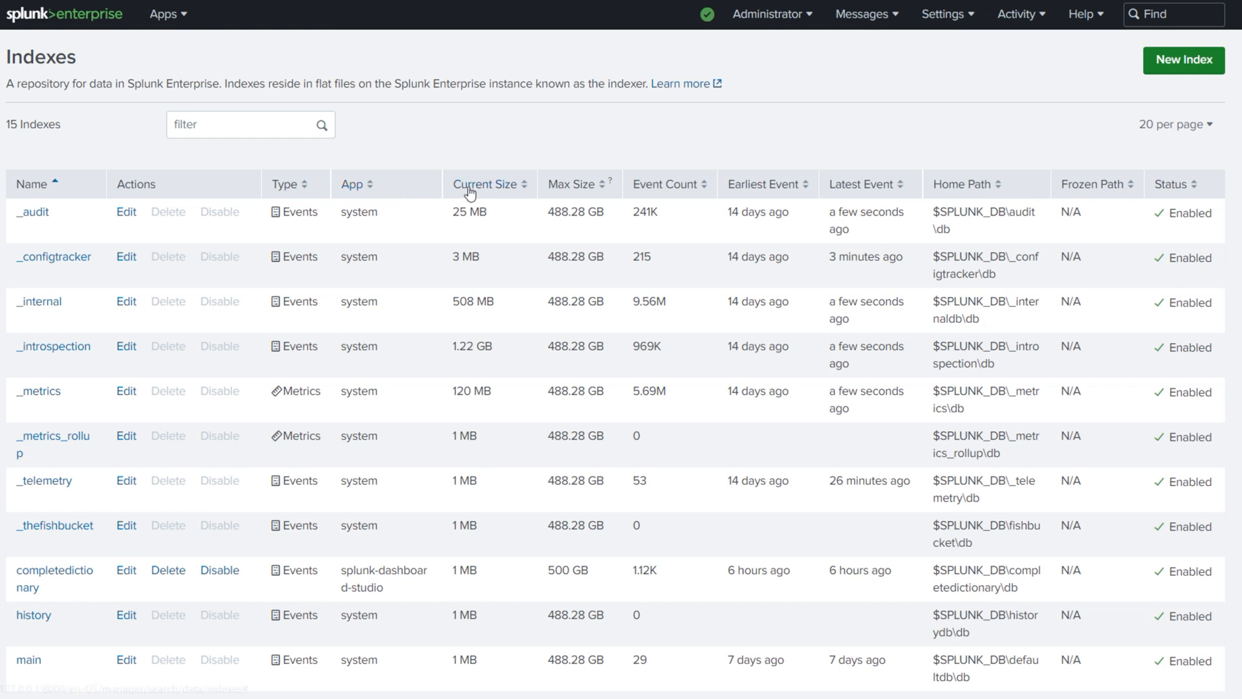
mouse_move(590, 184)
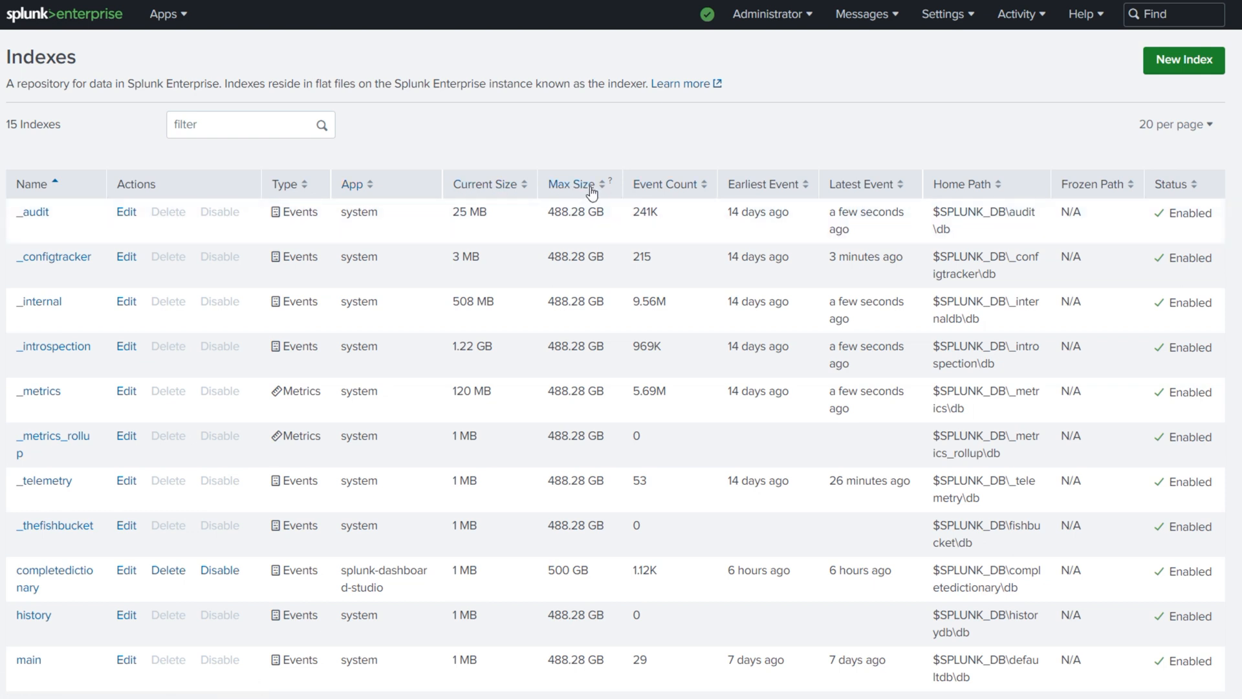
mouse_move(800, 184)
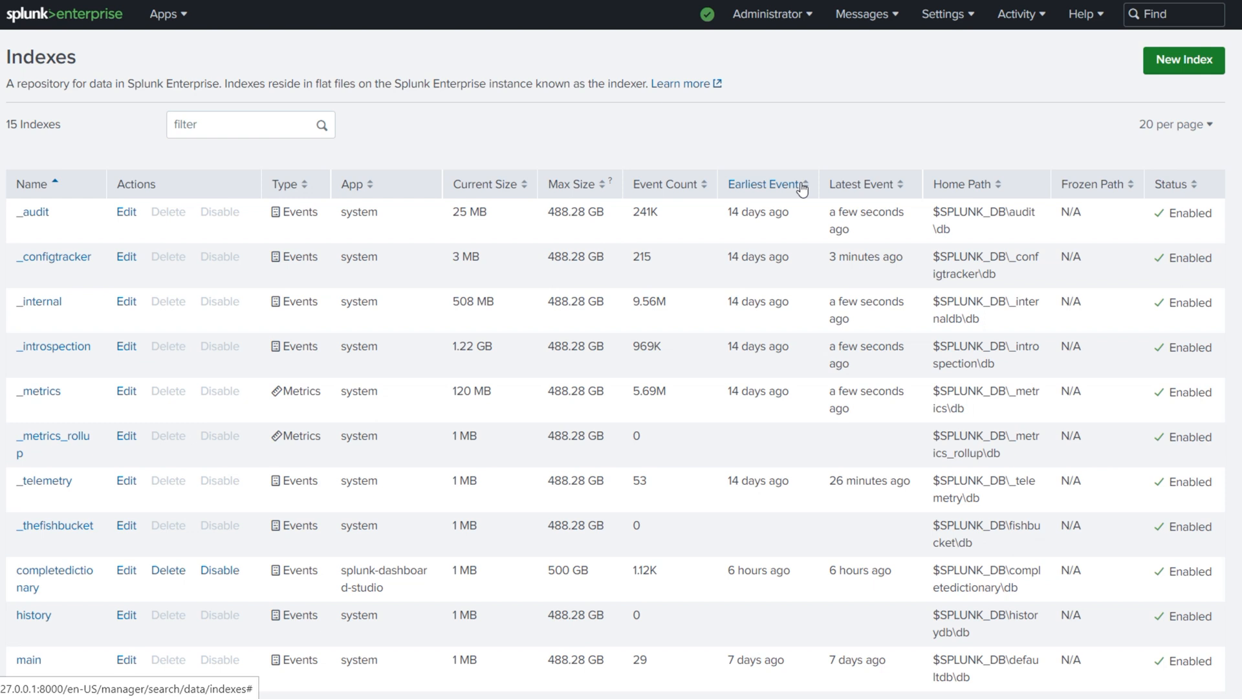
mouse_move(902, 183)
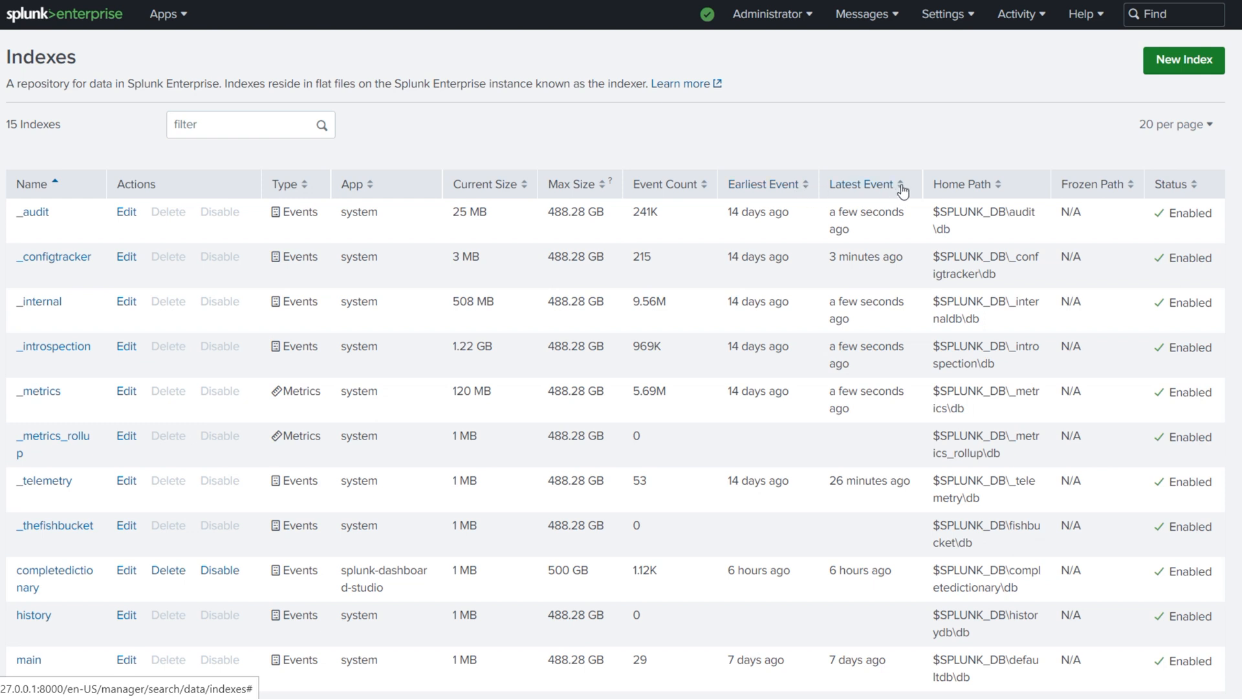
mouse_move(997, 190)
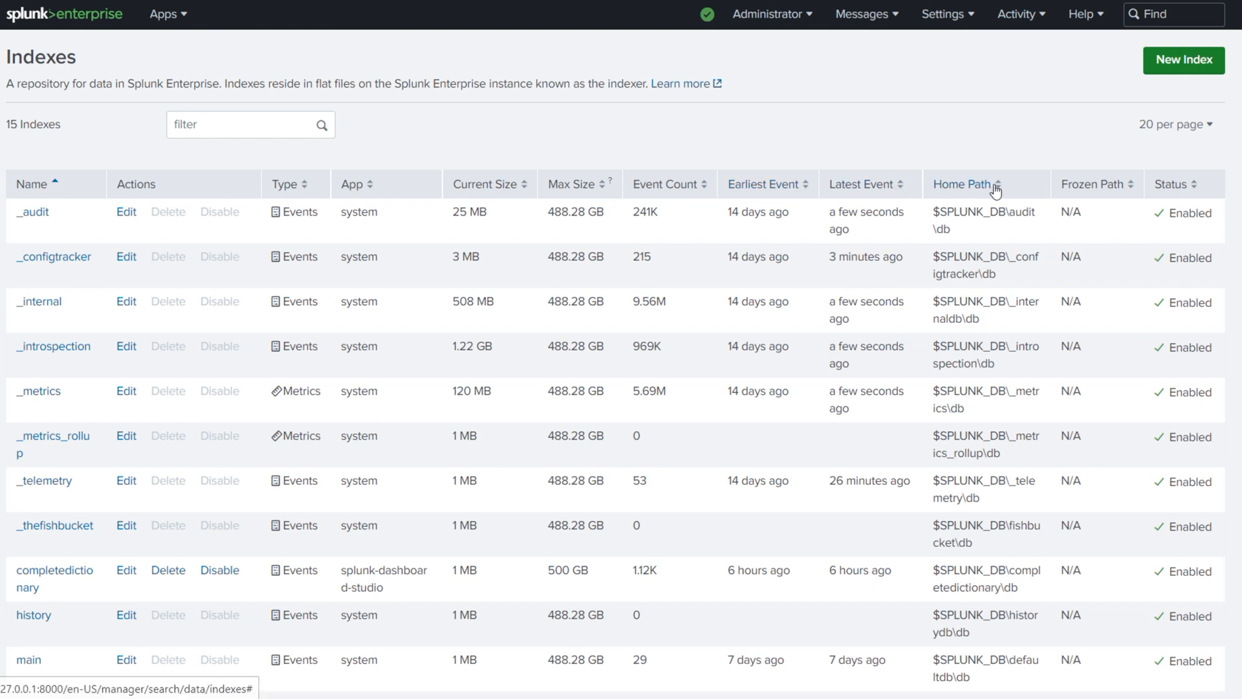
mouse_move(1216, 184)
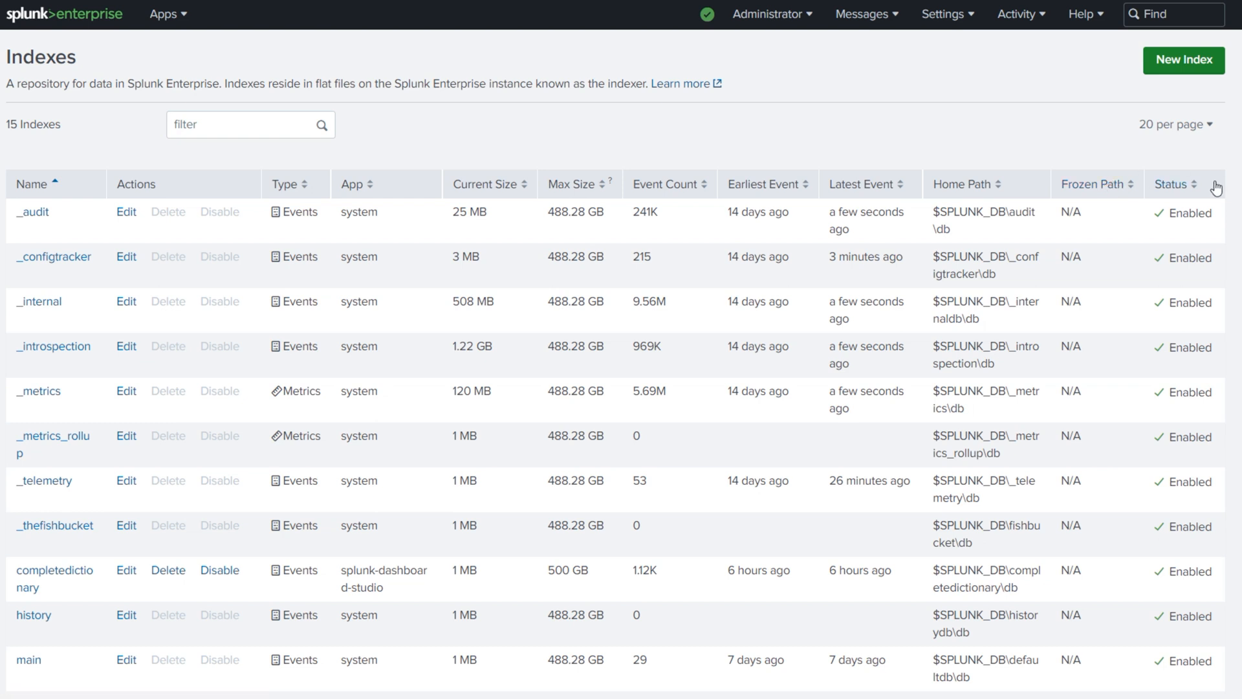
scroll(down, 3)
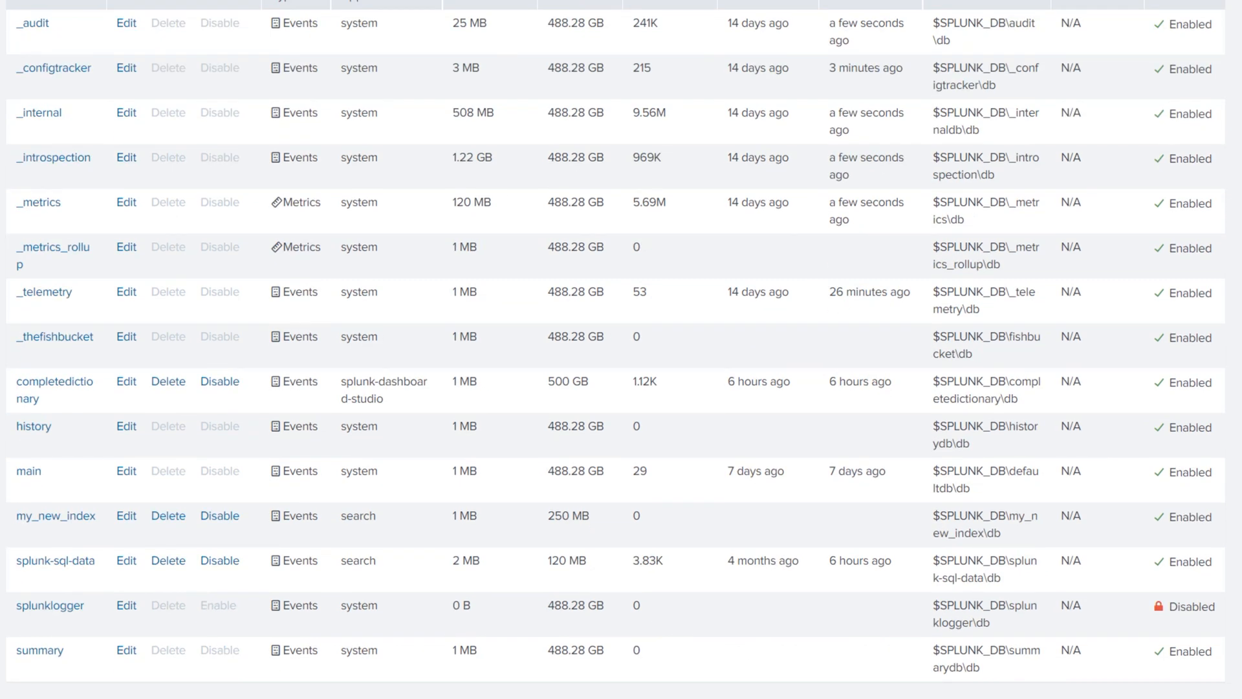
scroll(up, 3)
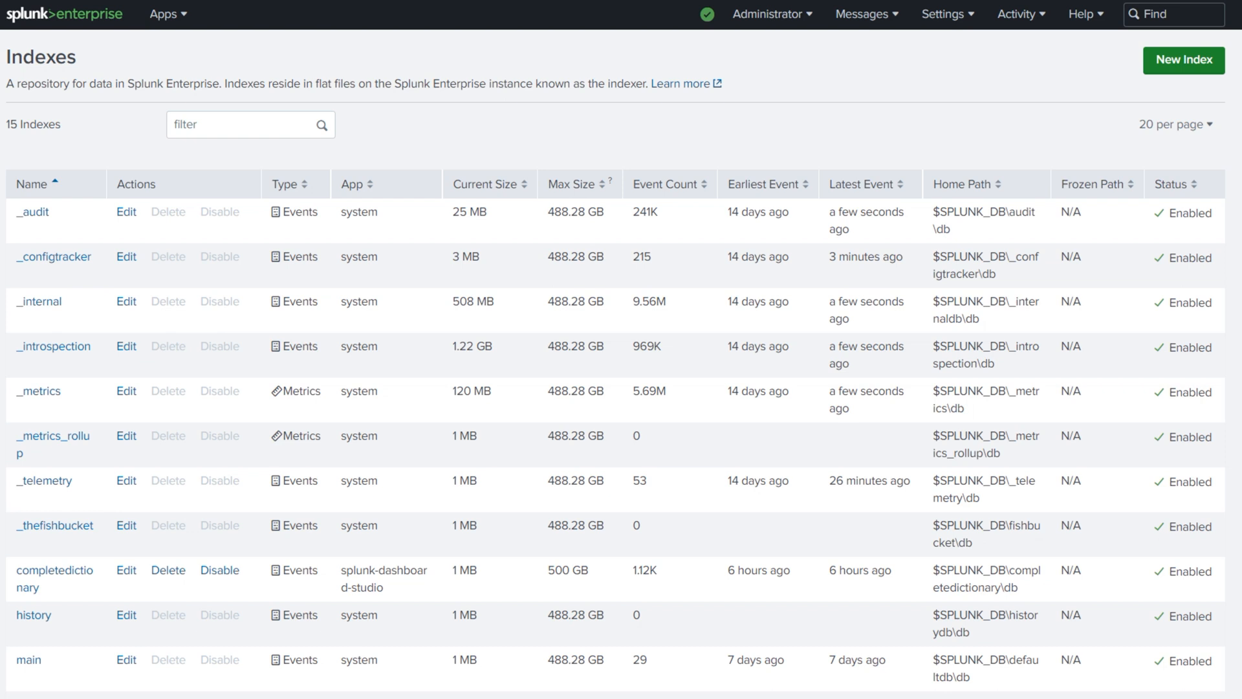
mouse_move(580, 184)
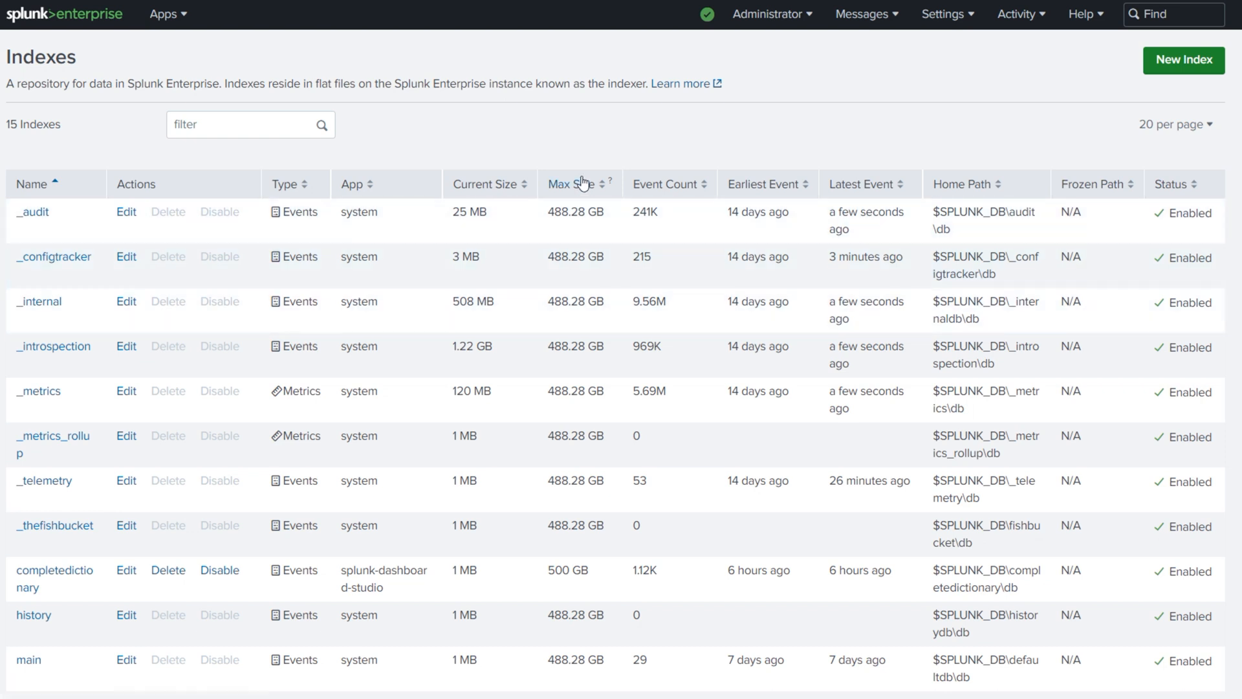
click(565, 184)
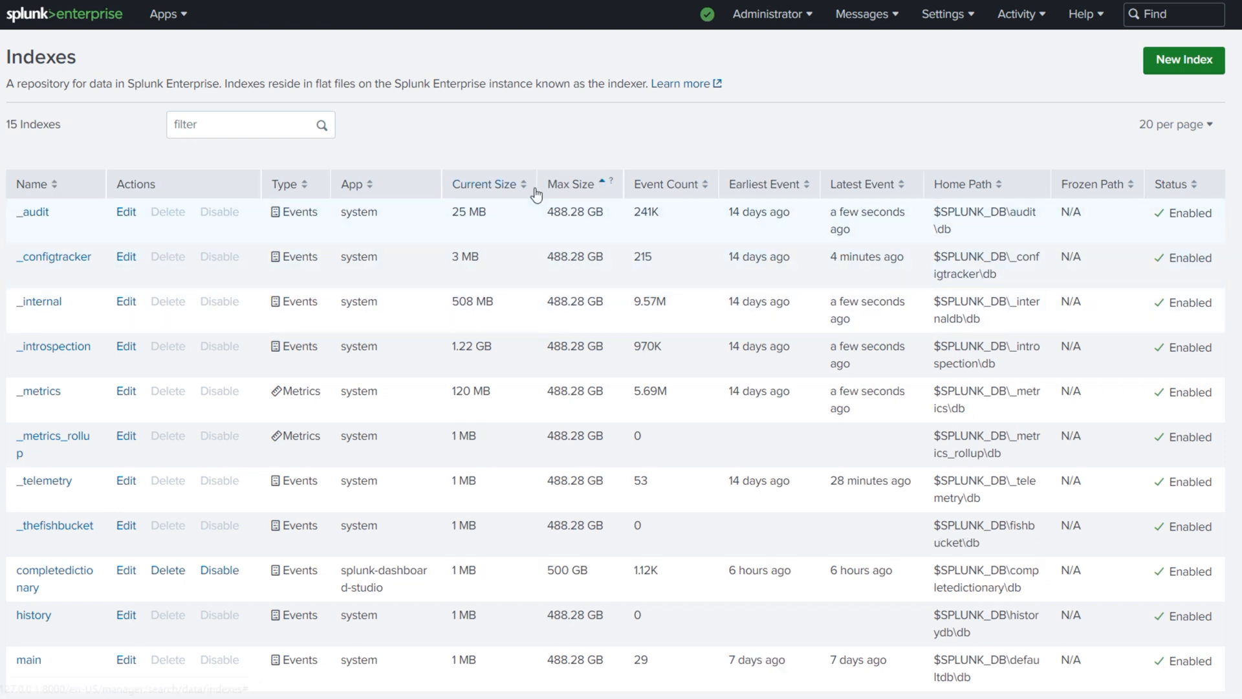
double_click(573, 211)
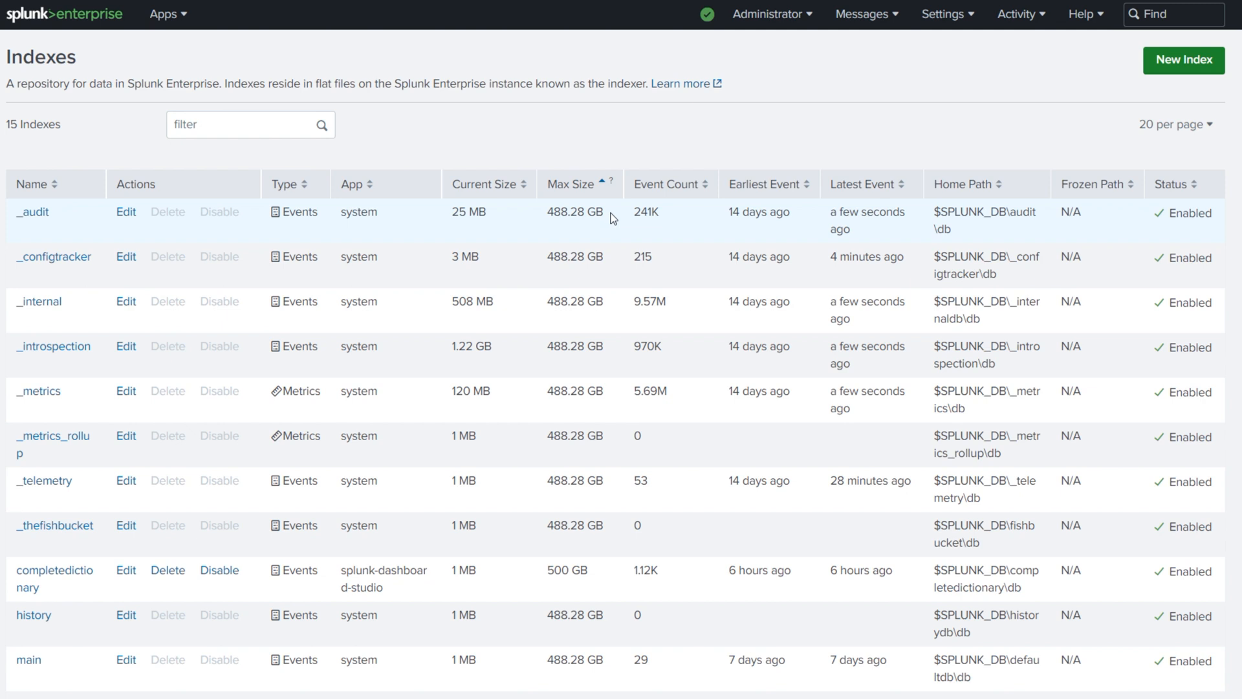
mouse_move(229, 165)
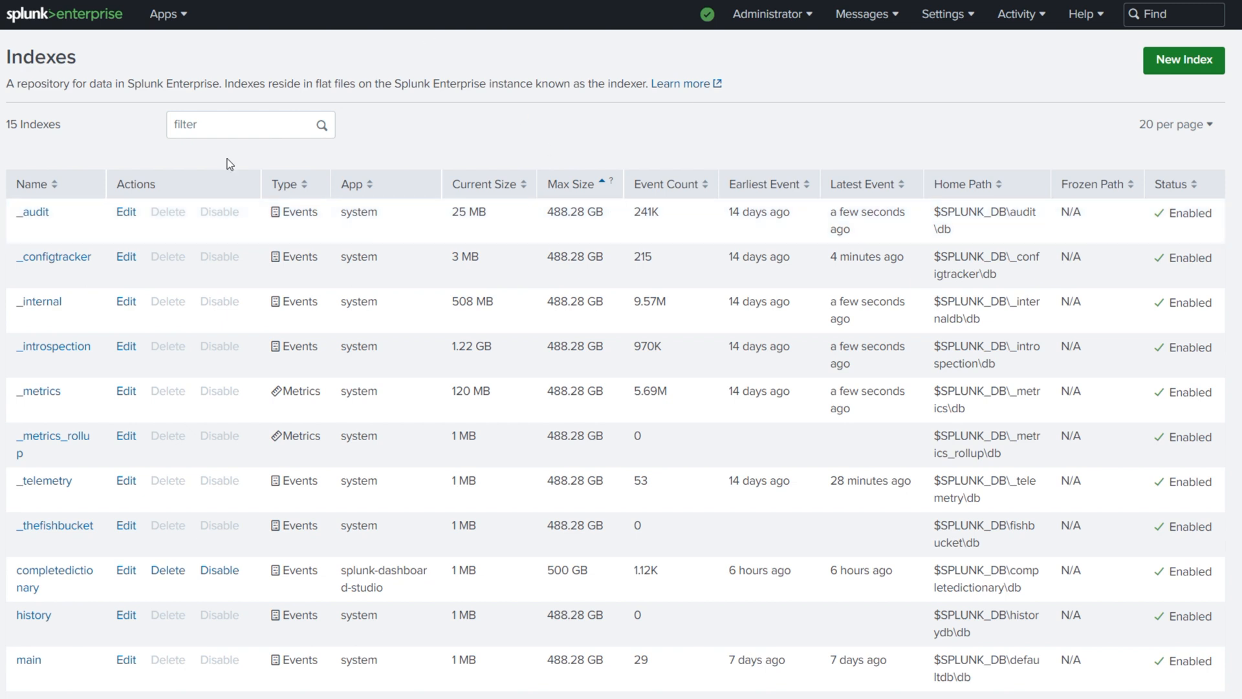
mouse_move(430, 293)
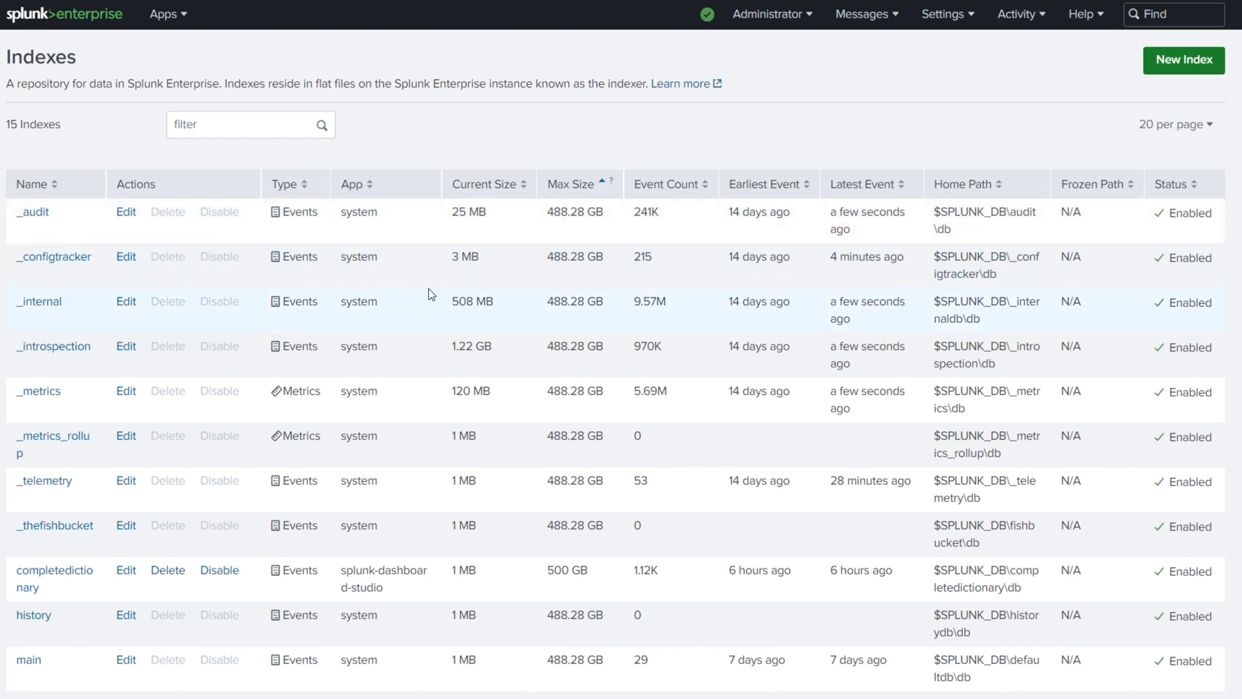
click(487, 184)
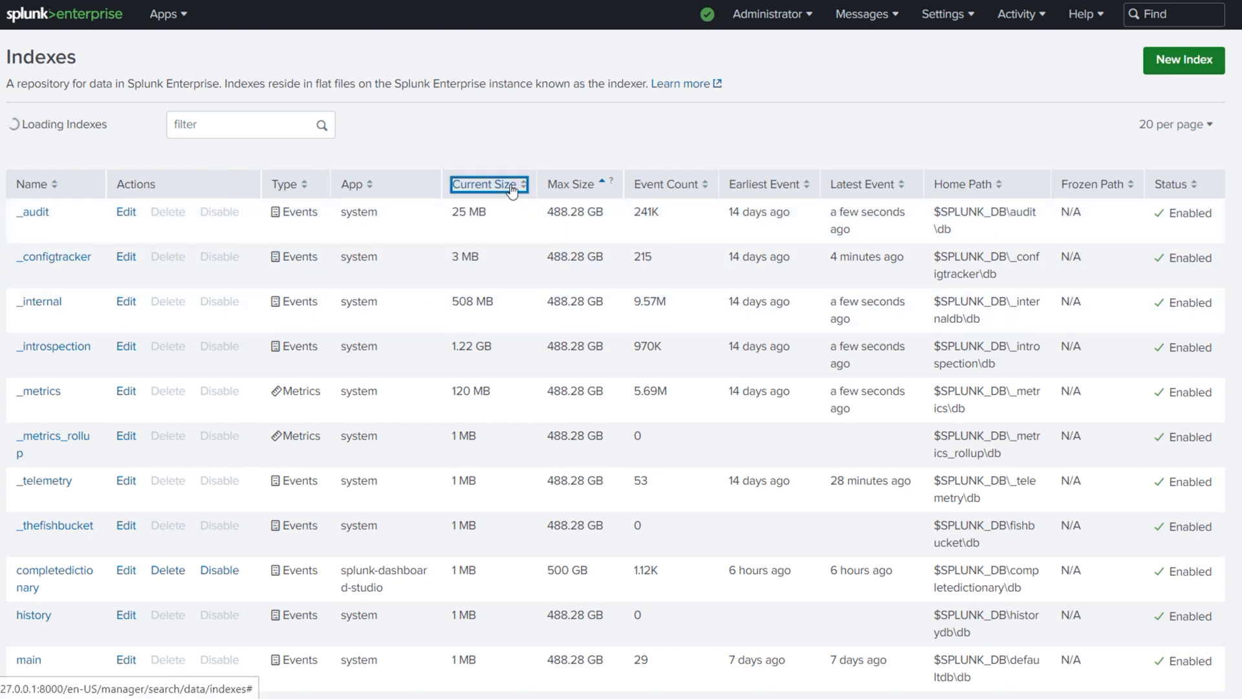
click(485, 184)
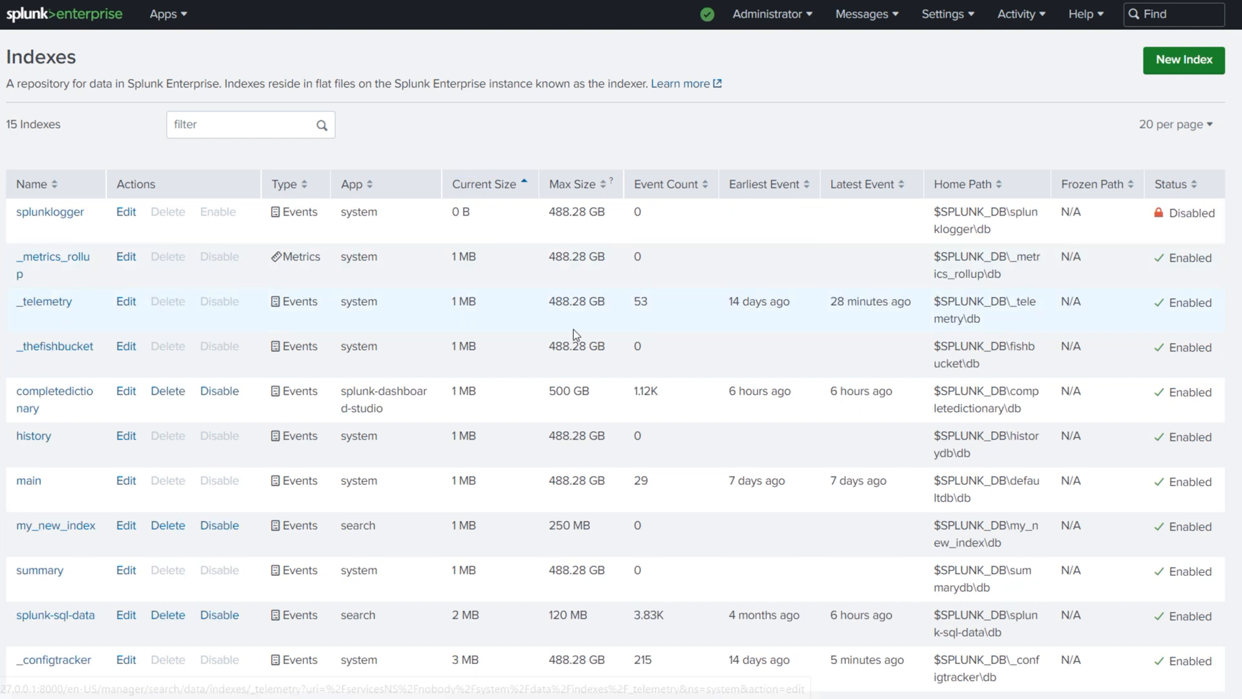
double_click(463, 256)
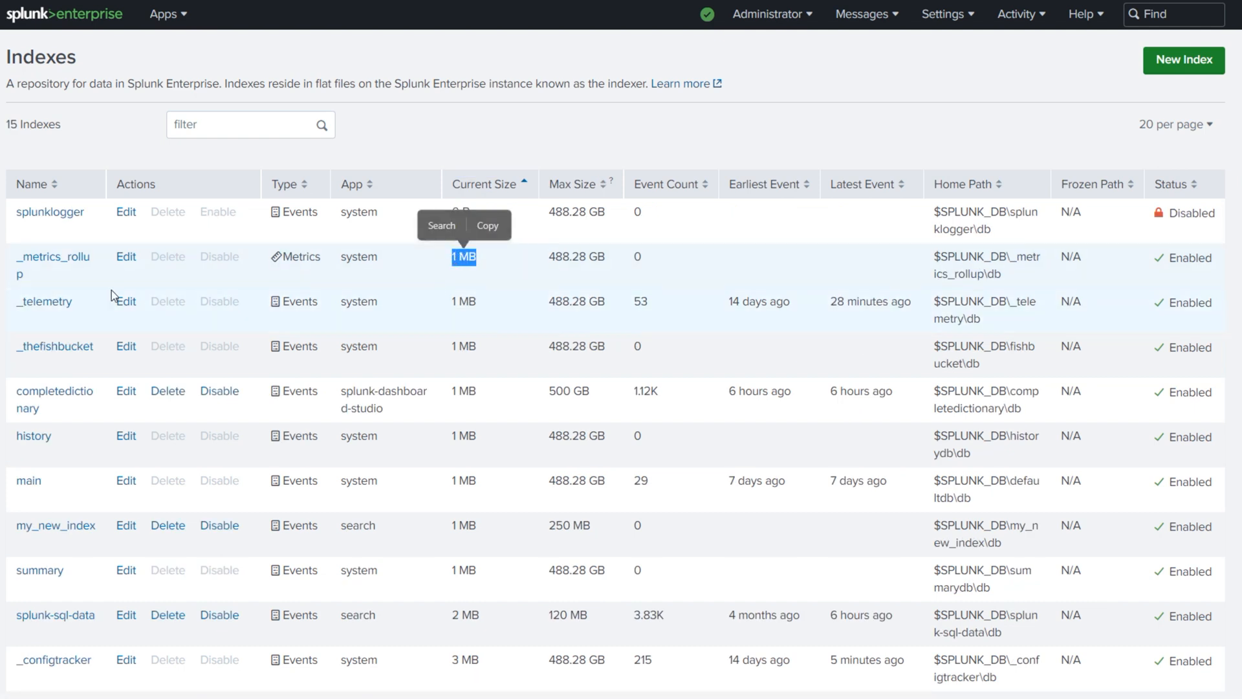
mouse_move(30, 276)
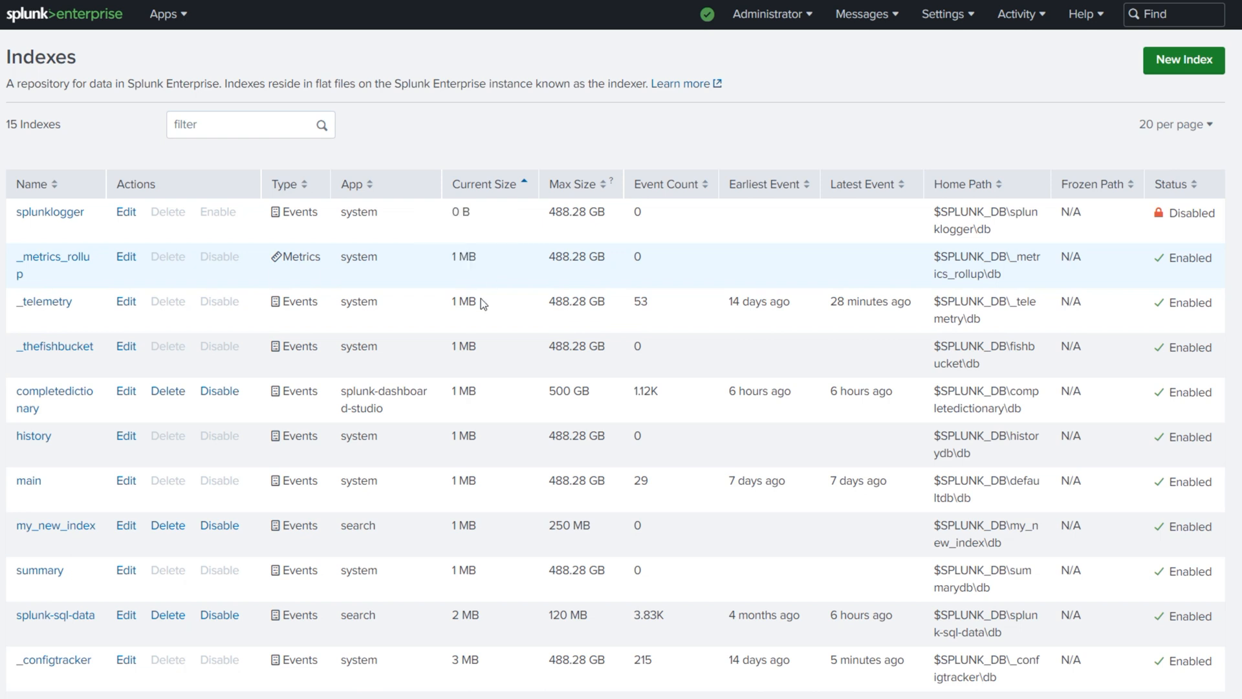
double_click(471, 561)
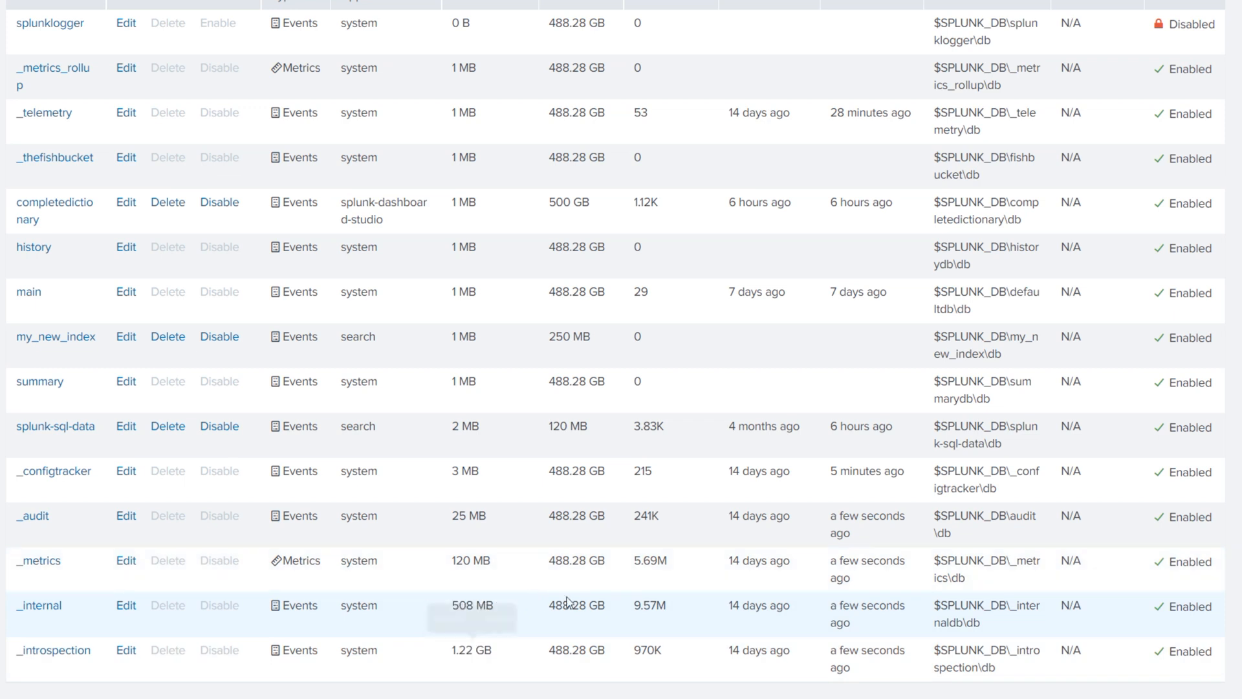
mouse_move(516, 616)
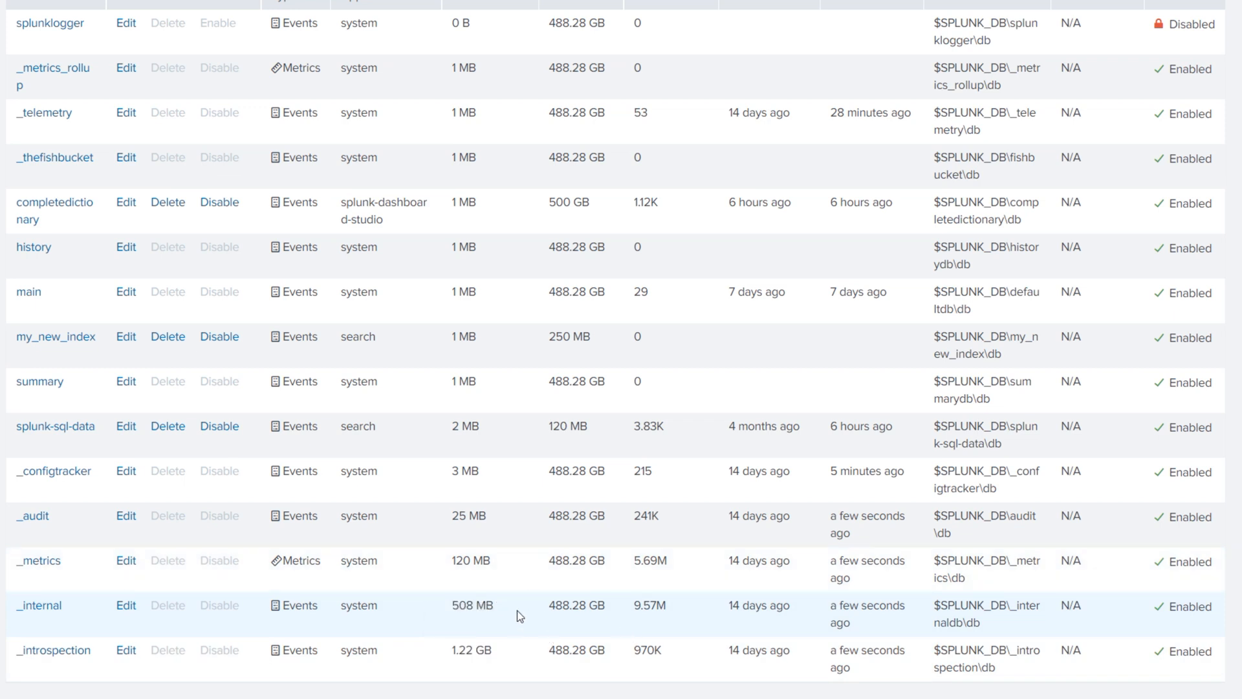
double_click(471, 605)
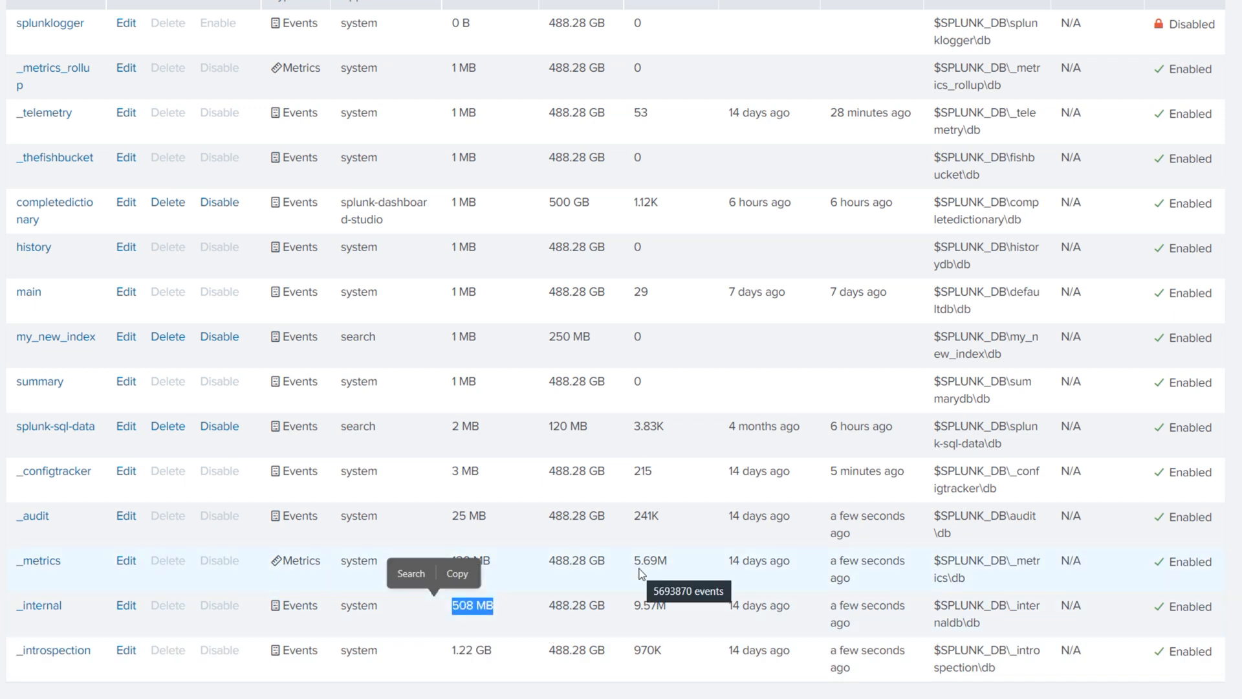
scroll(up, 3)
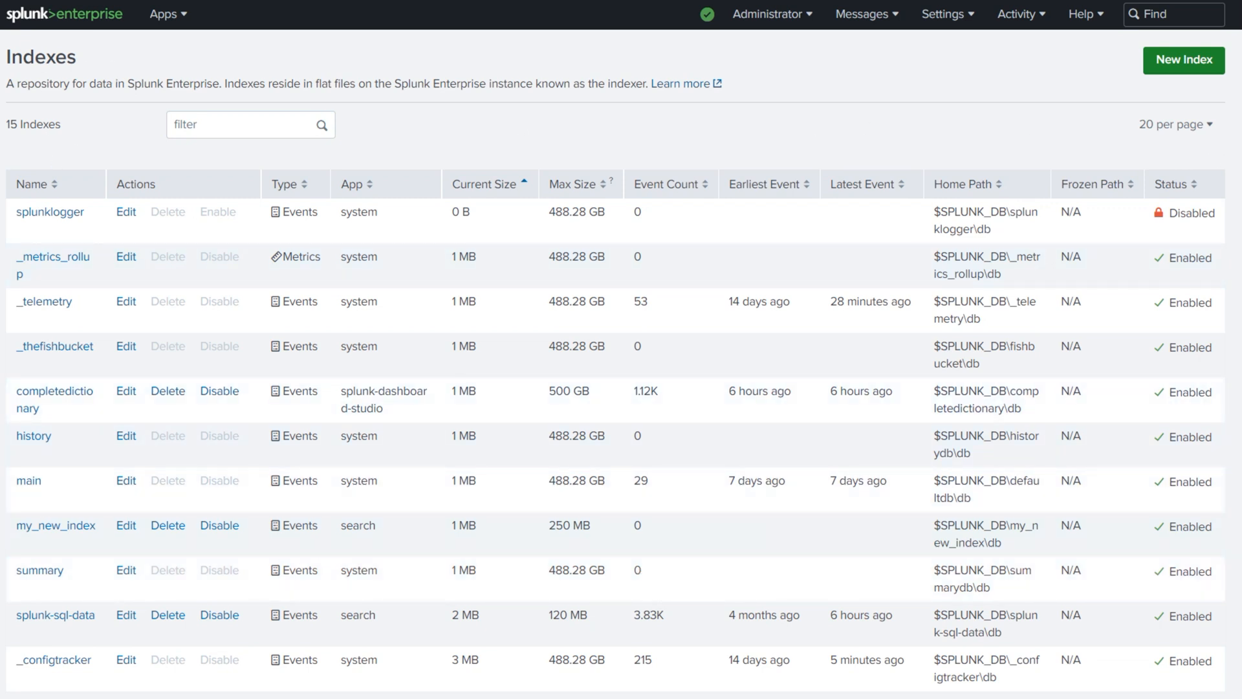
mouse_move(1101, 220)
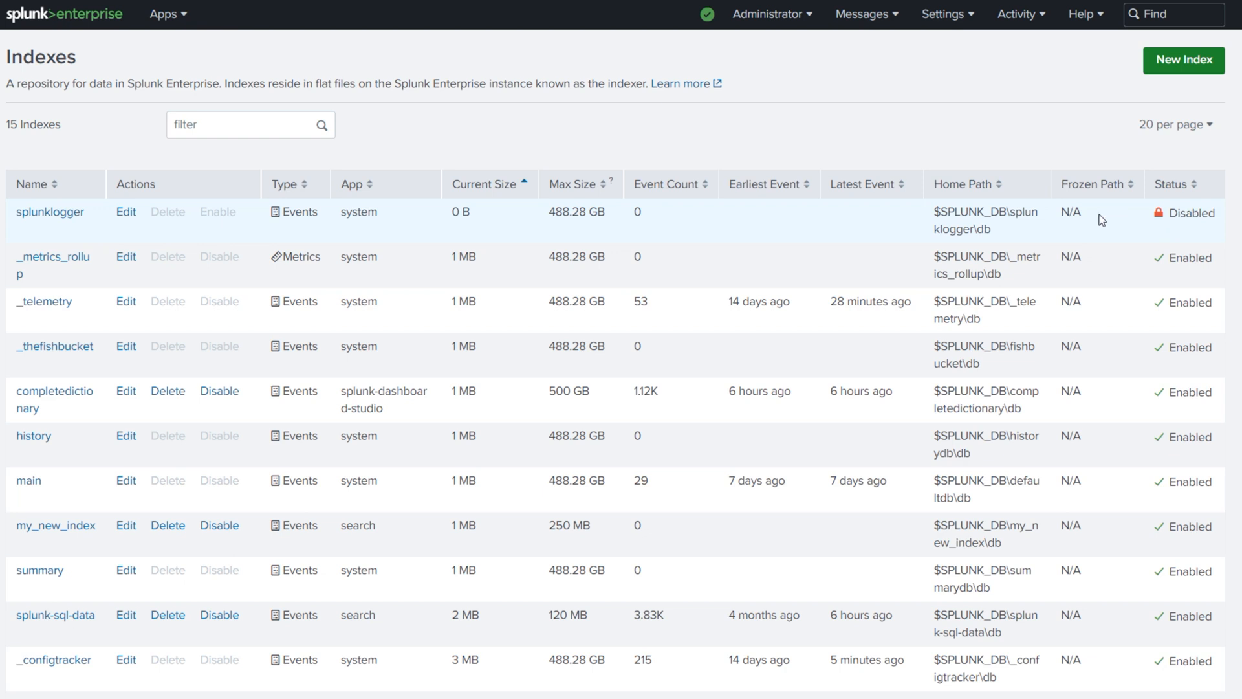
mouse_move(109, 407)
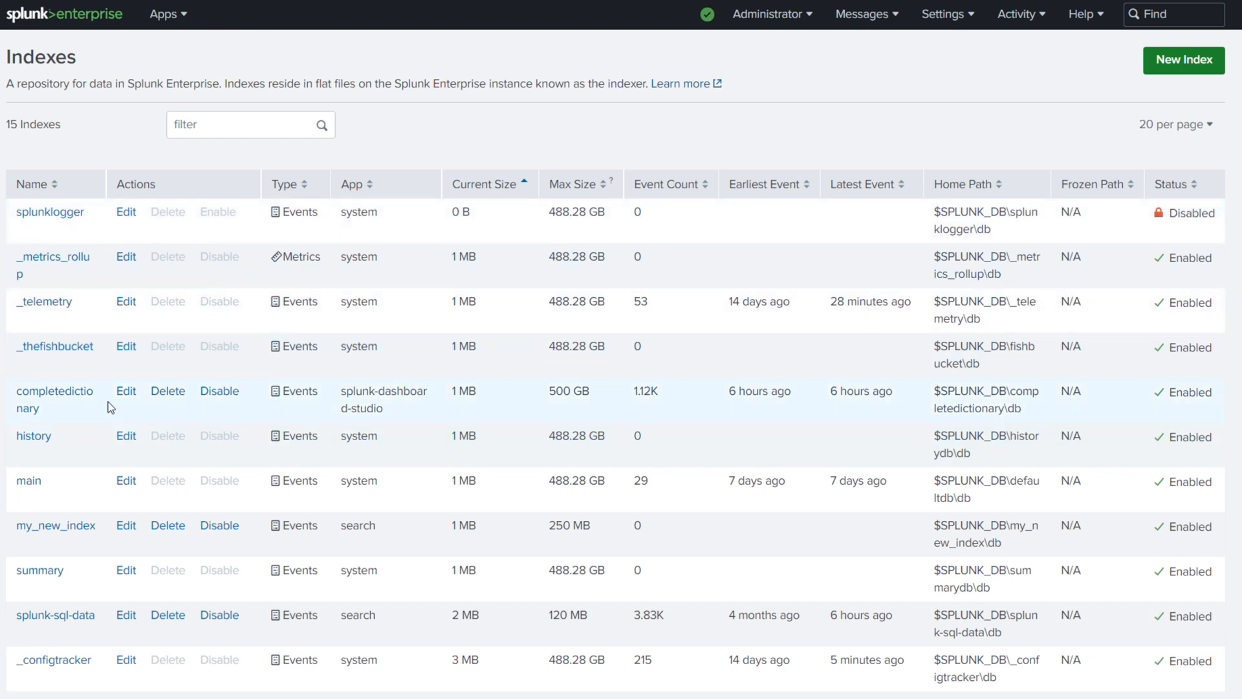
mouse_move(126, 391)
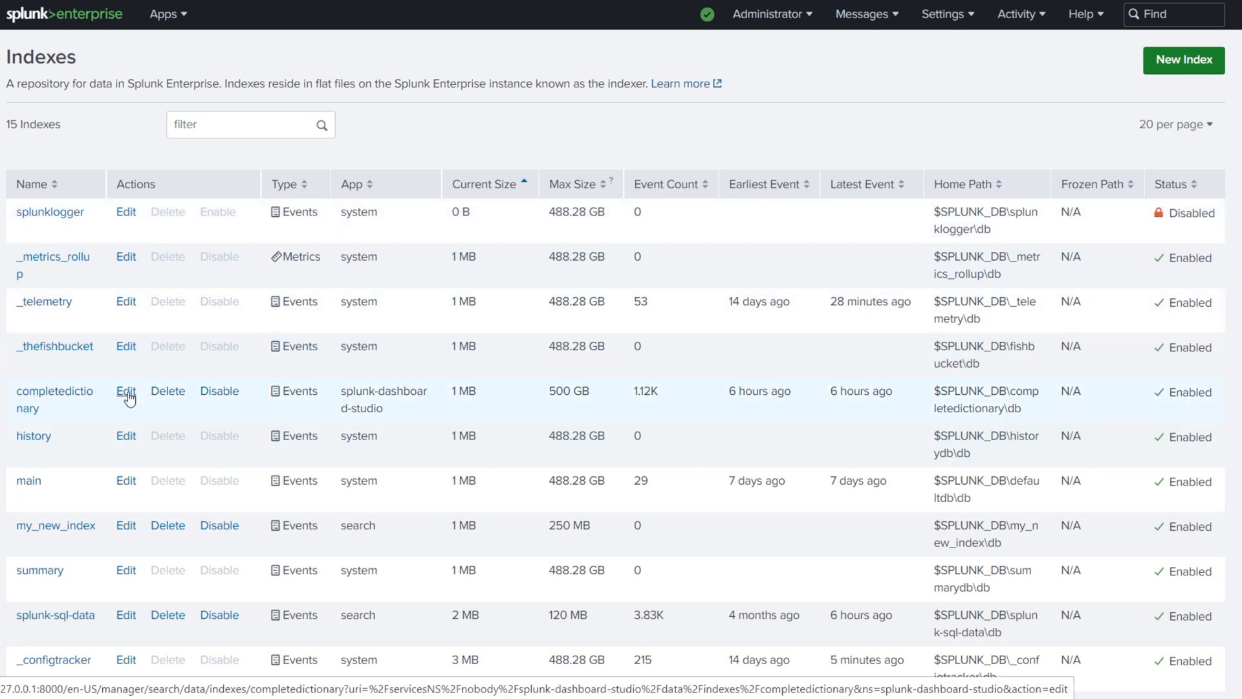
Edit completedictionary to a 250 MB total size with 500 MB buckets and save it
click(125, 391)
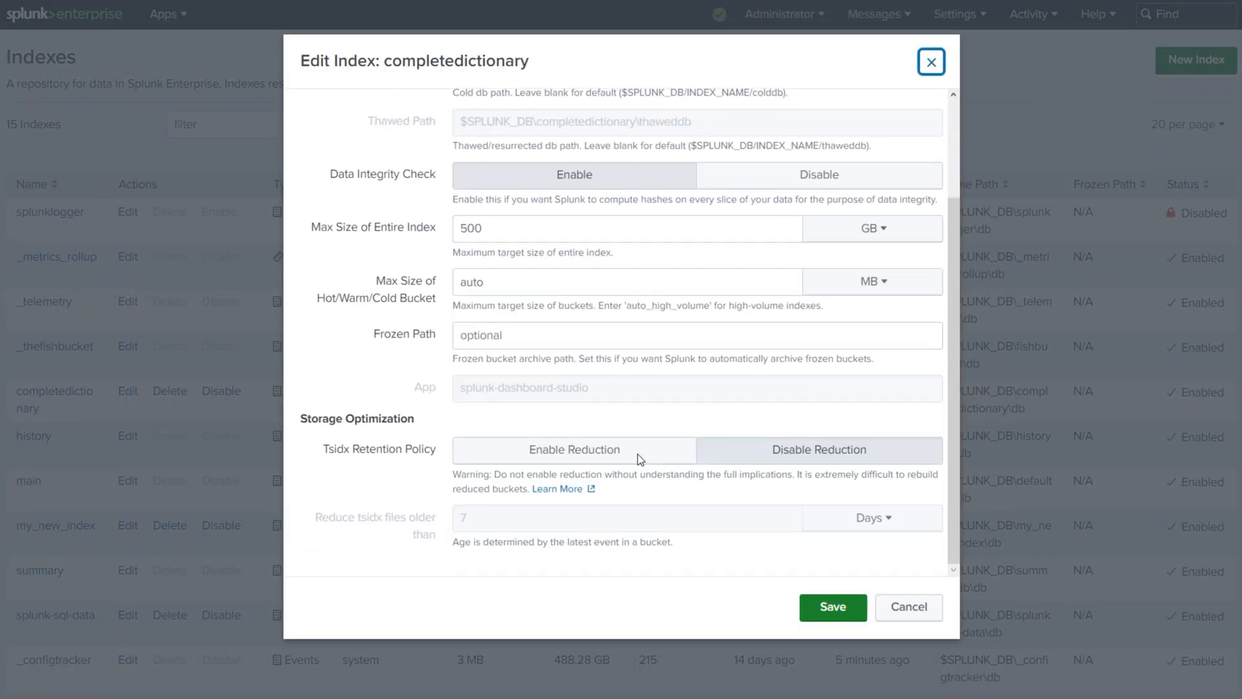
scroll(up, 3)
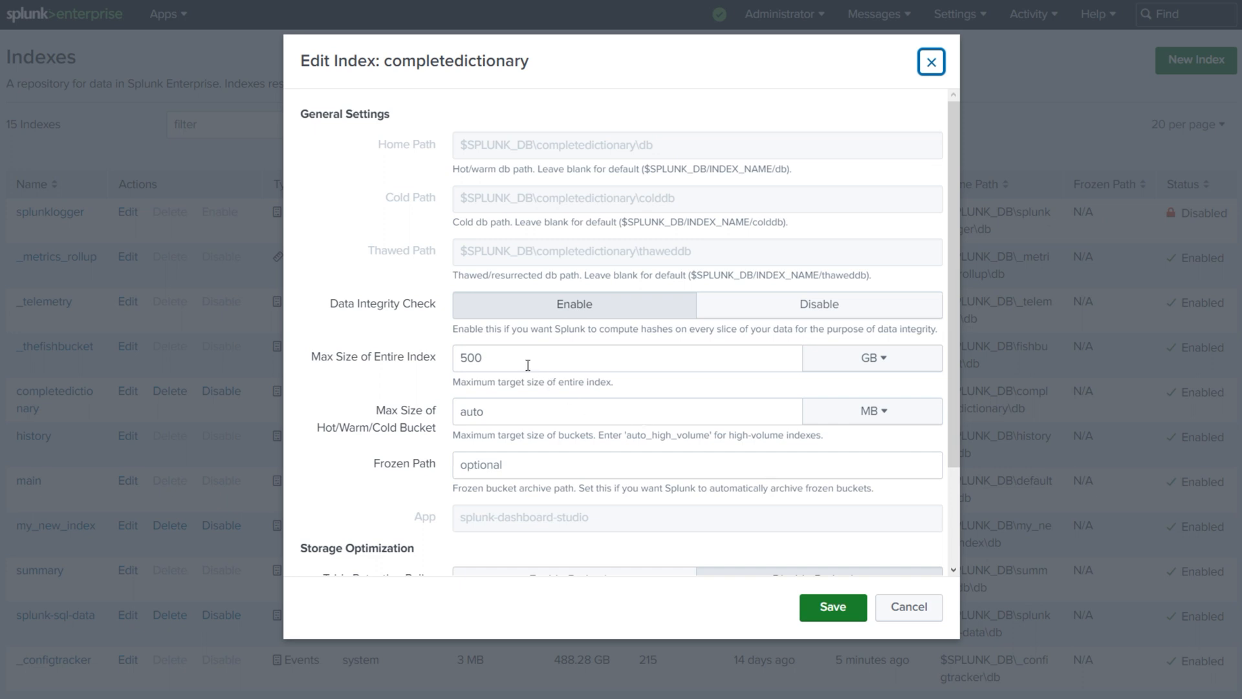
mouse_move(520, 365)
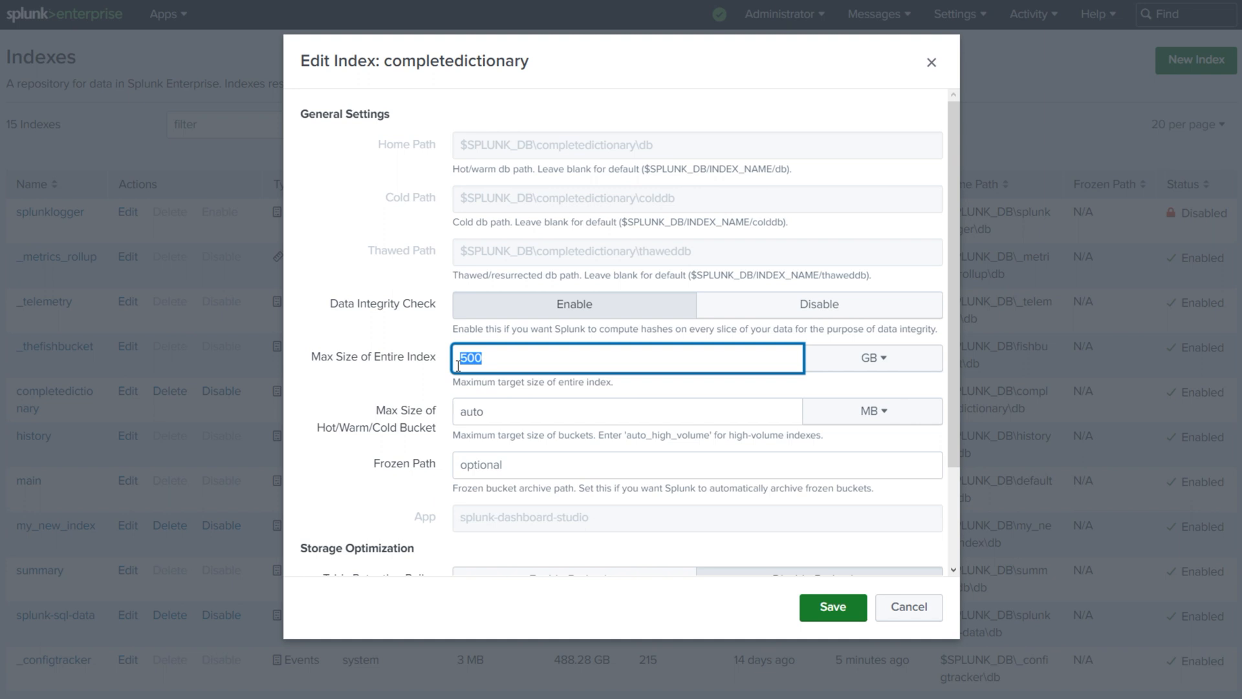
text(250)
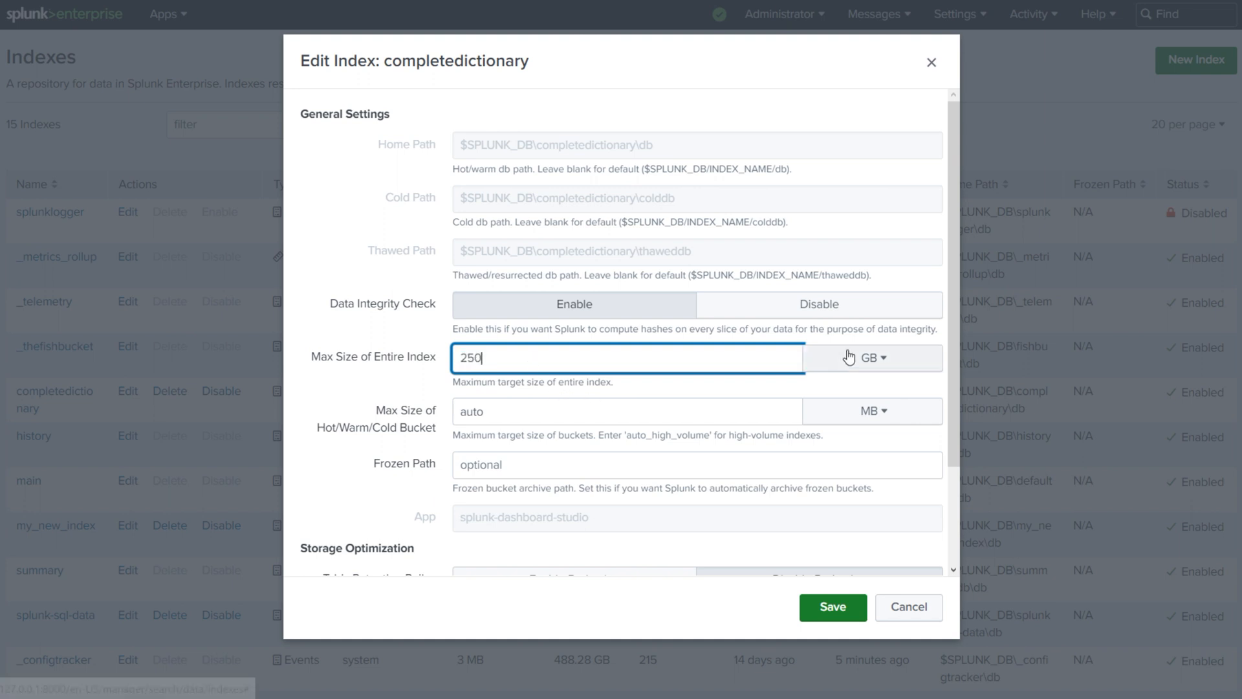
click(870, 357)
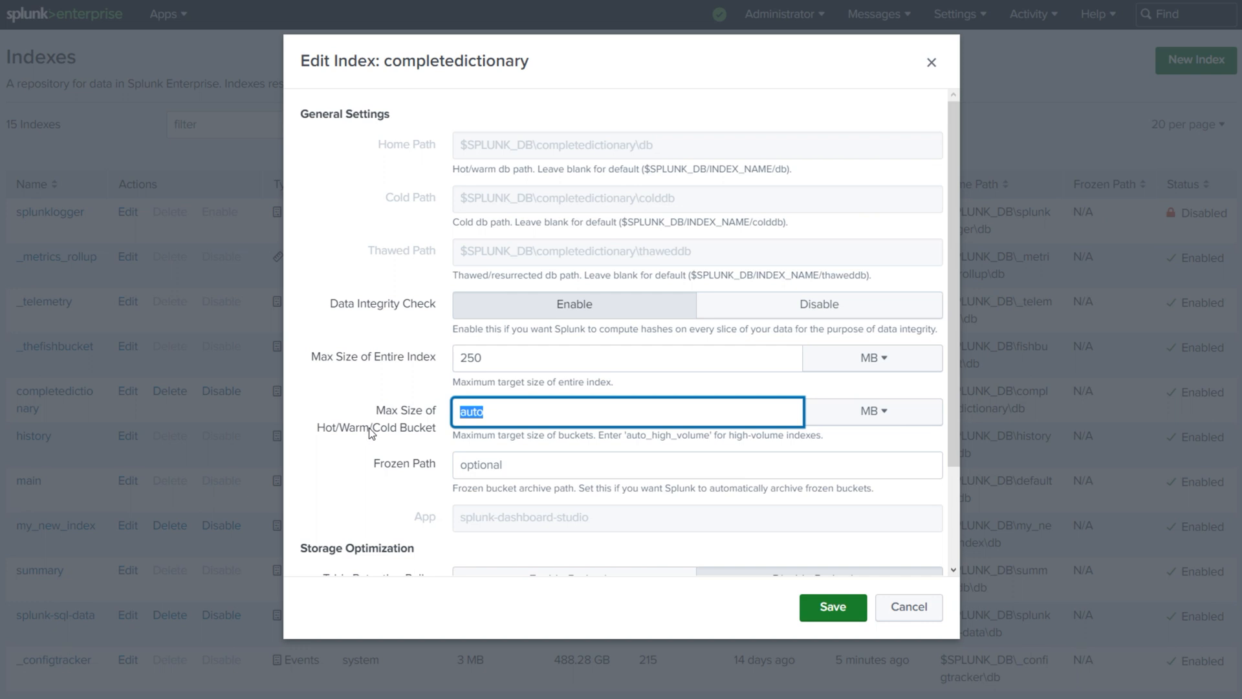
text(50)
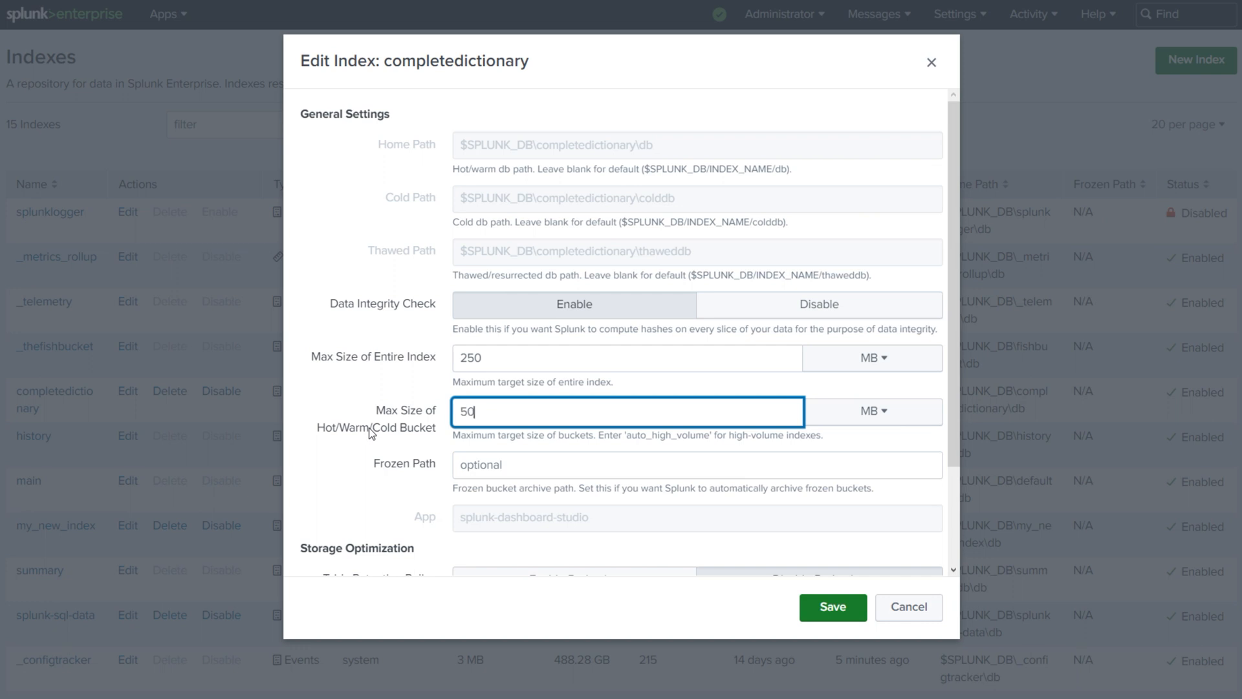
text(0)
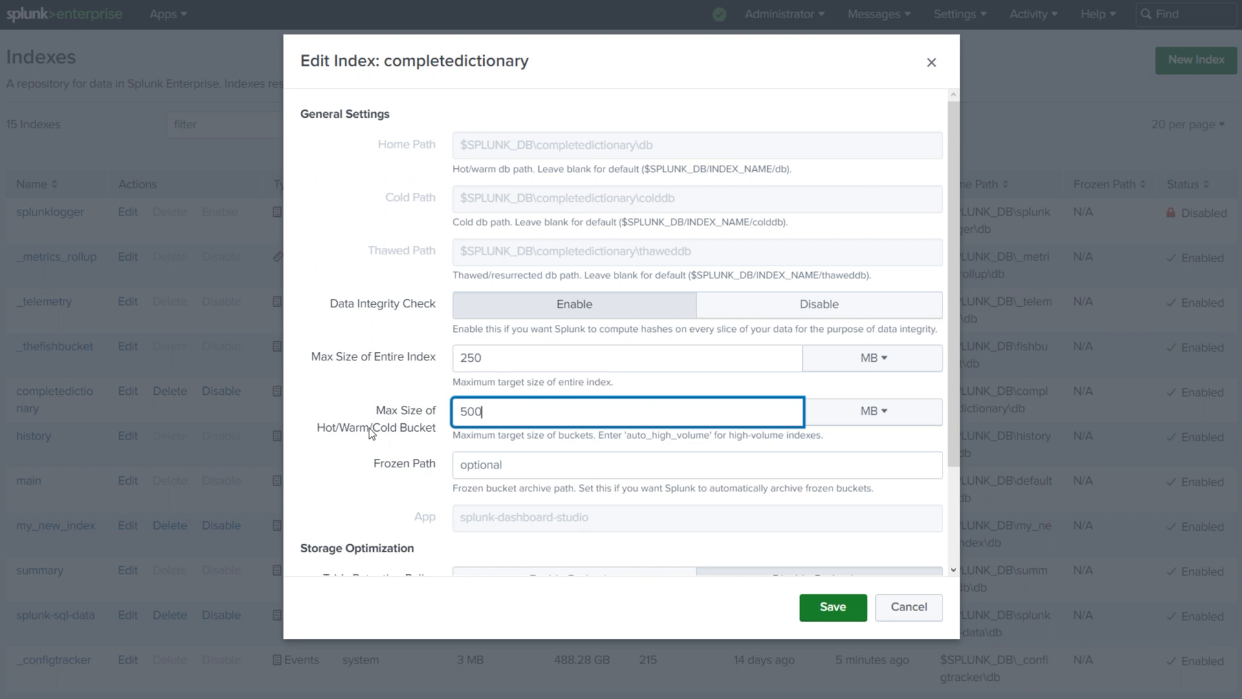
mouse_move(820, 450)
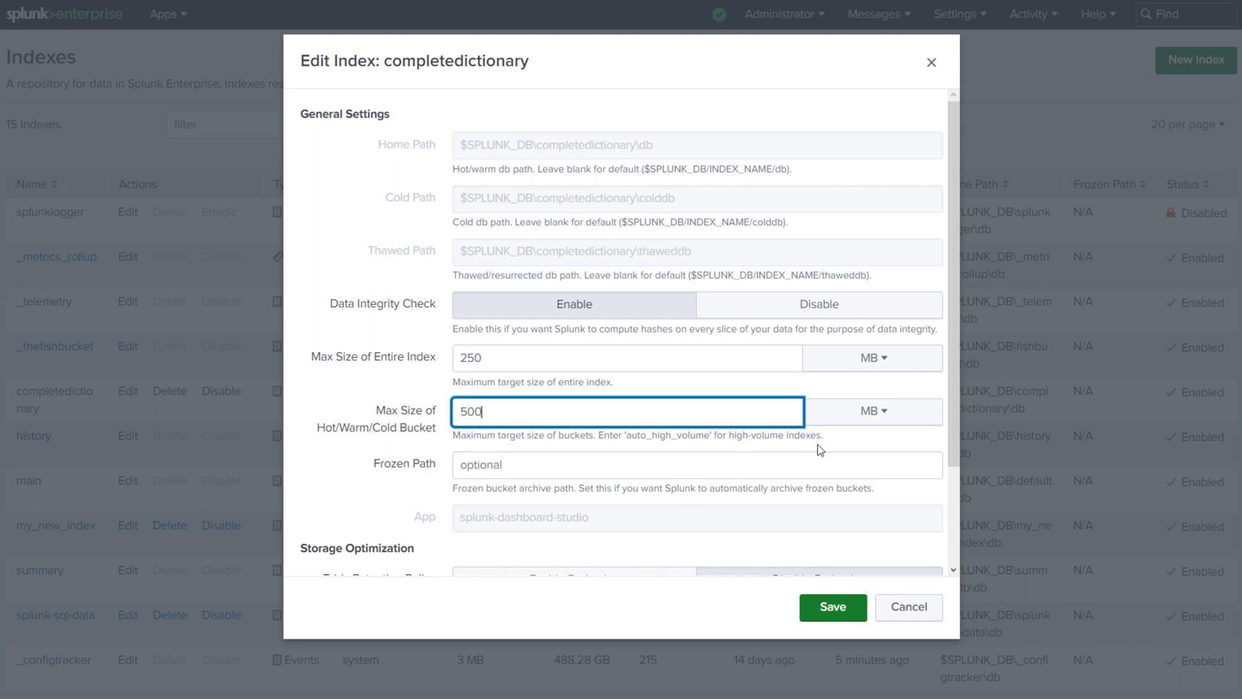
scroll(down, 3)
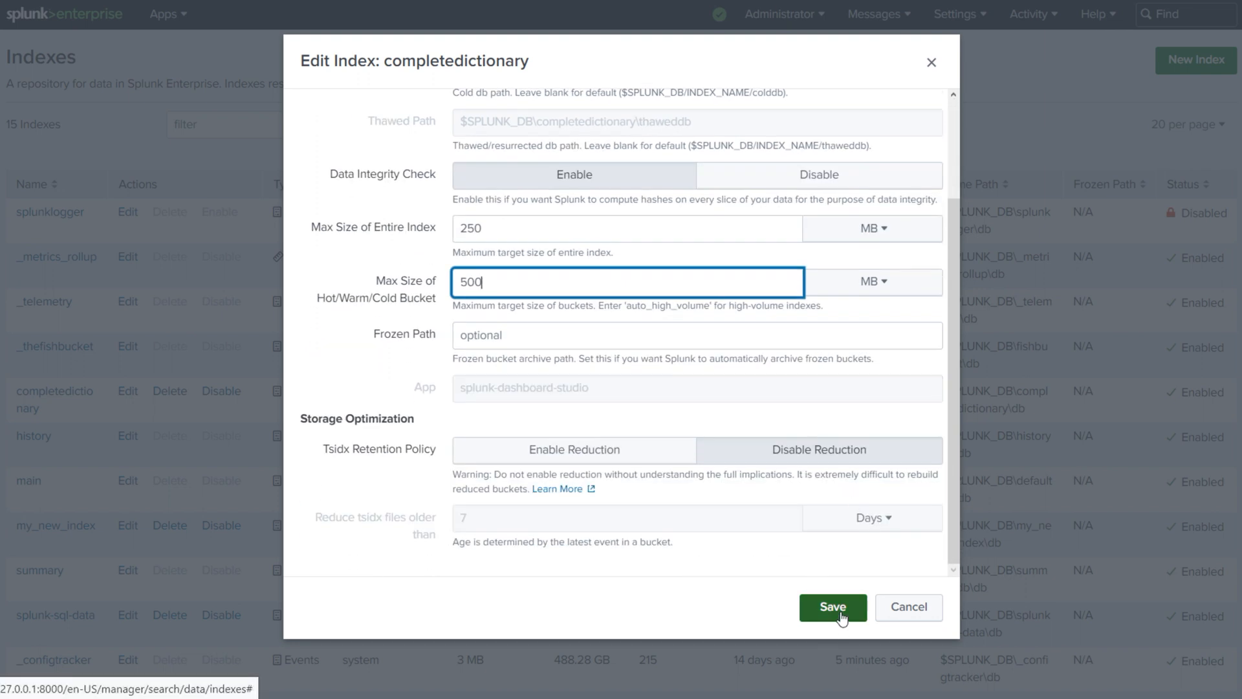
click(832, 607)
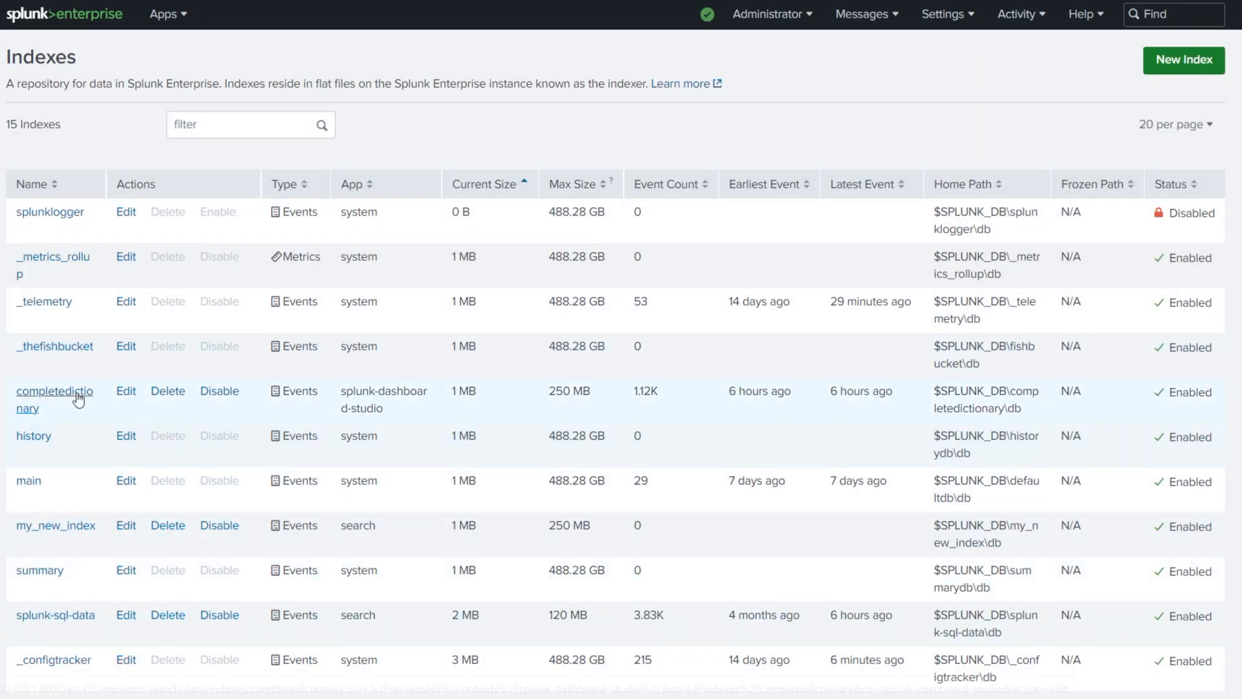
mouse_move(101, 411)
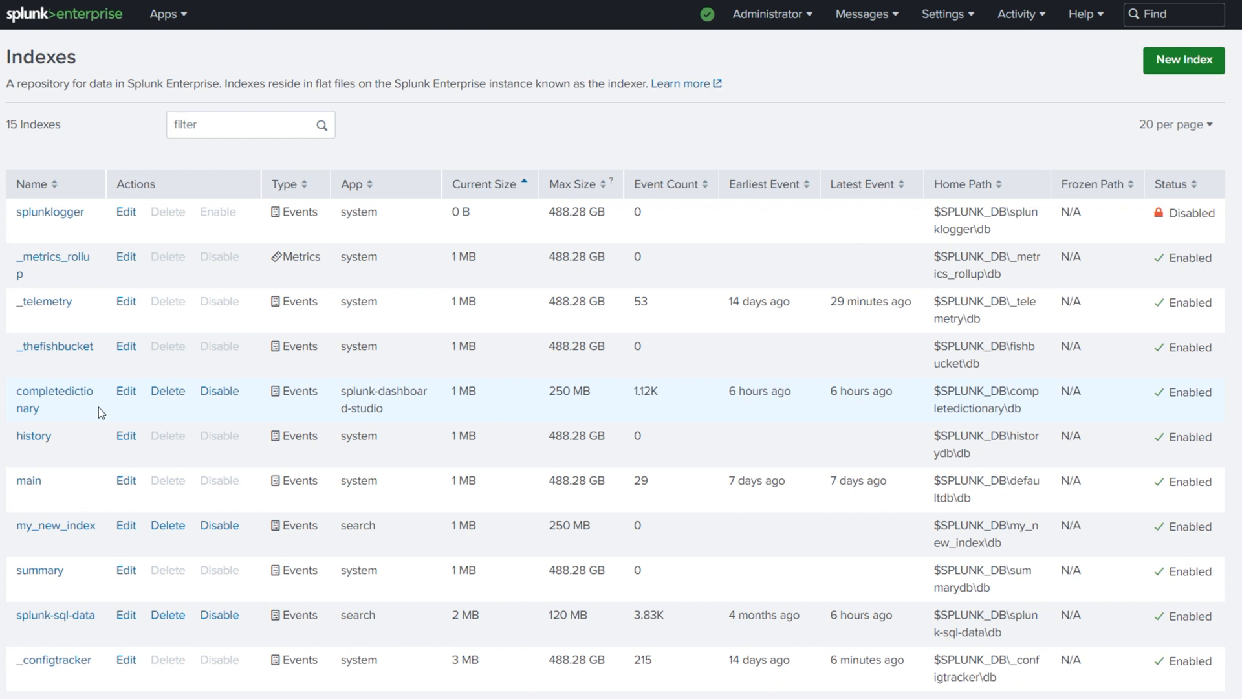
scroll(down, 3)
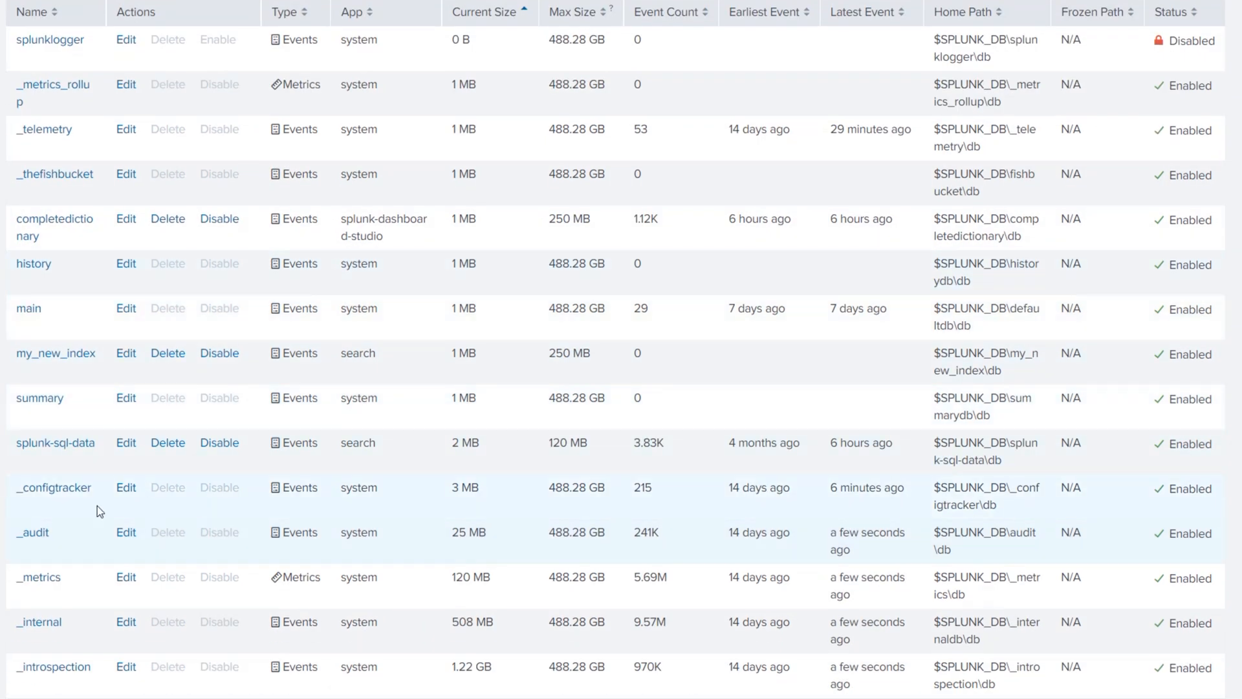
scroll(down, 3)
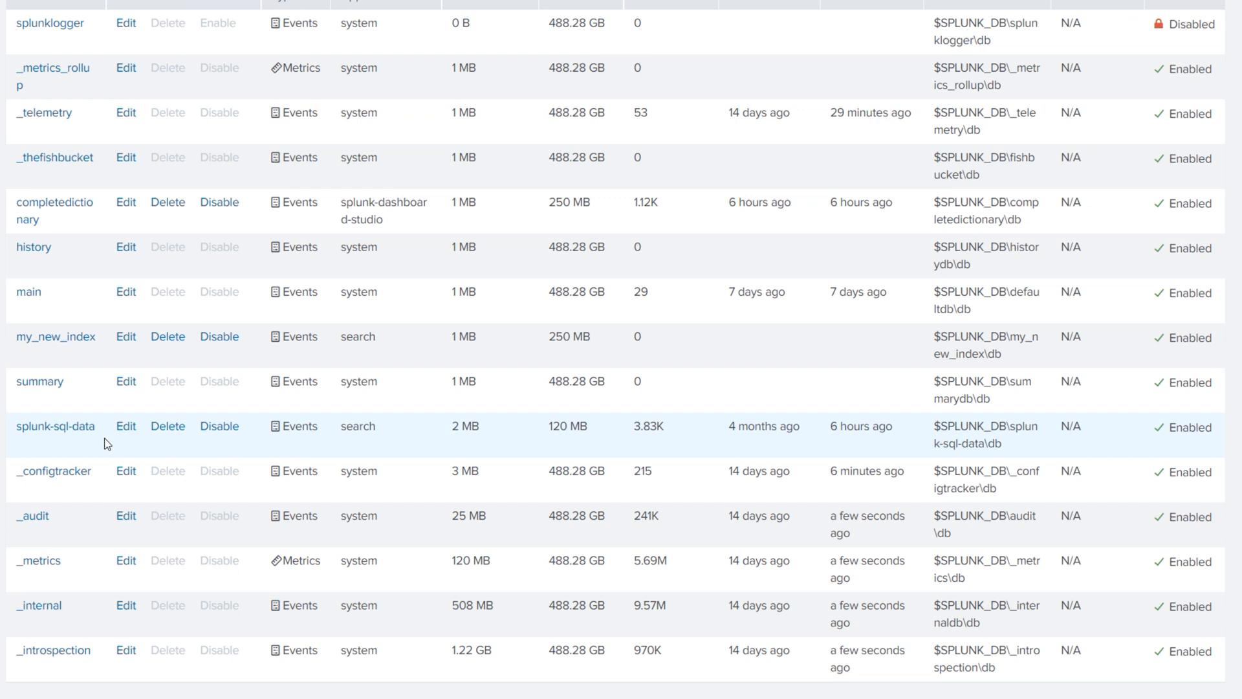
scroll(up, 3)
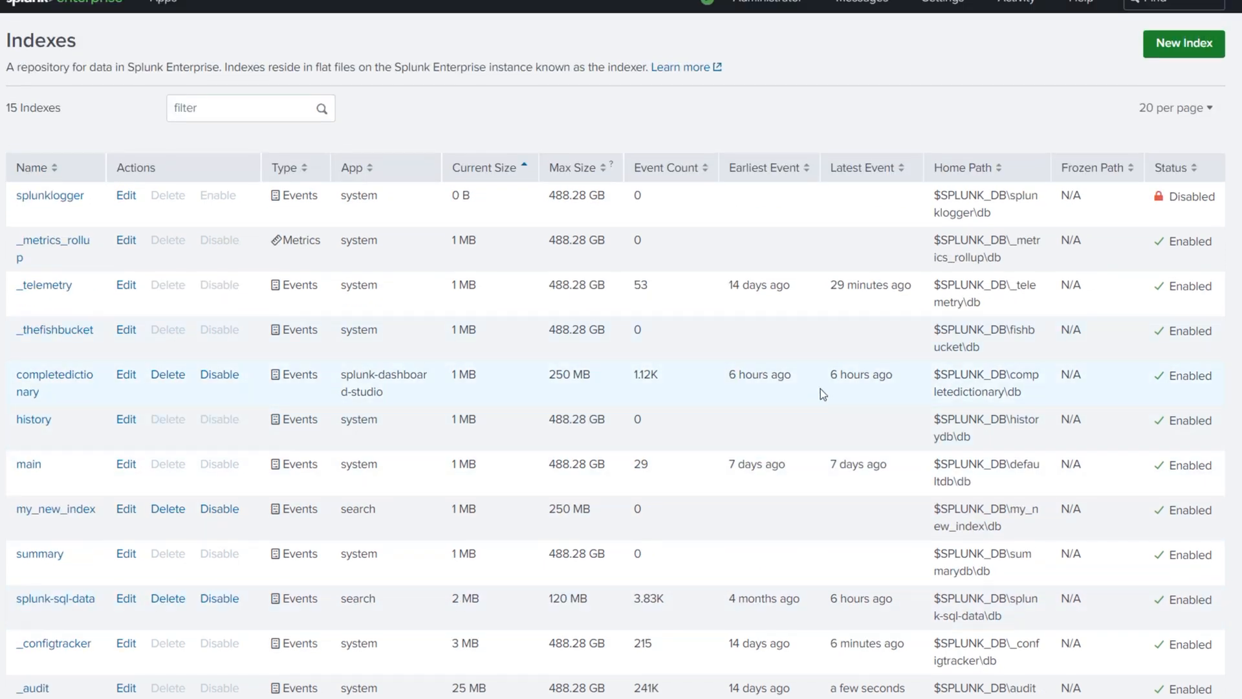
mouse_move(521, 497)
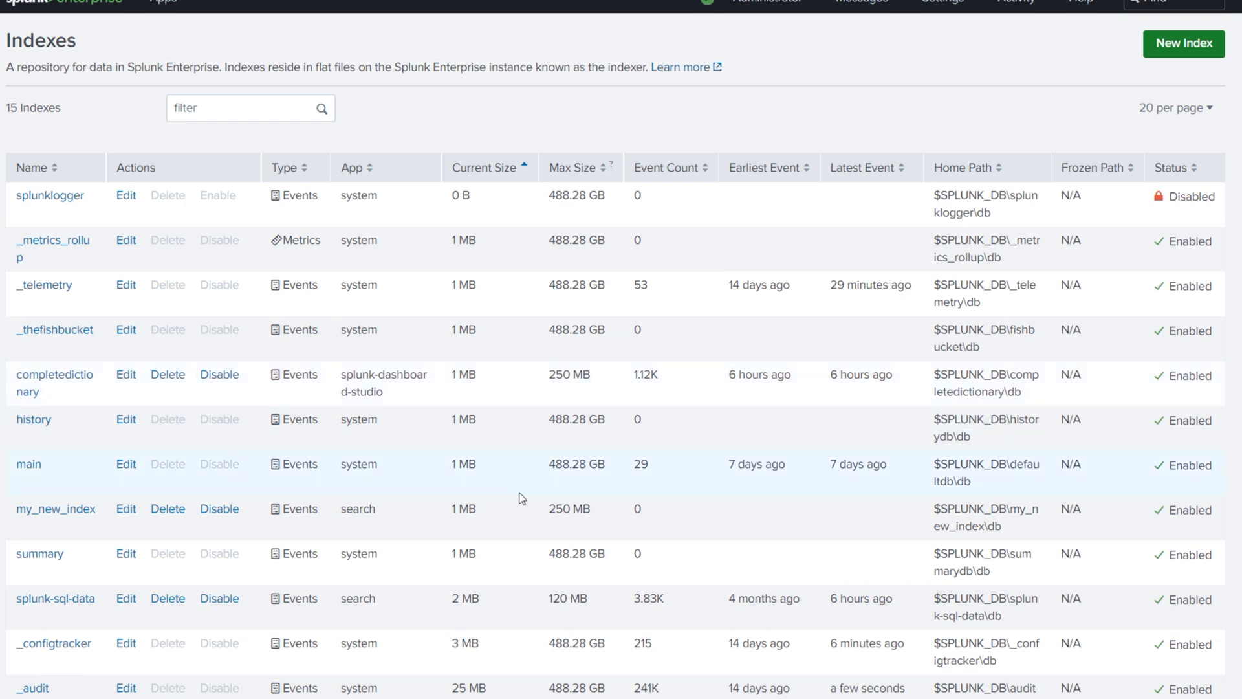
mouse_move(400, 488)
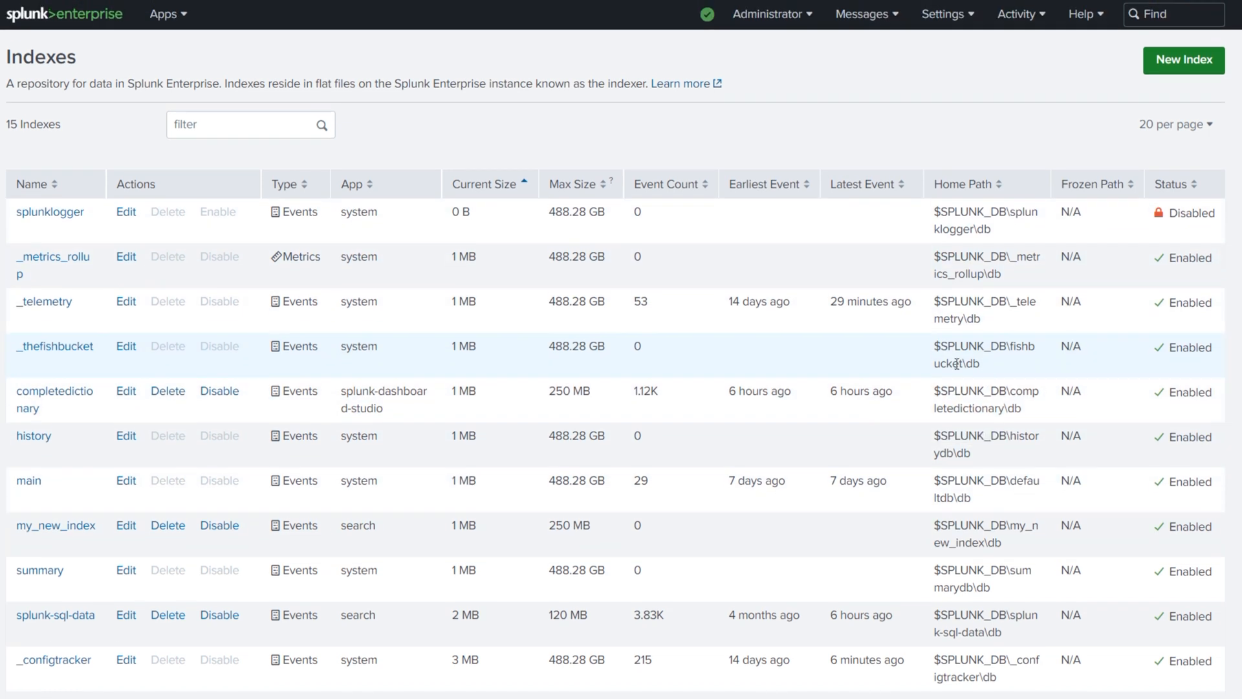
mouse_move(1182, 59)
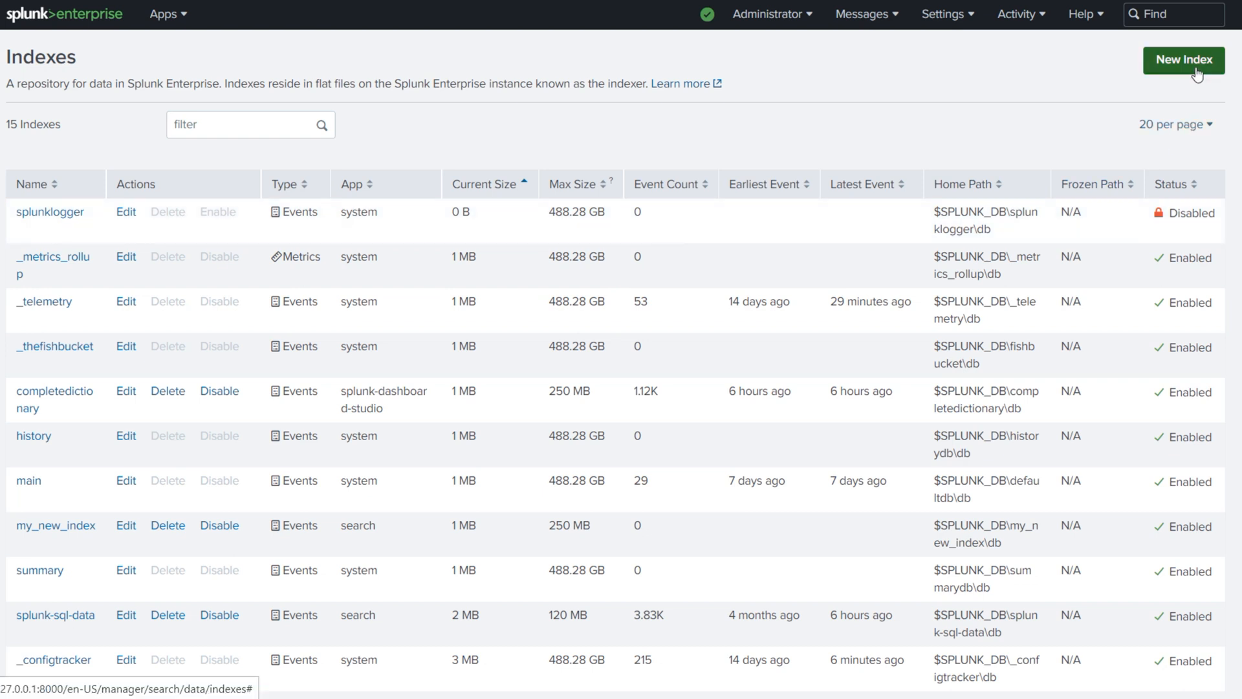
Begin a New Index and enter My_Second_Index as its name, fixing the underscores
click(1182, 59)
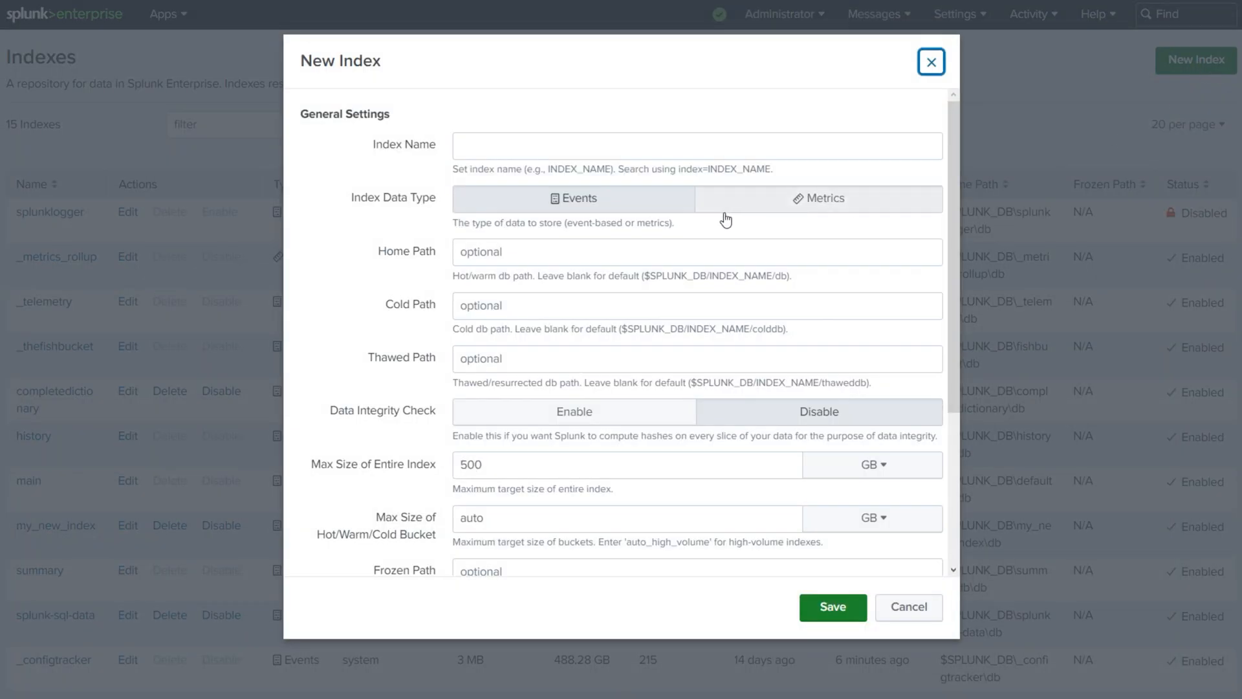
click(696, 145)
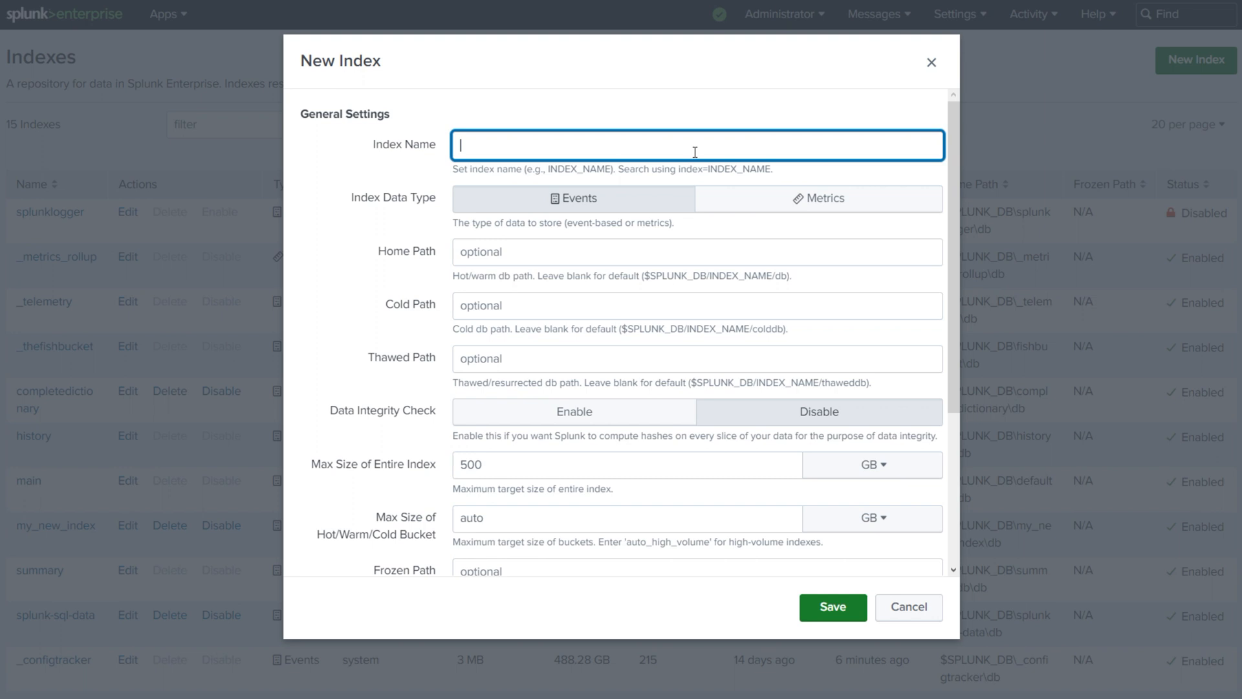
text(My)
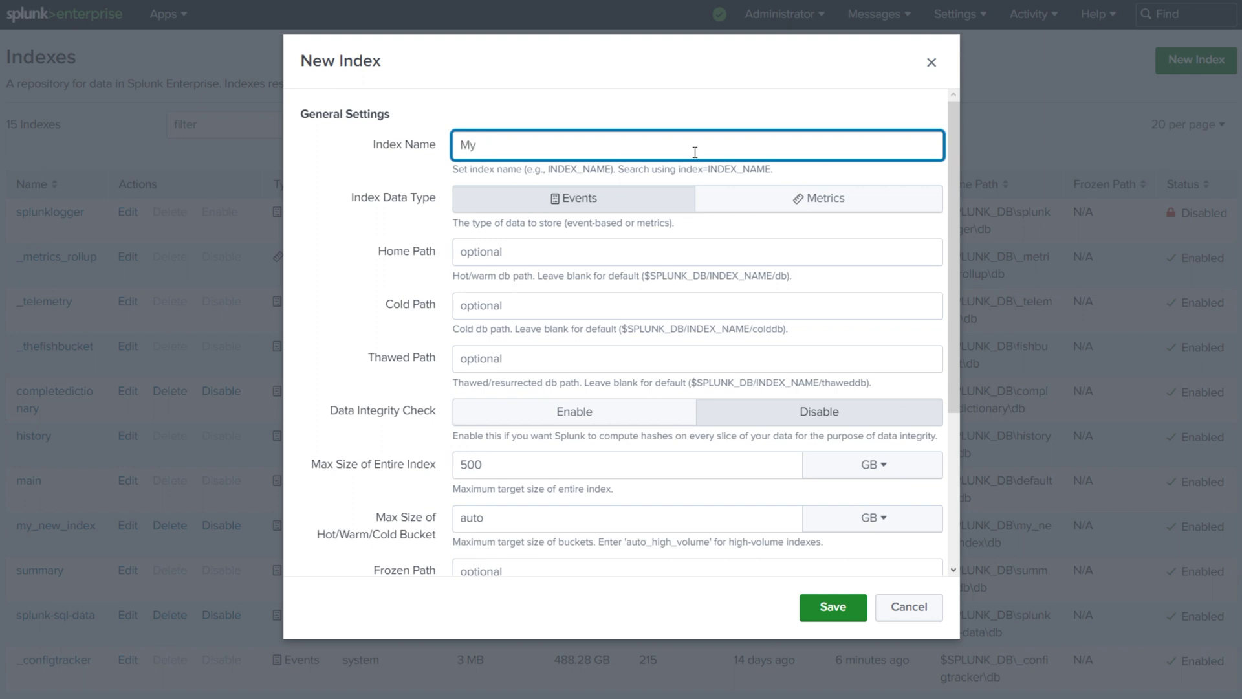
text(_Second)
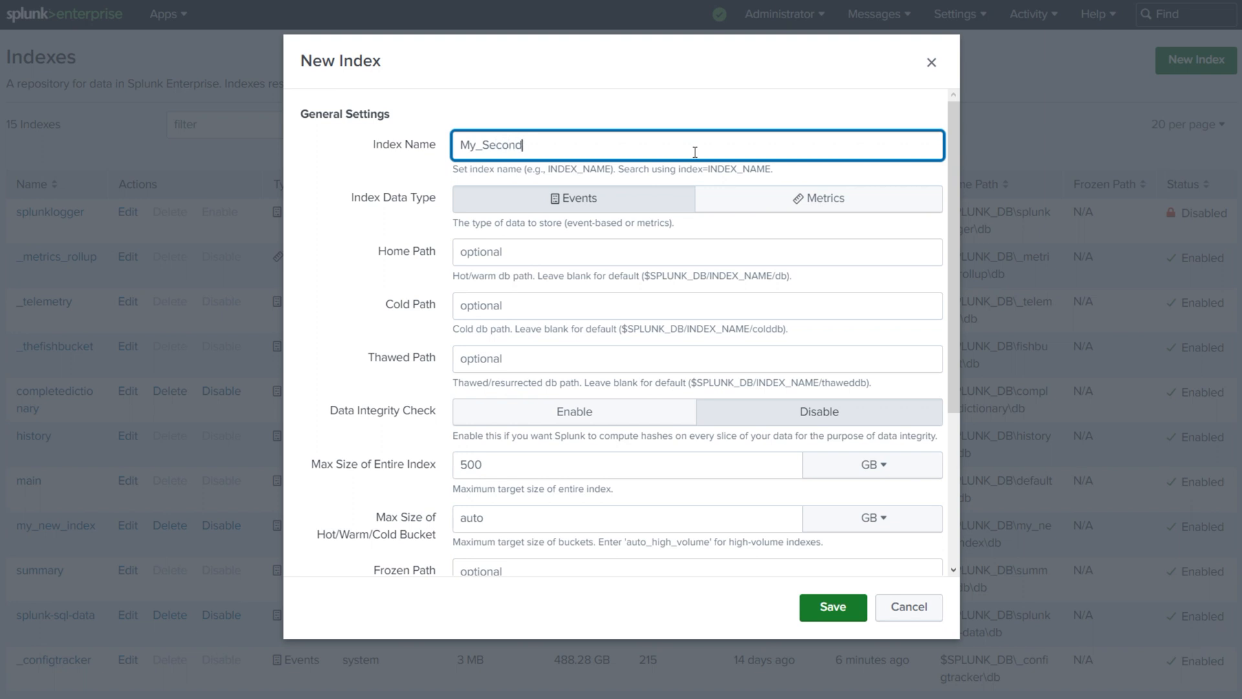
text(_Index)
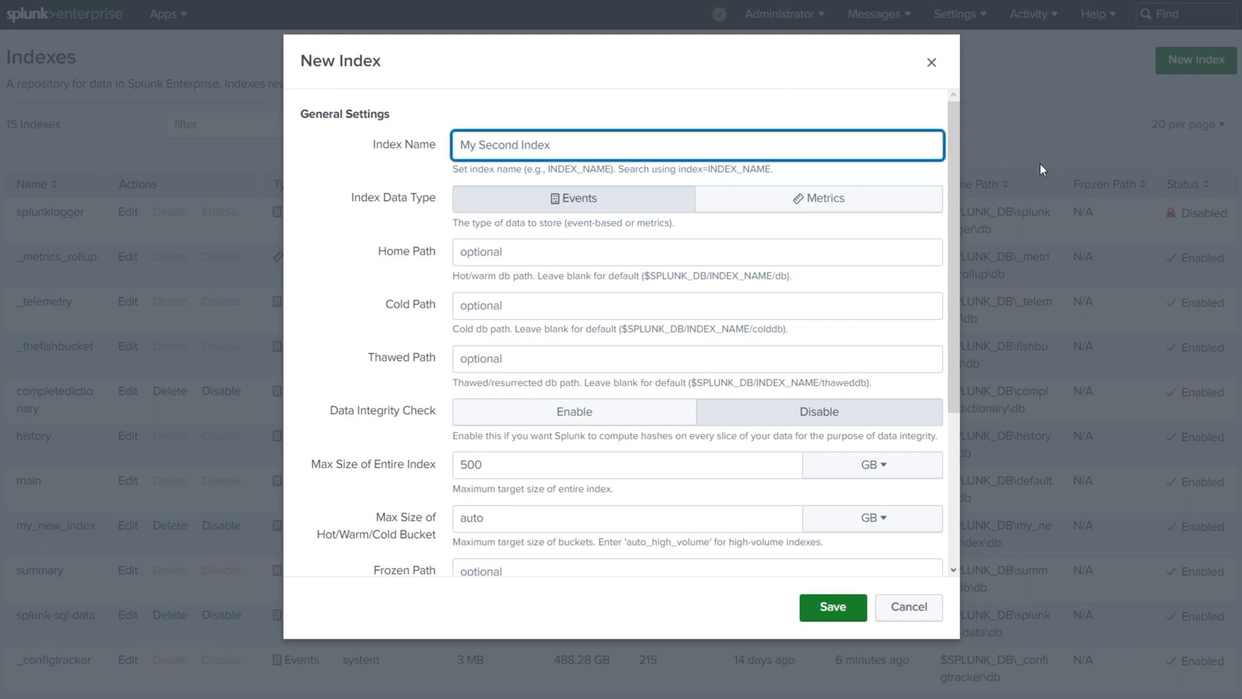
text(MySecondIndex)
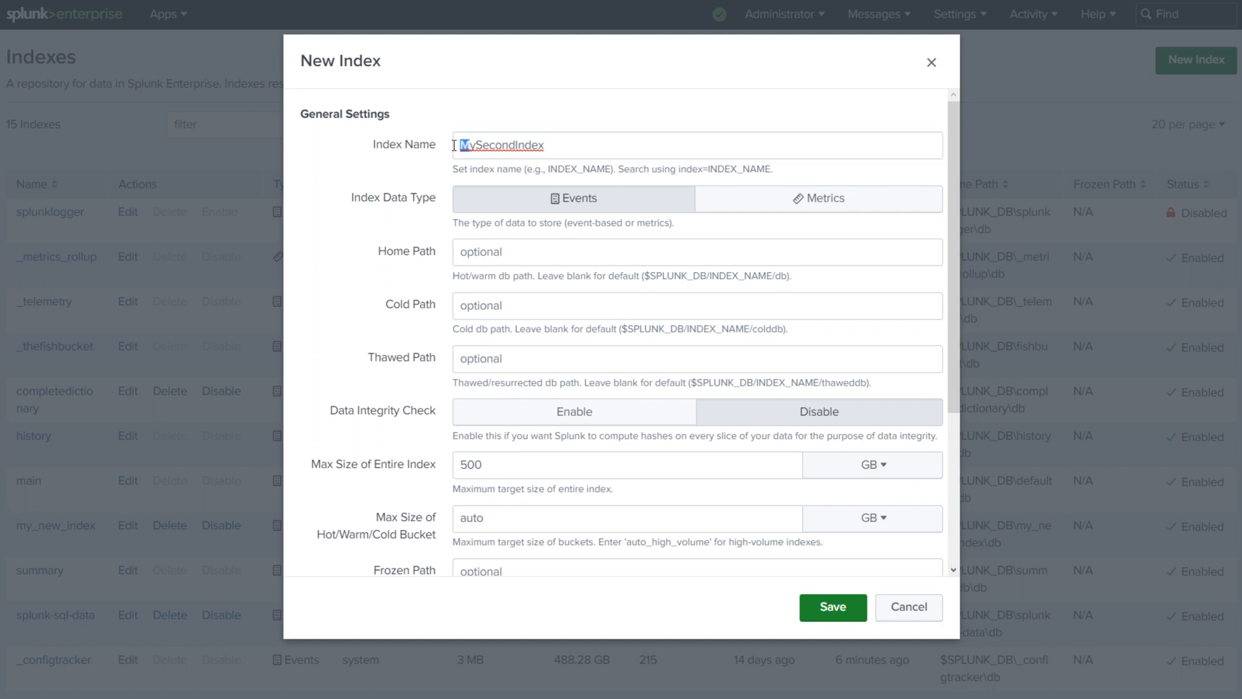
click(515, 145)
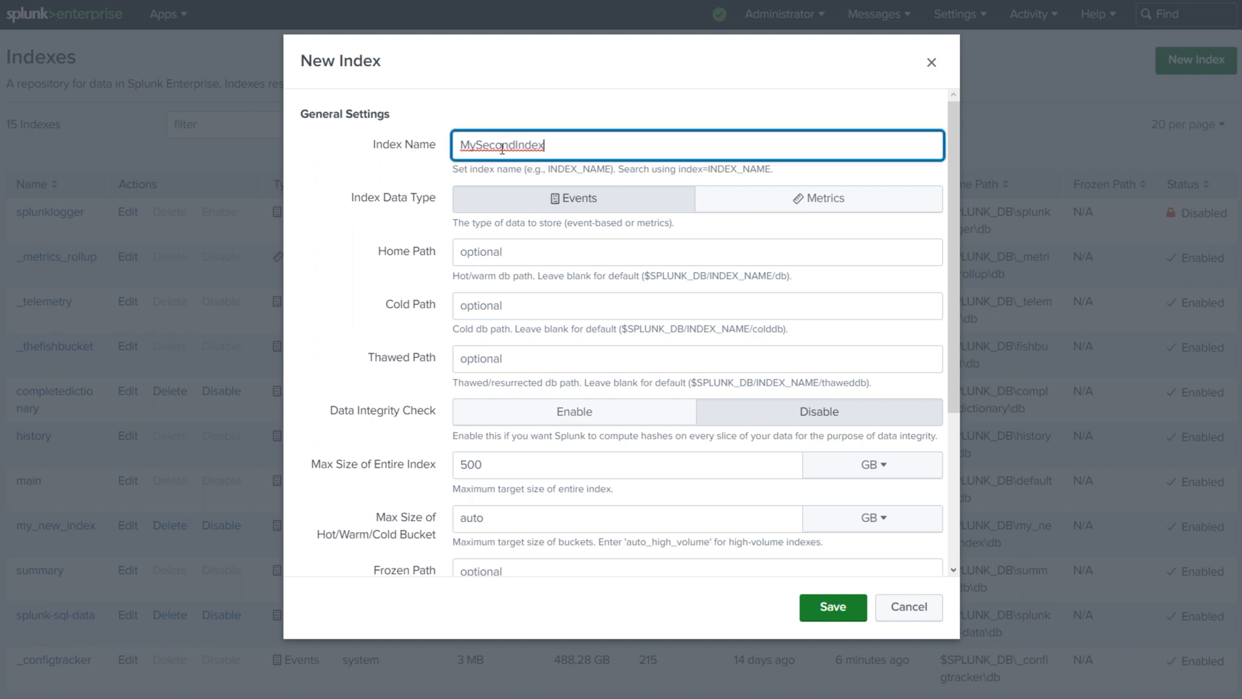
mouse_move(1069, 87)
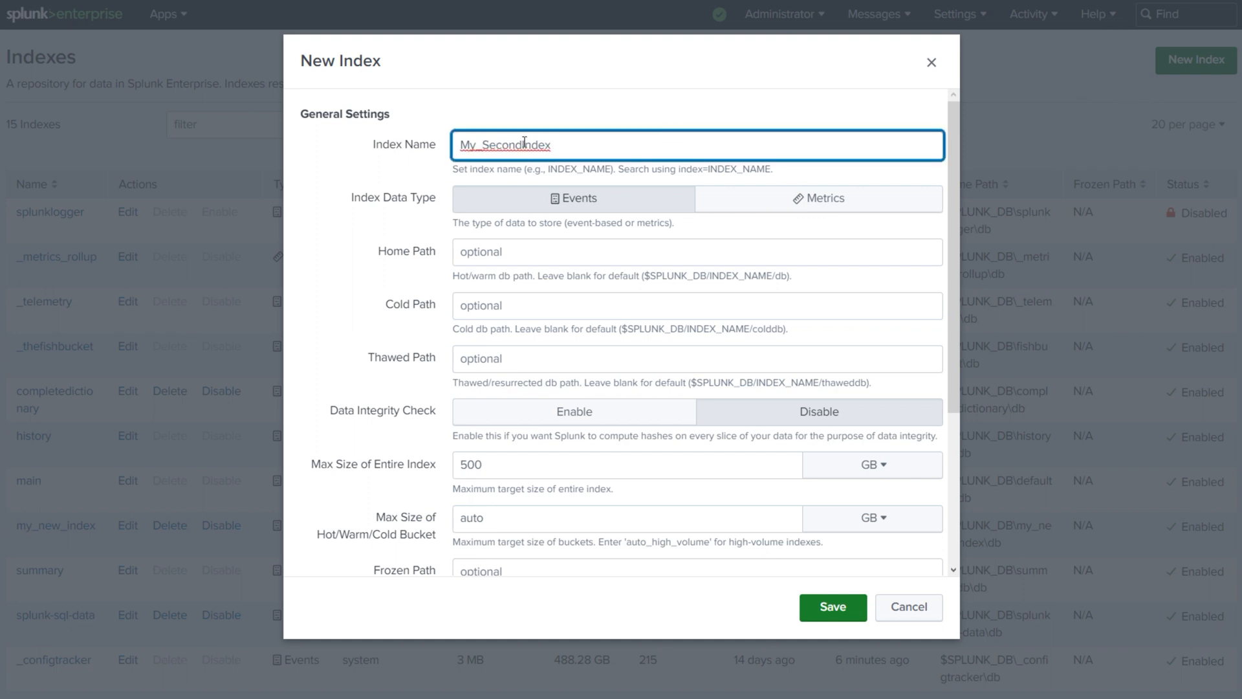
text(_)
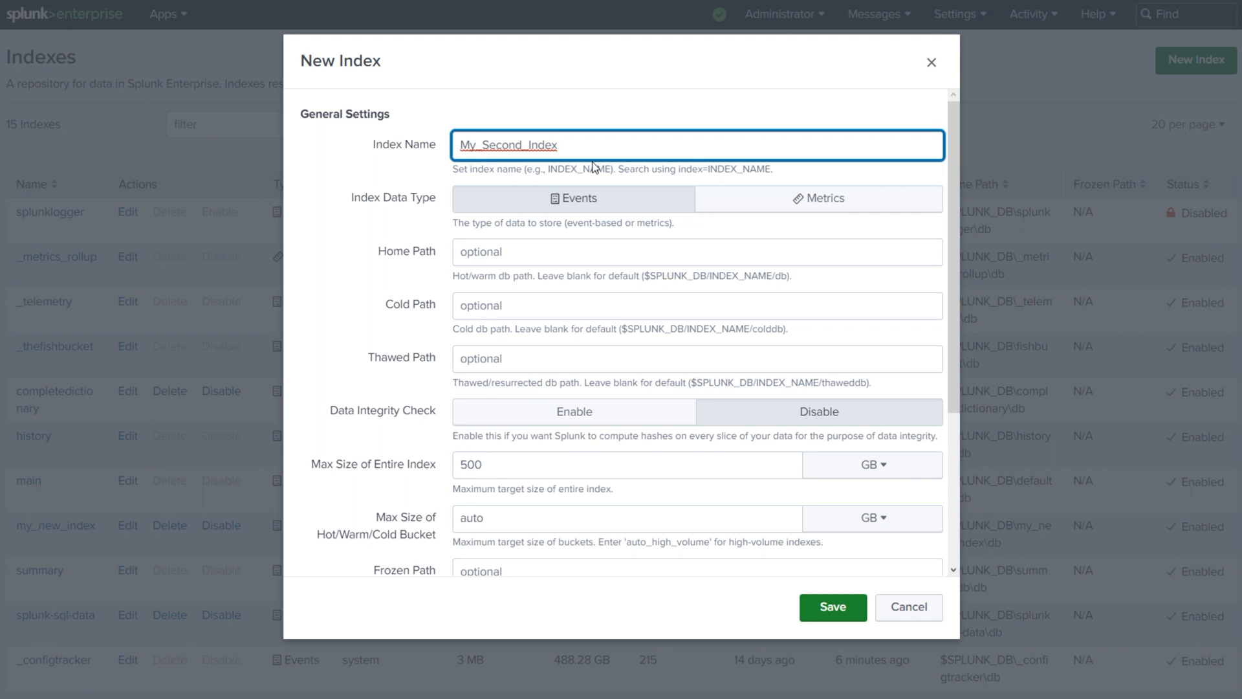
mouse_move(601, 144)
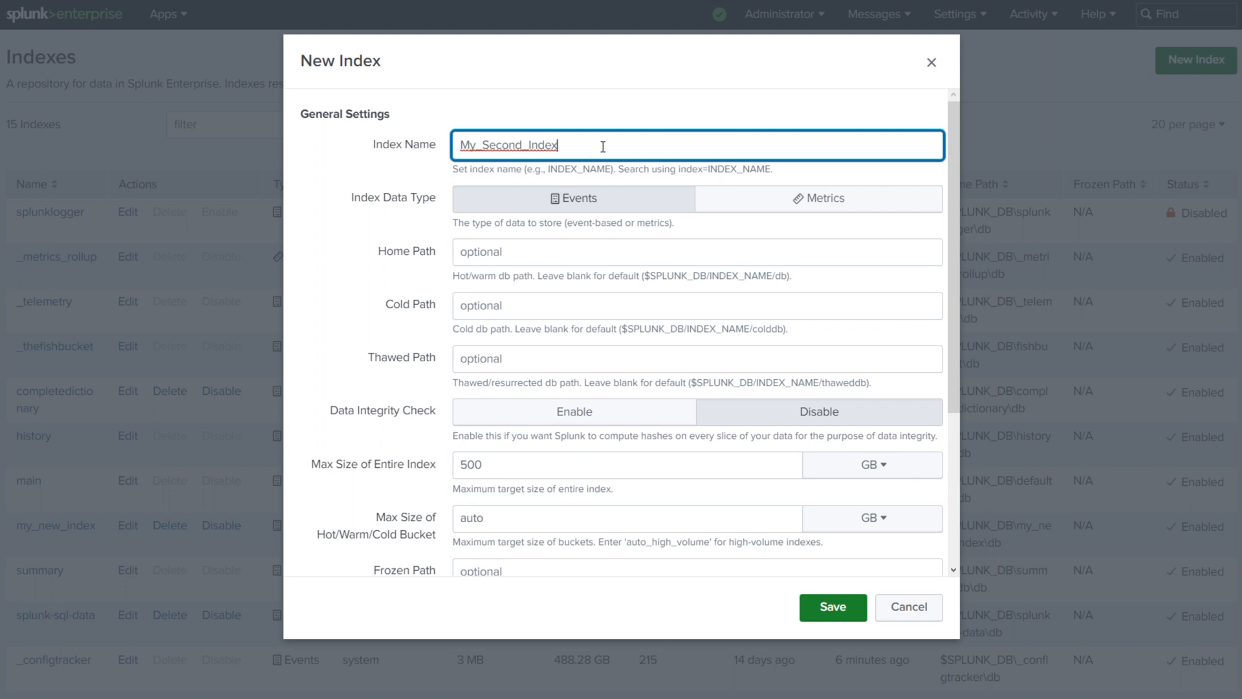
mouse_move(624, 277)
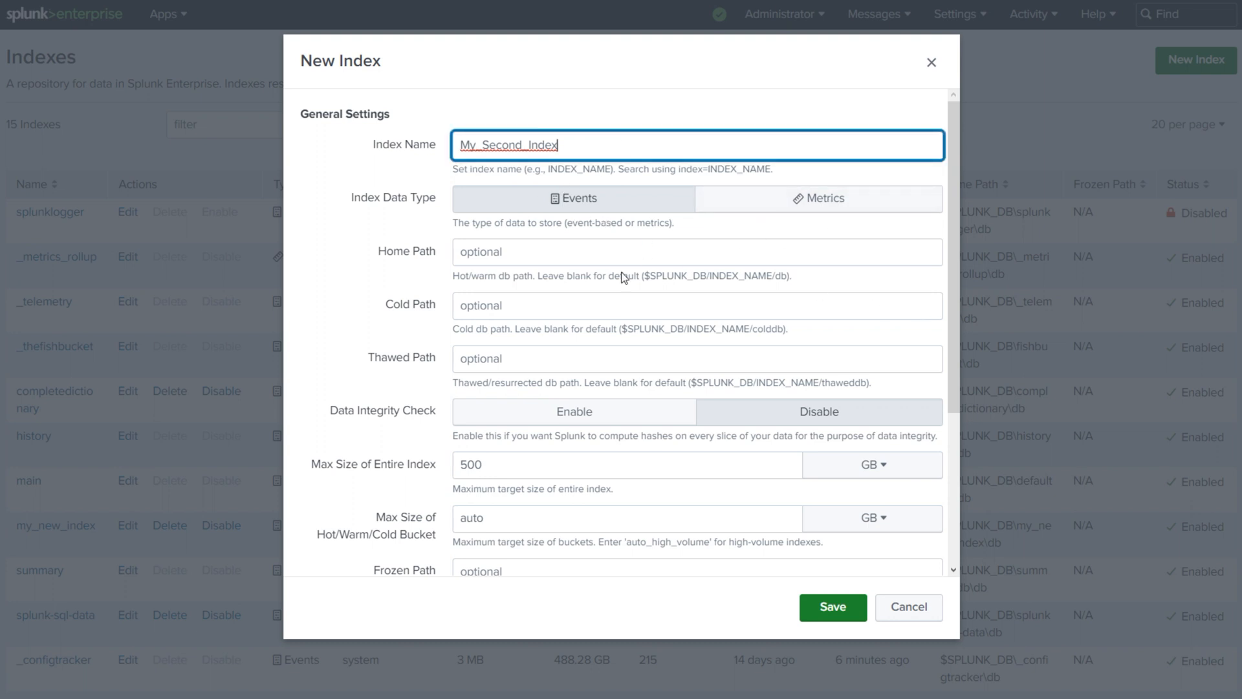
Cap the index at 120 MB total with 250 MB buckets, check the App list, and save
scroll(down, 3)
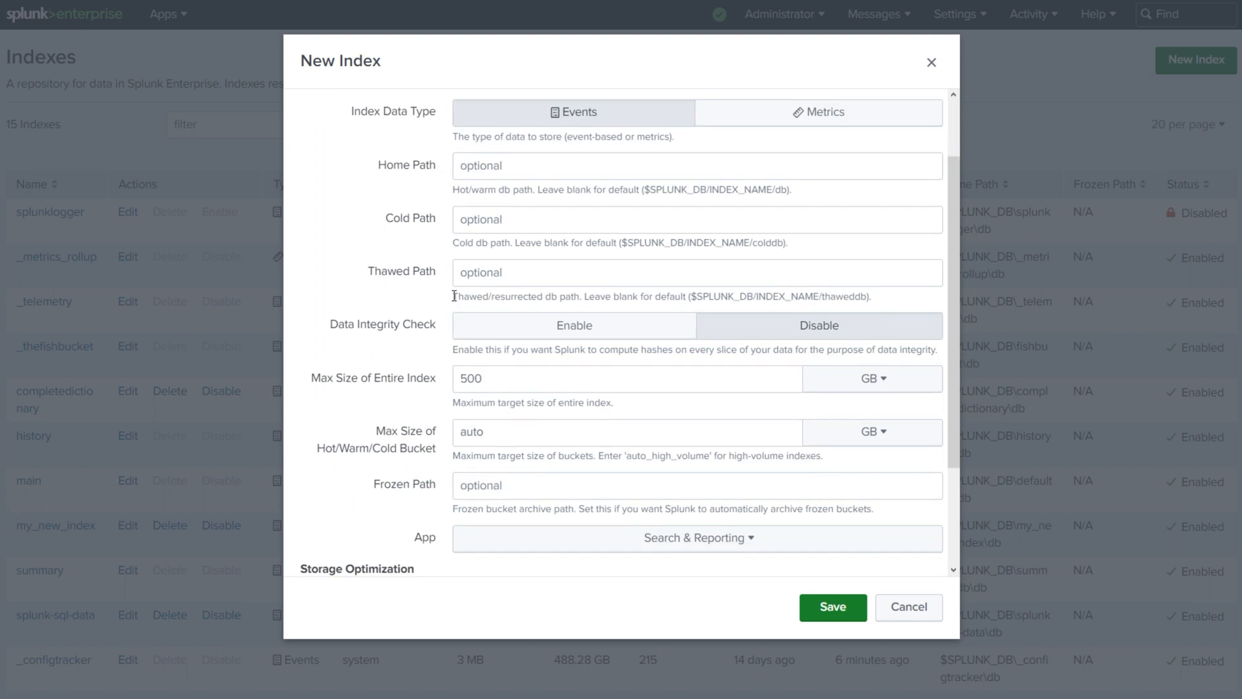
scroll(down, 3)
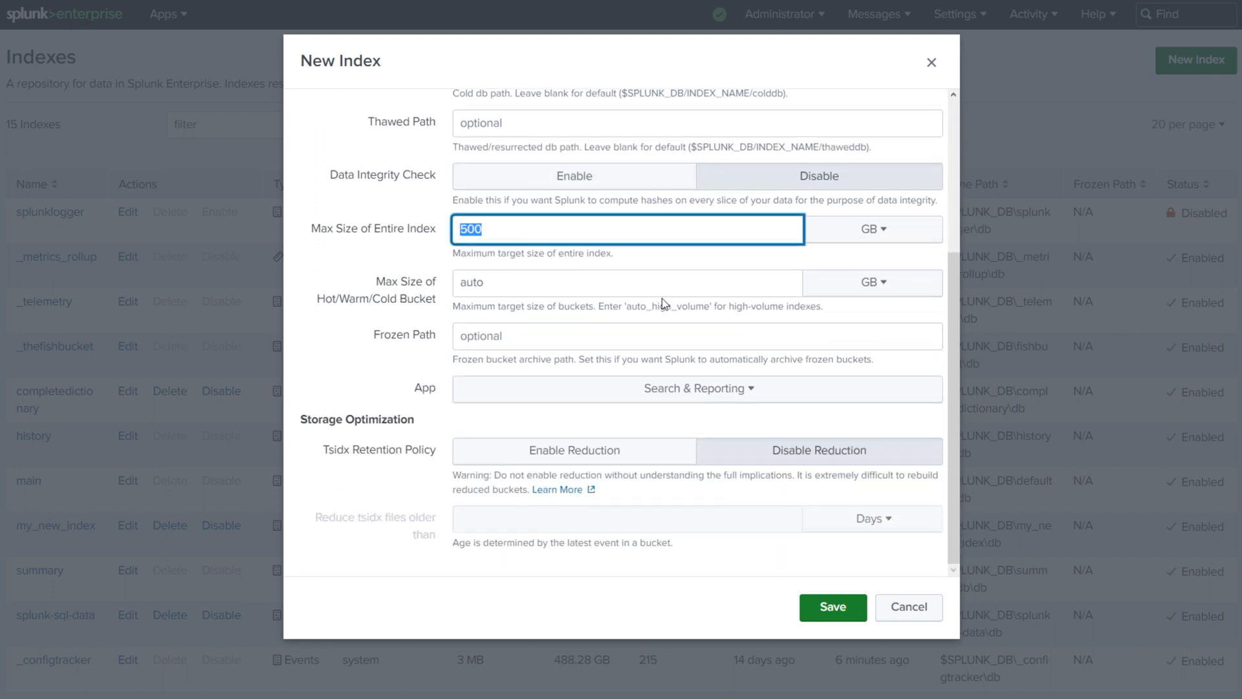
click(871, 229)
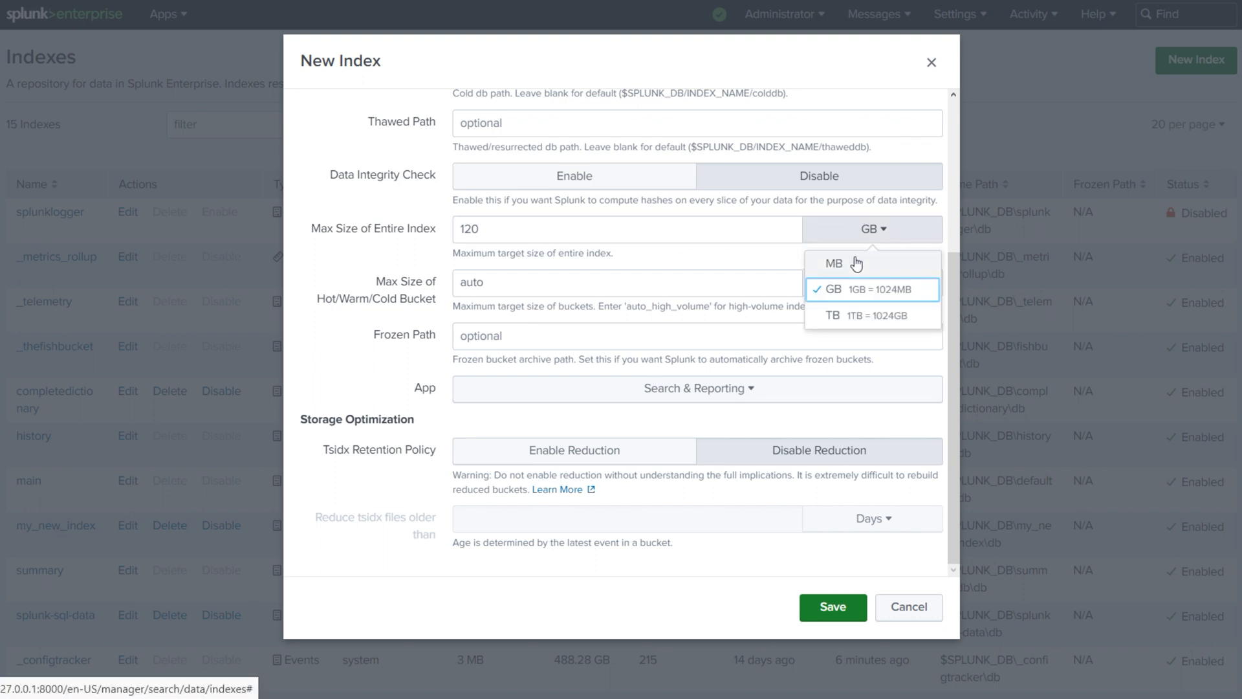
click(835, 262)
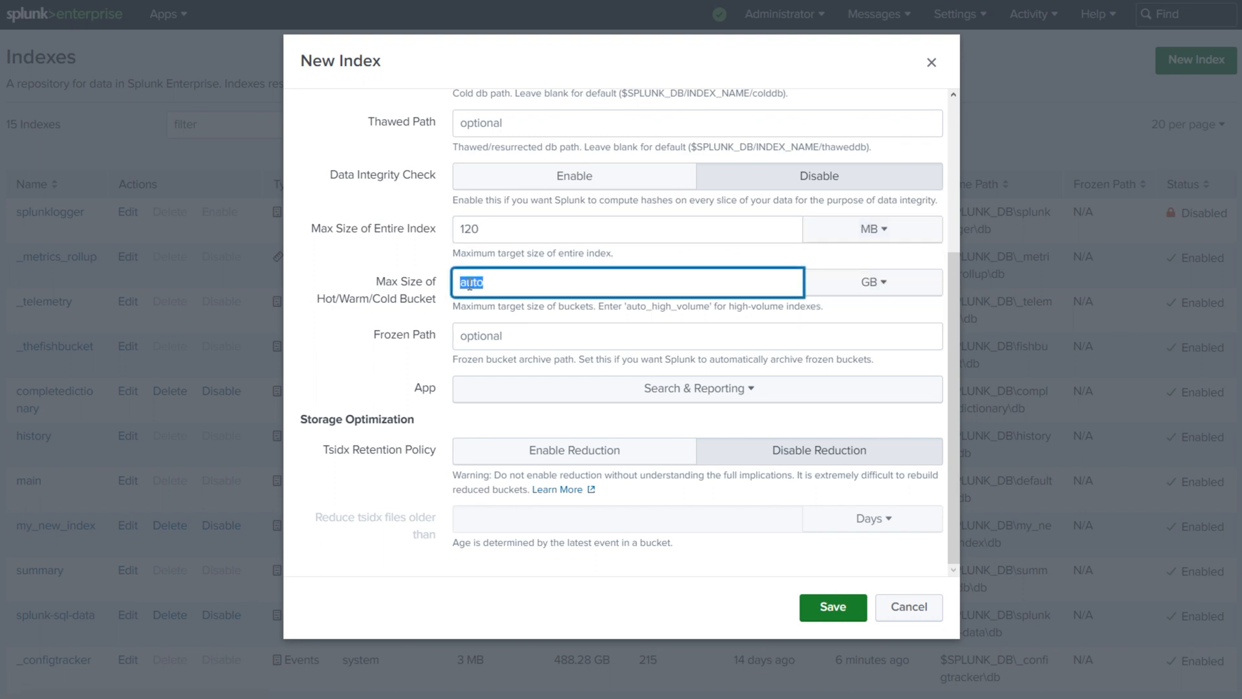
text(250)
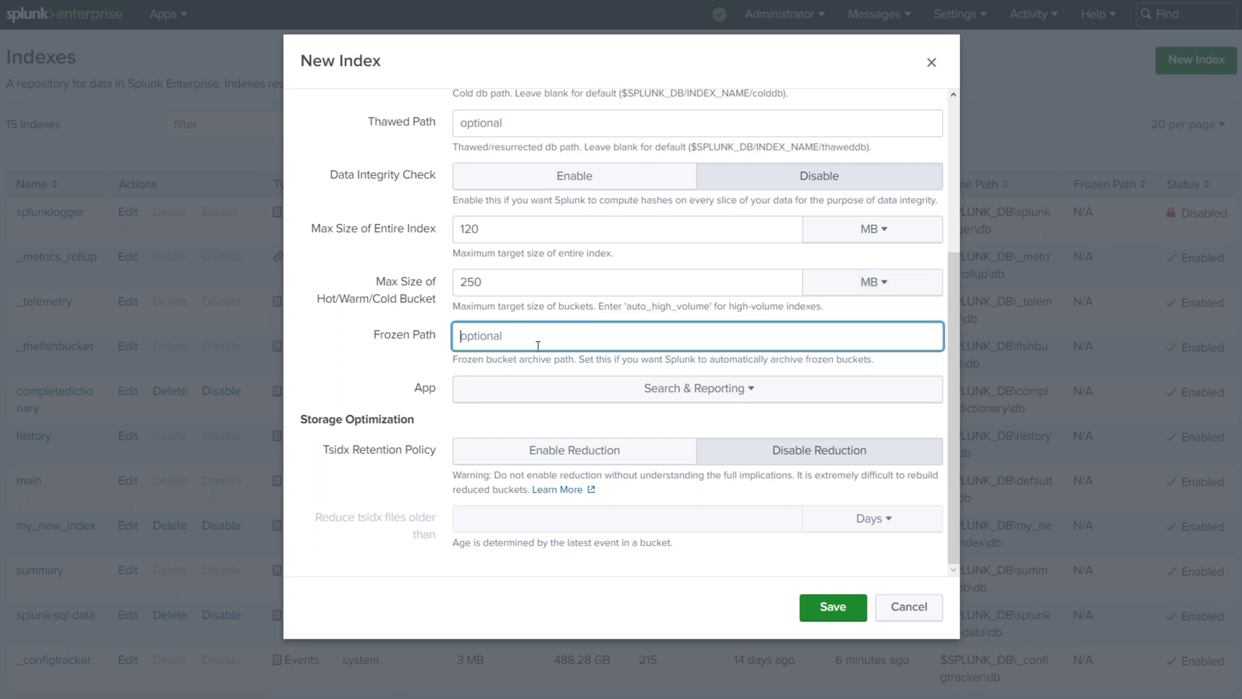
mouse_move(469, 372)
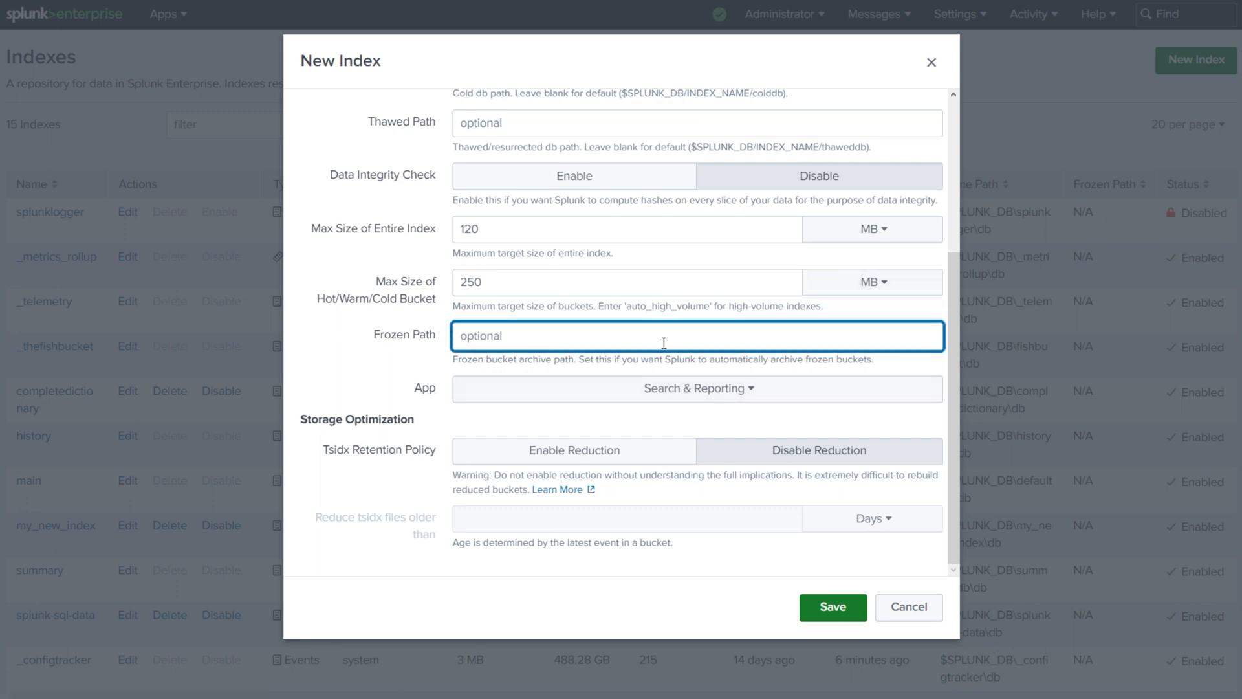
click(697, 388)
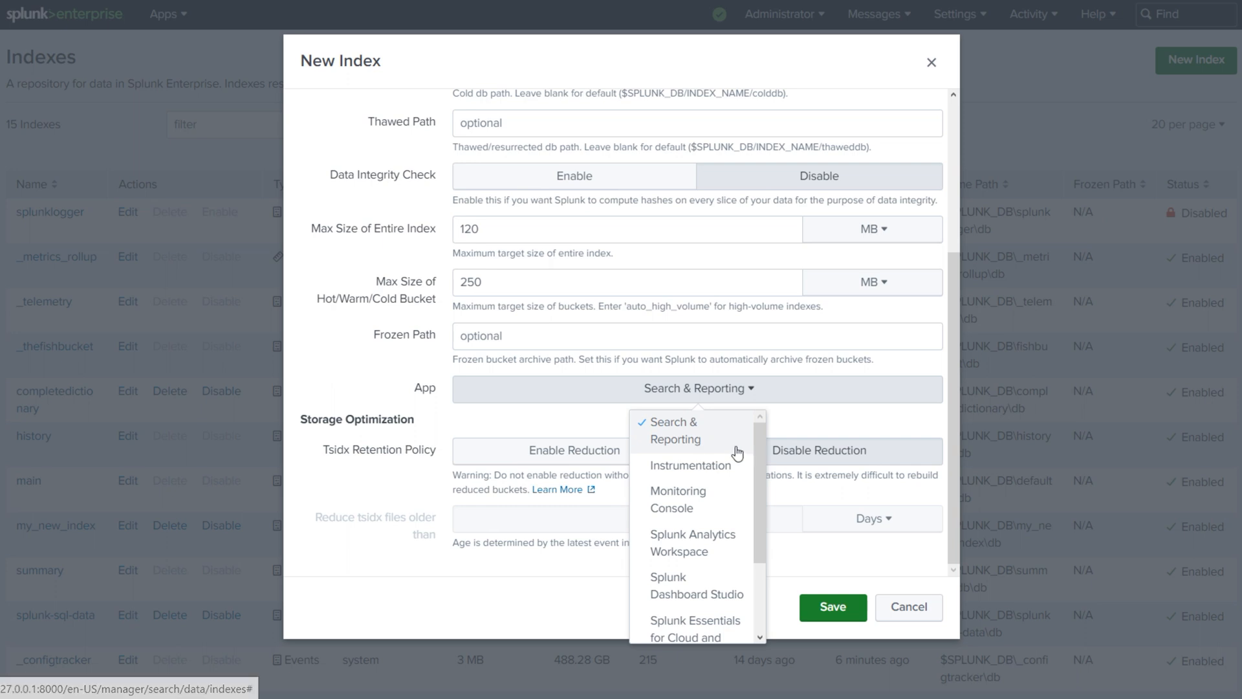
mouse_move(345, 352)
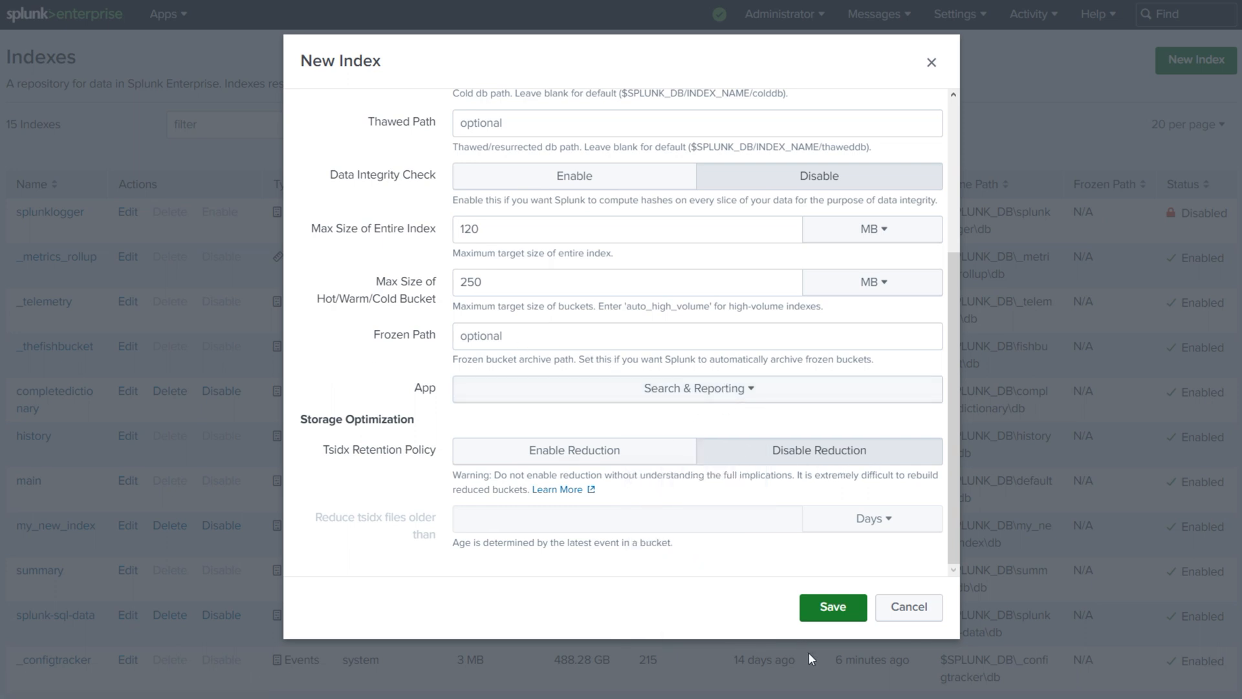
click(832, 605)
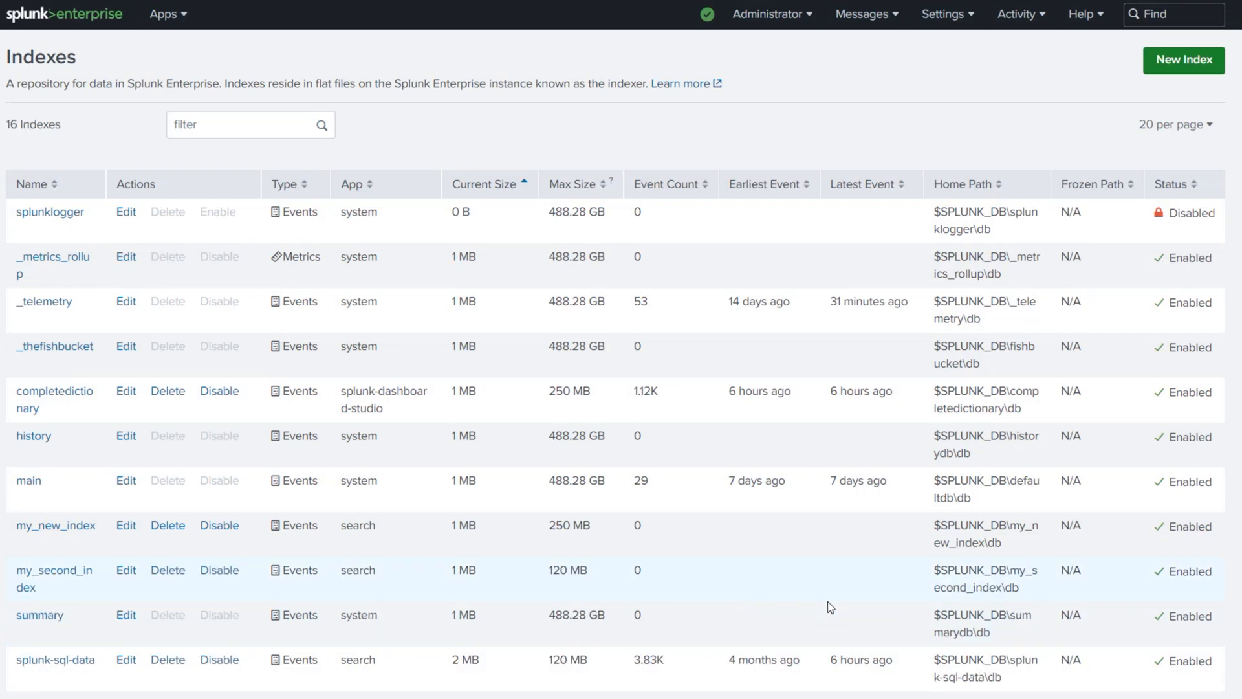
Sort the indexes alphabetically by name and pick out my_second_index's 120 MB maximum size
click(32, 183)
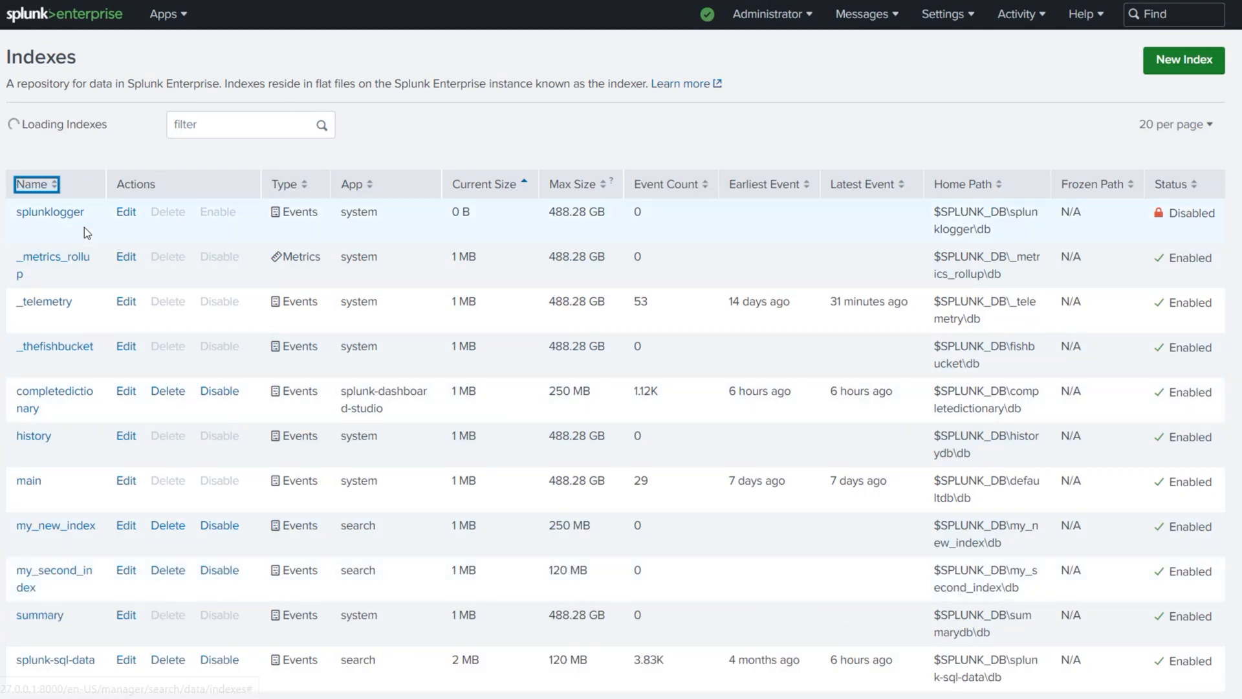
click(31, 184)
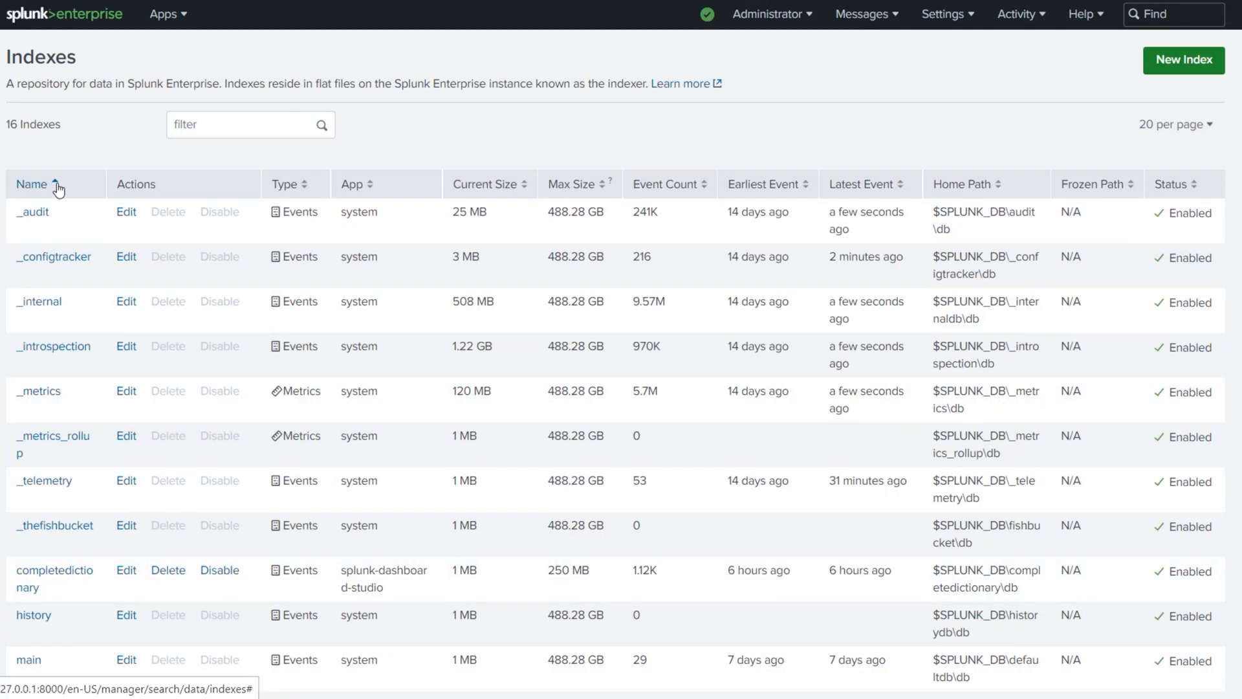
scroll(down, 3)
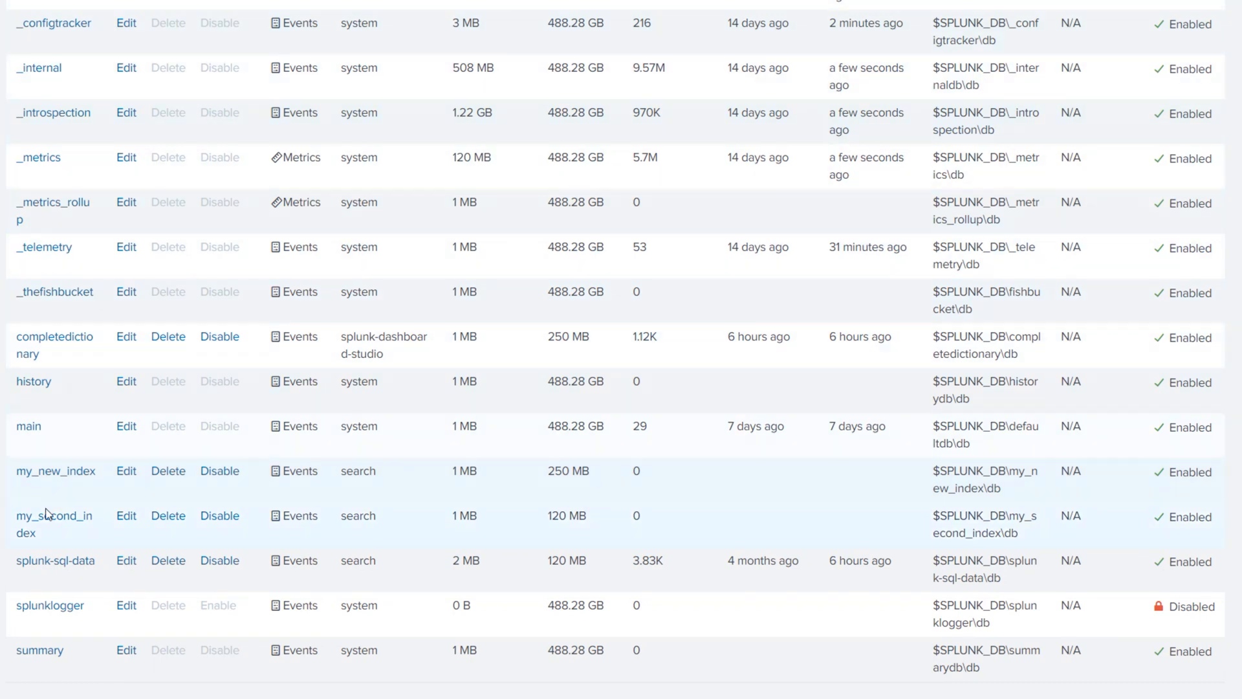
mouse_move(101, 525)
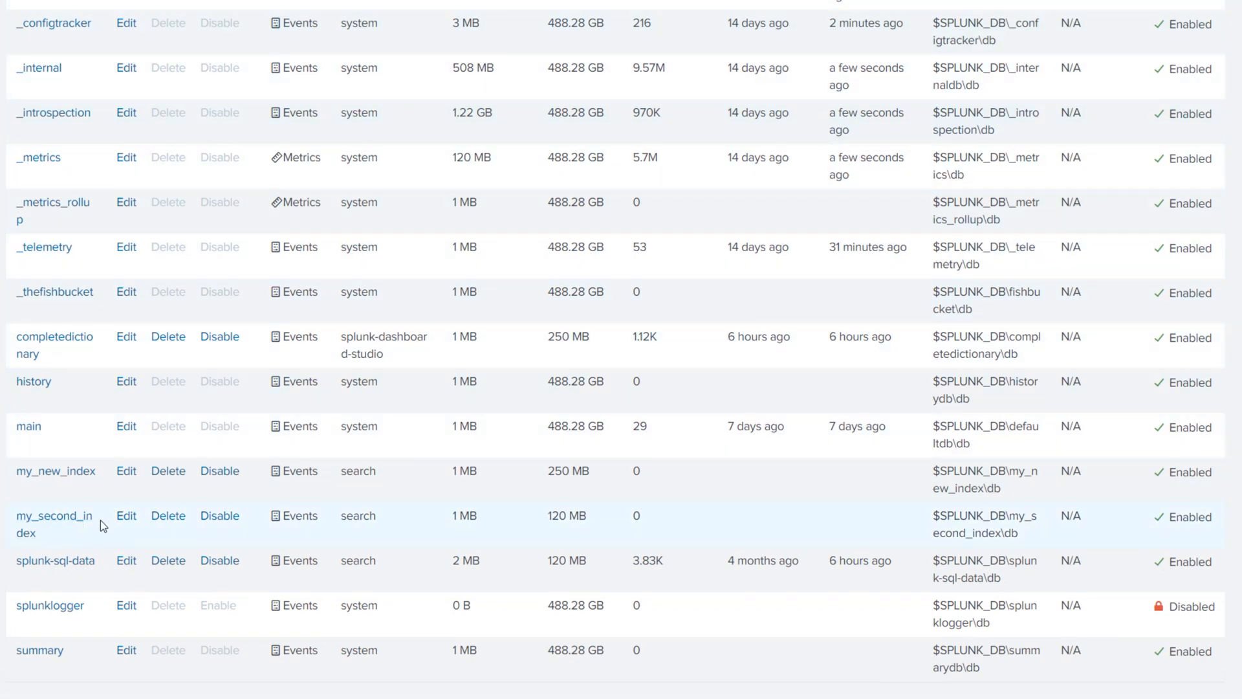
mouse_move(49, 527)
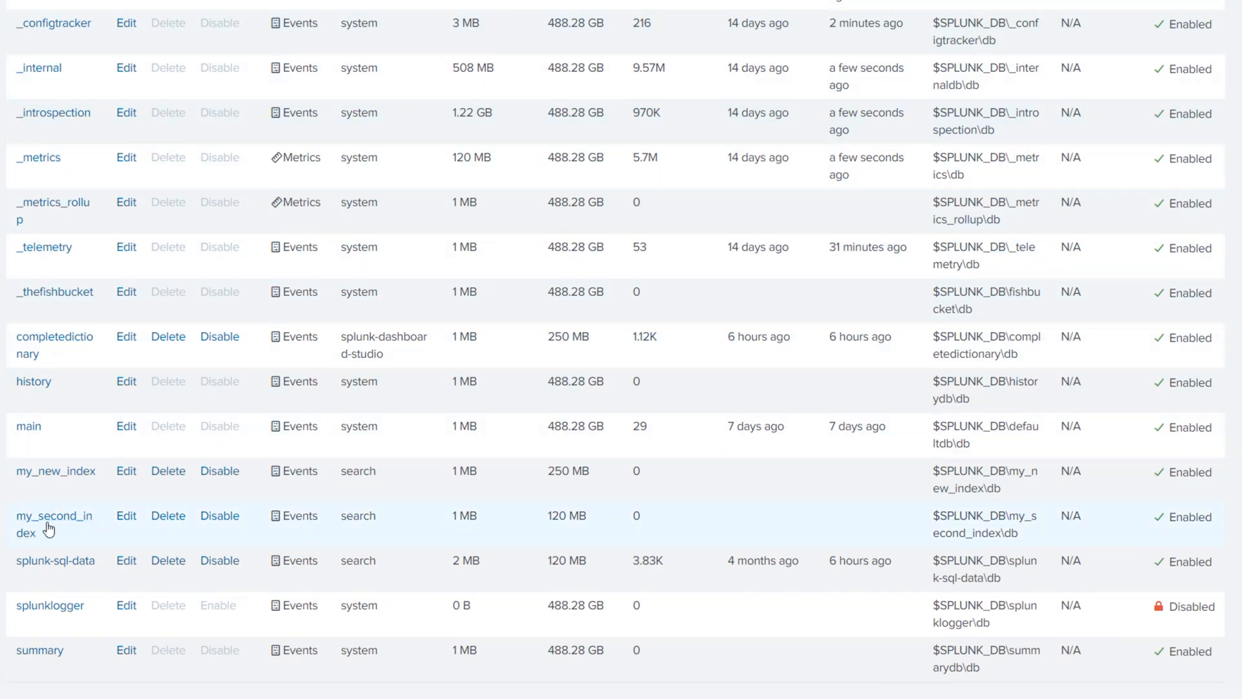
mouse_move(596, 521)
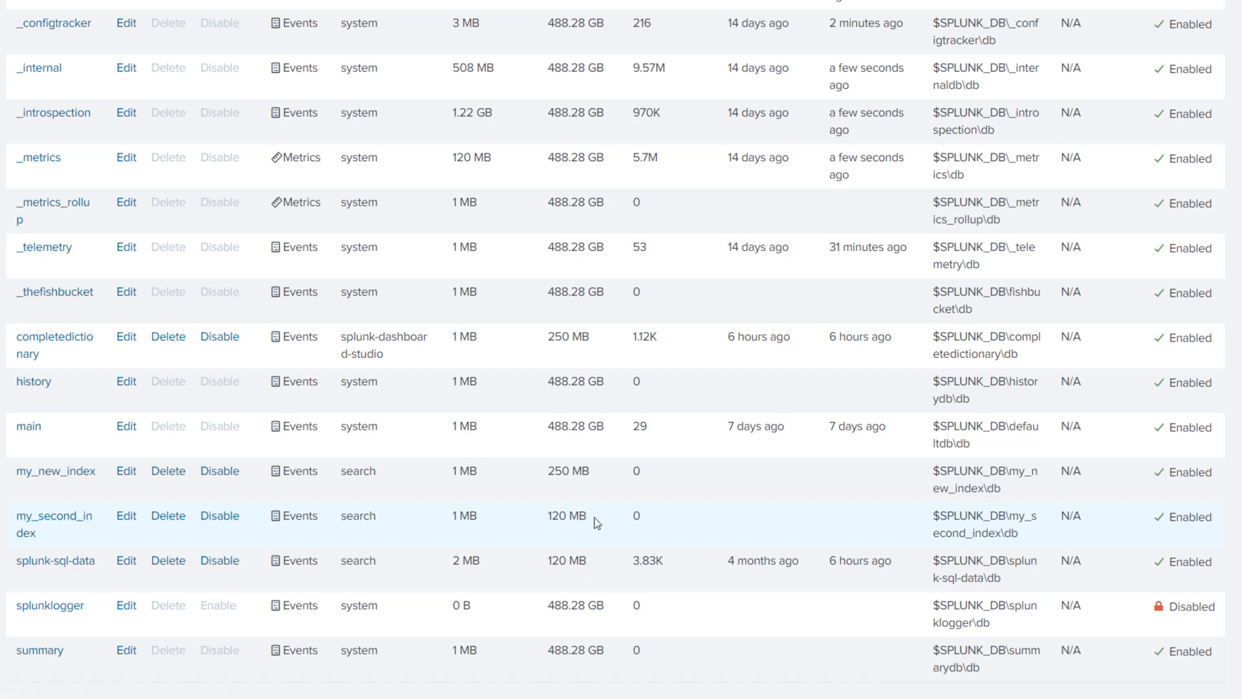
double_click(565, 516)
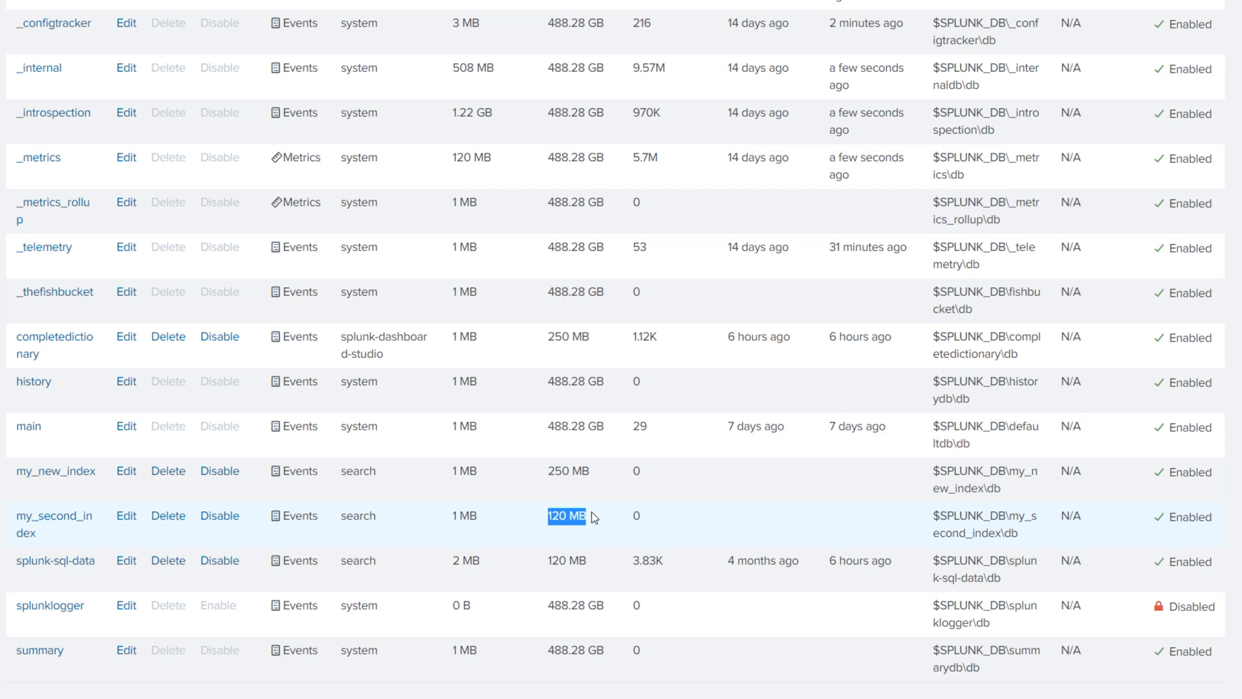
mouse_move(545, 524)
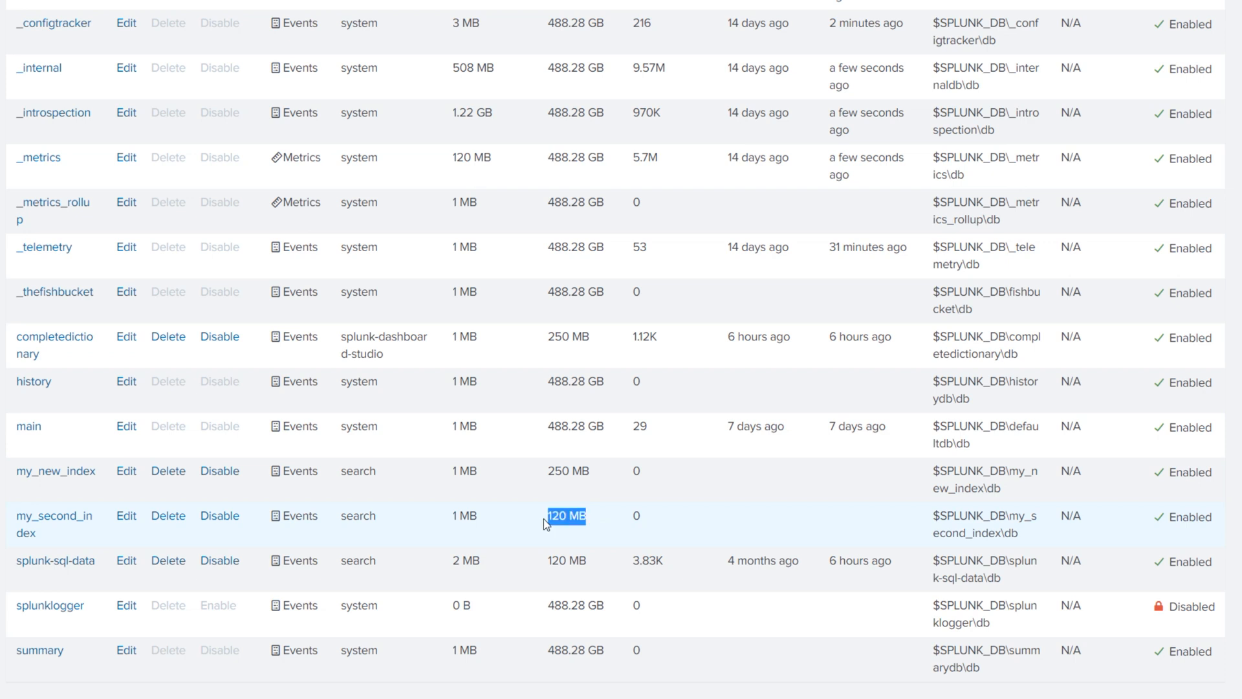
Bring up my_second_index's settings for editing from the list
scroll(up, 3)
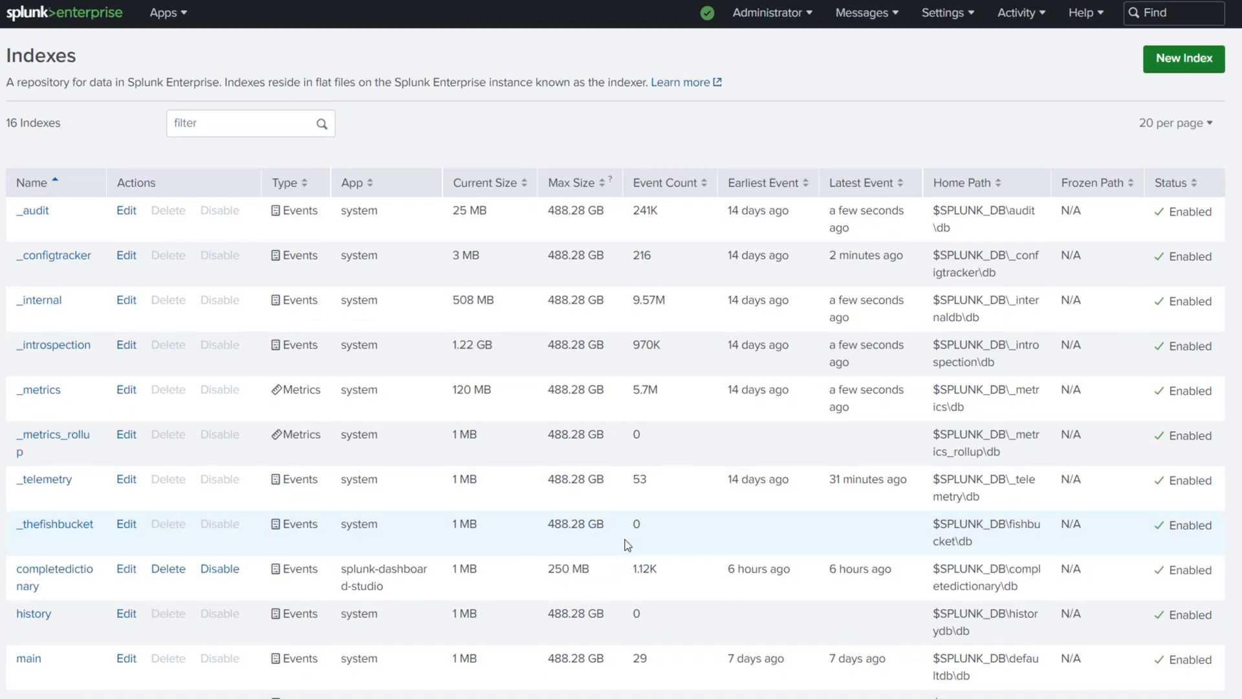
scroll(down, 3)
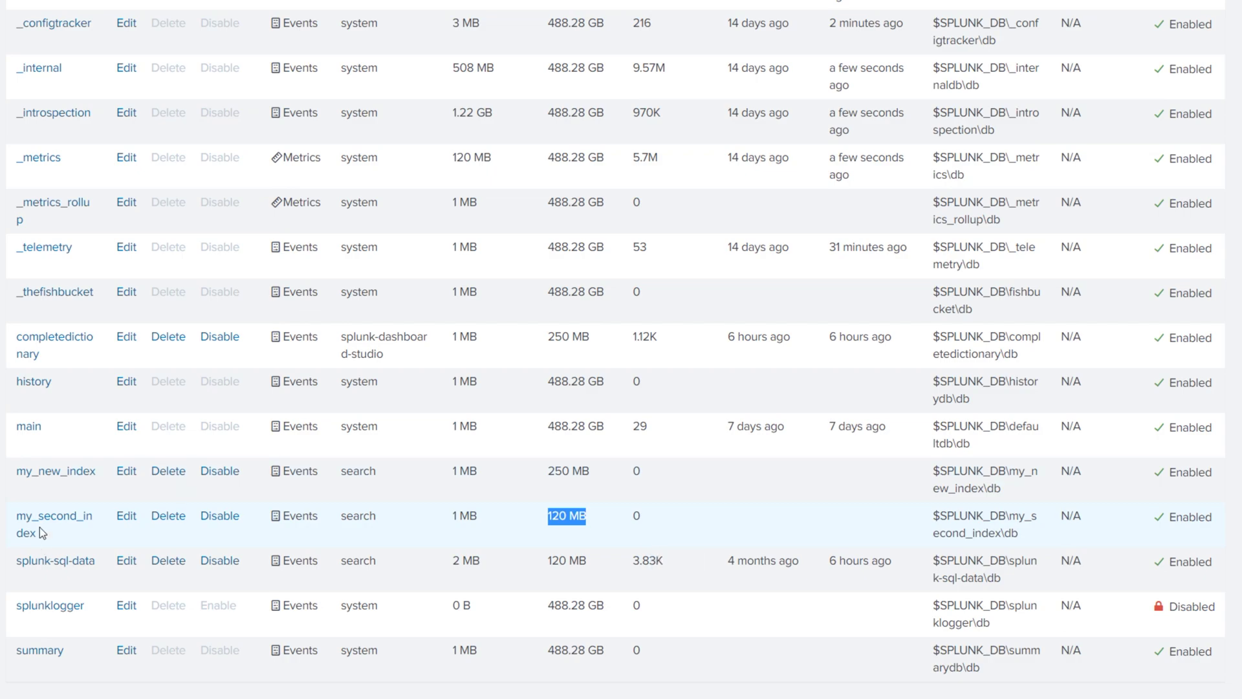
click(126, 516)
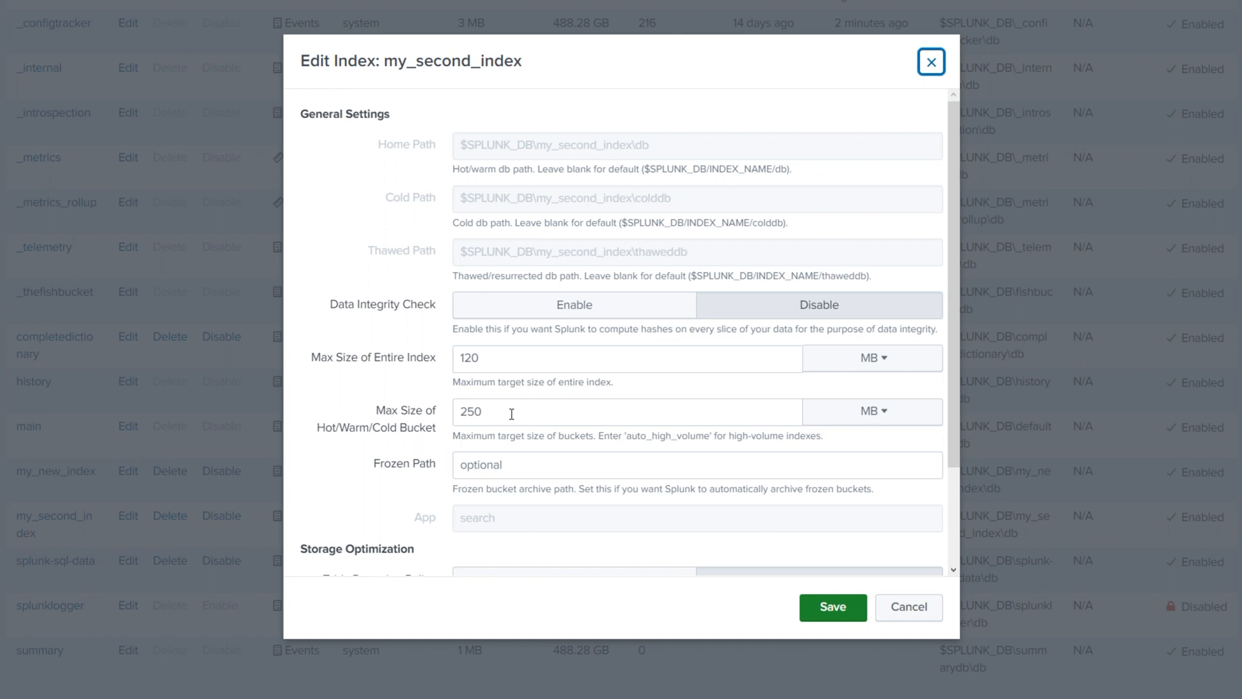
mouse_move(908, 606)
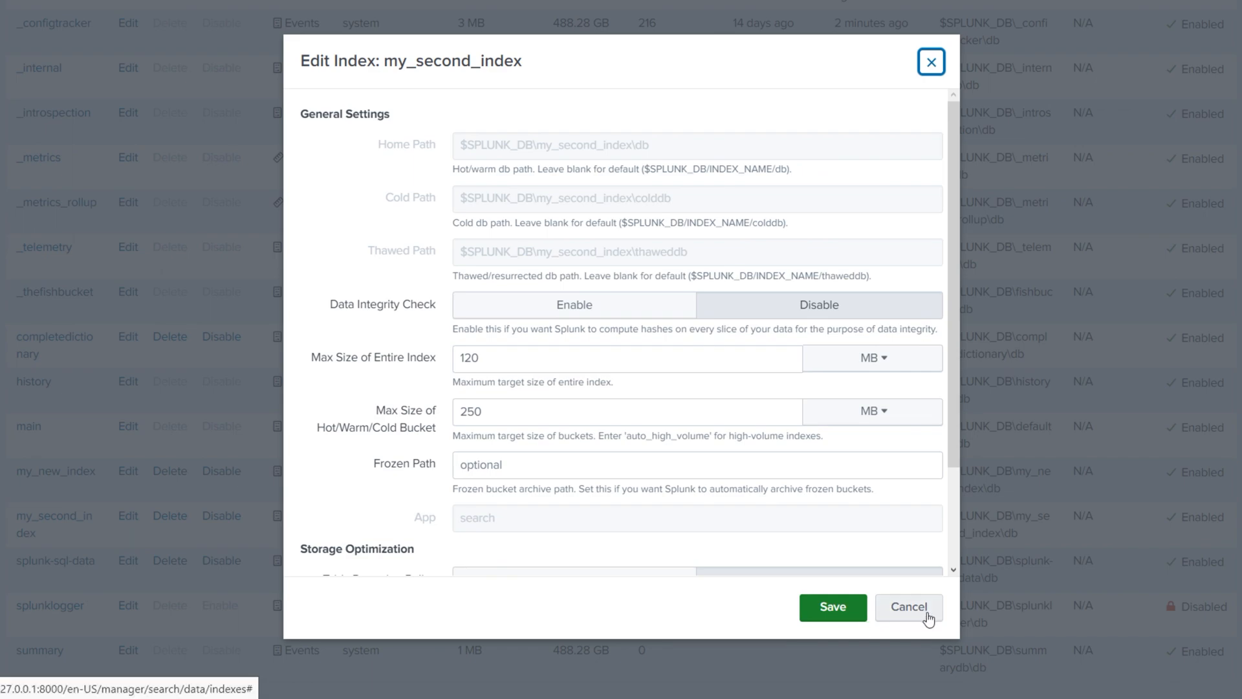
Cancel the Edit Index: my_second_index dialog without saving changes
click(909, 606)
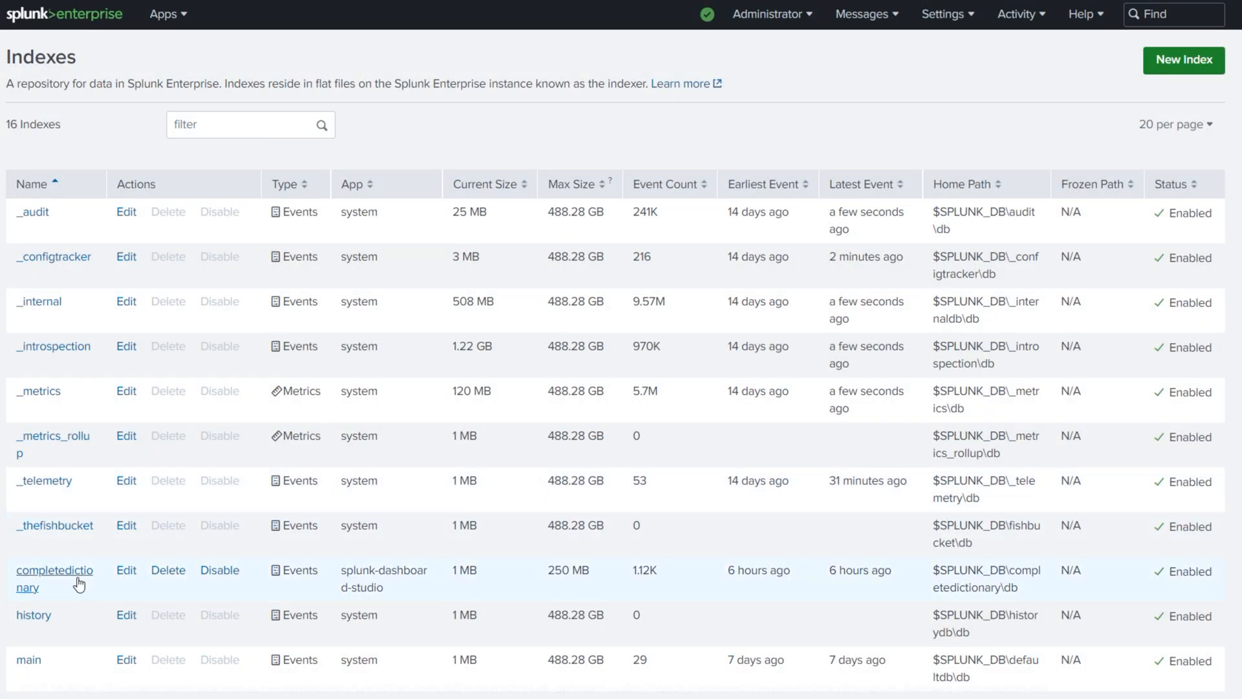
Disable my_second_index from its row, then enable it again
scroll(down, 3)
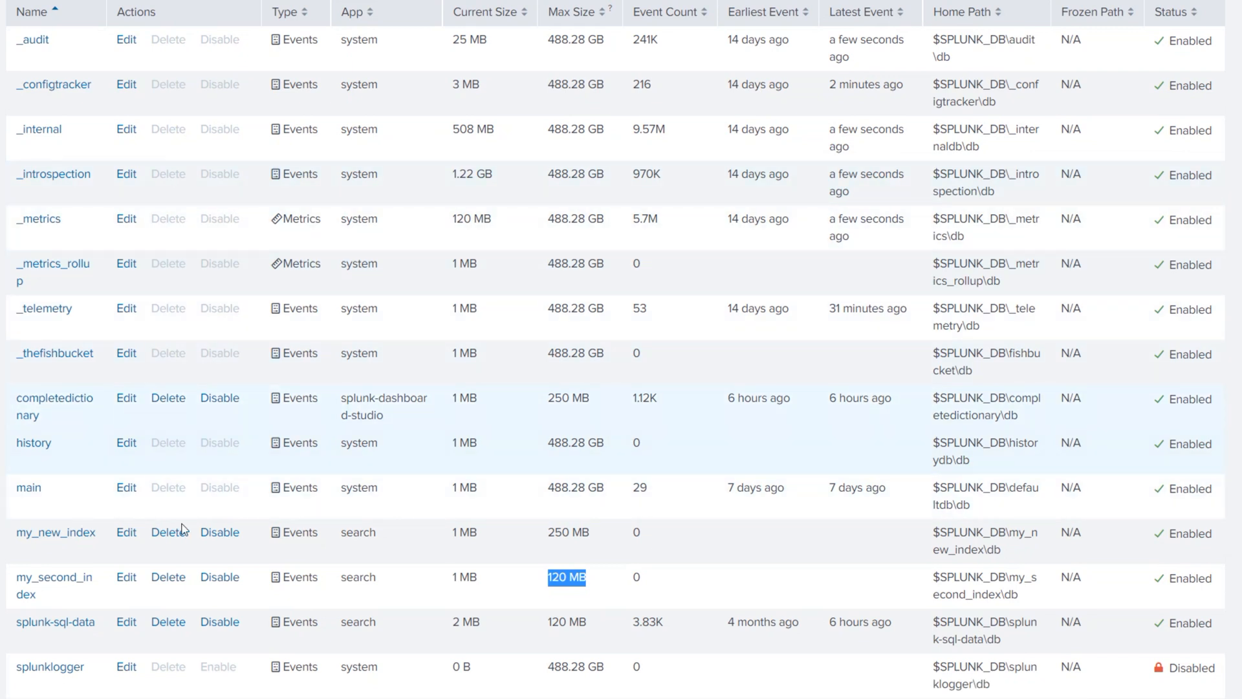
scroll(down, 3)
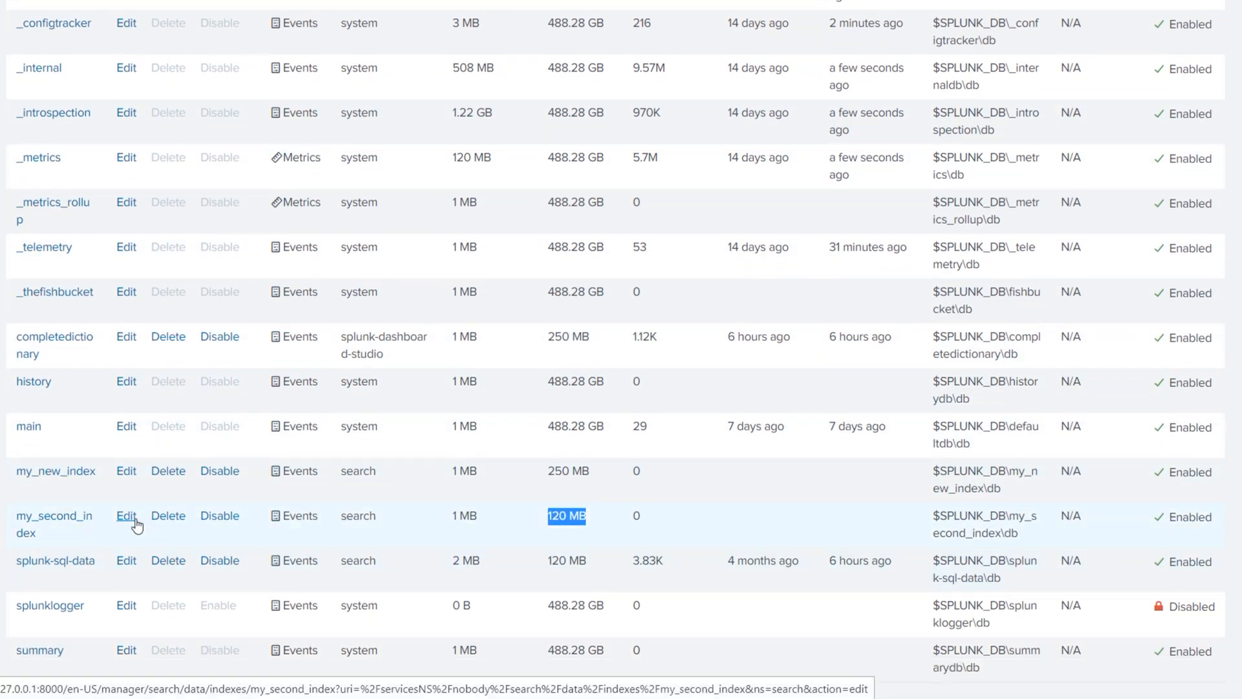
click(219, 516)
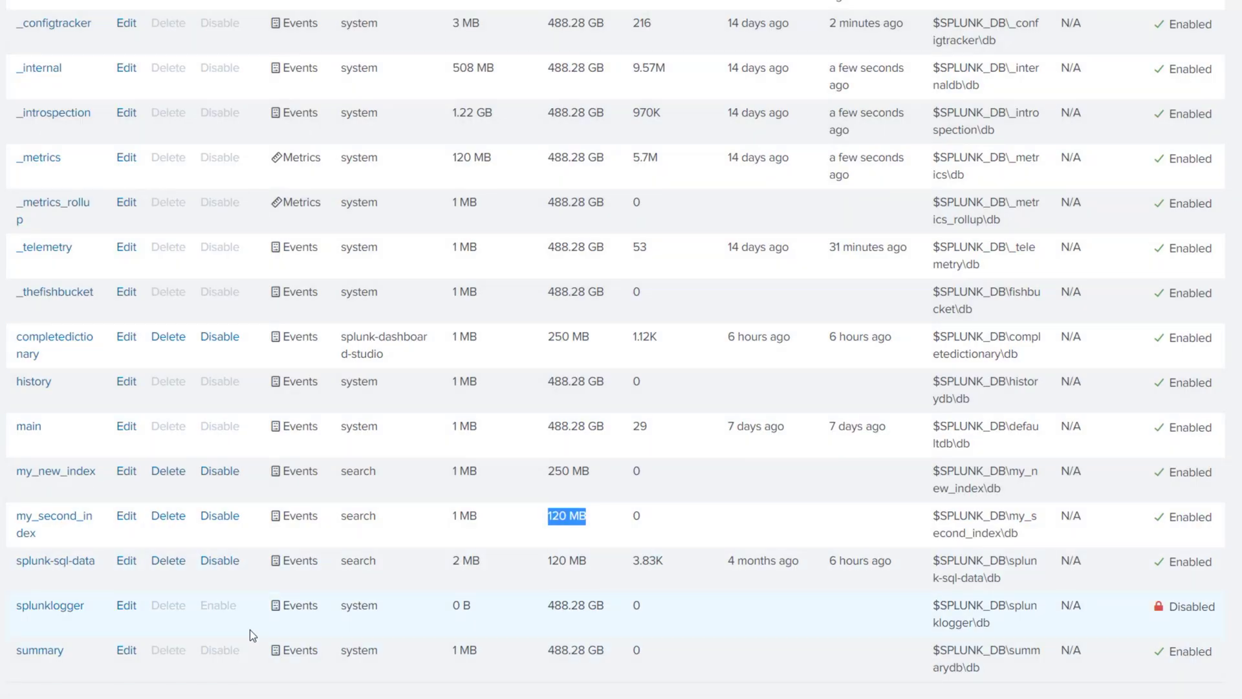
click(220, 515)
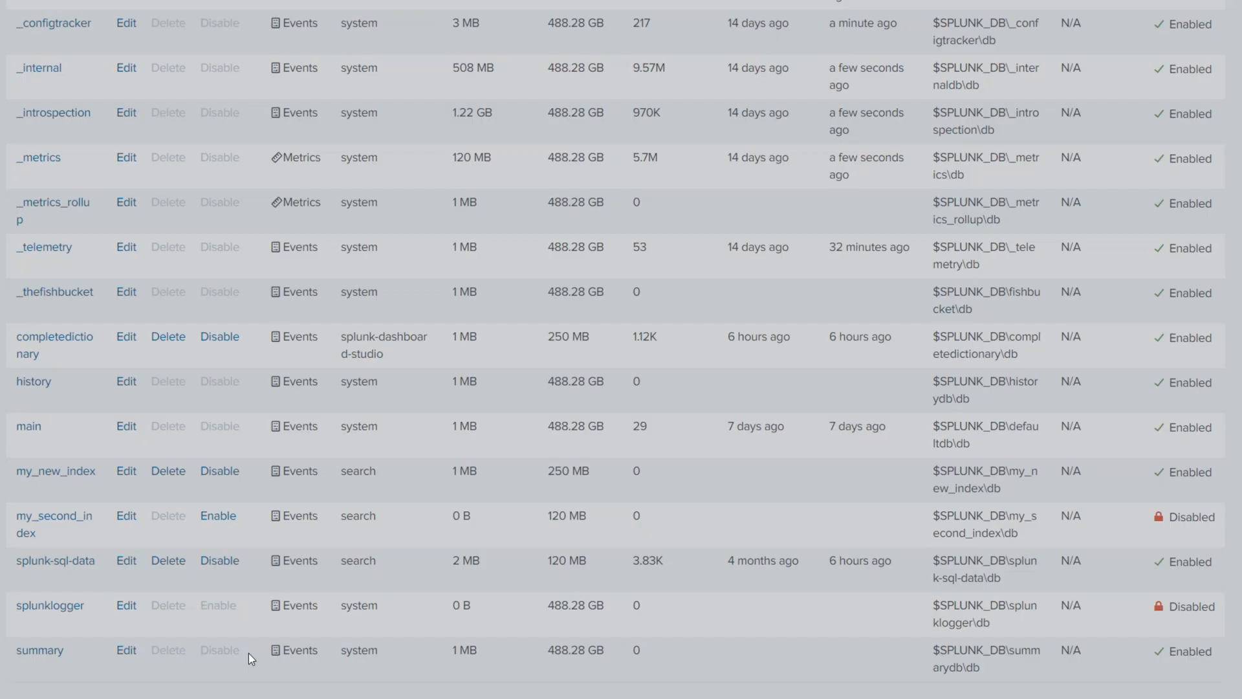
click(217, 517)
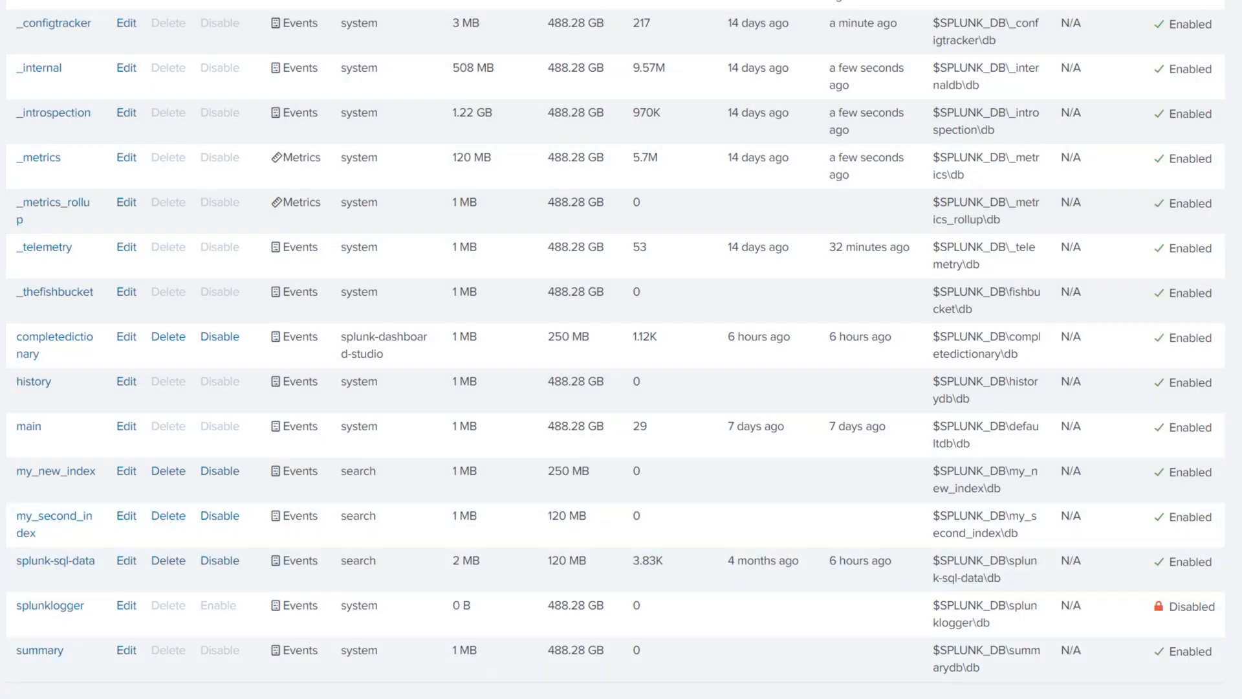
mouse_move(168, 516)
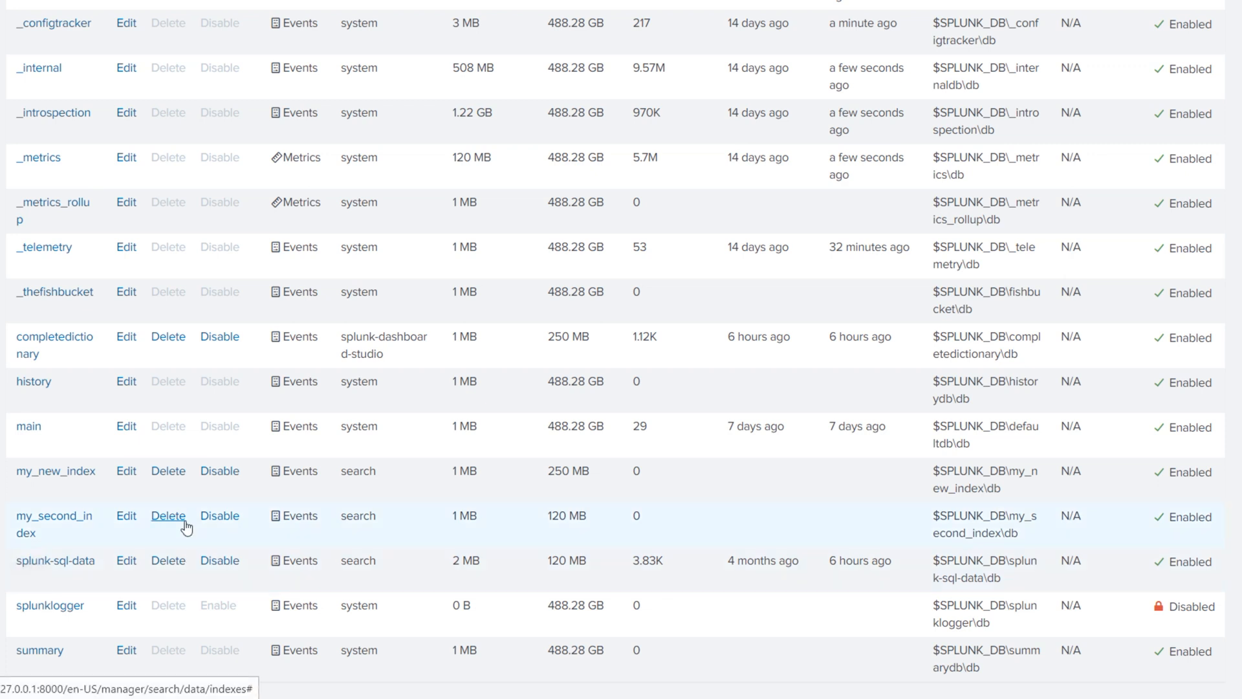
mouse_move(273, 524)
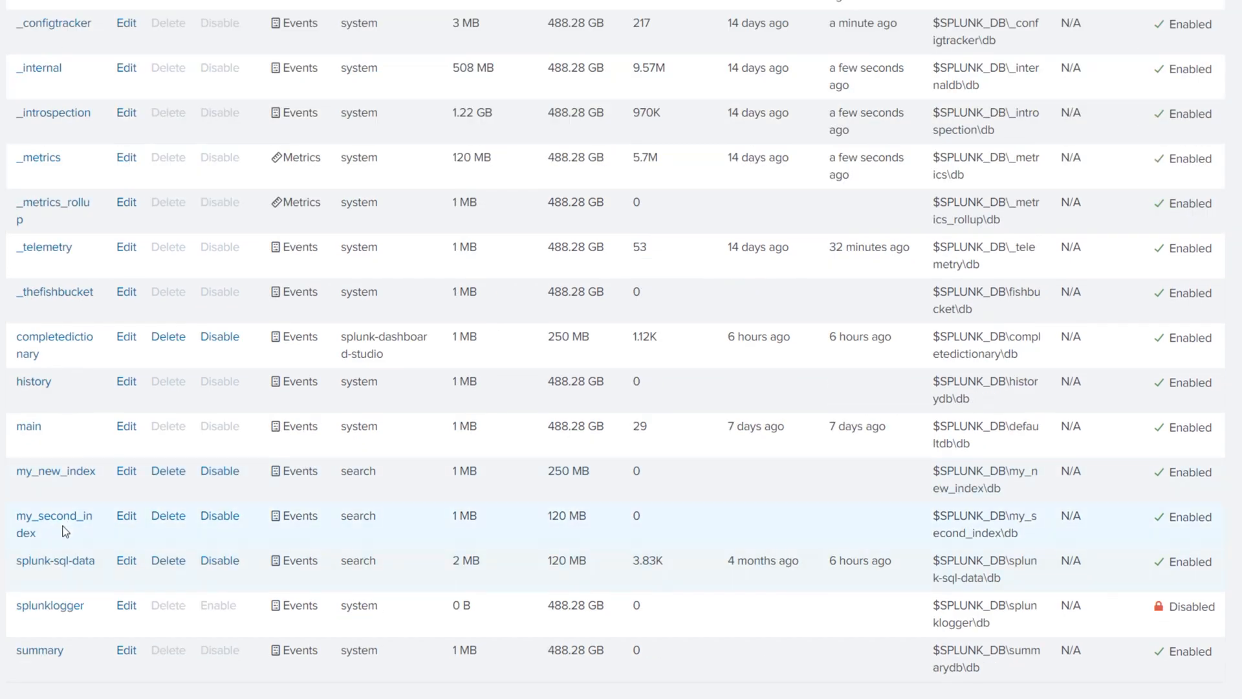
In my_second_index settings, toggle Data Integrity Check on and back to Disable
click(125, 516)
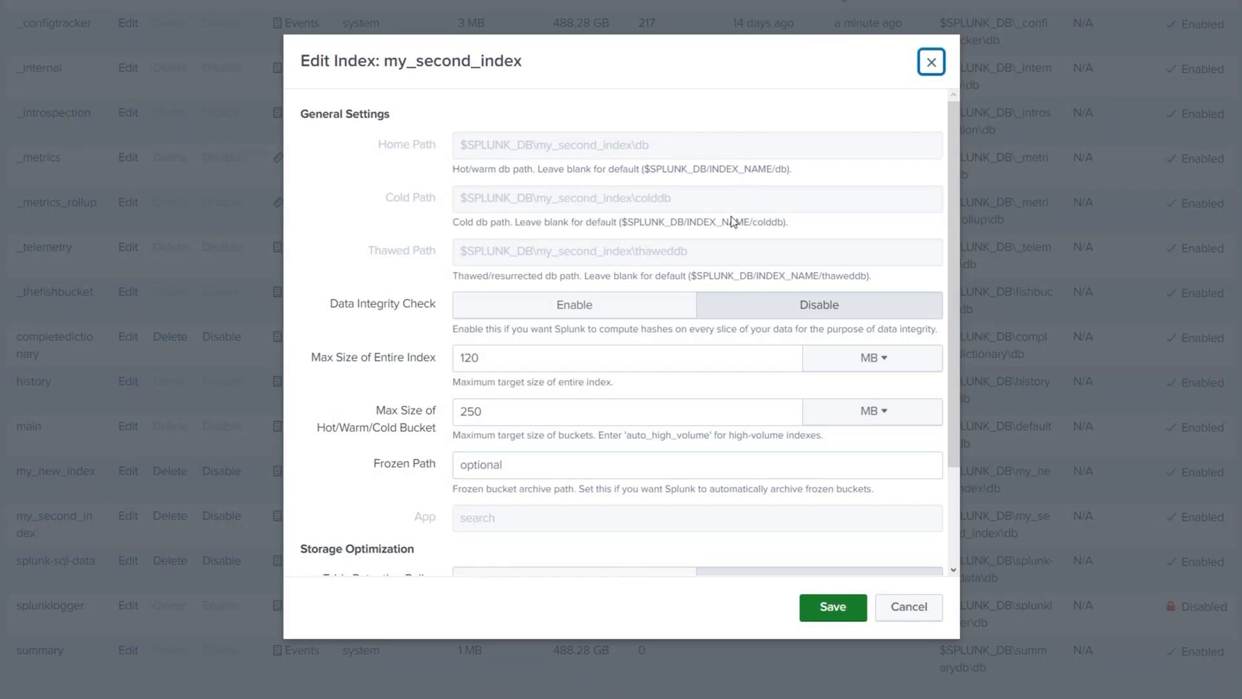
mouse_move(449, 309)
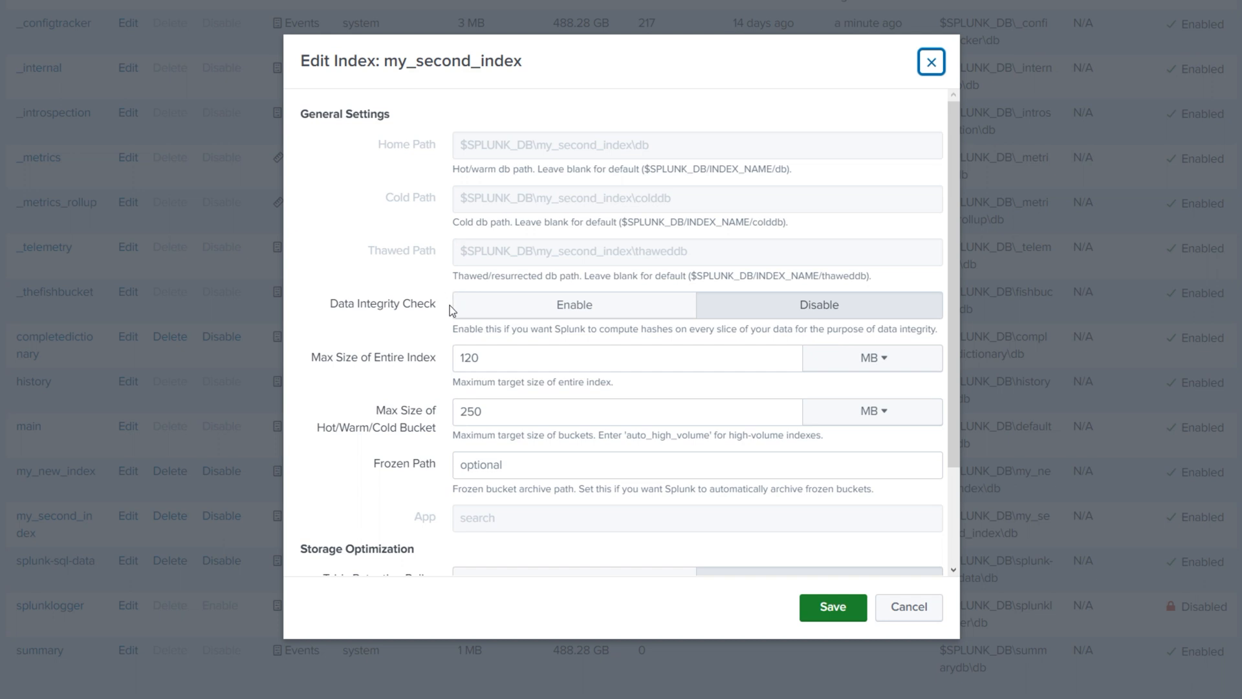
mouse_move(463, 333)
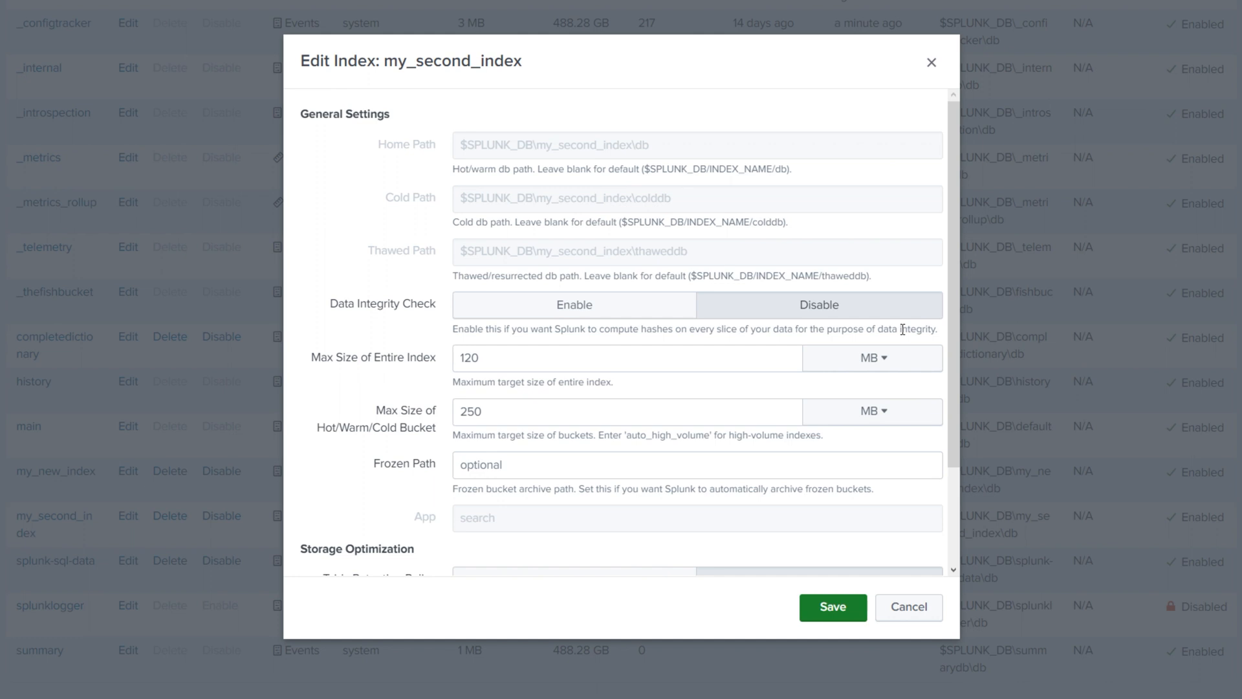
mouse_move(544, 328)
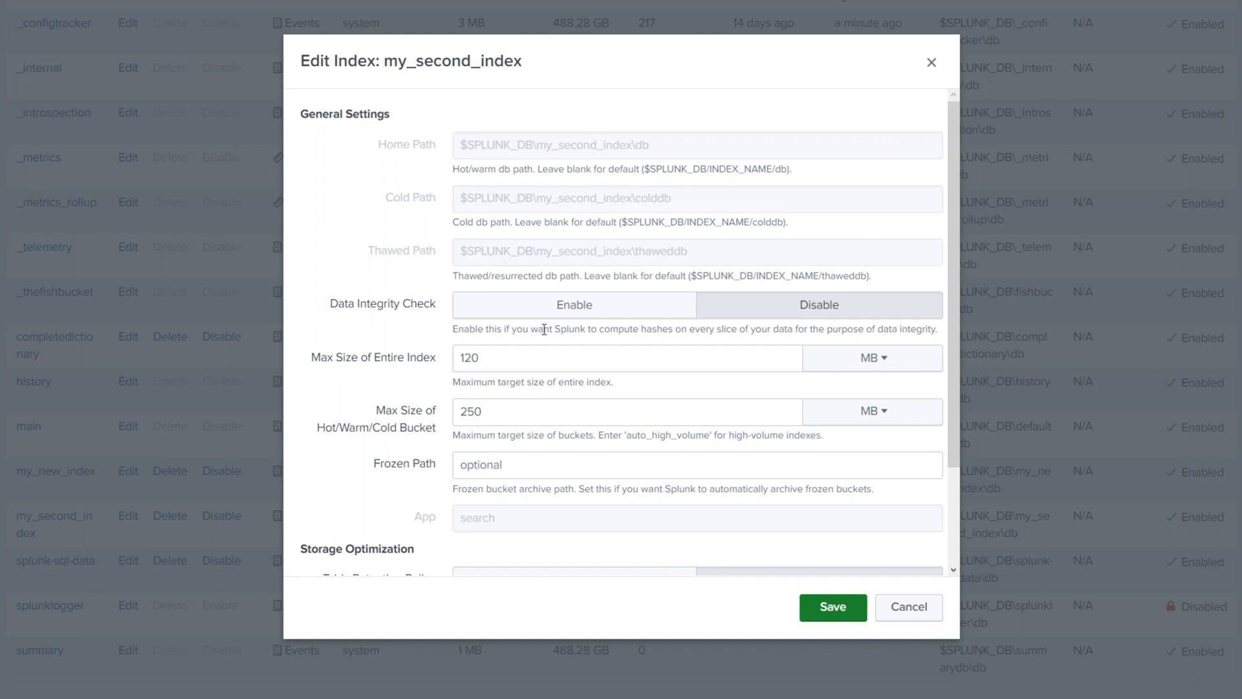
click(573, 305)
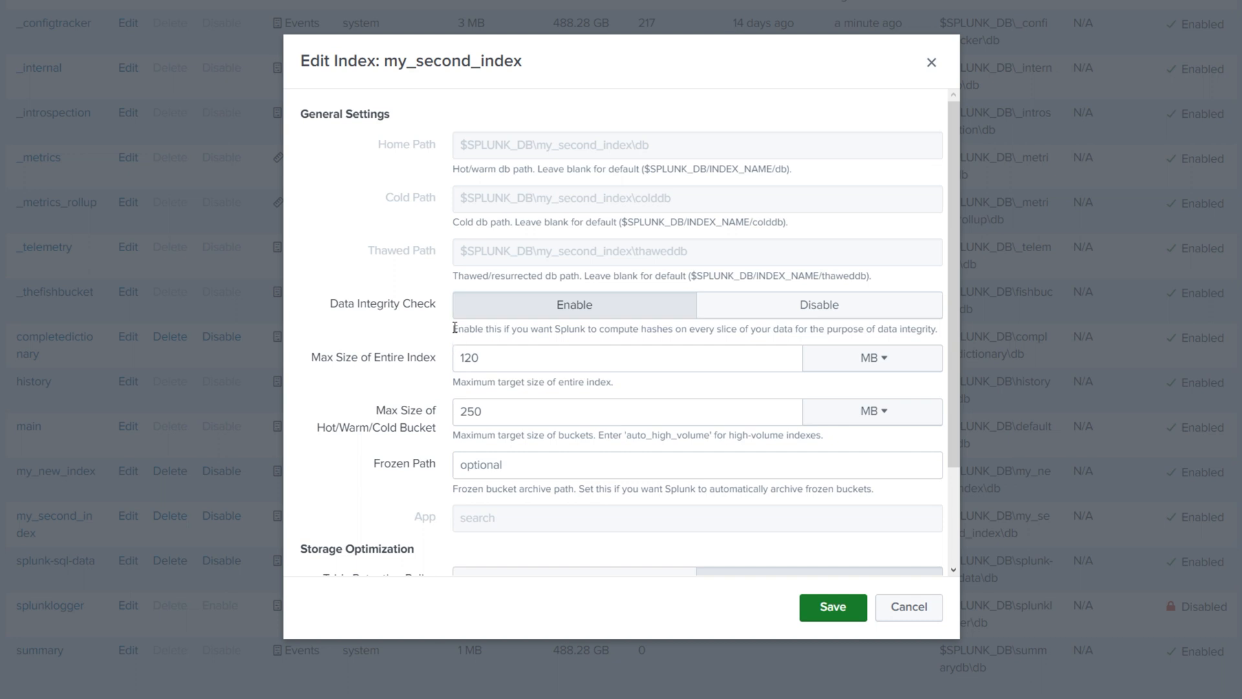
mouse_move(521, 325)
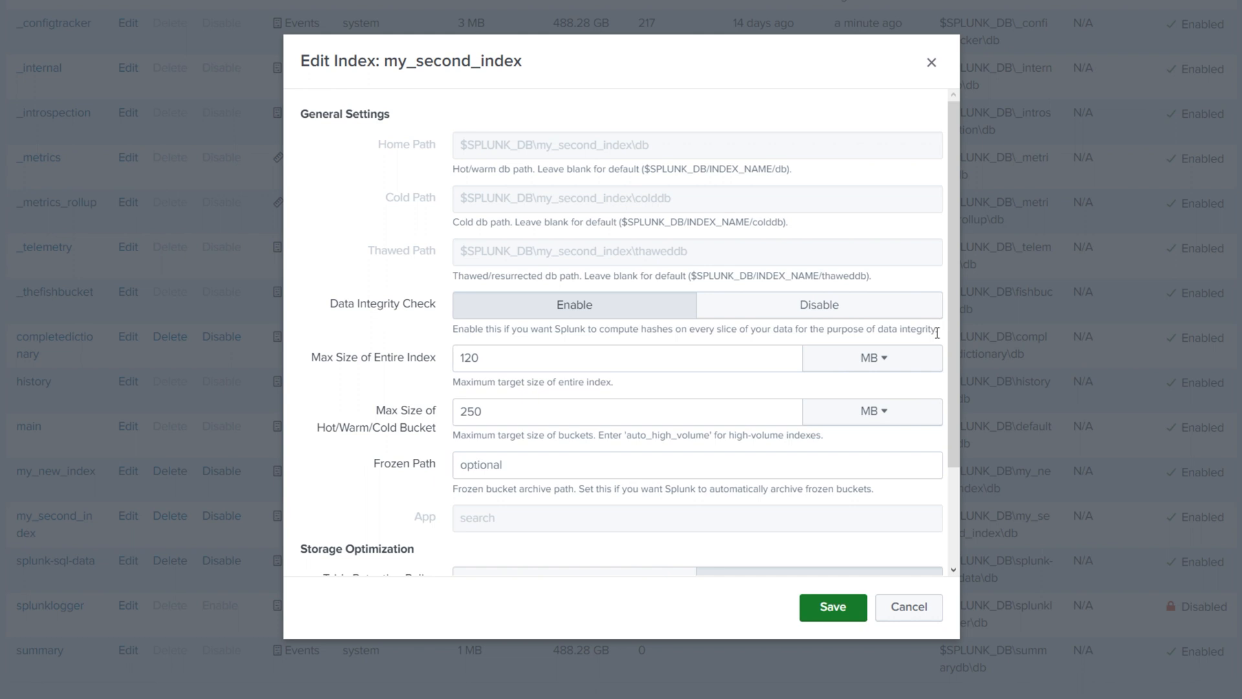
mouse_move(741, 336)
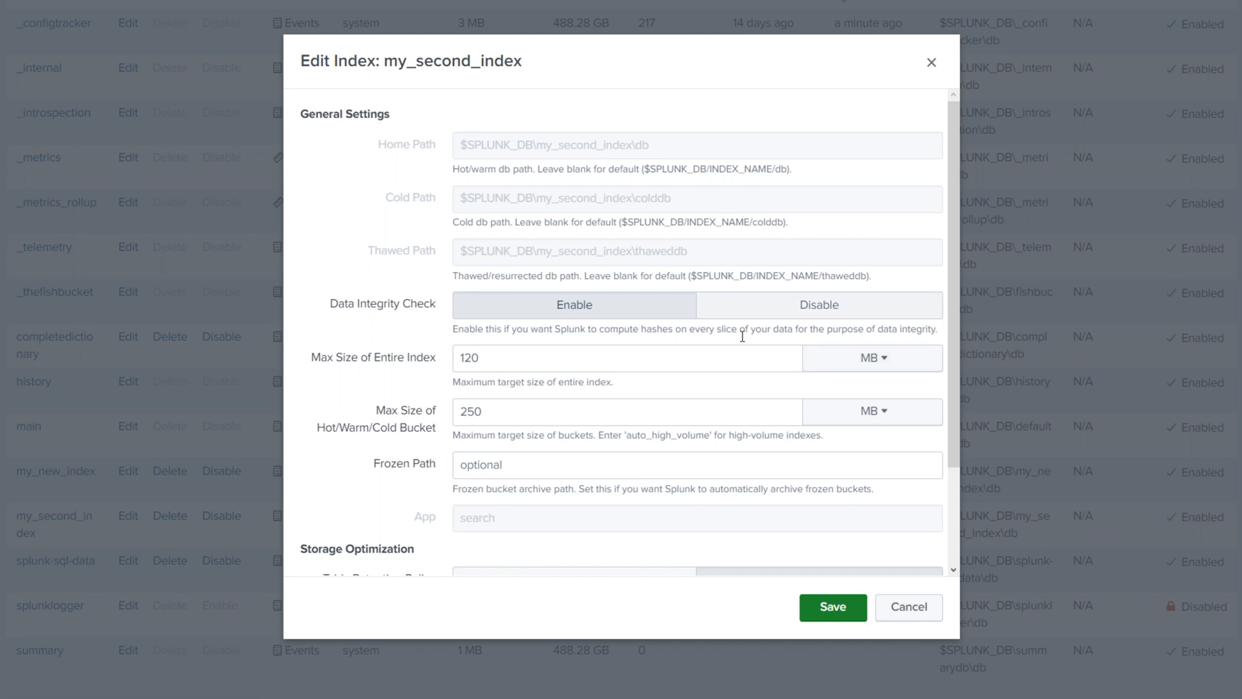
mouse_move(600, 329)
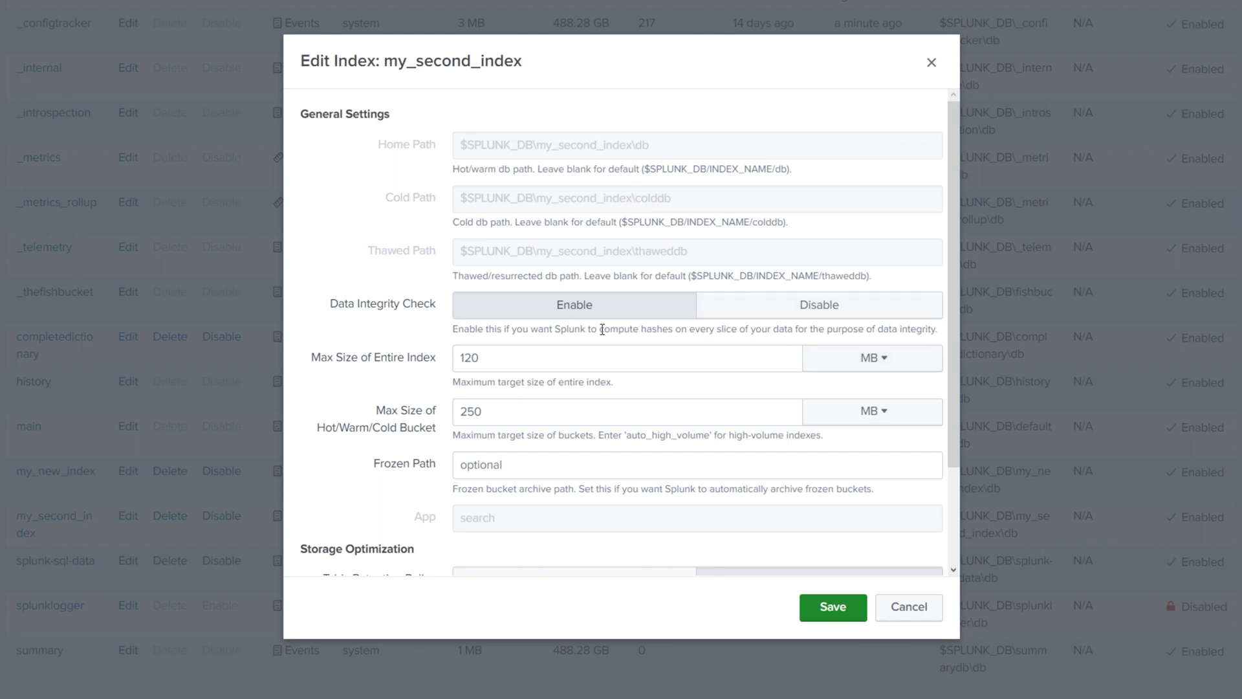
double_click(630, 329)
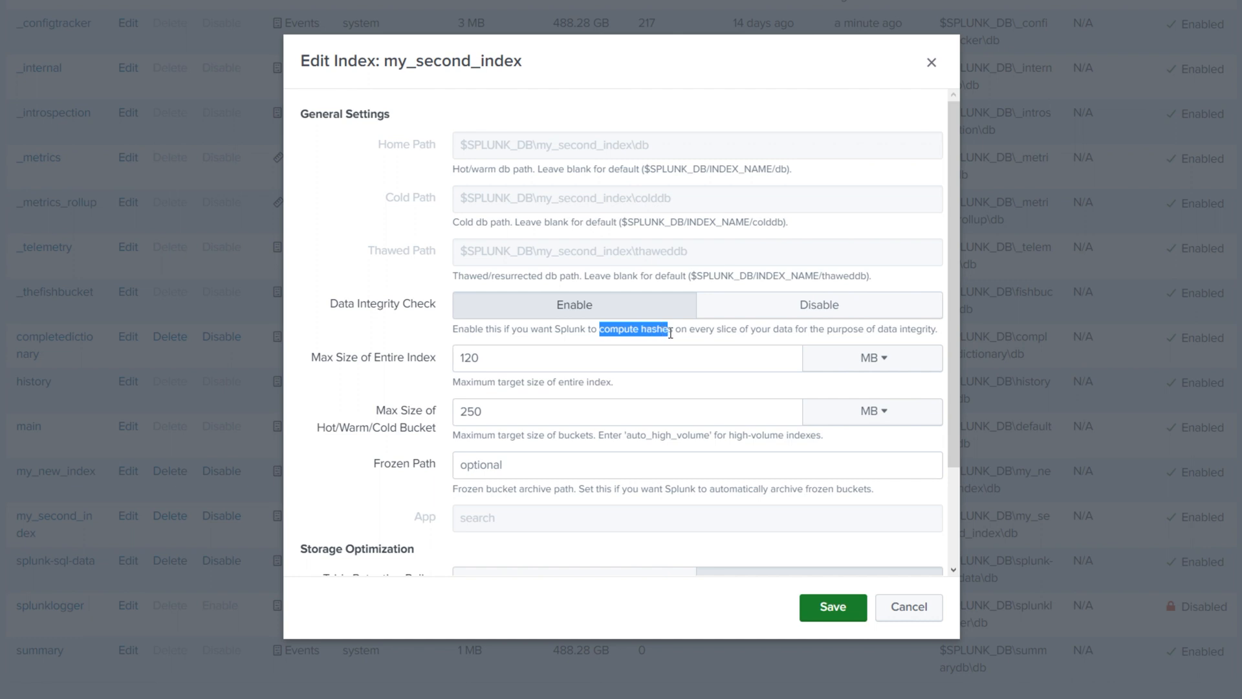
mouse_move(788, 328)
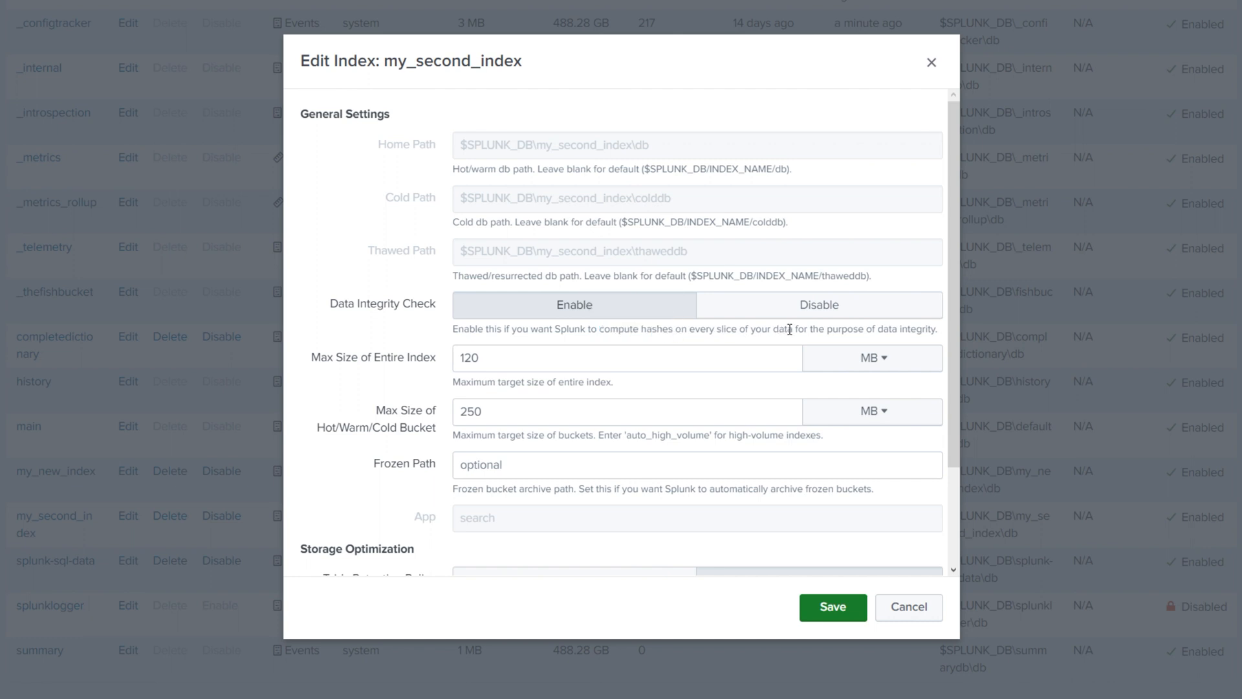
mouse_move(933, 330)
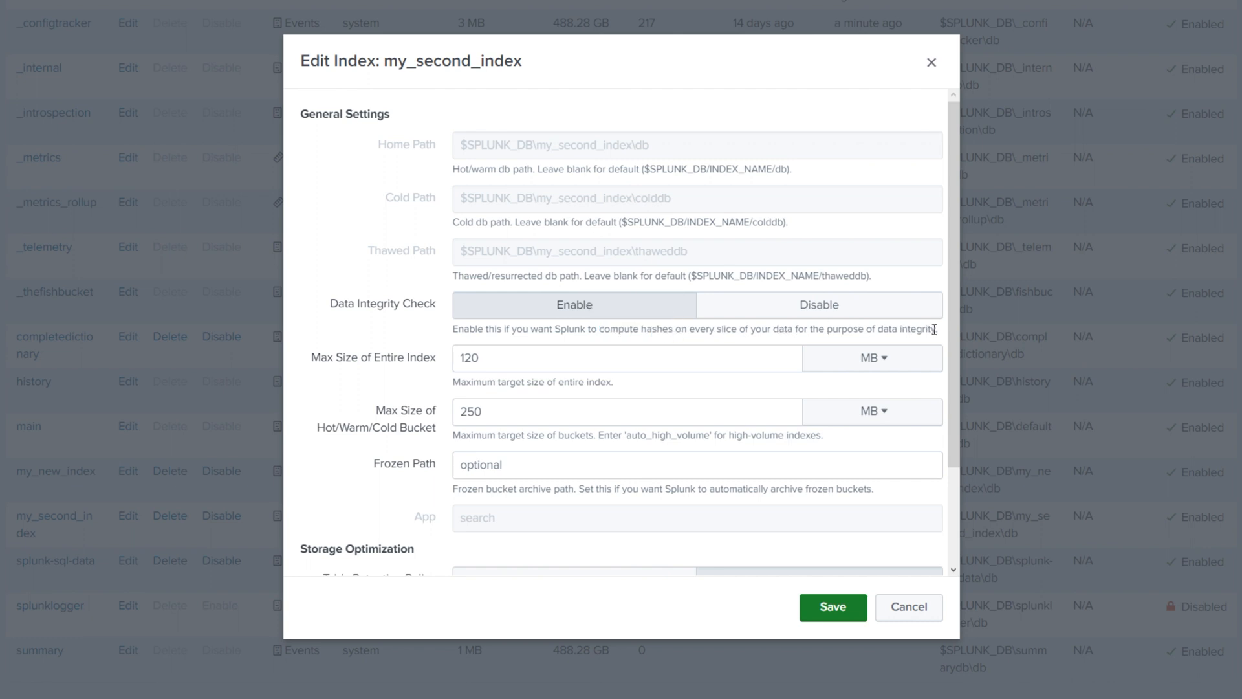
double_click(904, 328)
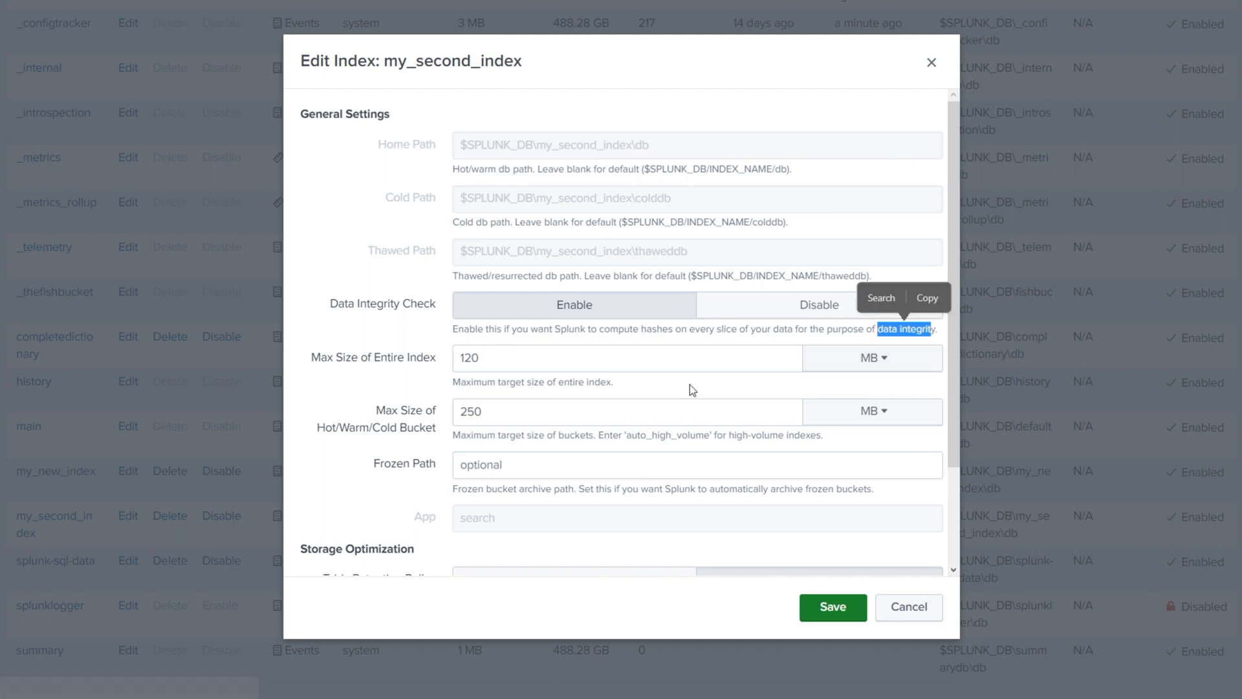
click(819, 305)
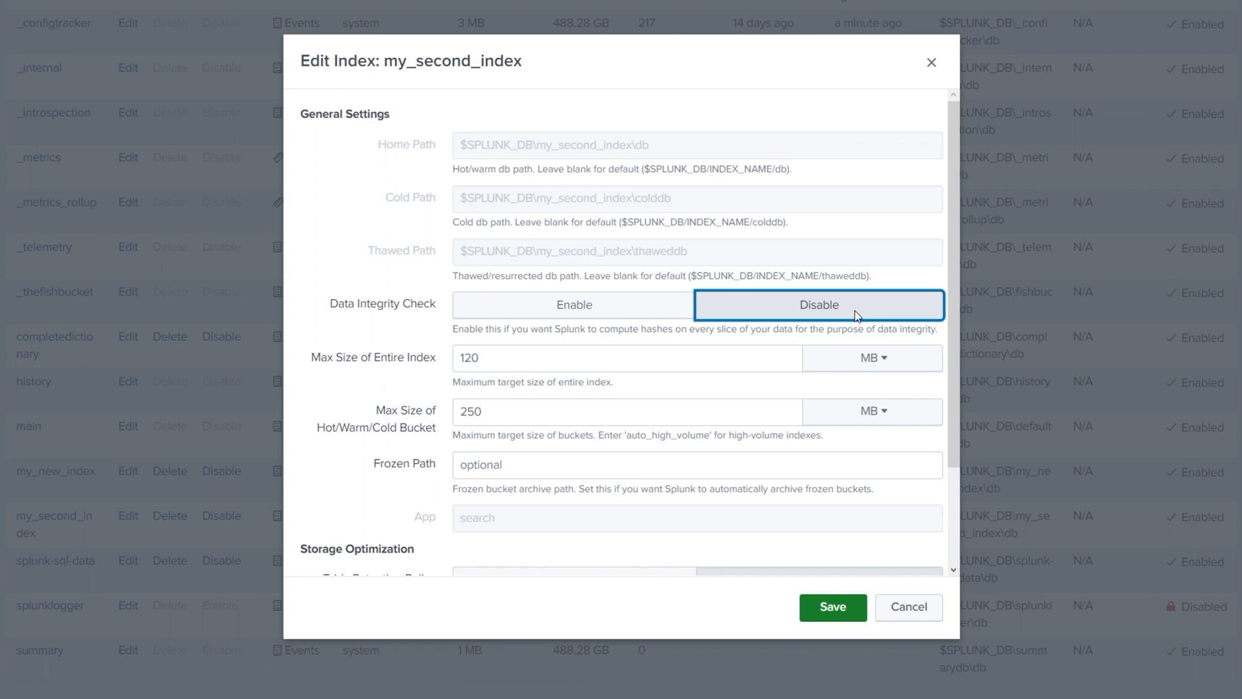
mouse_move(795, 317)
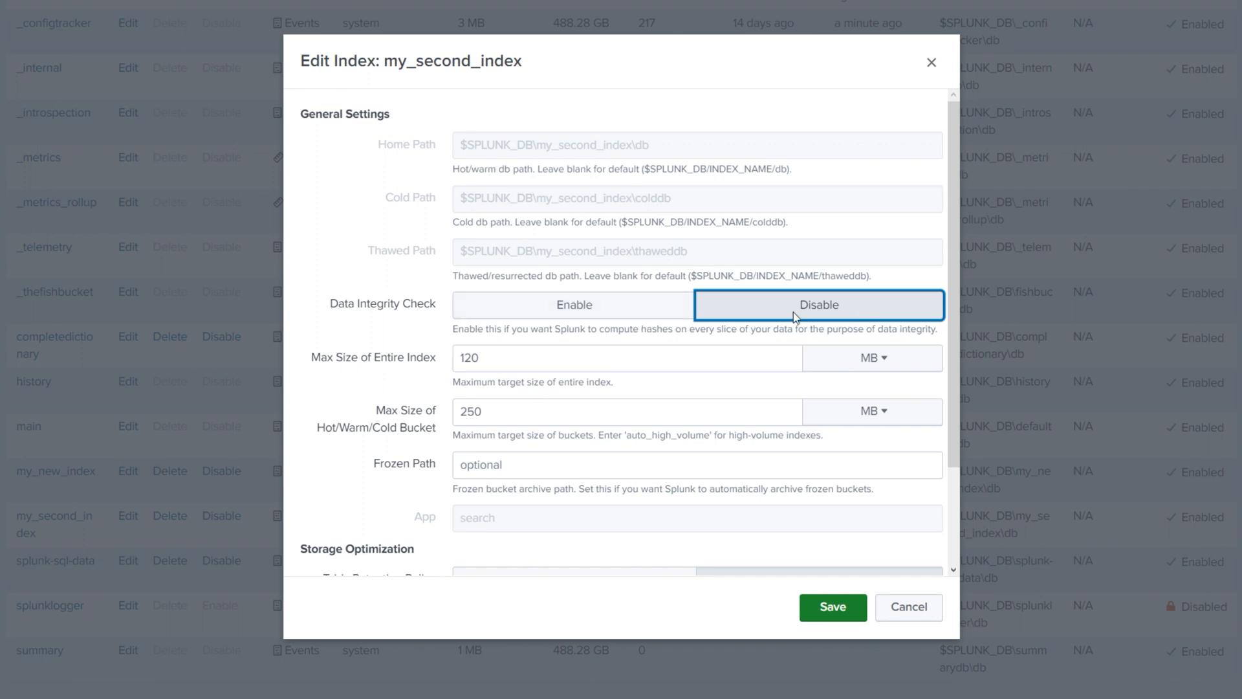
mouse_move(906, 313)
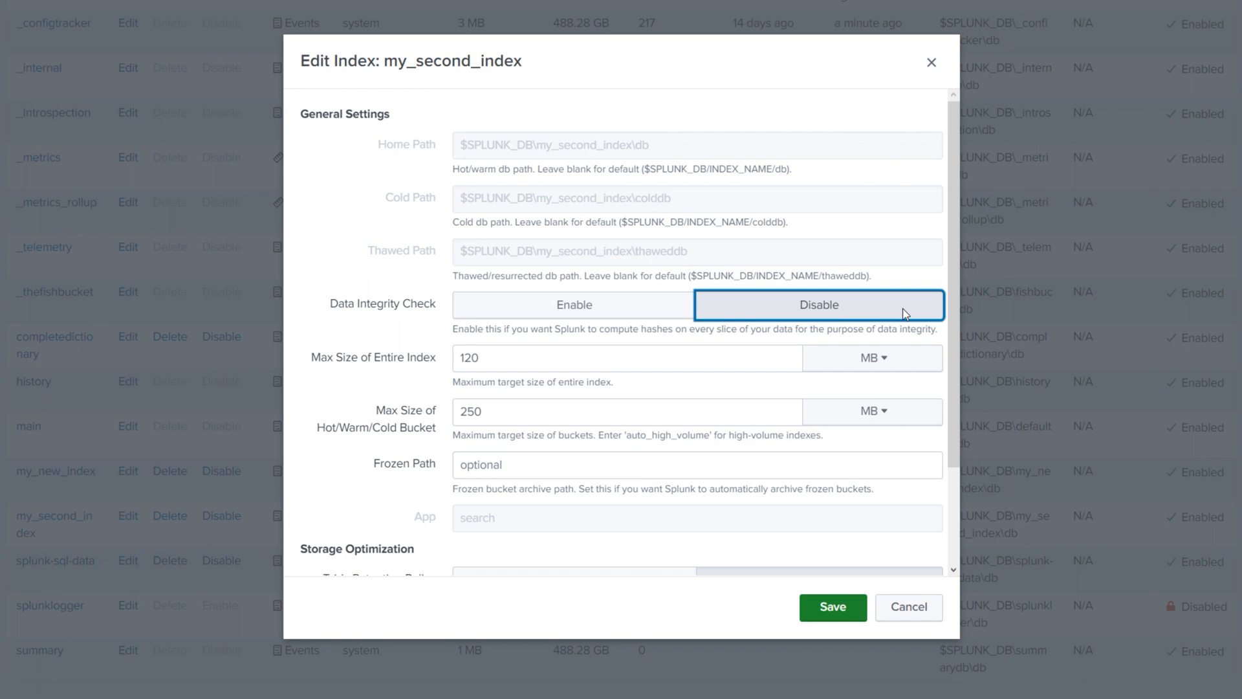
Save my_second_index with data integrity checking disabled
scroll(down, 3)
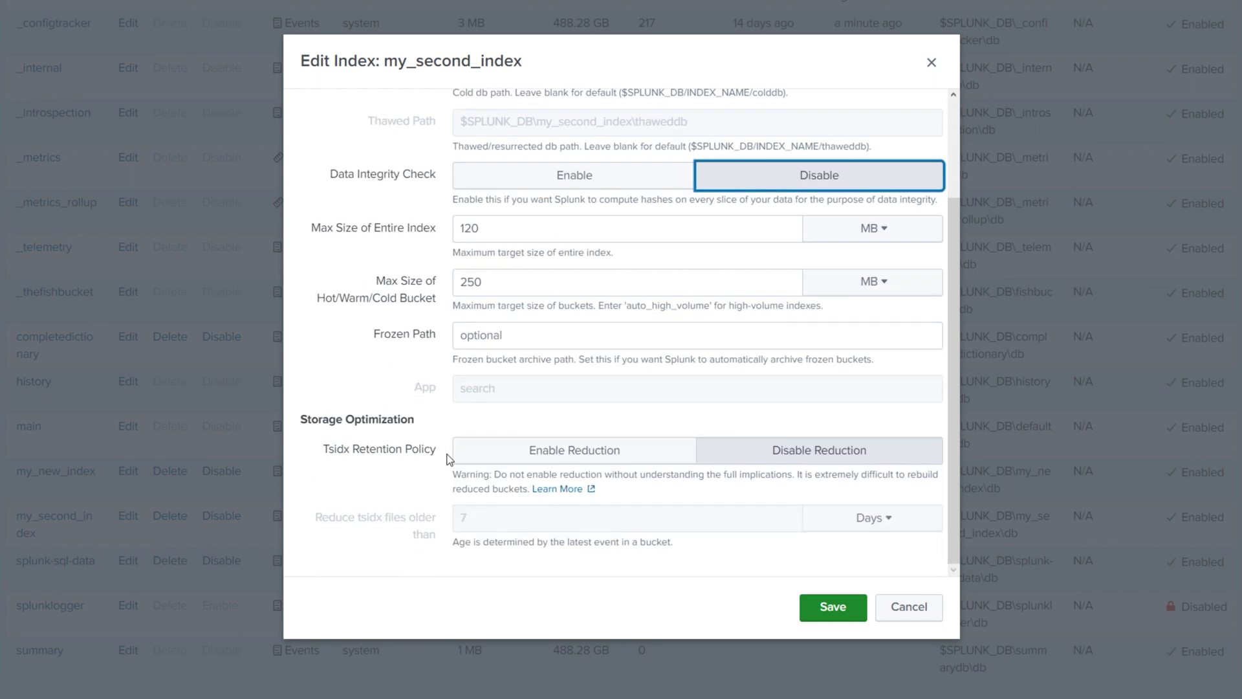
mouse_move(669, 450)
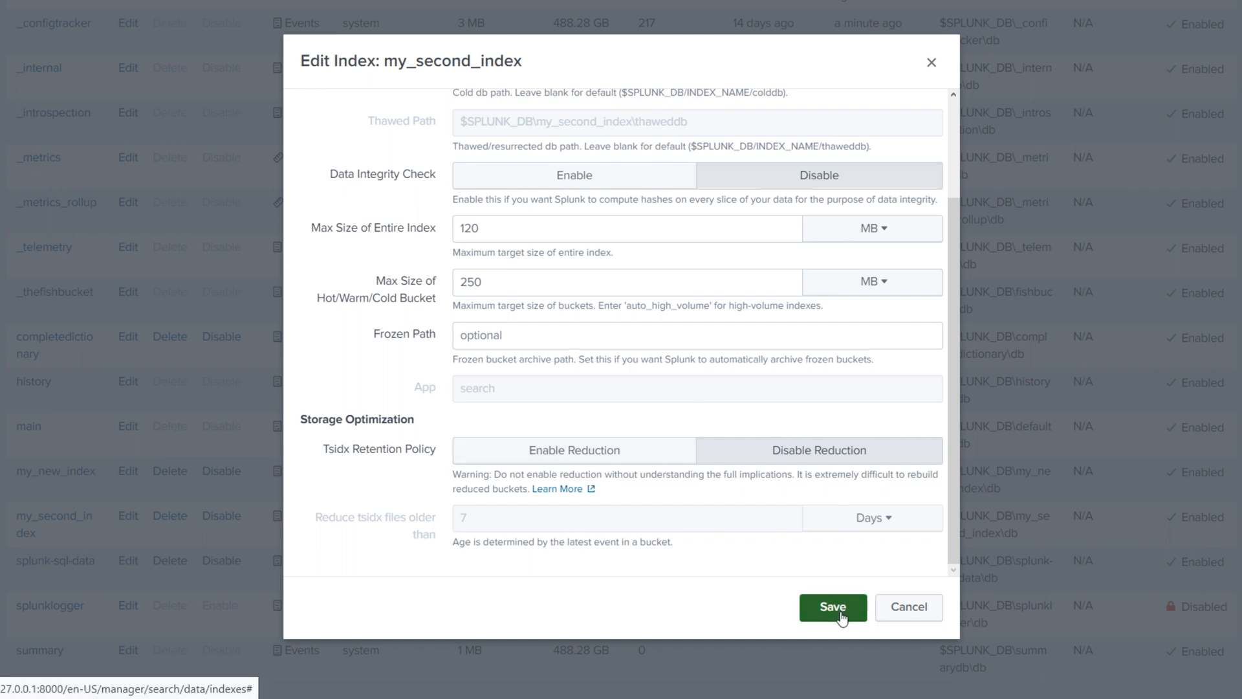
click(832, 607)
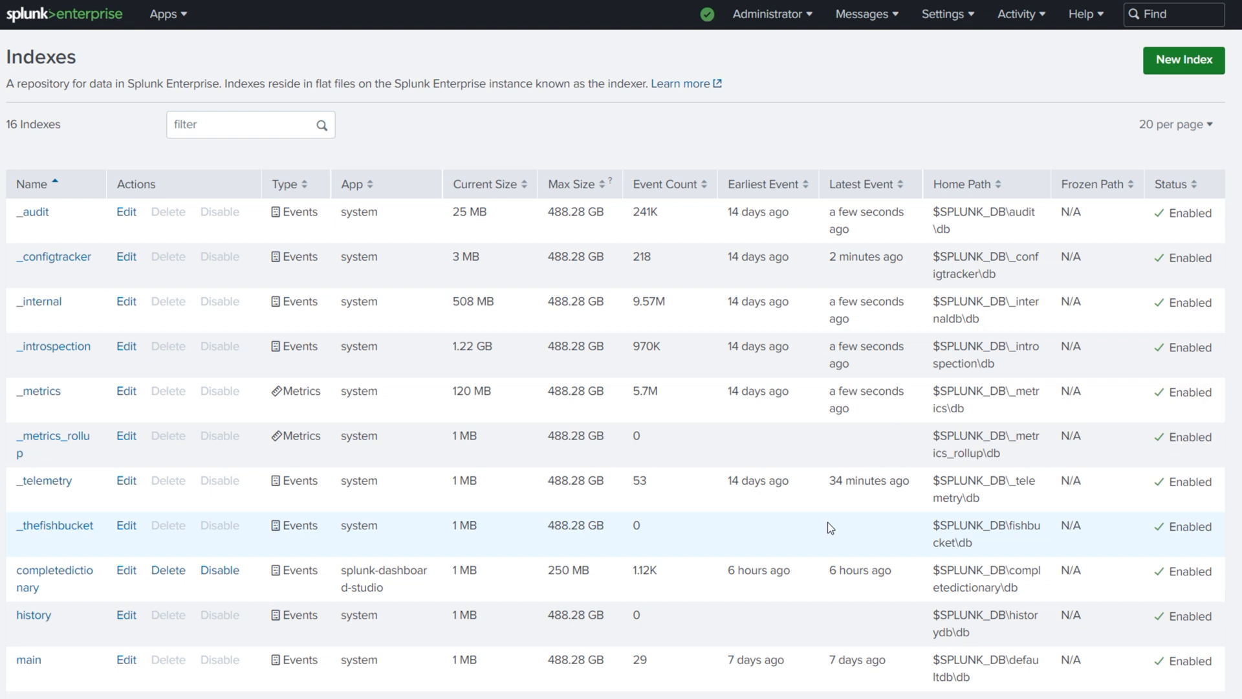
mouse_move(1184, 60)
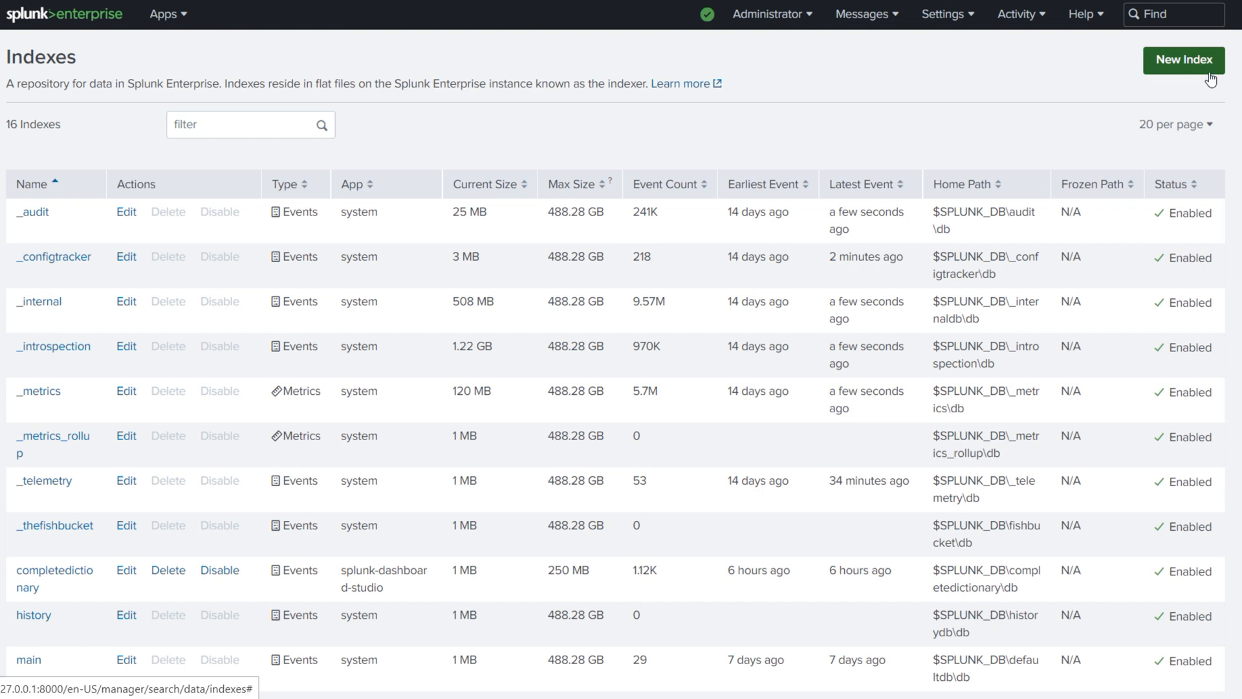
Review the 16 indexes in the table, then start a New Index form
scroll(down, 3)
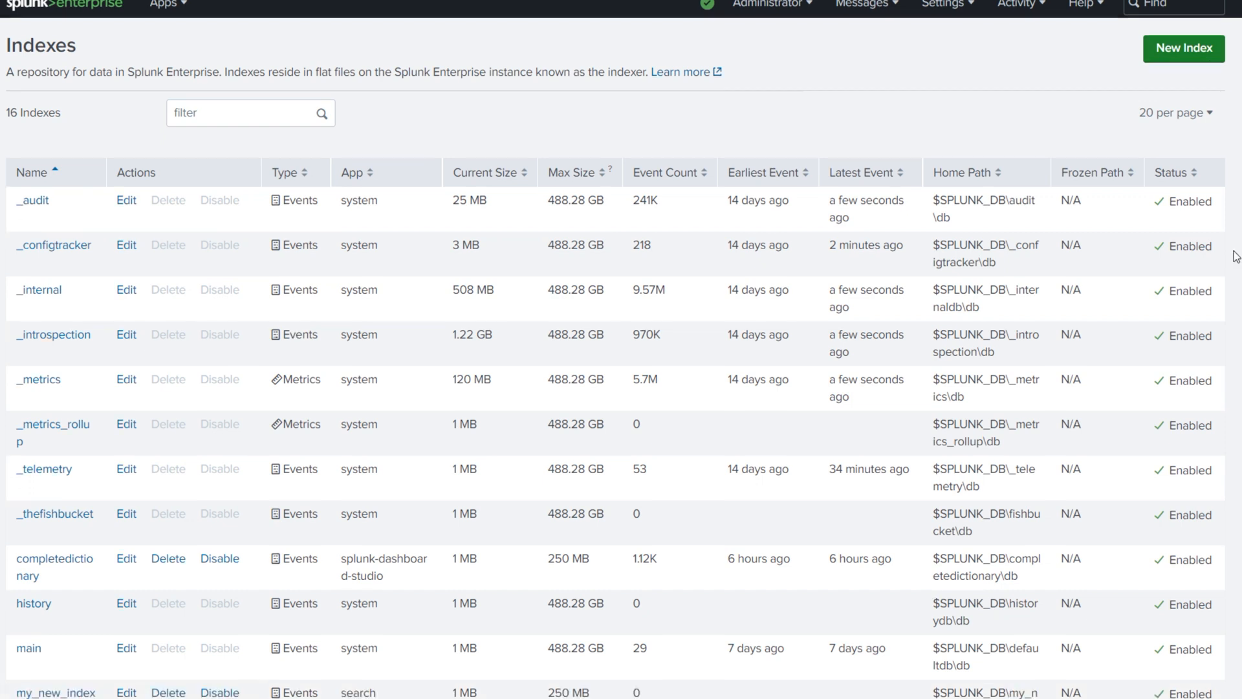
scroll(down, 3)
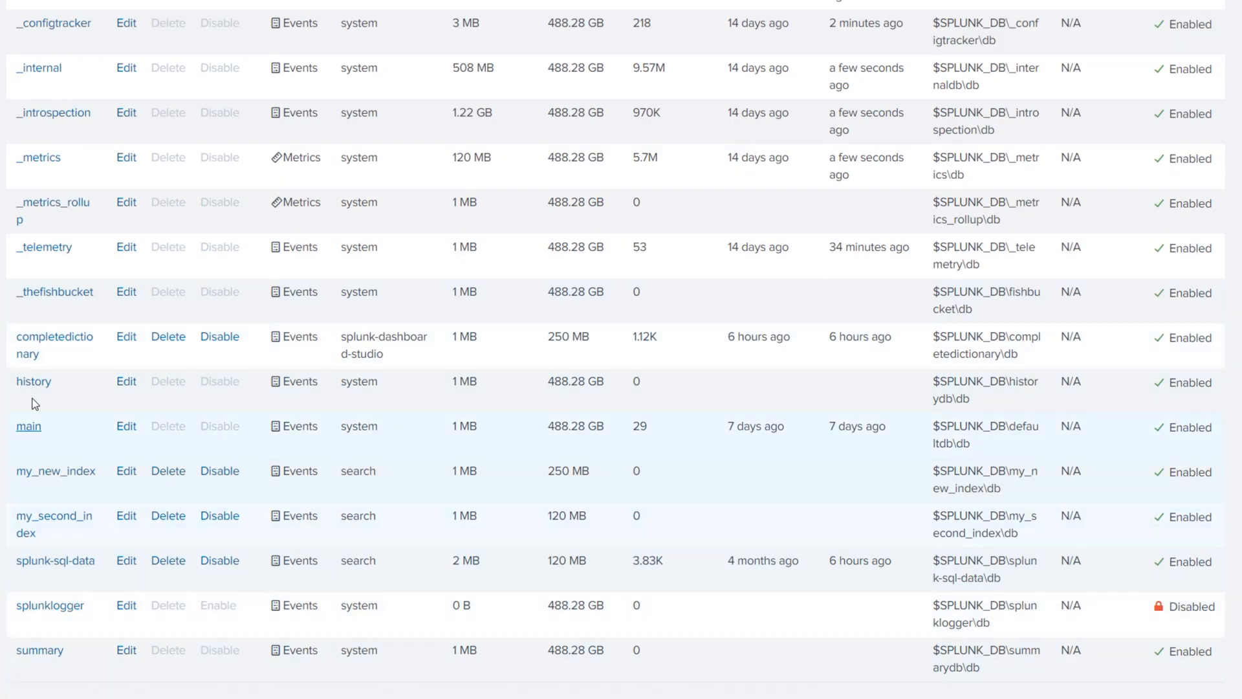
mouse_move(142, 350)
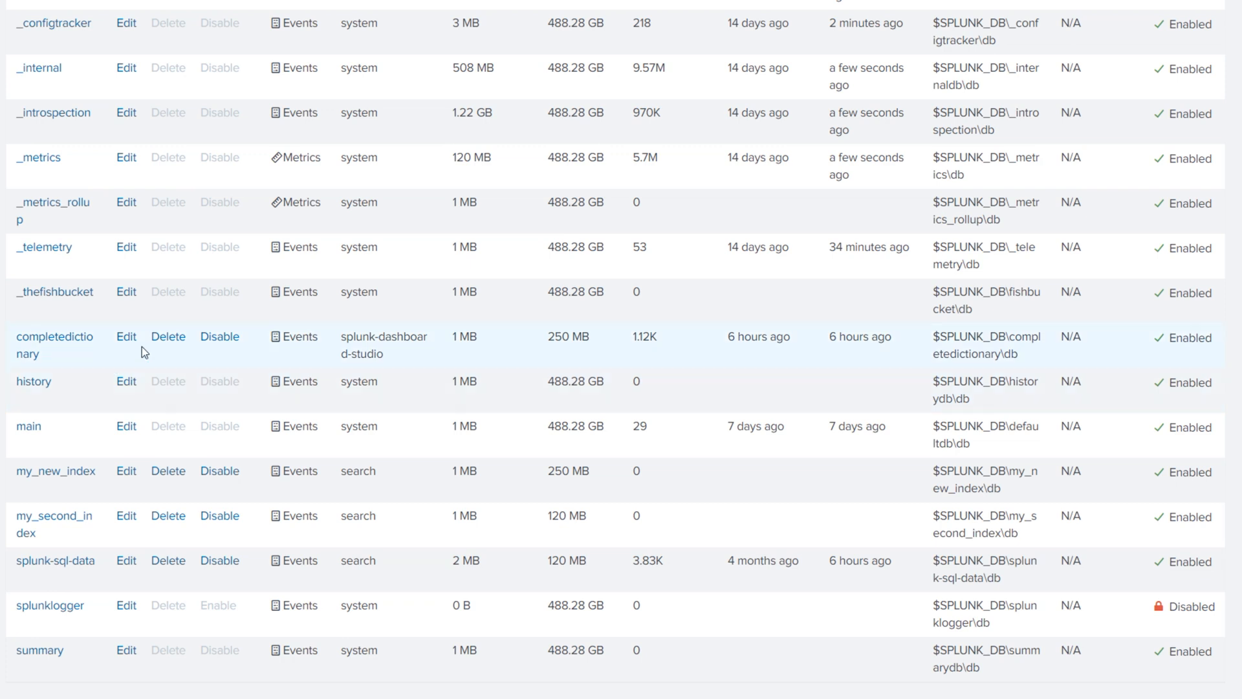
mouse_move(654, 334)
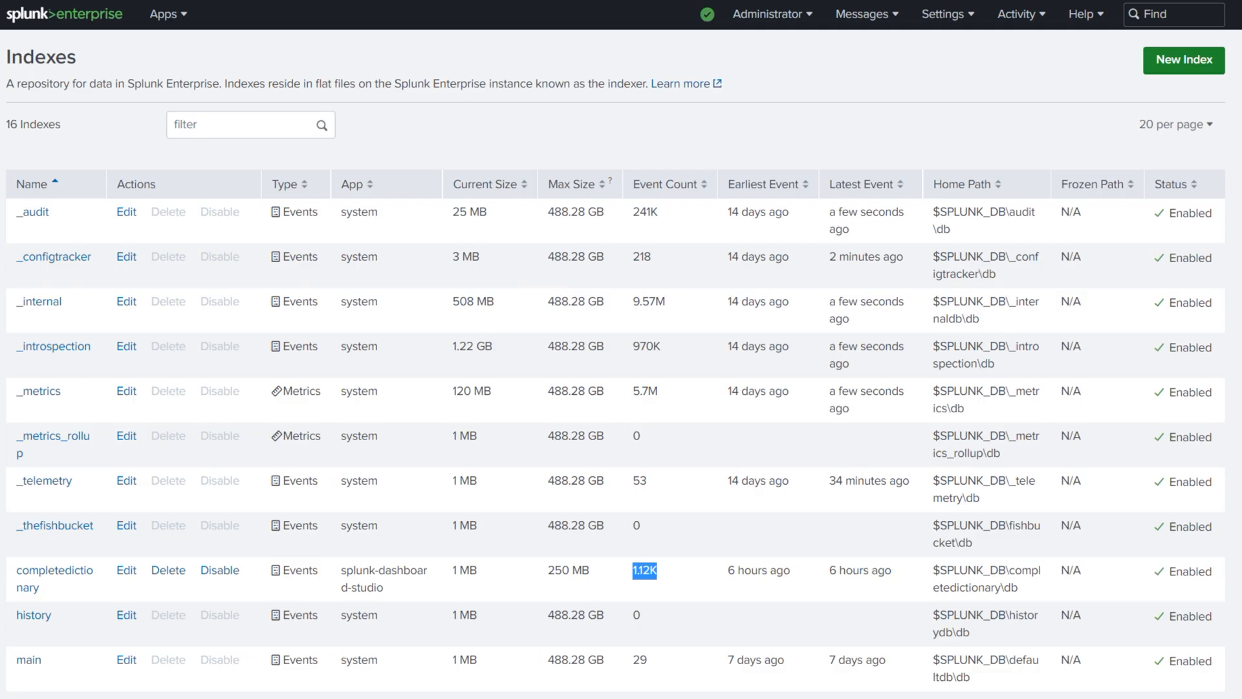
scroll(down, 3)
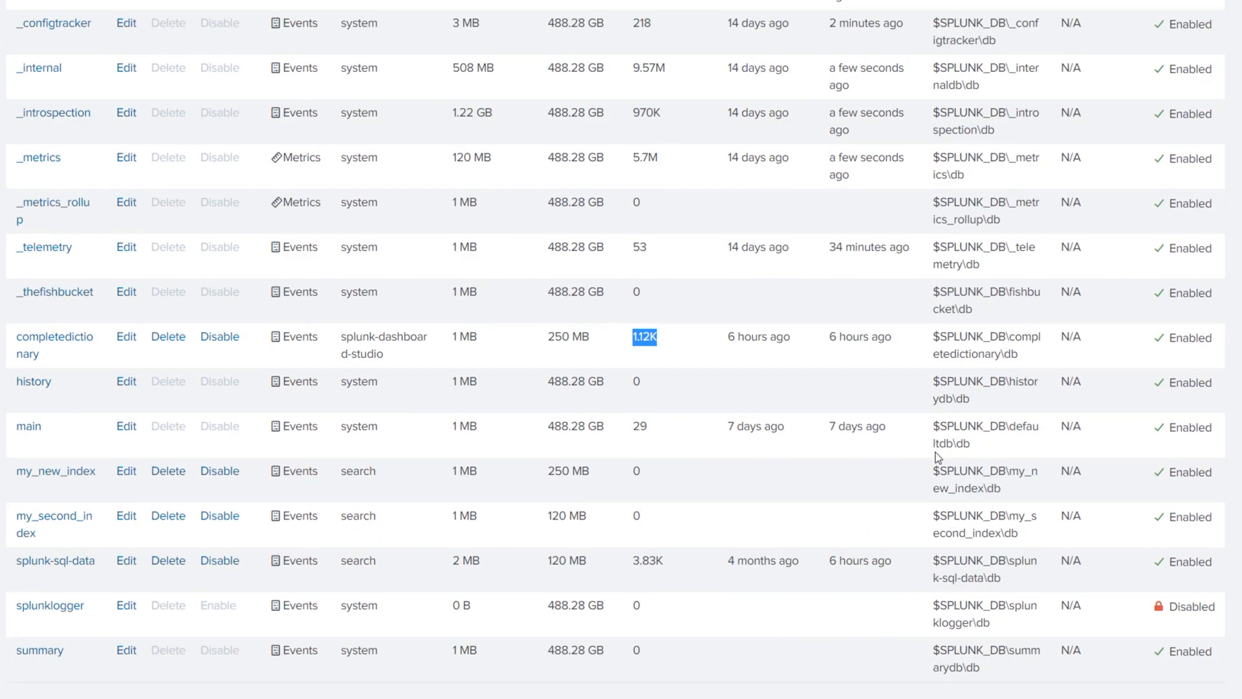
scroll(up, 3)
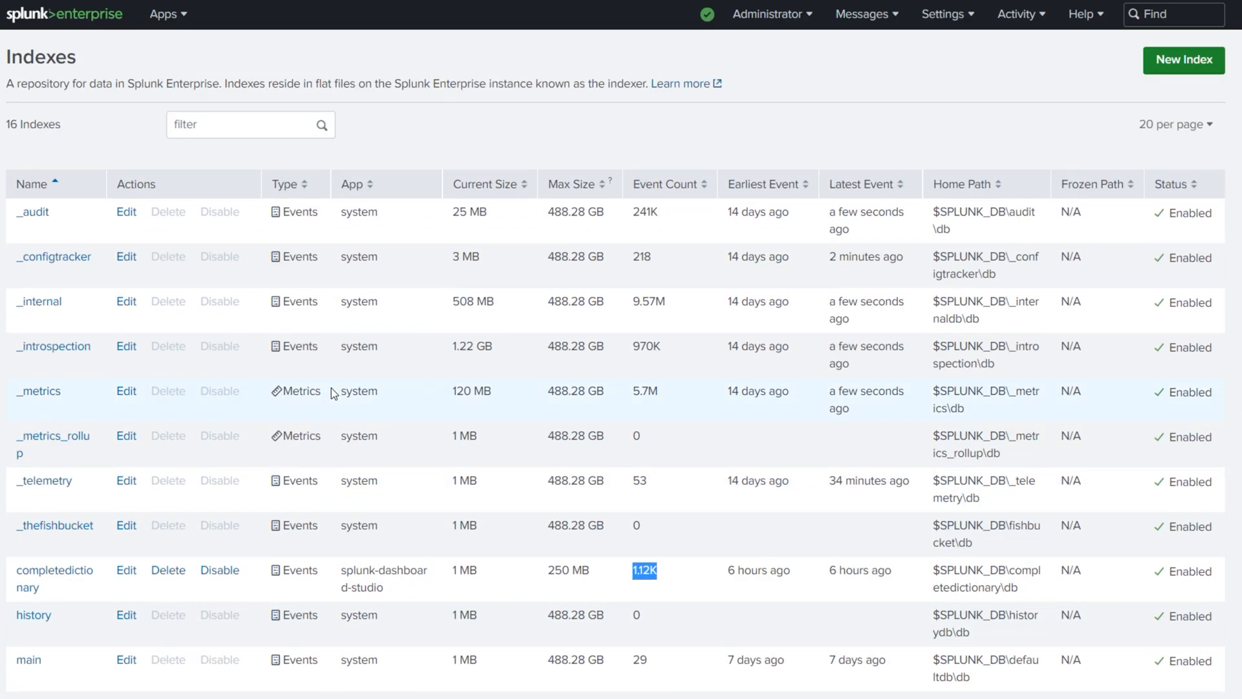
mouse_move(1207, 82)
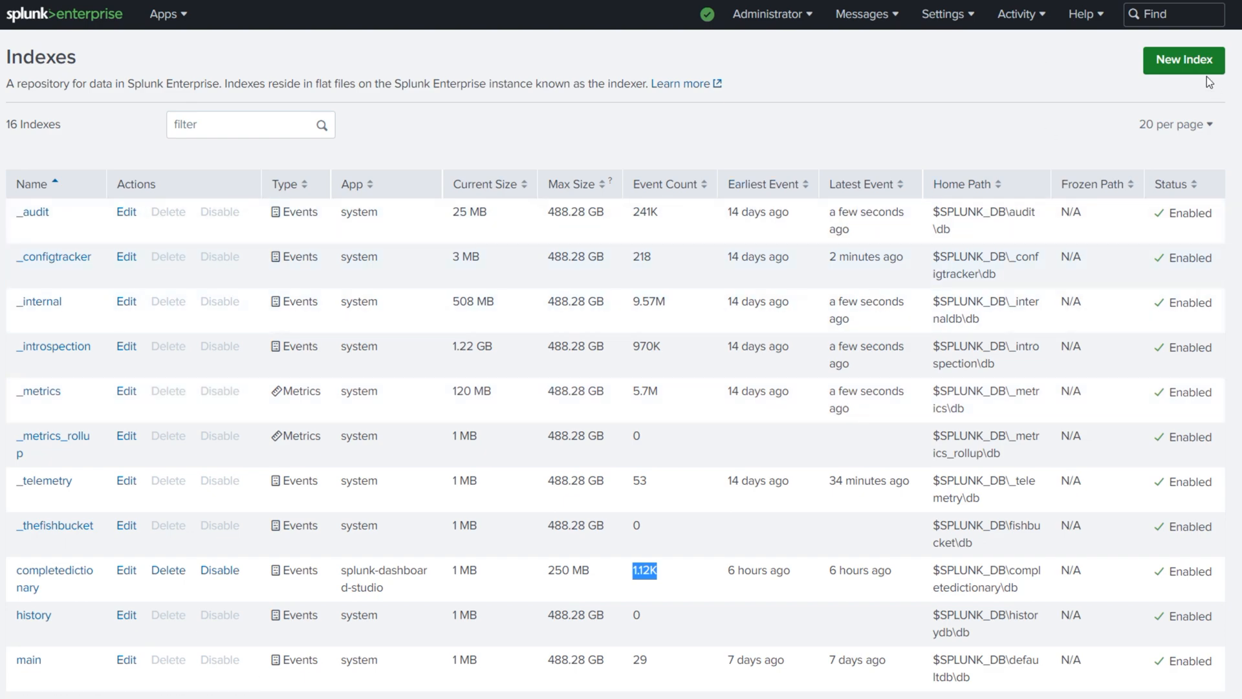
click(1183, 61)
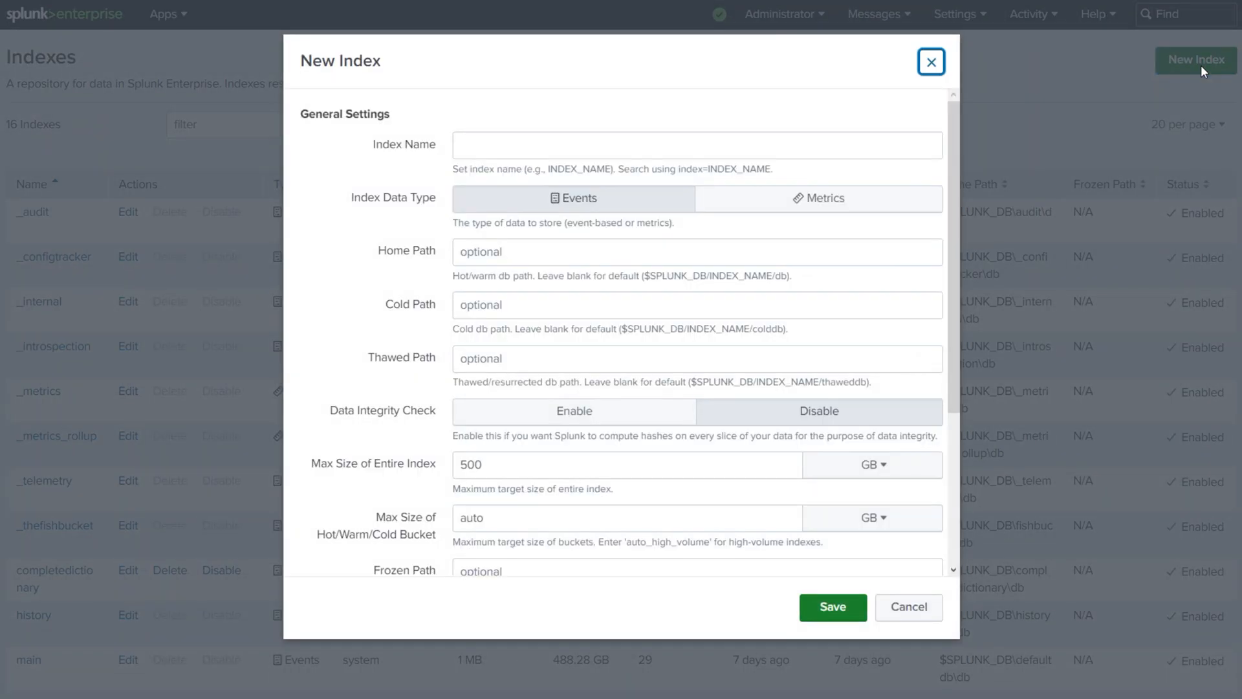
mouse_move(934, 592)
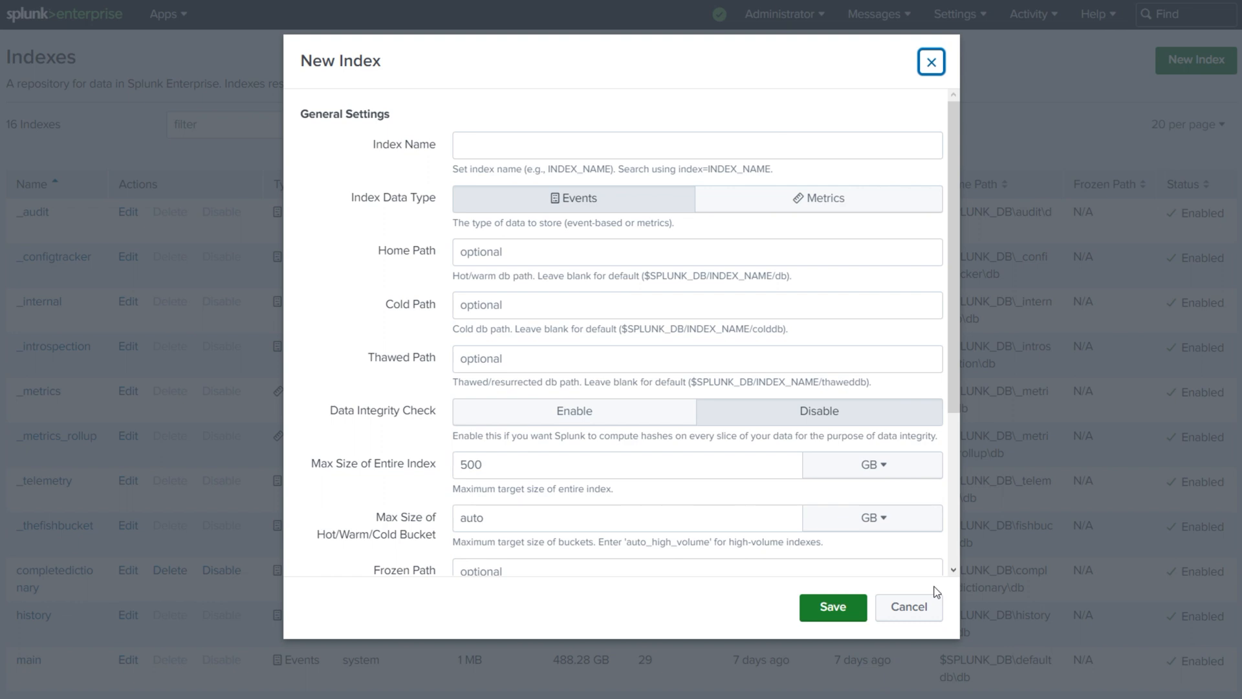
mouse_move(986, 488)
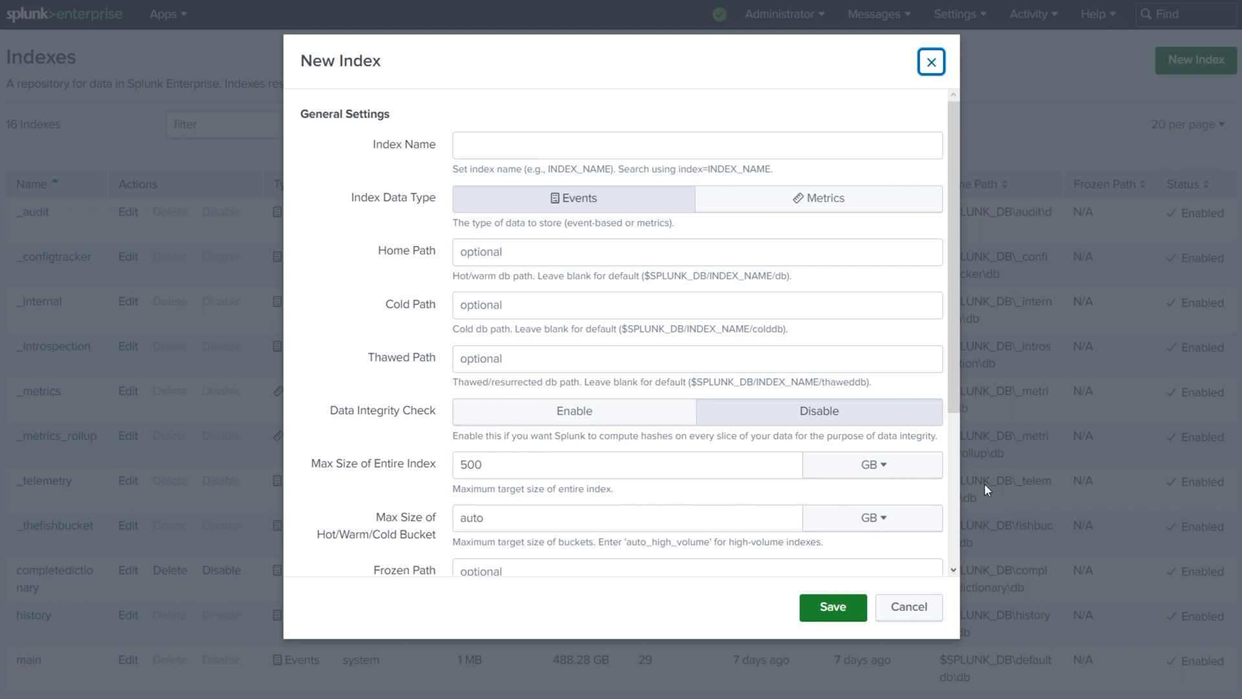
Name the new index 'Delete This Index'
click(696, 145)
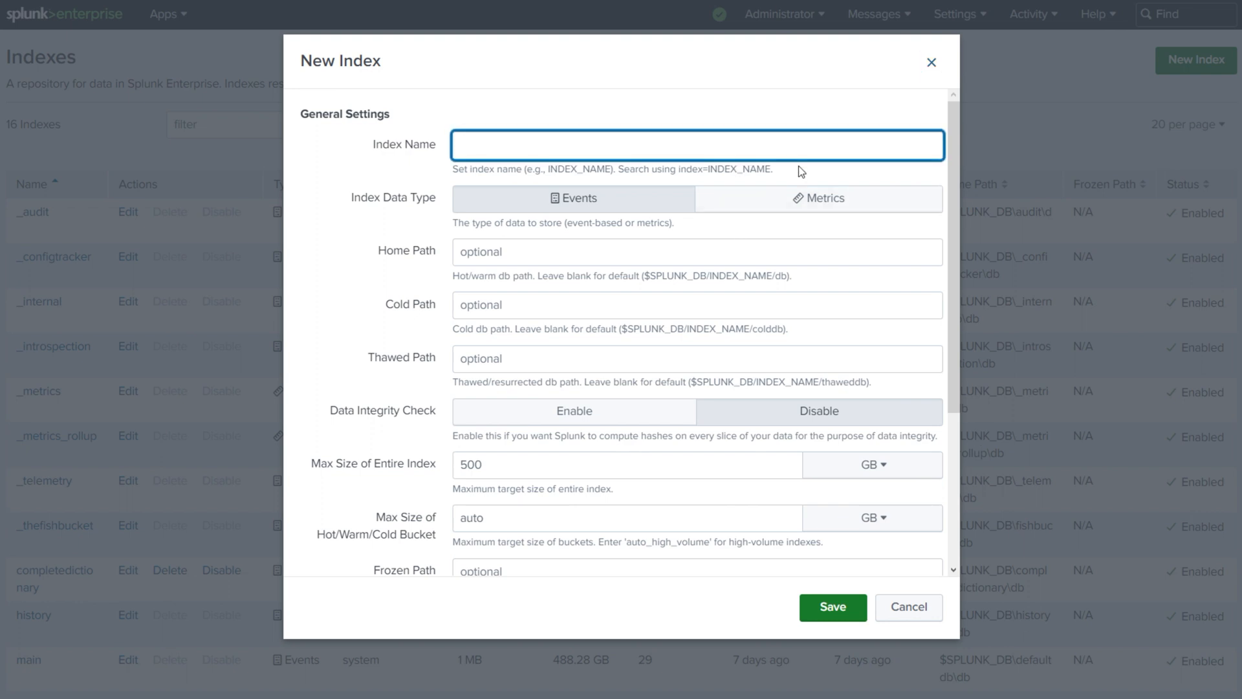
text(Delete)
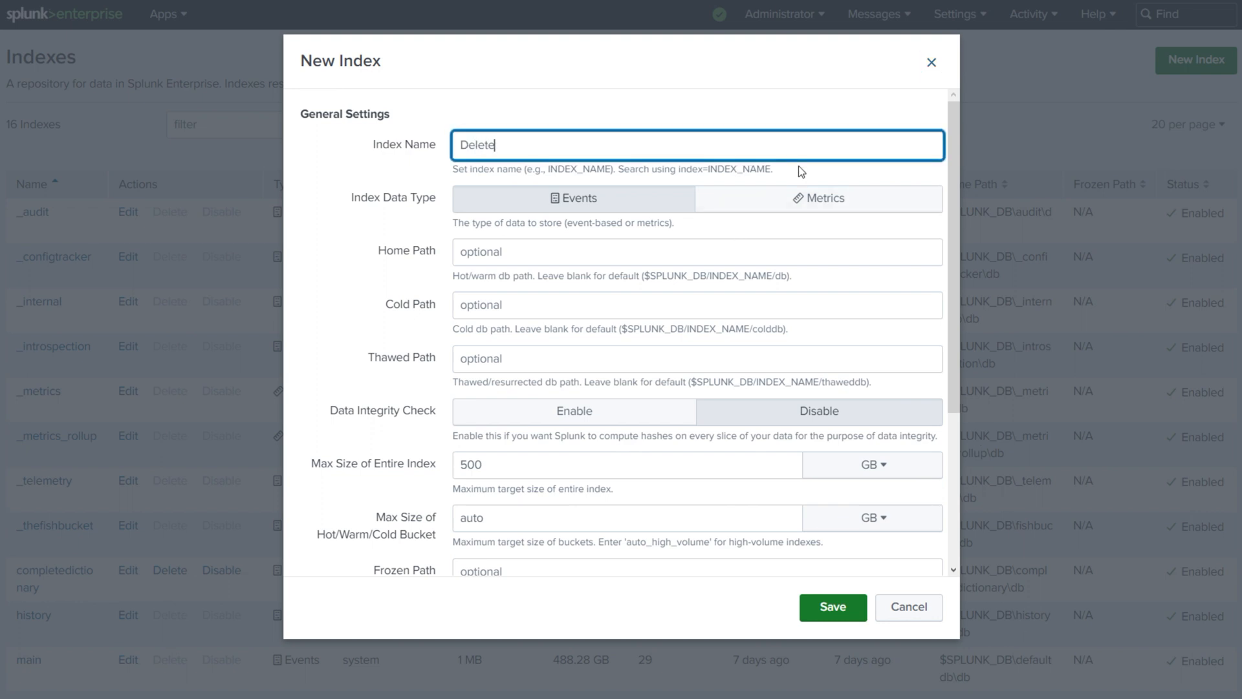
text(This Index)
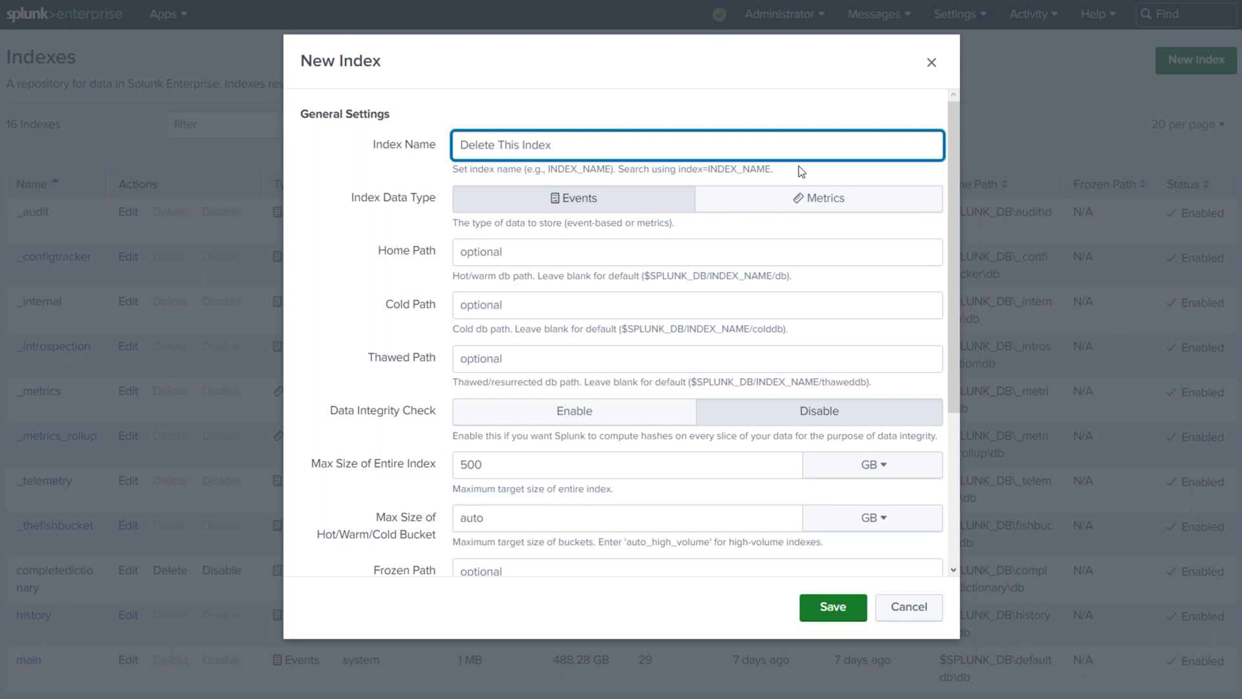
mouse_move(443, 177)
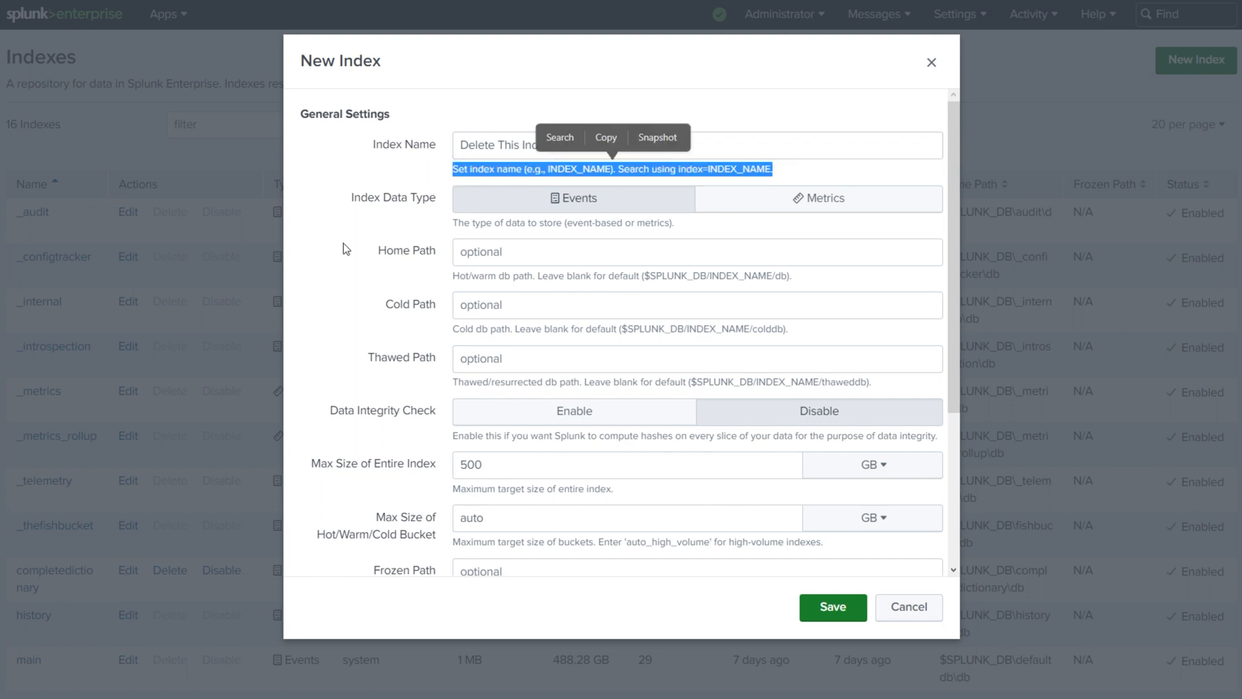
click(497, 144)
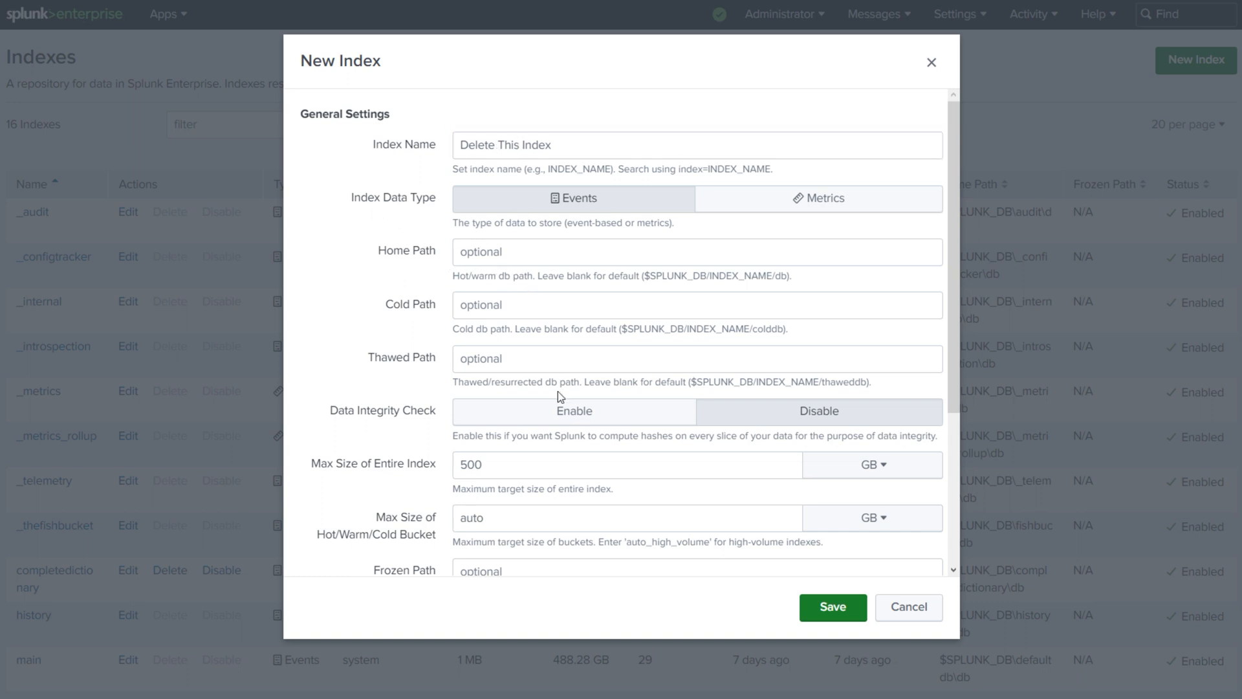
Set the total index size to 100 MB and bucket size to 200 MB, then attempt to save
scroll(down, 3)
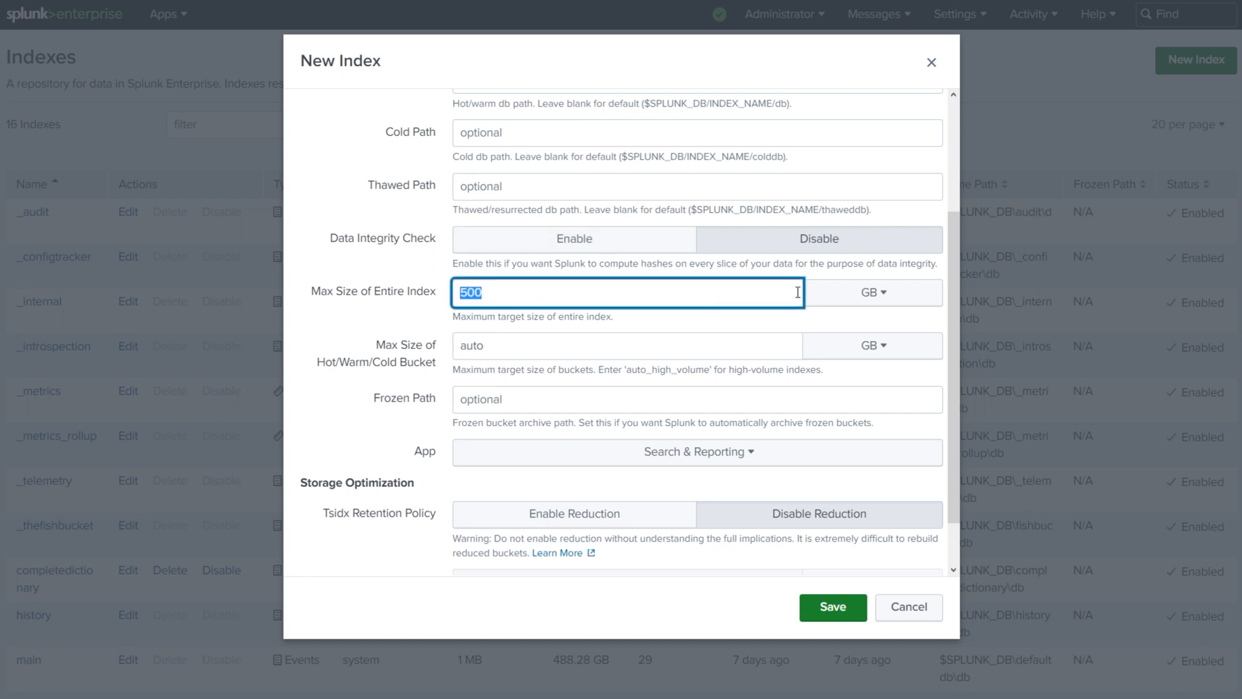
text(100)
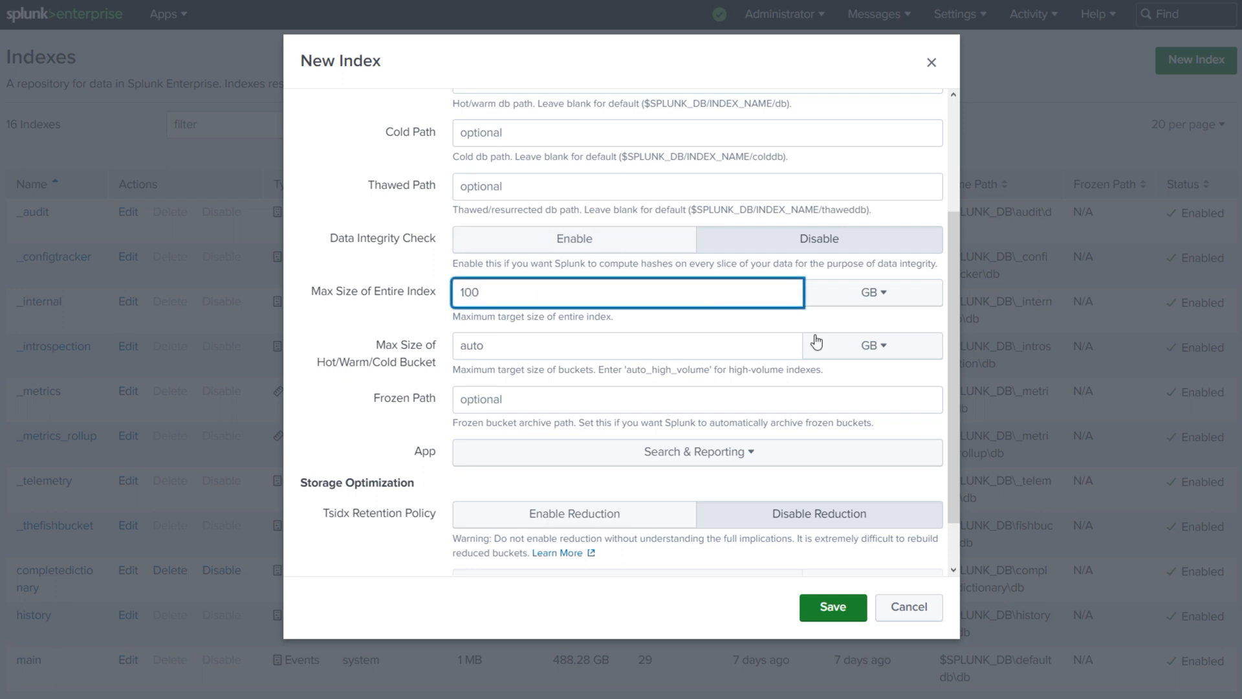
click(872, 293)
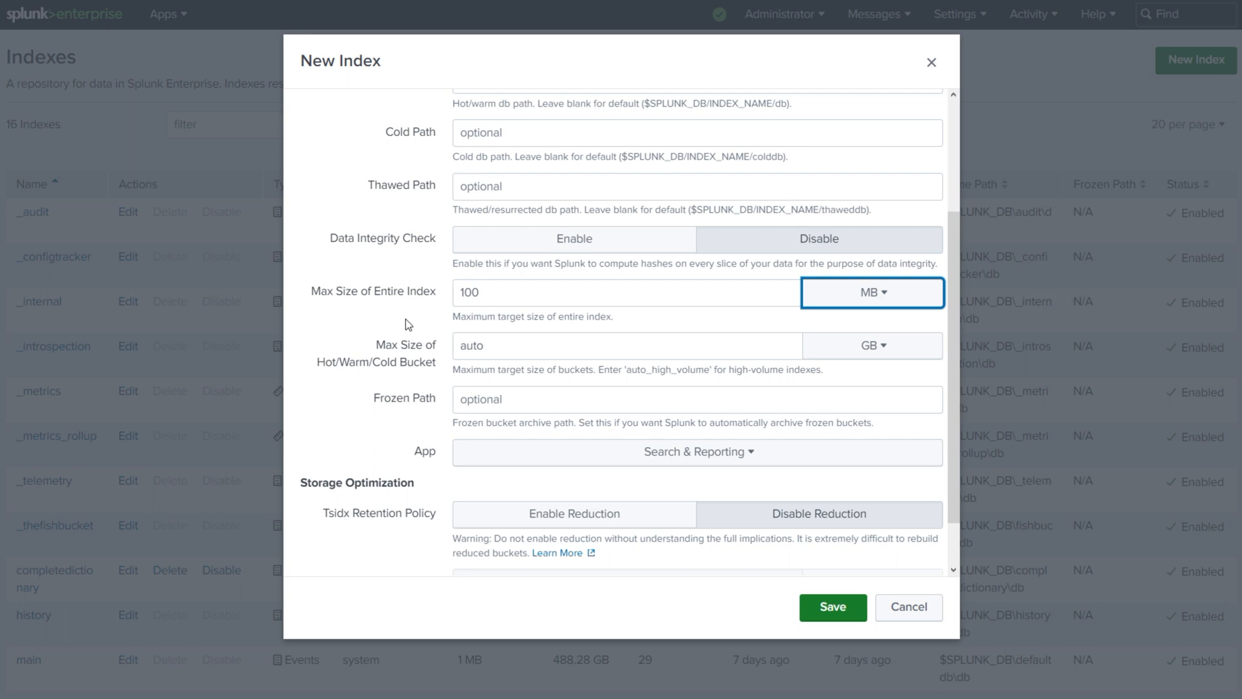
double_click(372, 291)
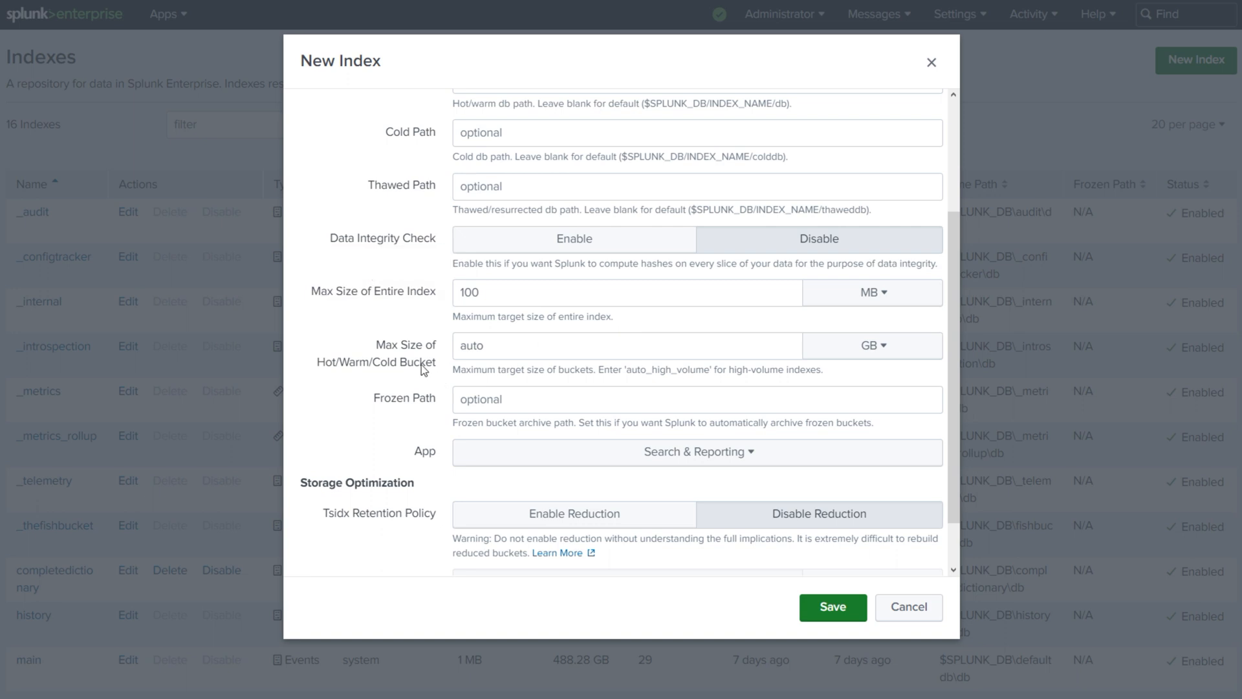
mouse_move(348, 366)
text(200)
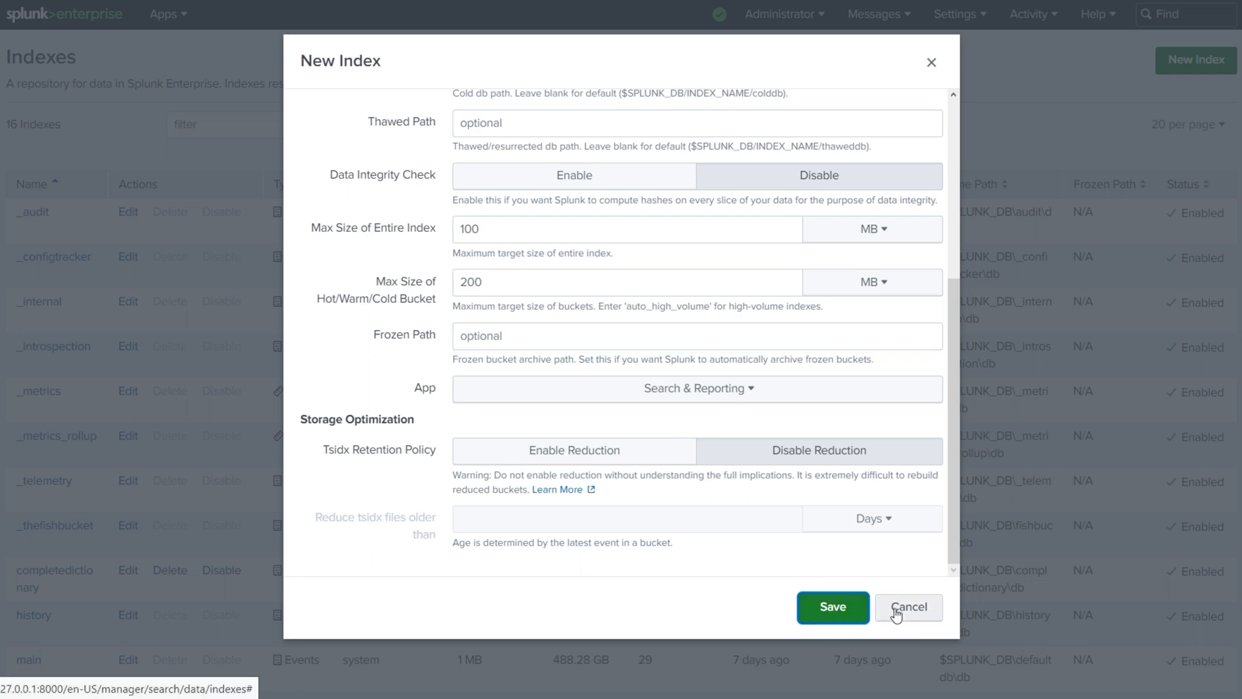
mouse_move(432, 461)
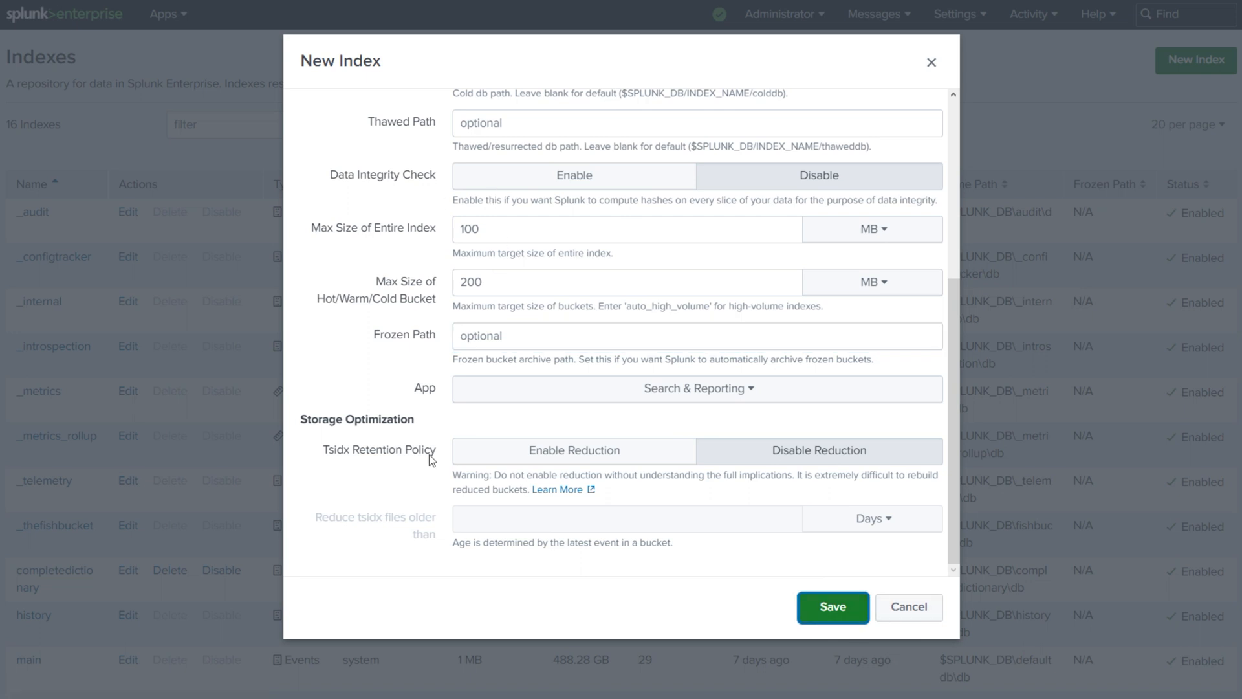
mouse_move(709, 466)
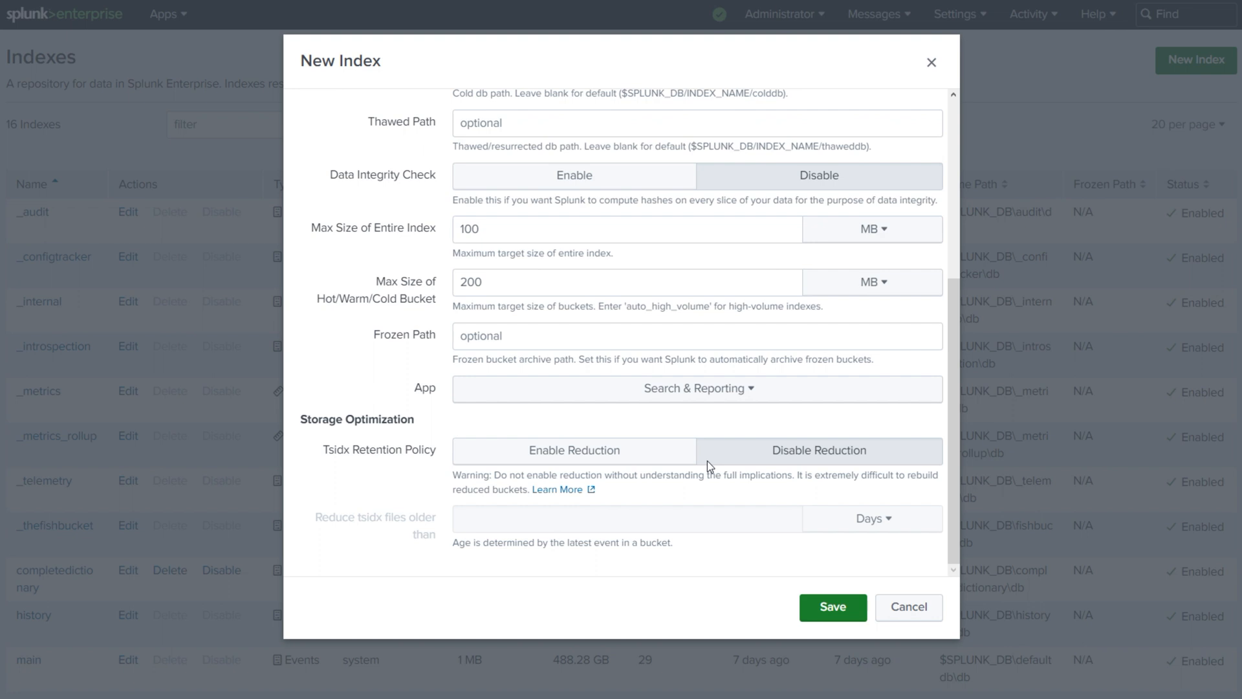
mouse_move(661, 454)
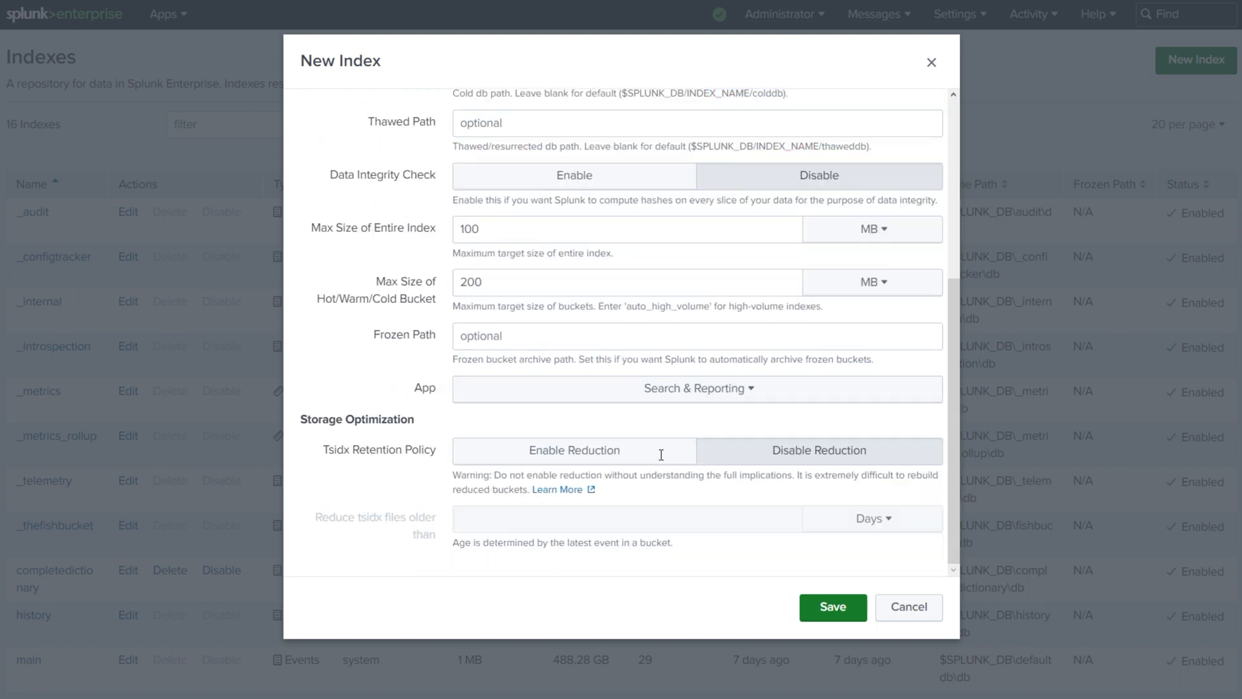
mouse_move(914, 553)
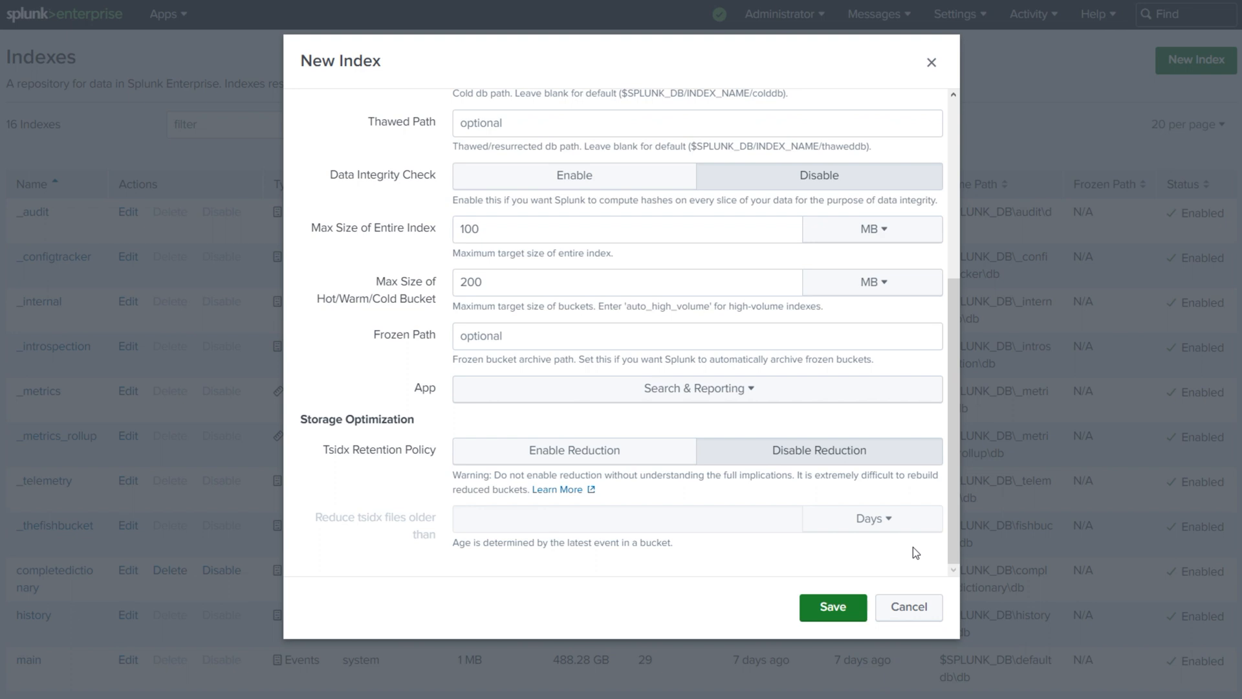
click(832, 606)
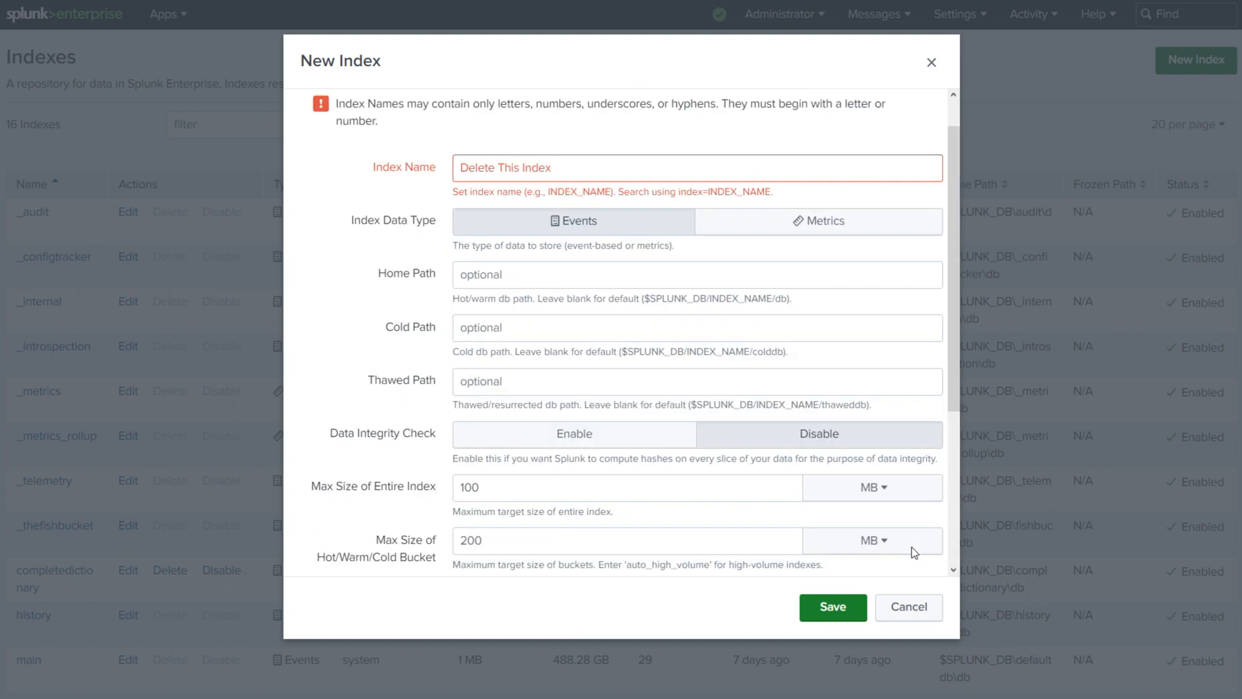
mouse_move(481, 231)
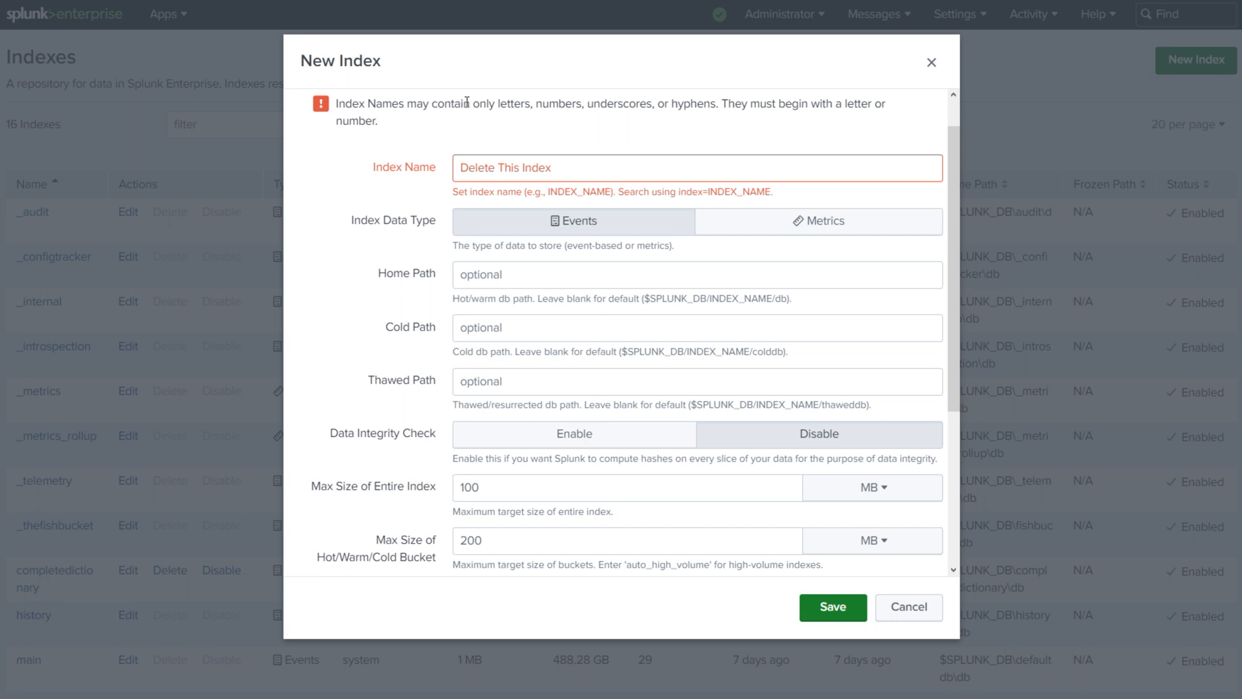
mouse_move(600, 105)
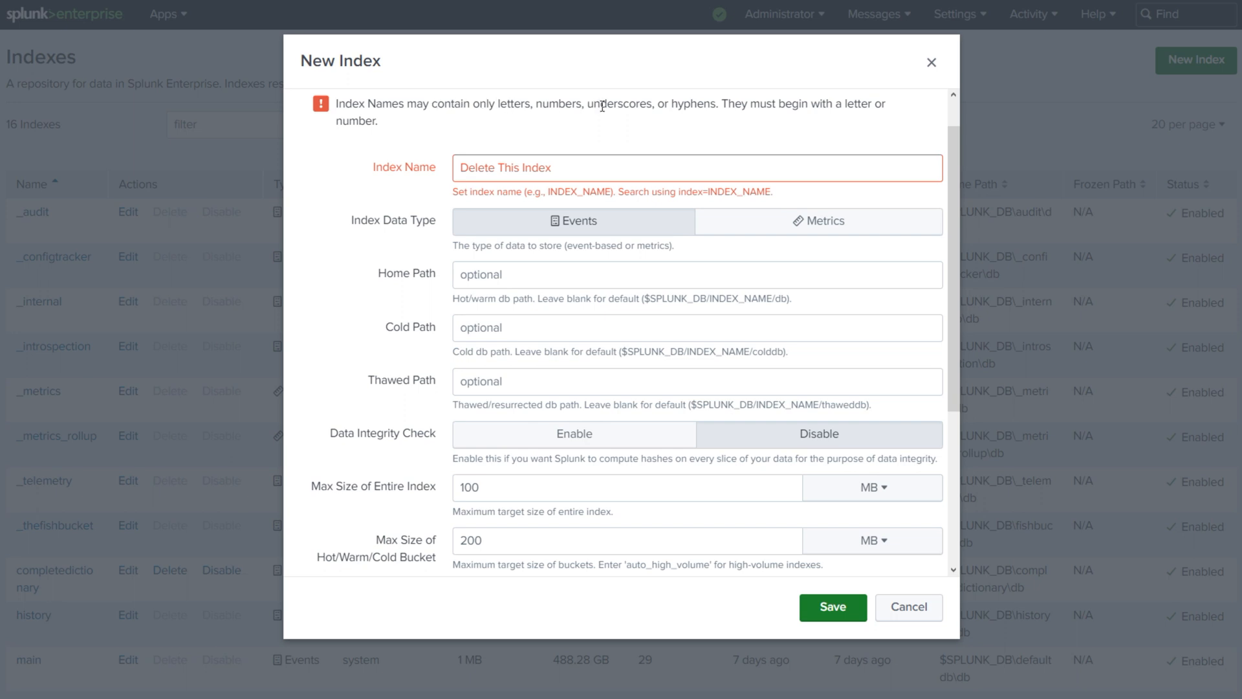
mouse_move(754, 104)
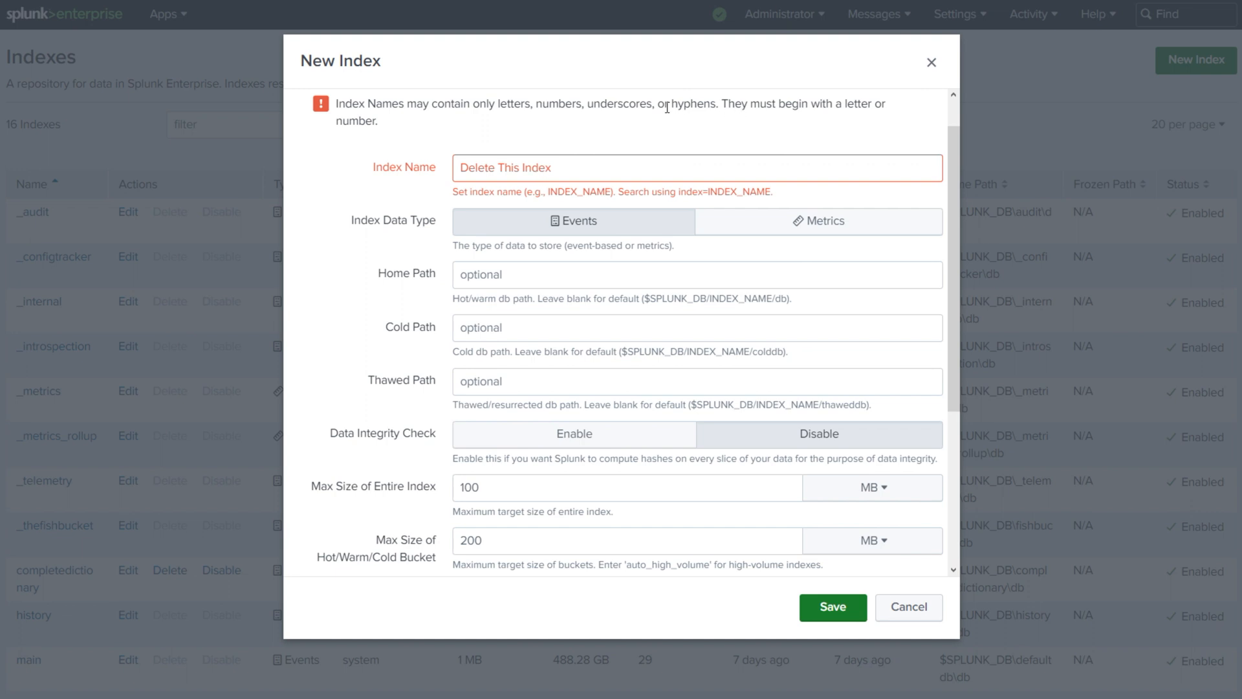
Replace the spaces in the name so it reads Delete_This-Index
scroll(up, 3)
text(-)
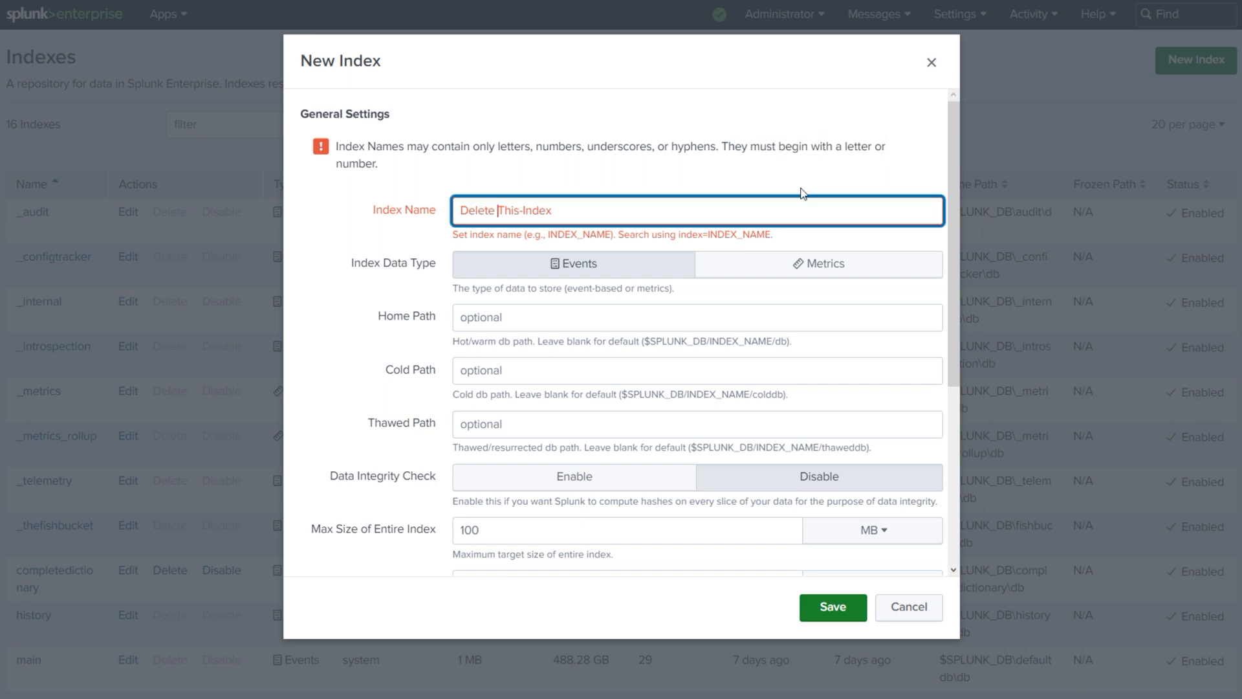
text(_)
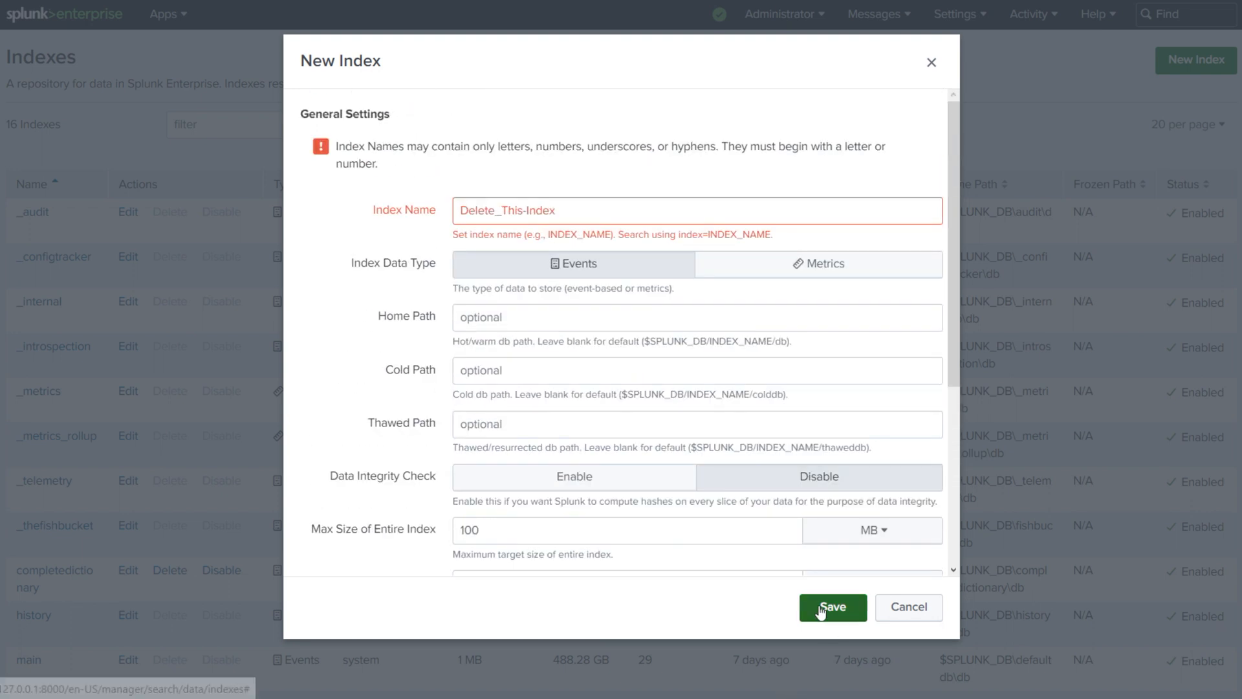
Save the new index and find delete_this-index on the page by searching 'delt'
click(831, 607)
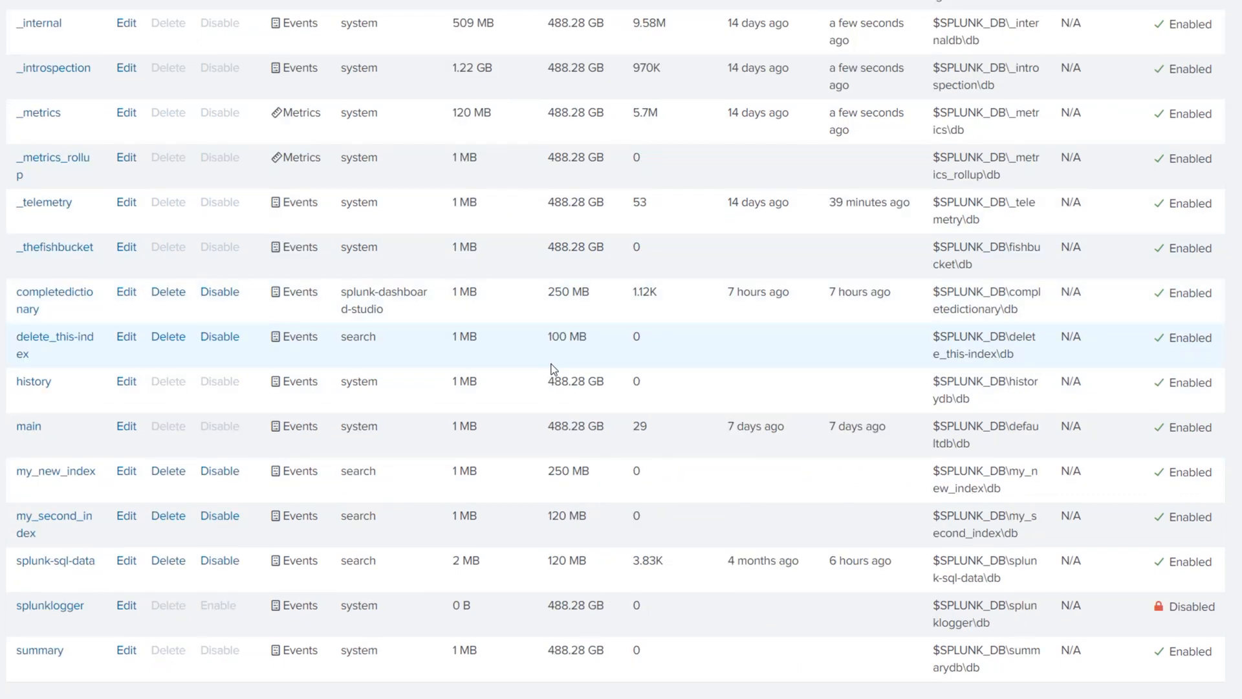
text(de)
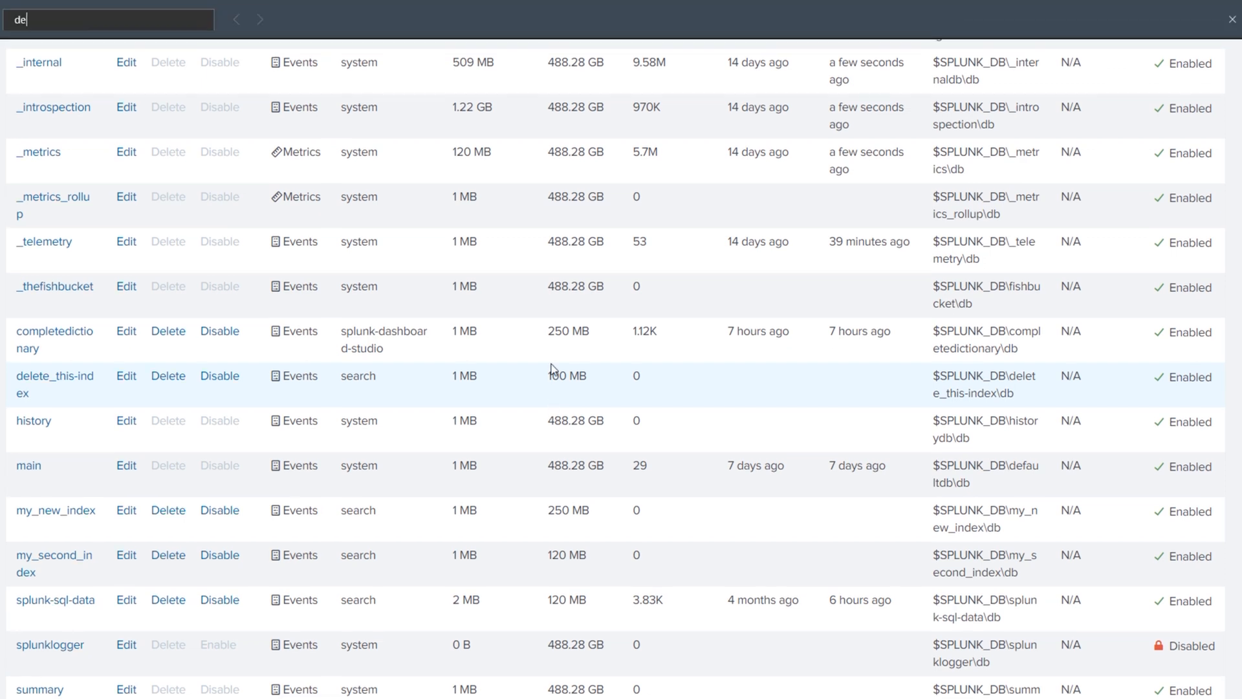
text(lt)
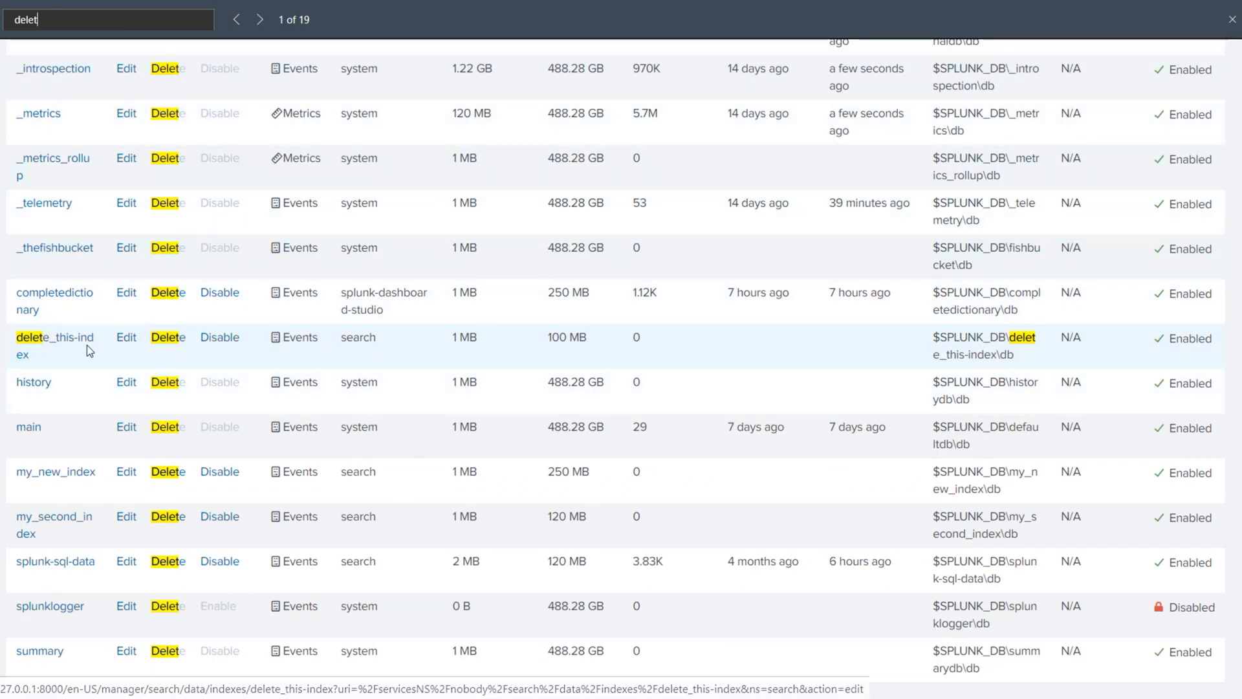
click(125, 336)
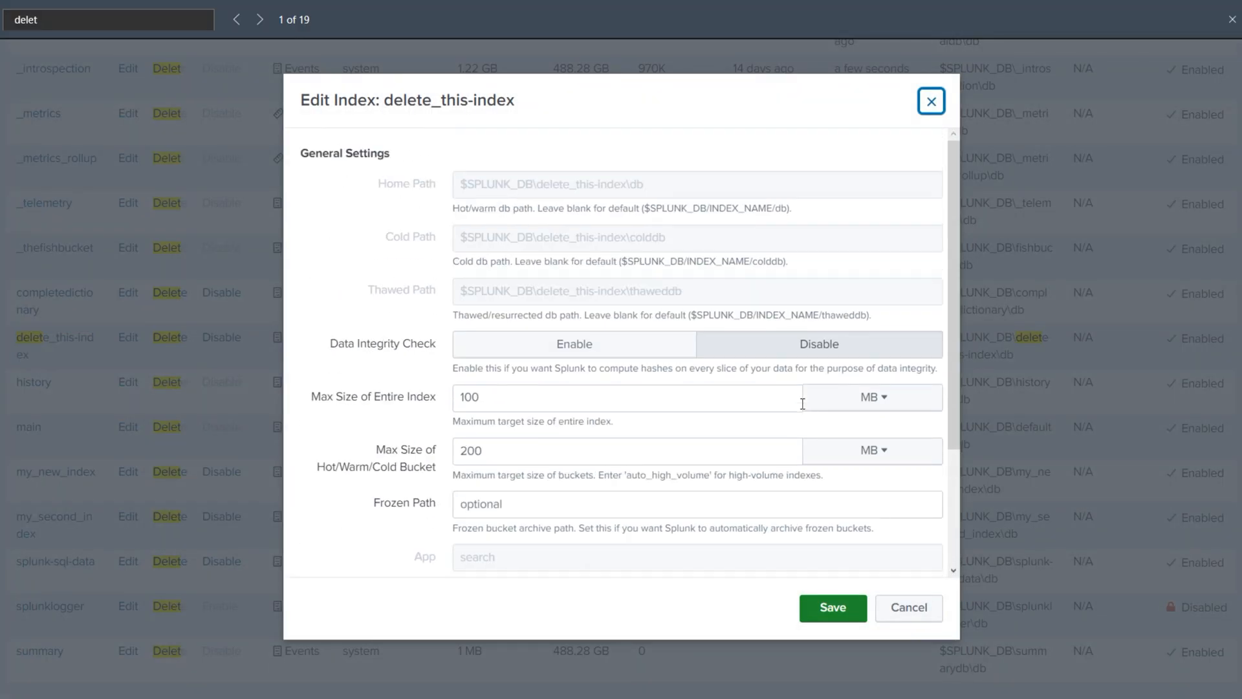
mouse_move(812, 411)
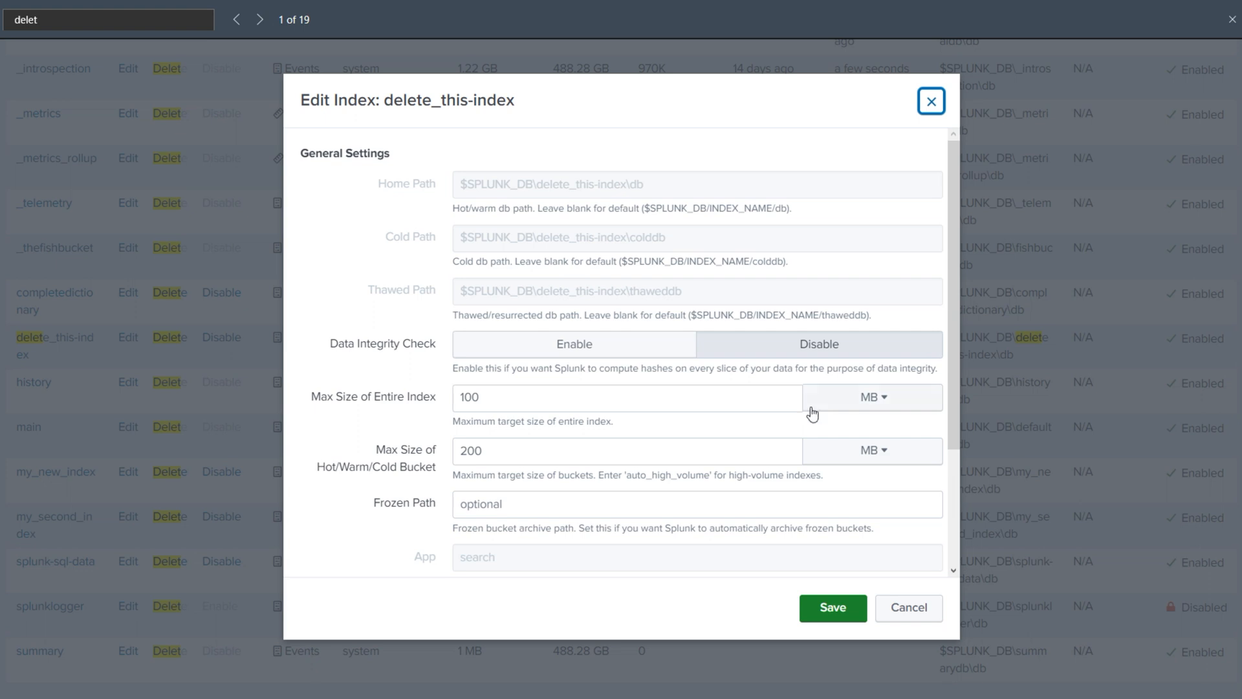
mouse_move(959, 234)
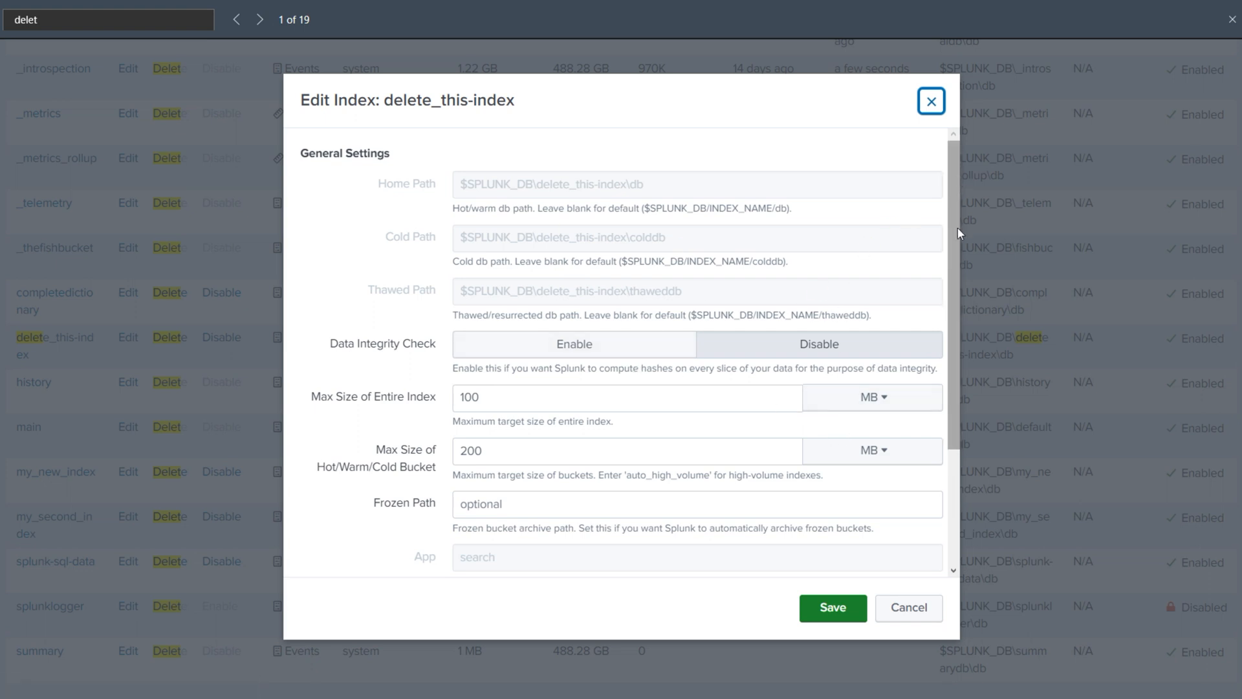
click(931, 101)
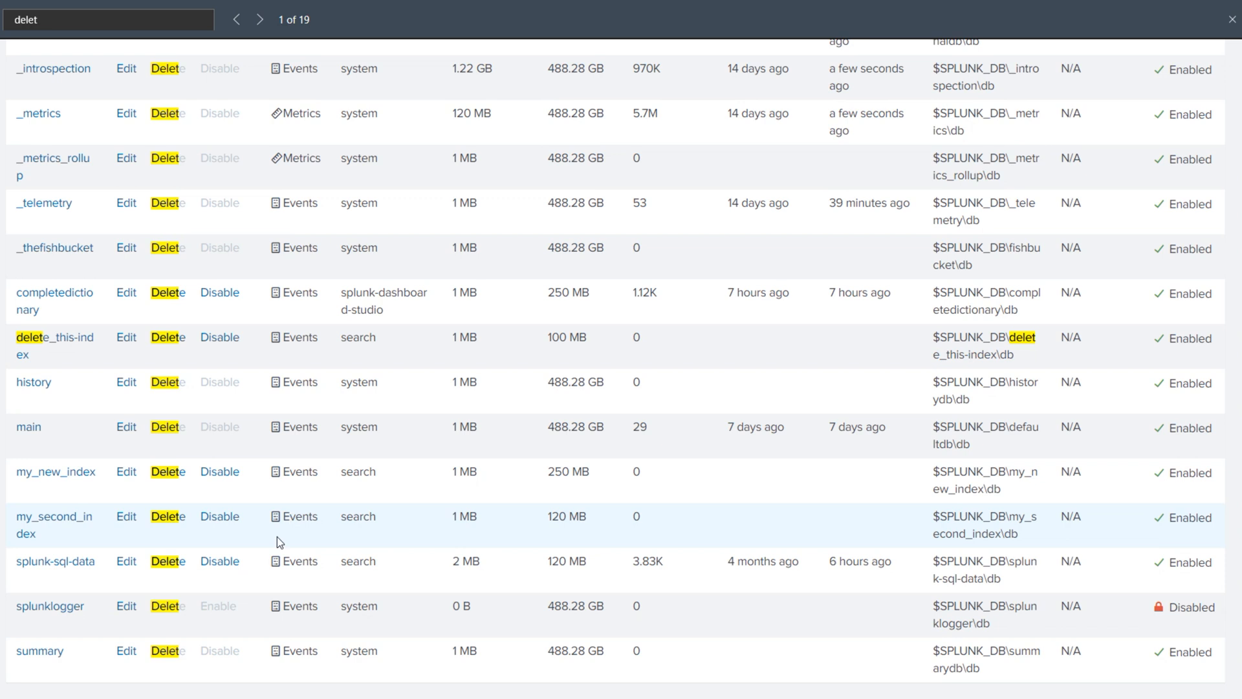
Sort the indexes by event count ascending and highlight _internal's 9.58M events
scroll(up, 3)
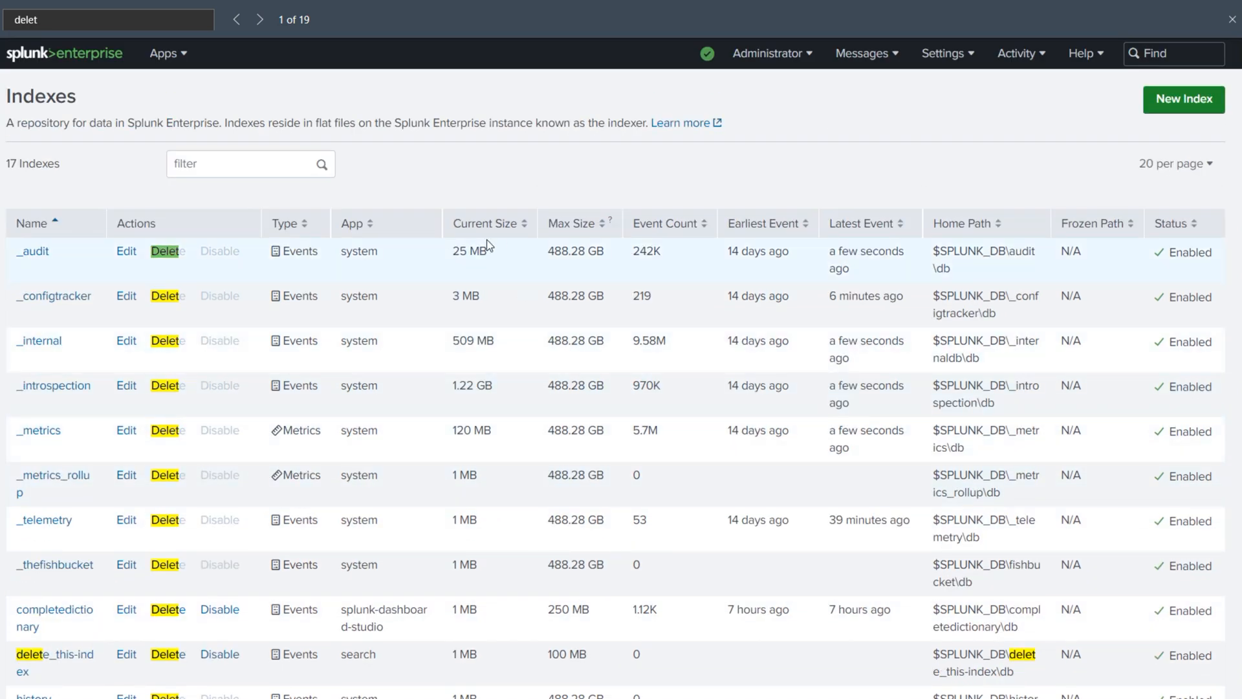
click(667, 222)
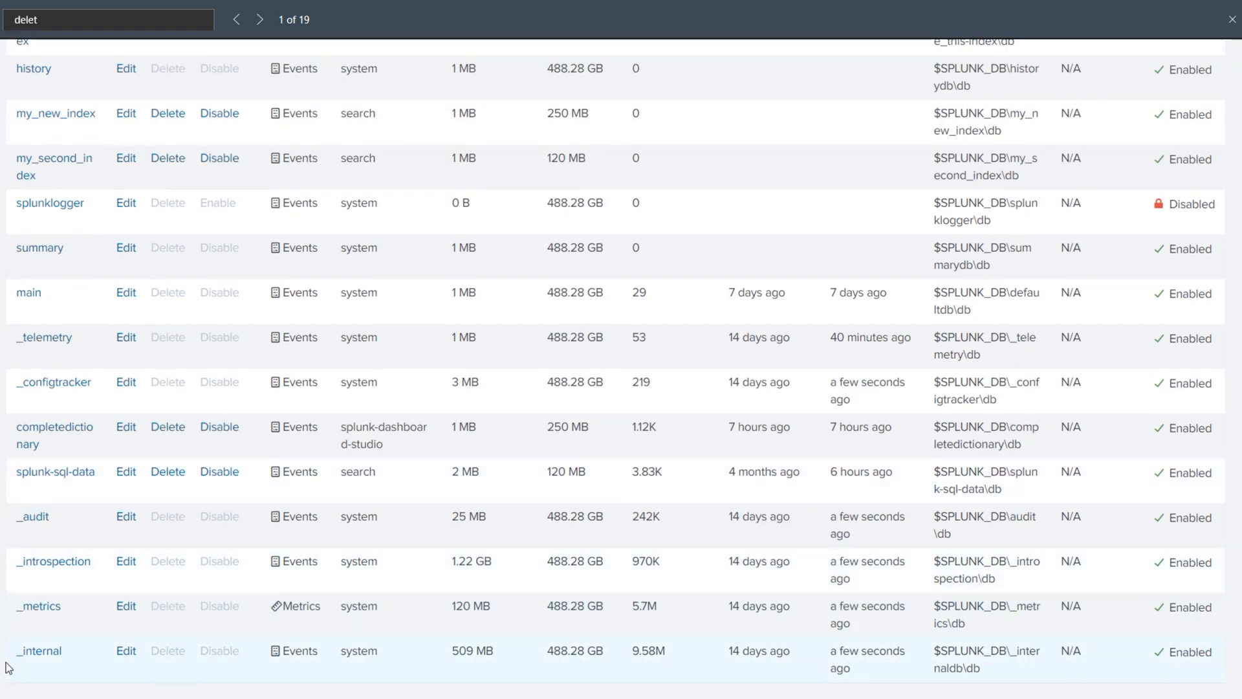
mouse_move(663, 650)
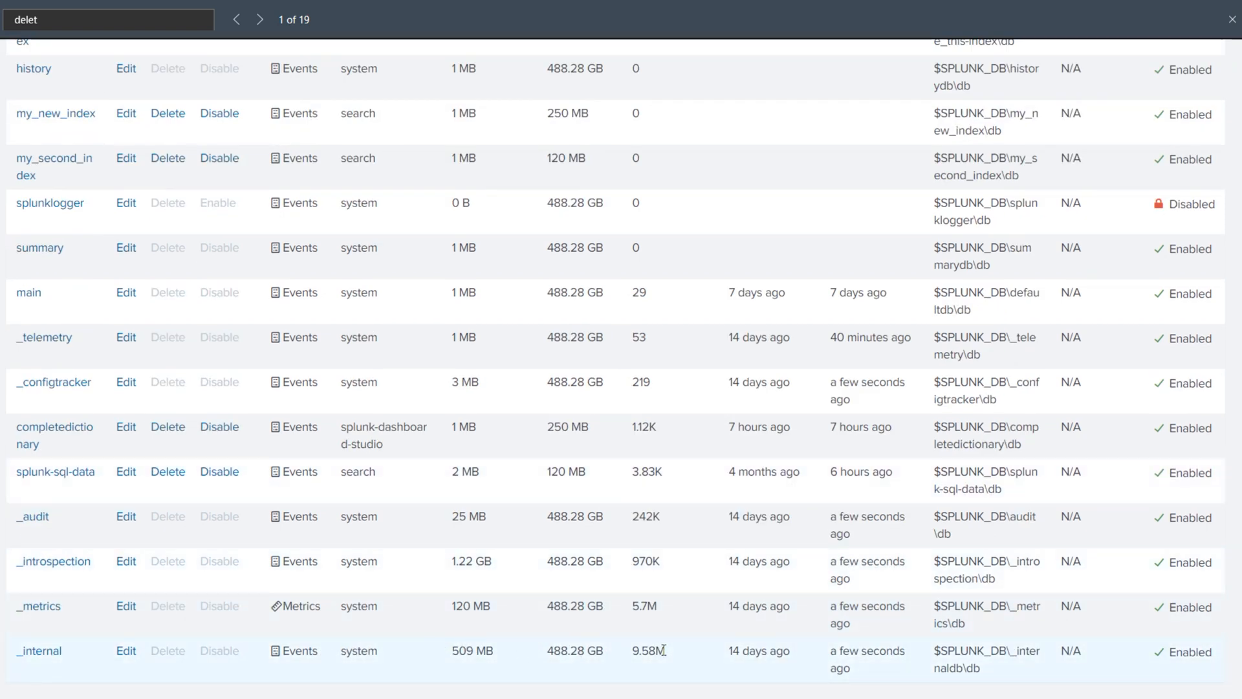
double_click(642, 650)
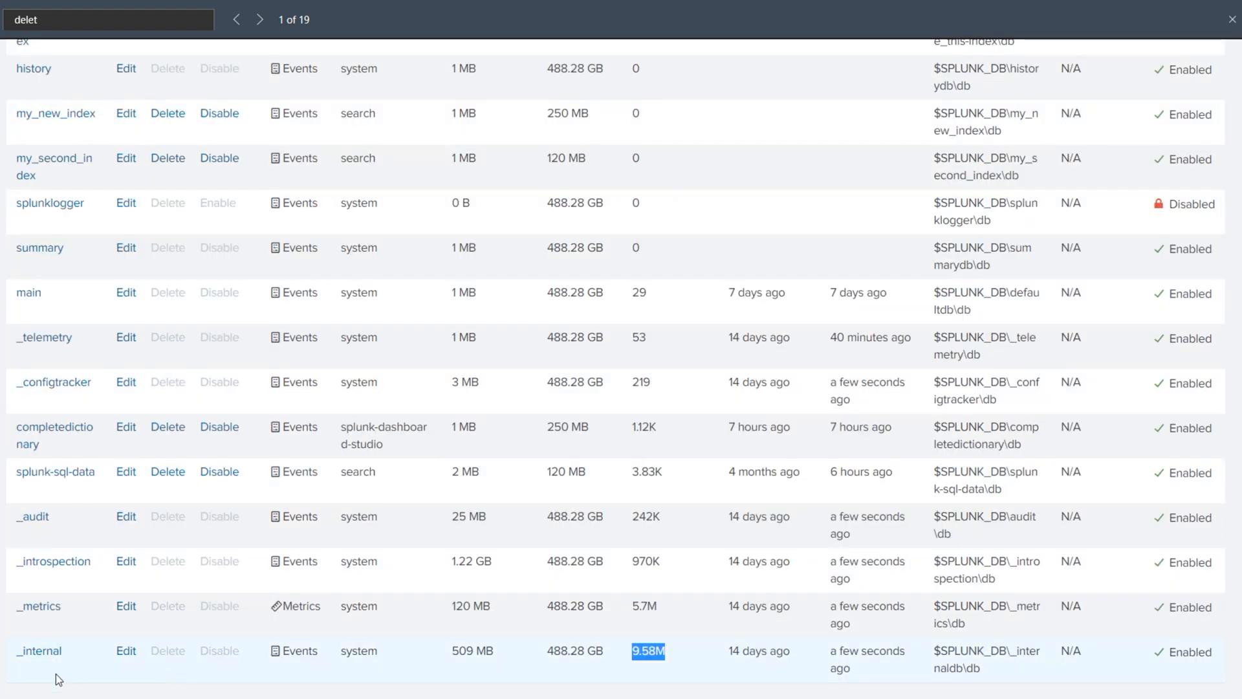
Set _internal to 200000 MB total size with 5000 MB buckets and save
click(125, 651)
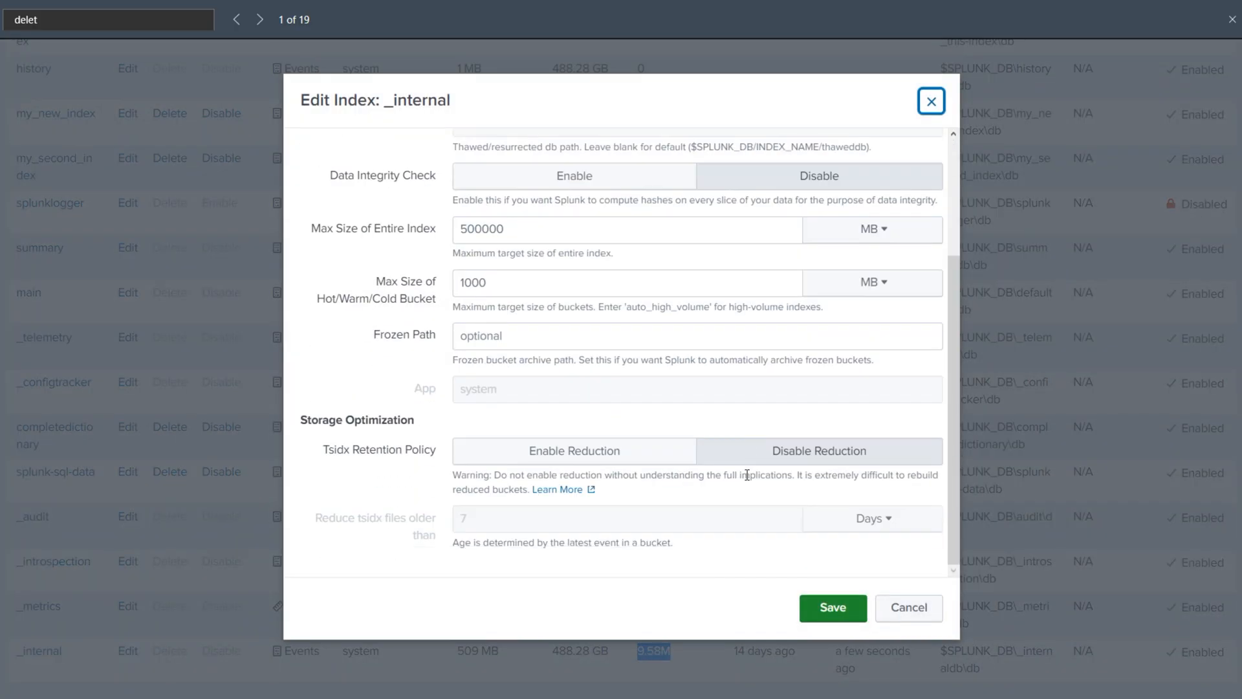
mouse_move(870, 230)
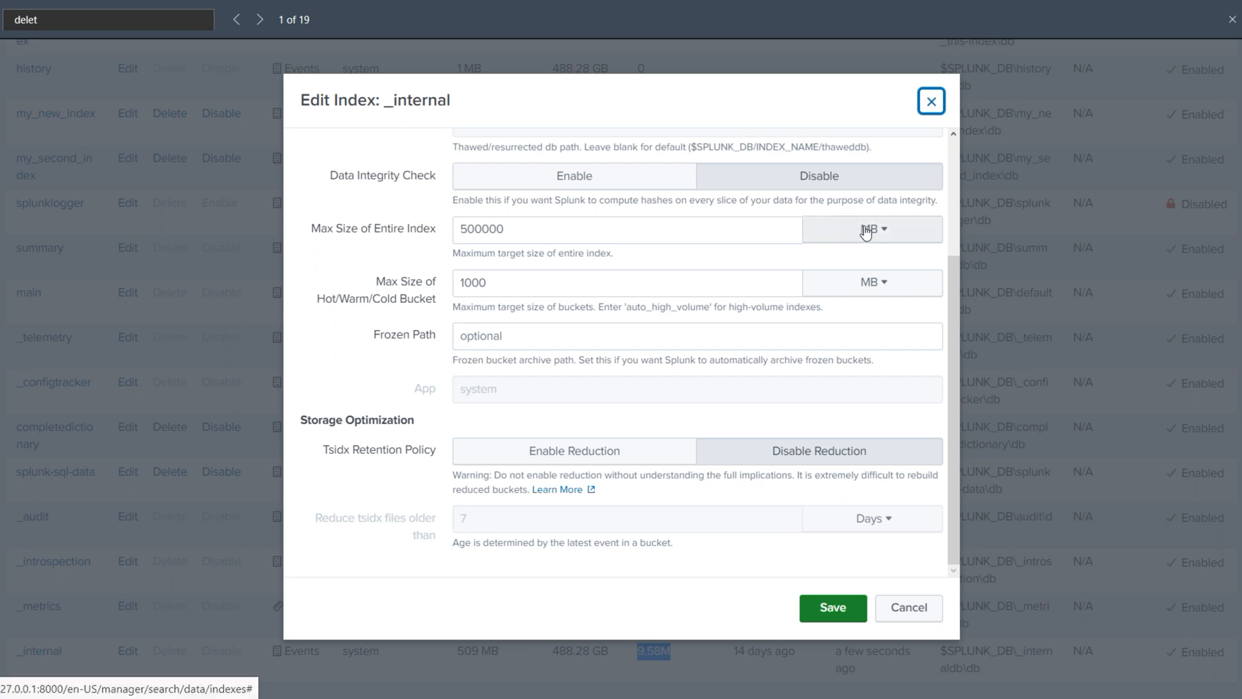
mouse_move(472, 229)
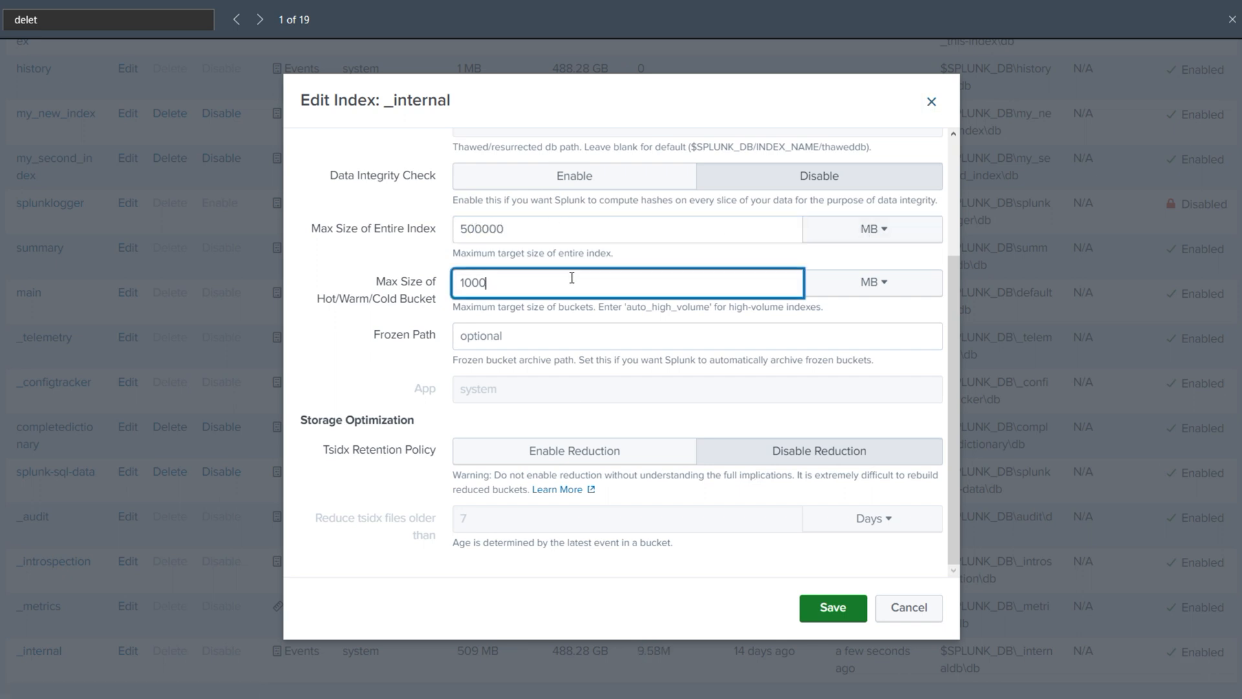
scroll(up, 3)
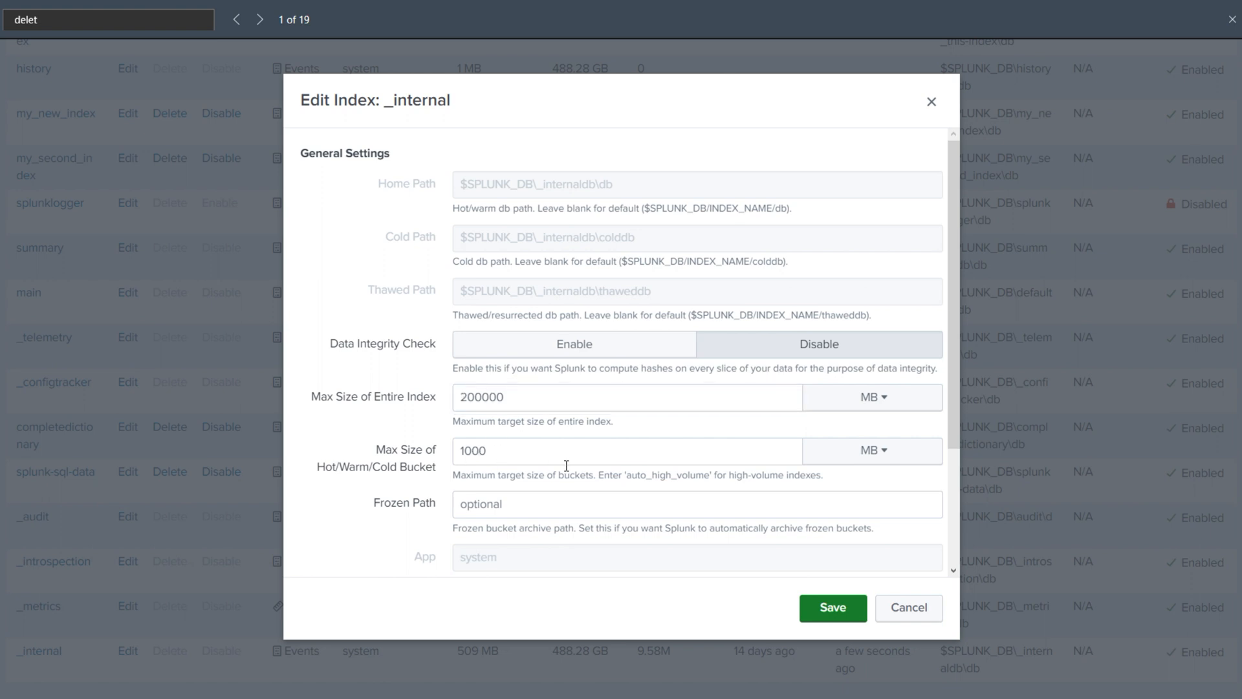
click(467, 450)
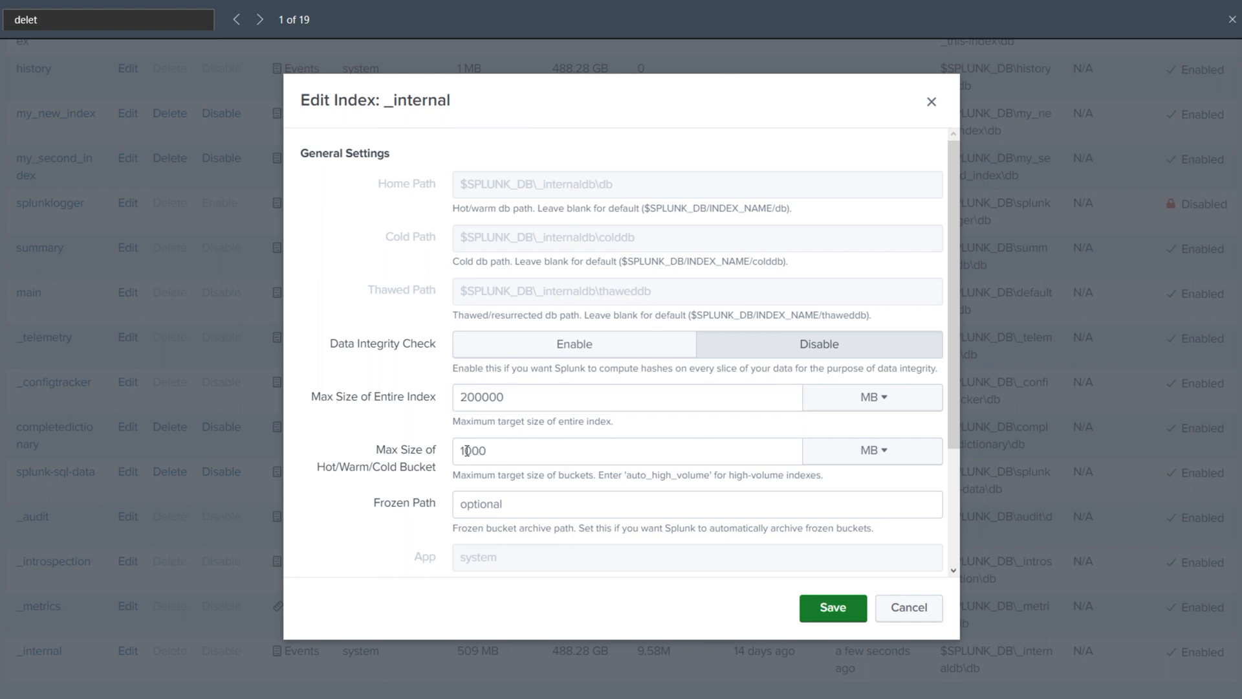
click(626, 450)
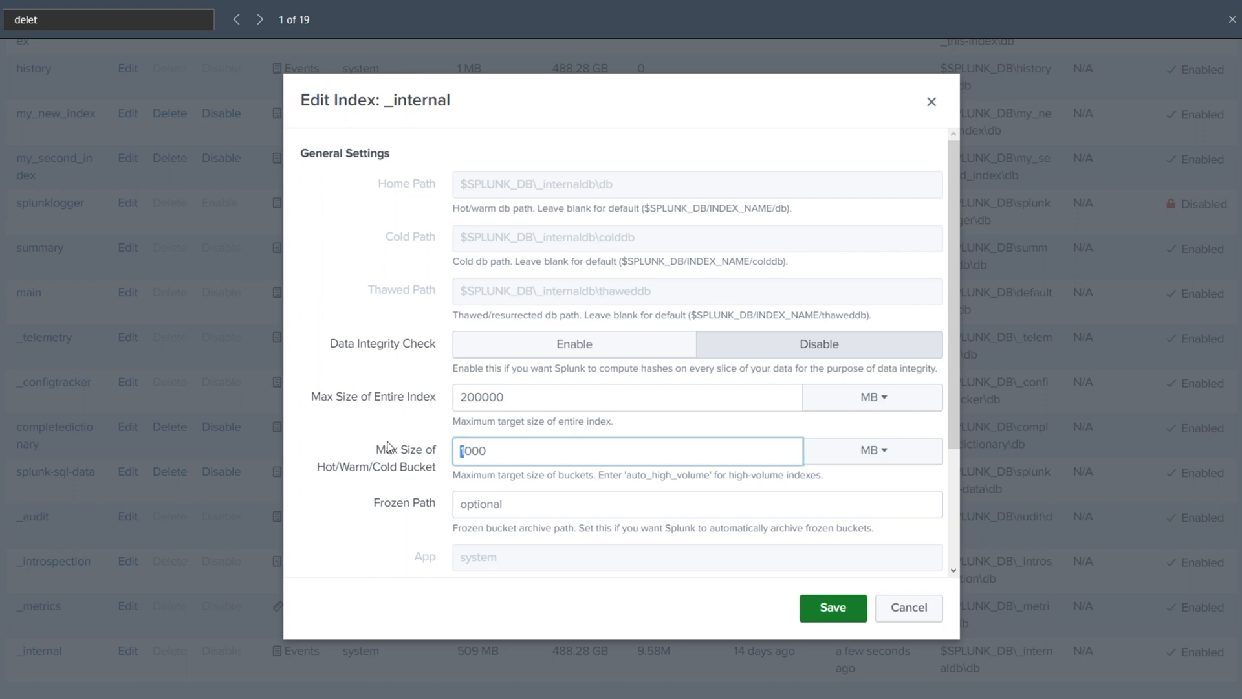
scroll(down, 3)
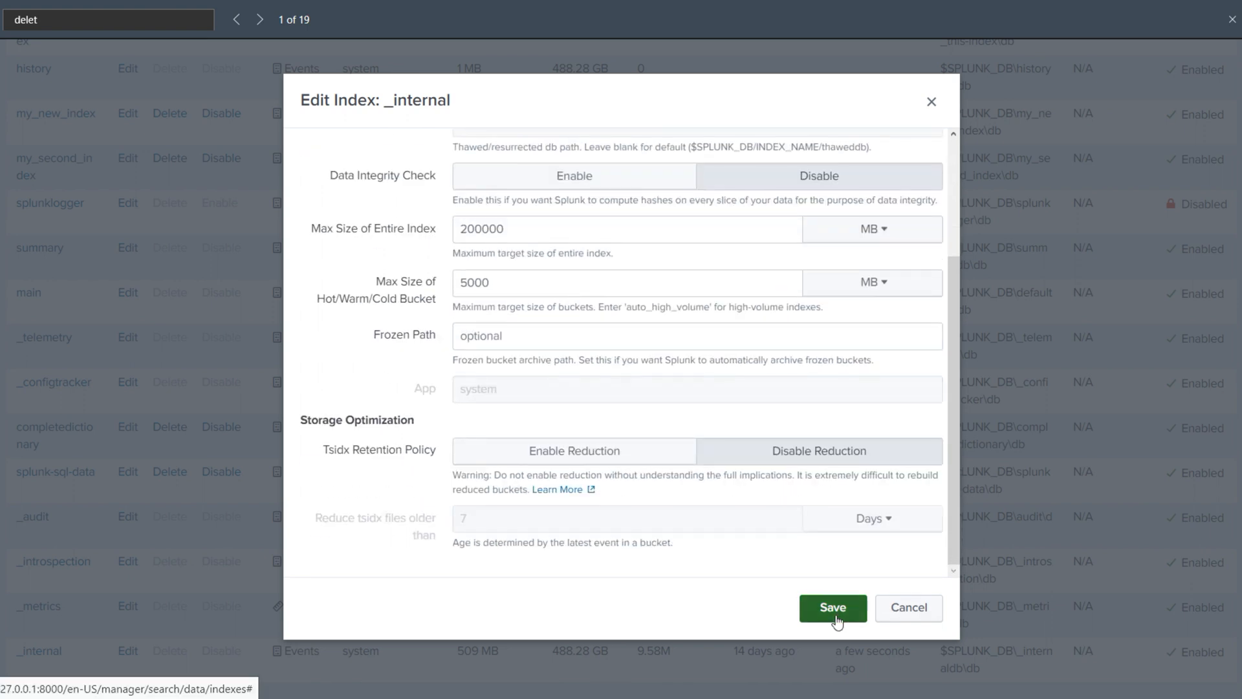
click(831, 608)
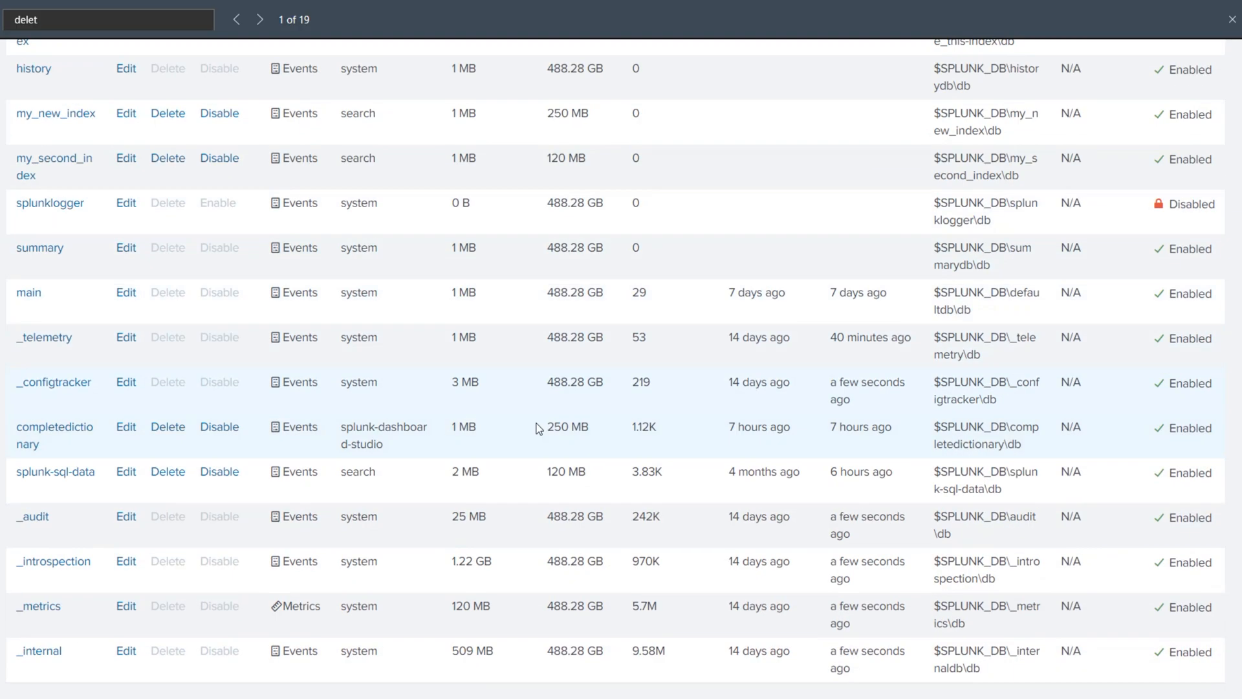
mouse_move(191, 639)
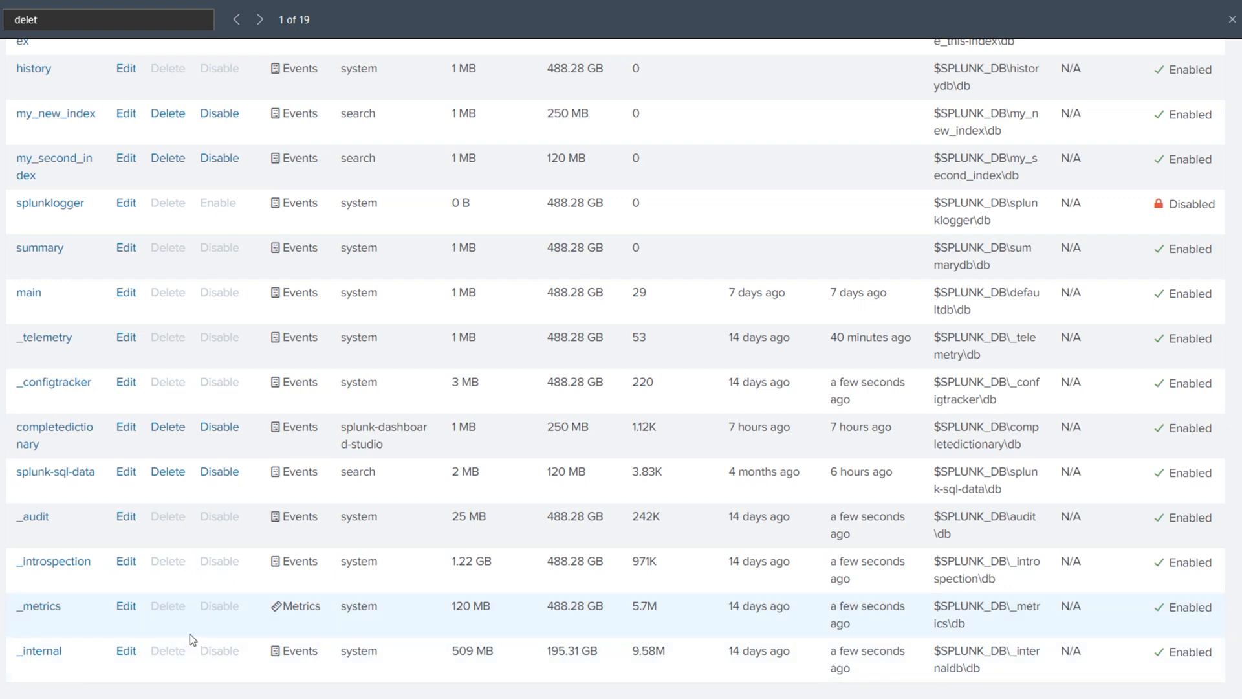
Disable delete_this-index and confirm so its status shows Disabled
scroll(up, 3)
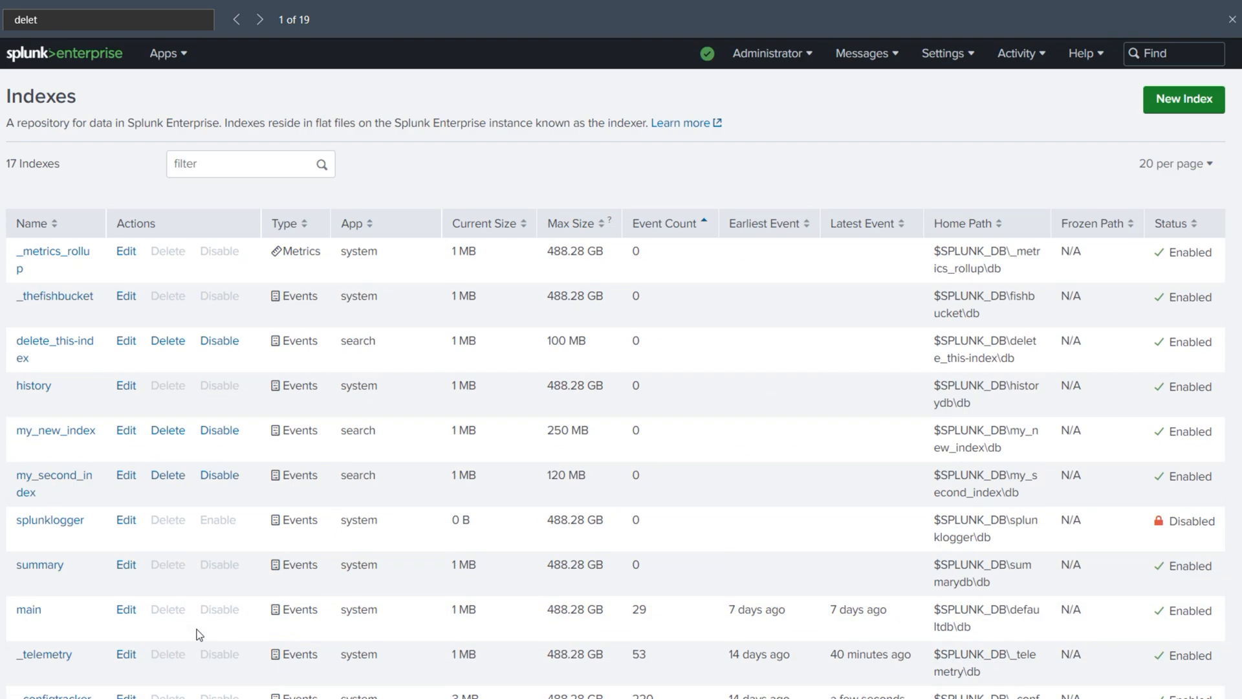
scroll(down, 3)
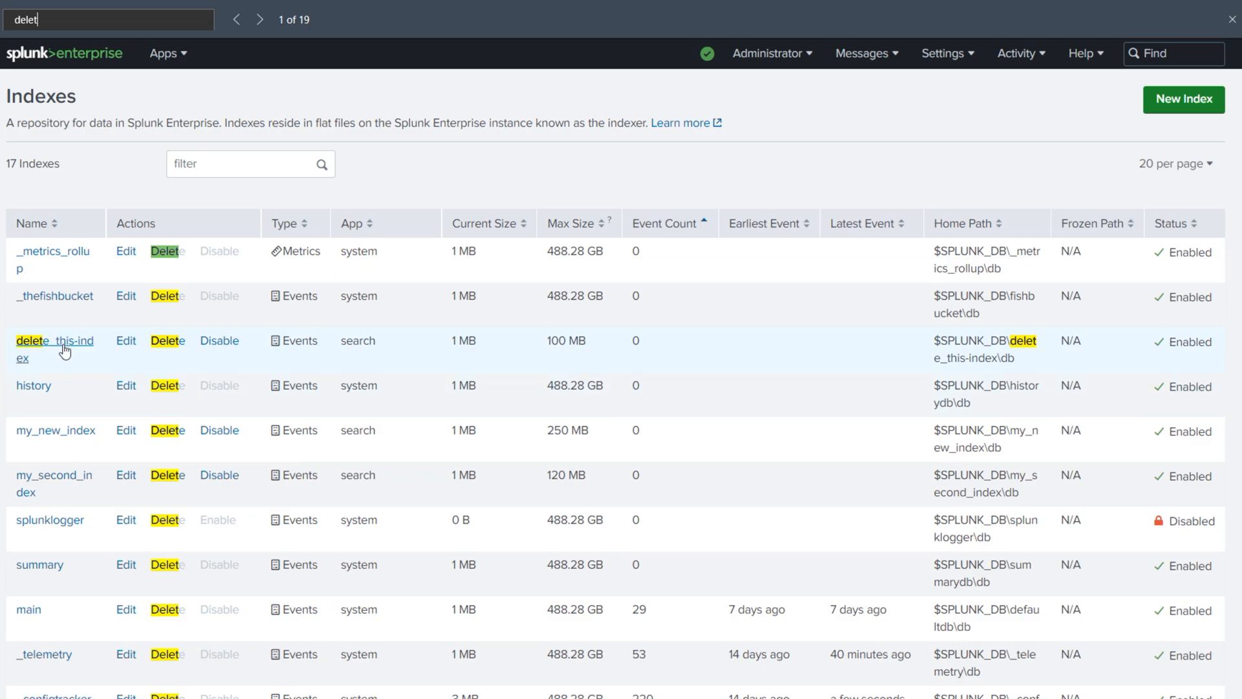
click(125, 340)
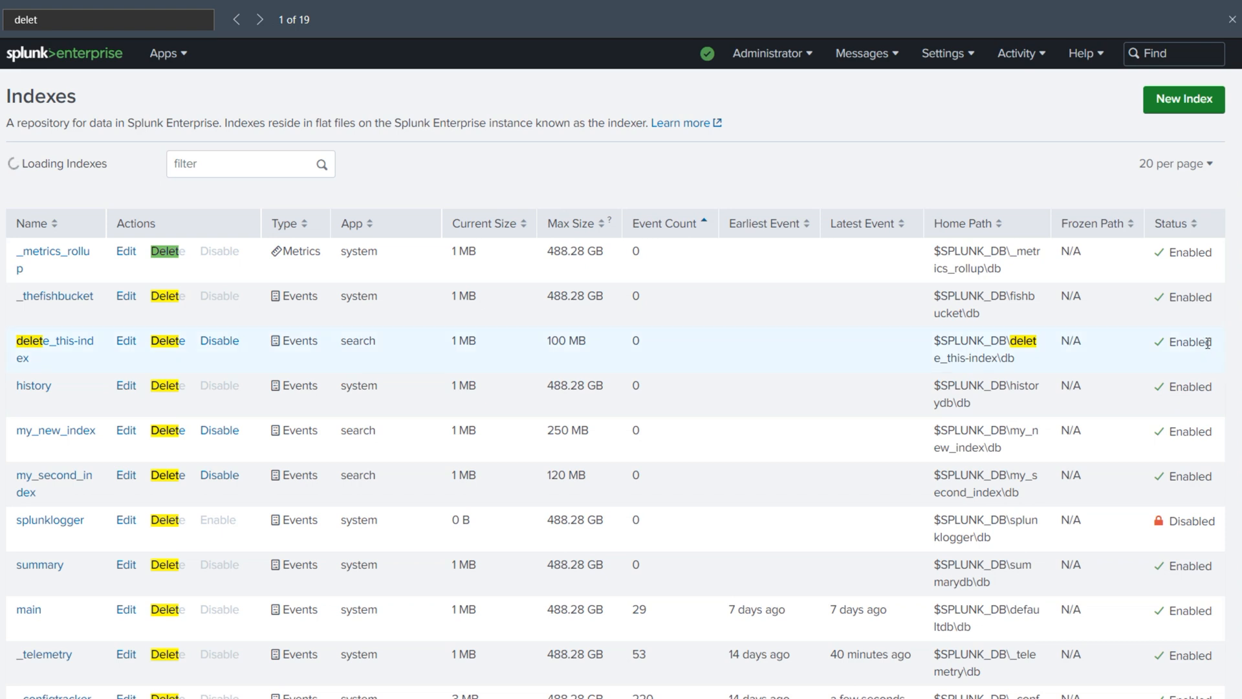
click(219, 340)
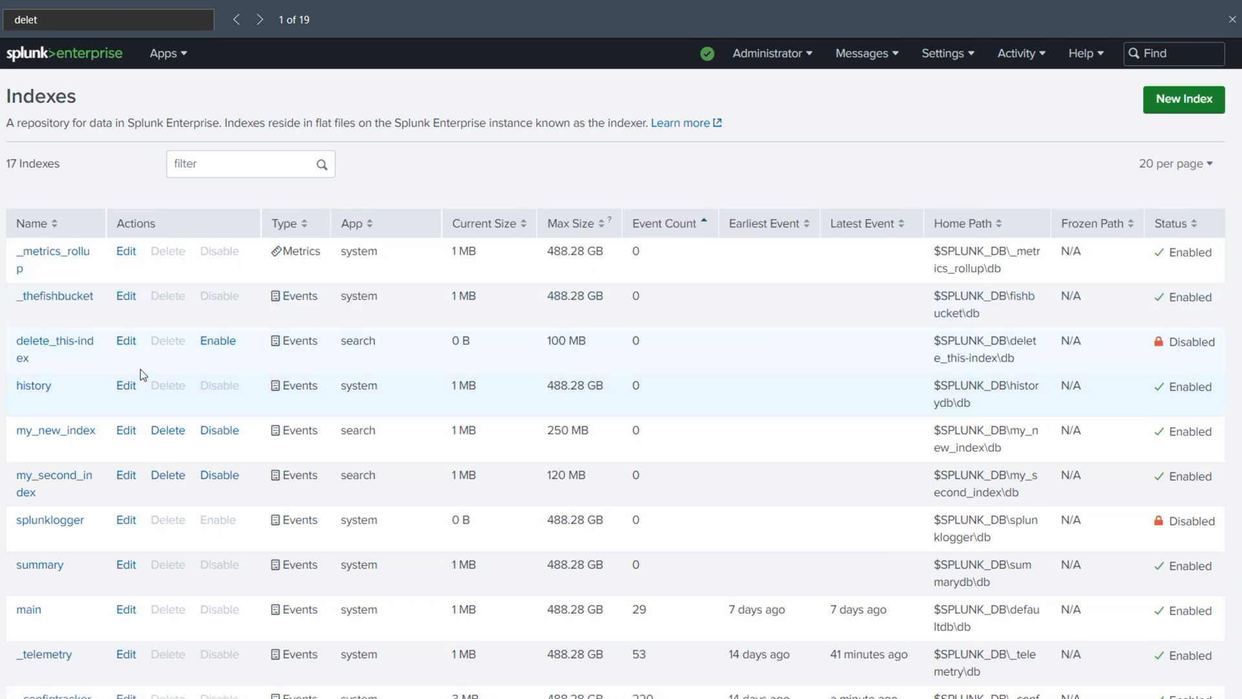
mouse_move(125, 340)
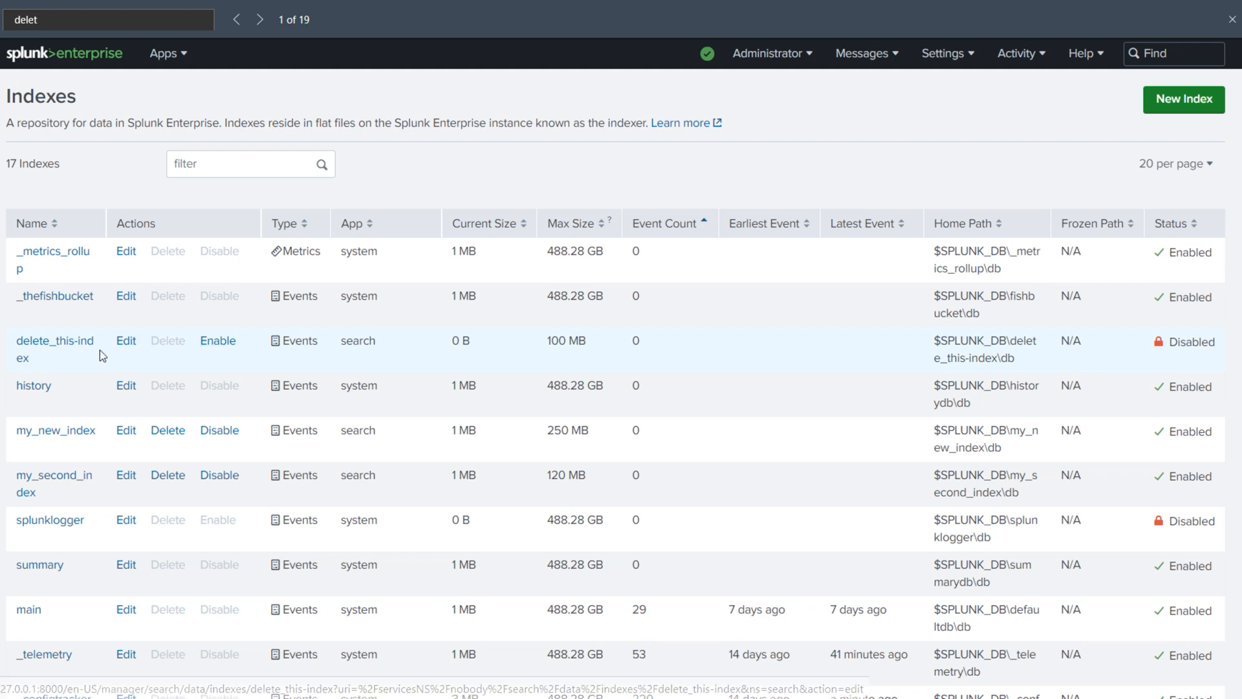
Inspect the delete_this-index settings in its Edit Index form
click(125, 340)
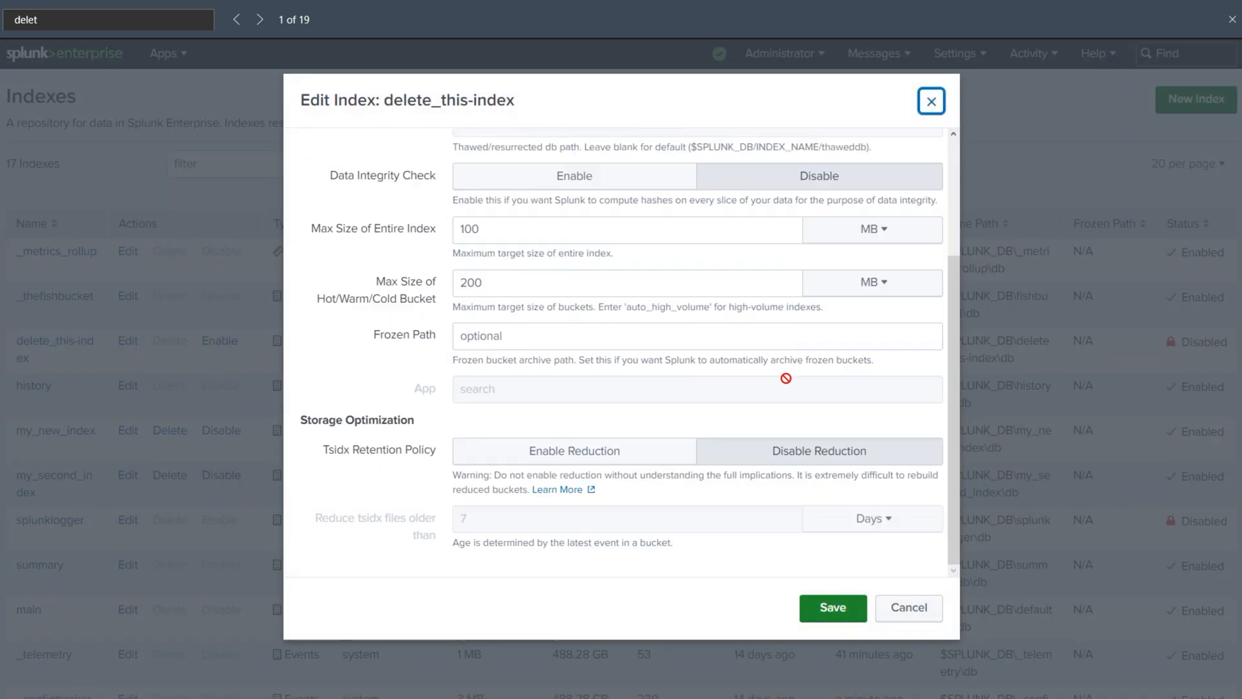
scroll(up, 3)
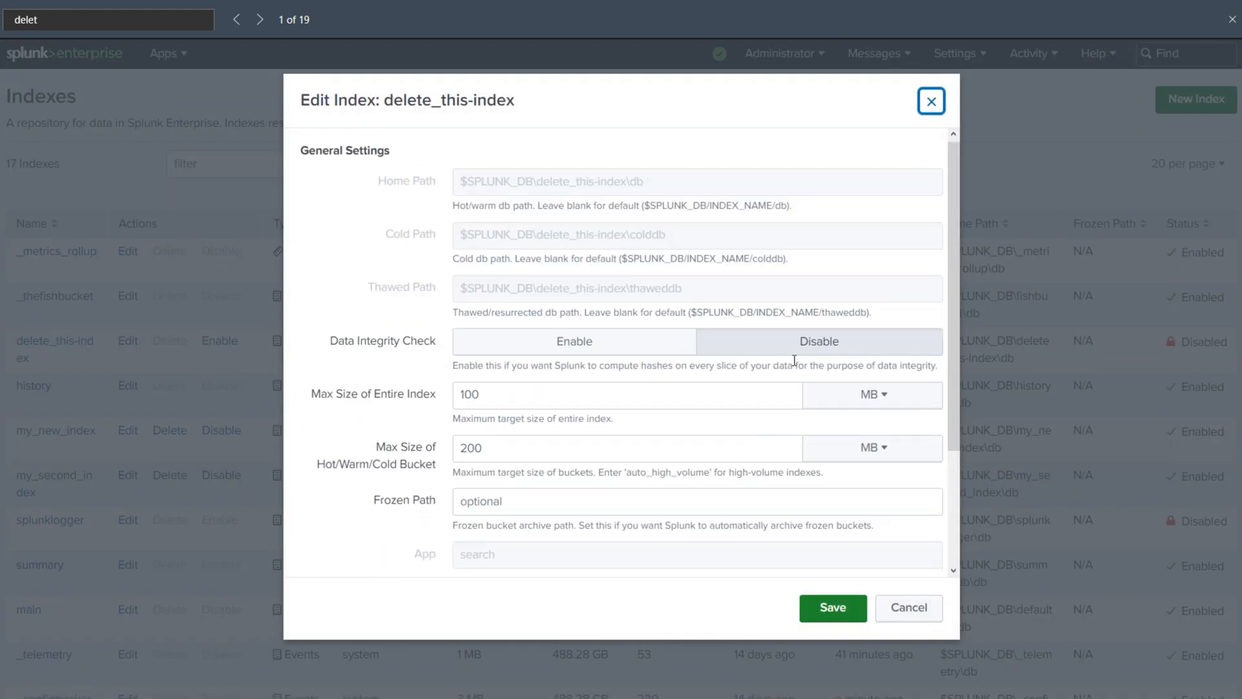
scroll(down, 3)
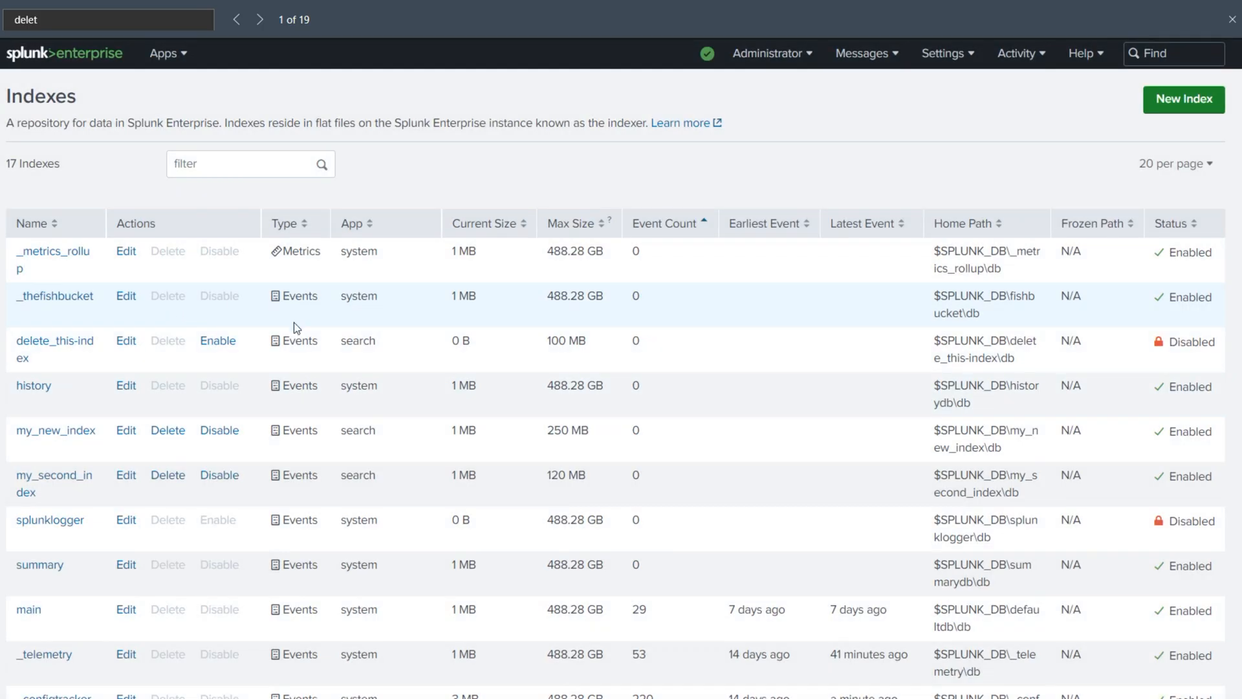
mouse_move(564, 359)
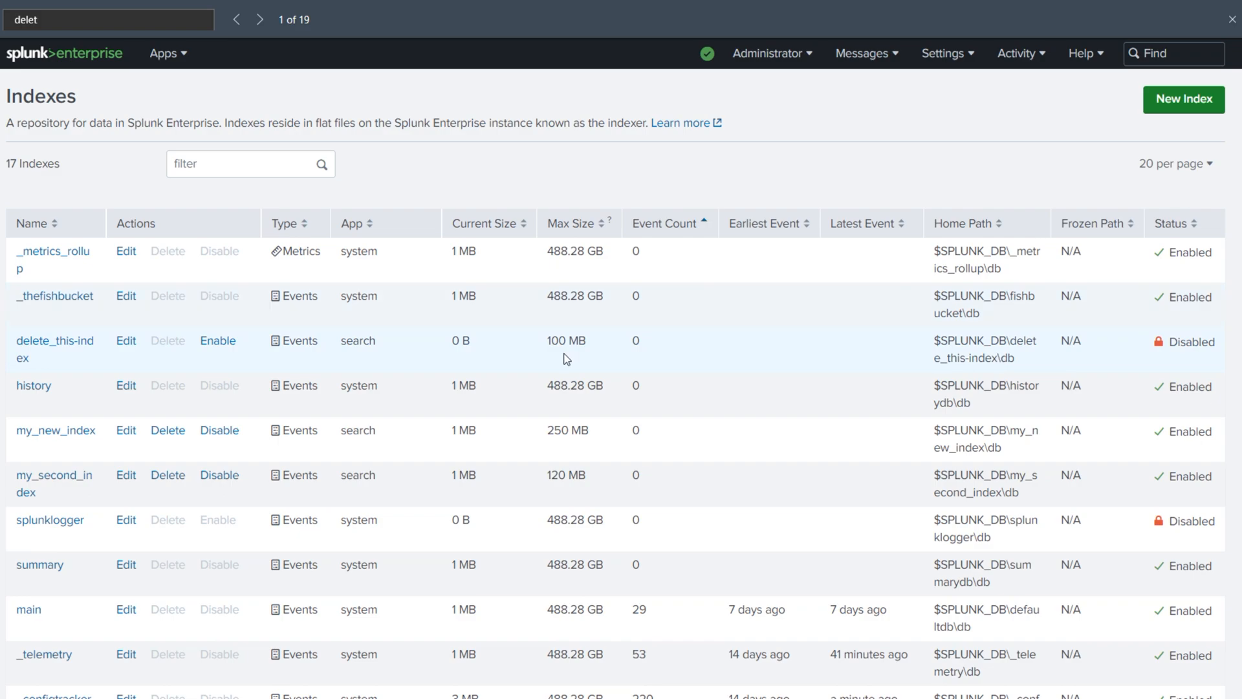
Enable delete_this-index again and confirm
click(217, 340)
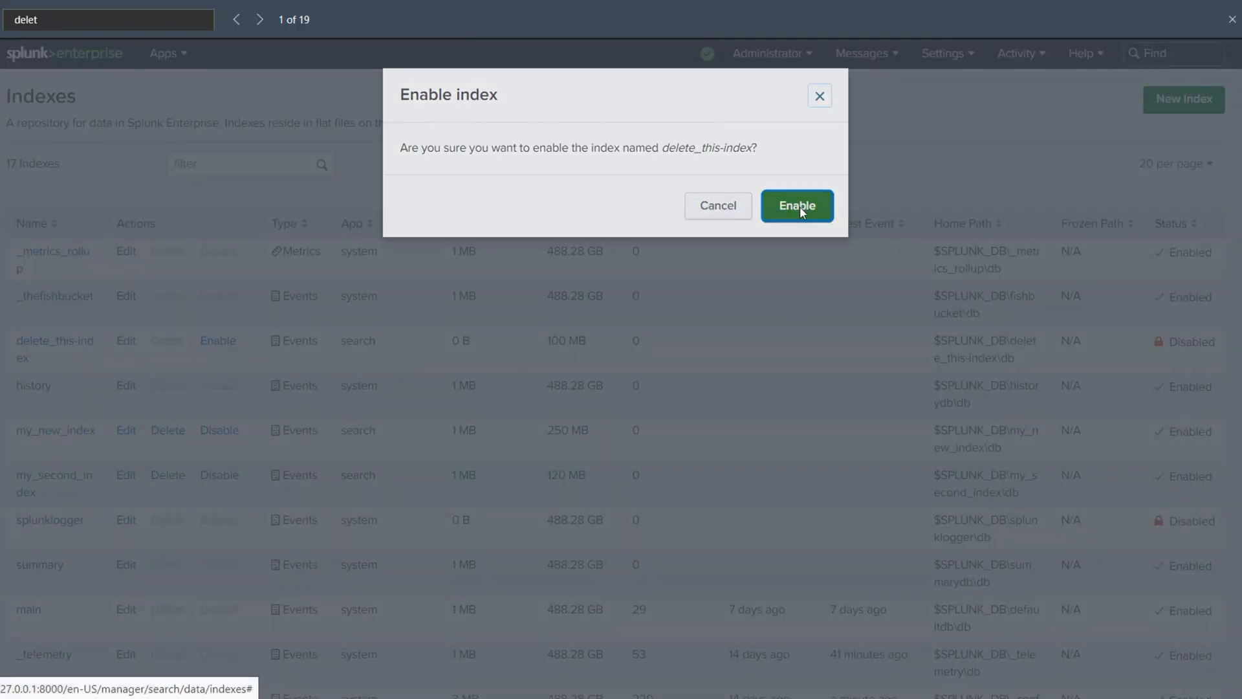
click(795, 206)
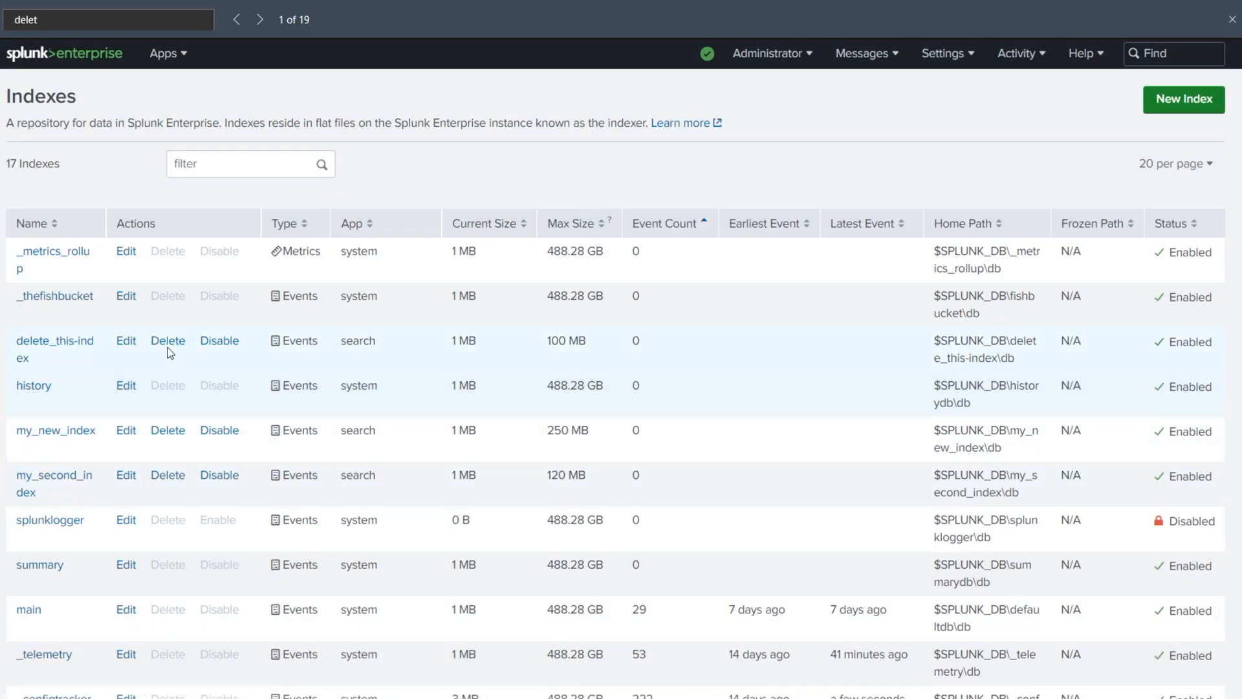
Delete delete_this-index and confirm its permanent removal, leaving 16 indexes
click(167, 340)
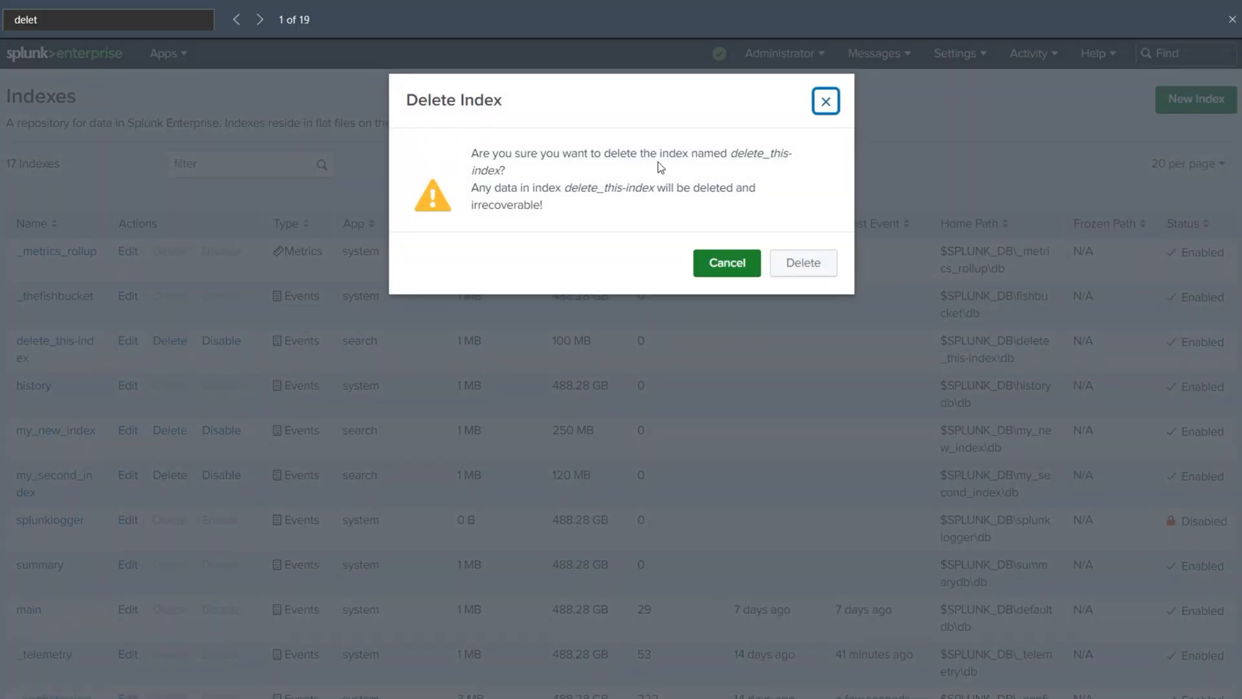
mouse_move(733, 158)
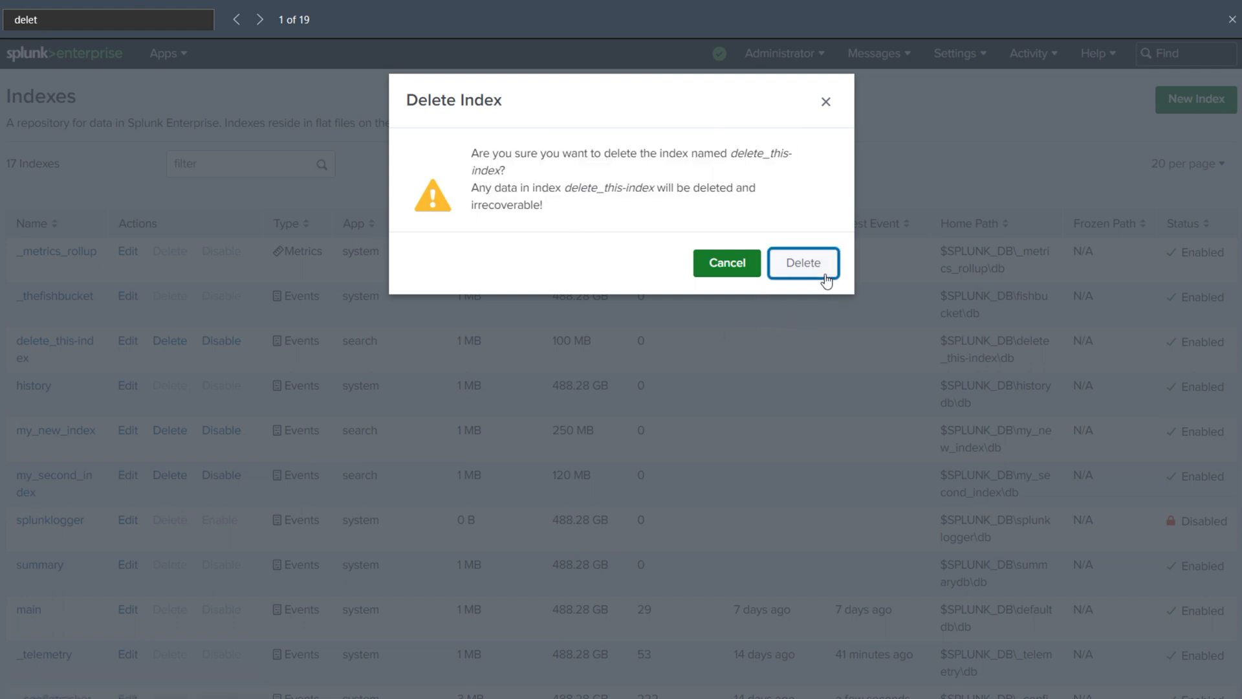
click(802, 263)
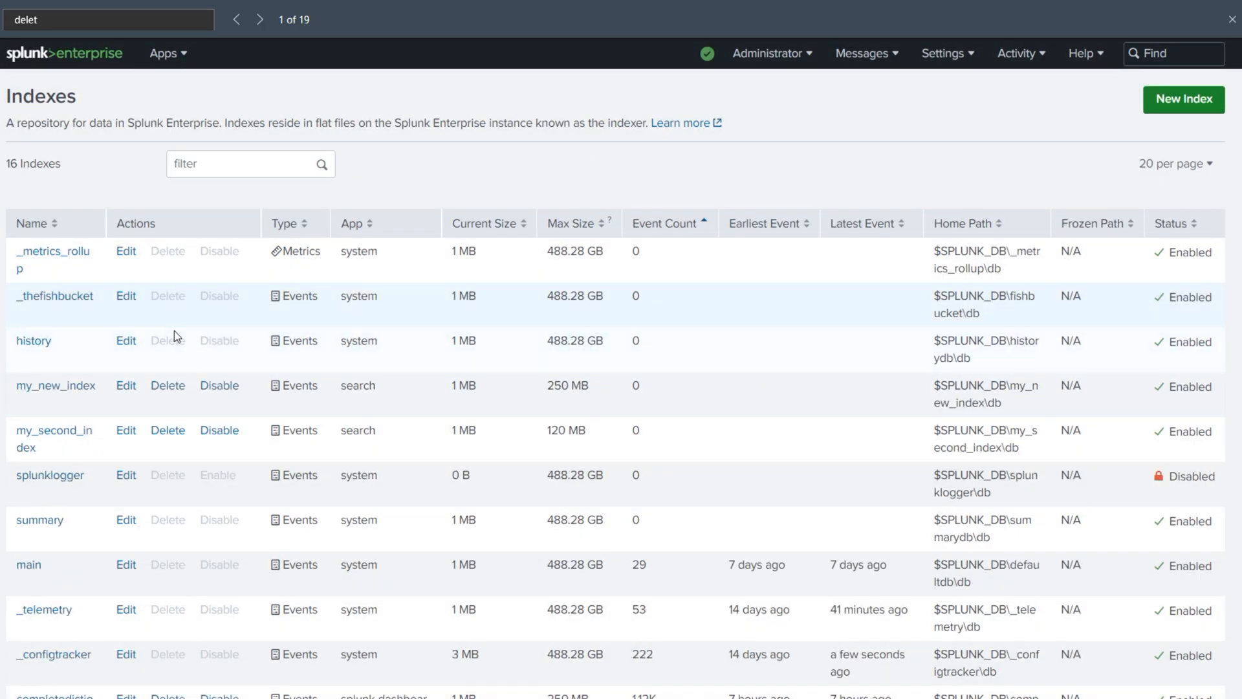
mouse_move(59, 542)
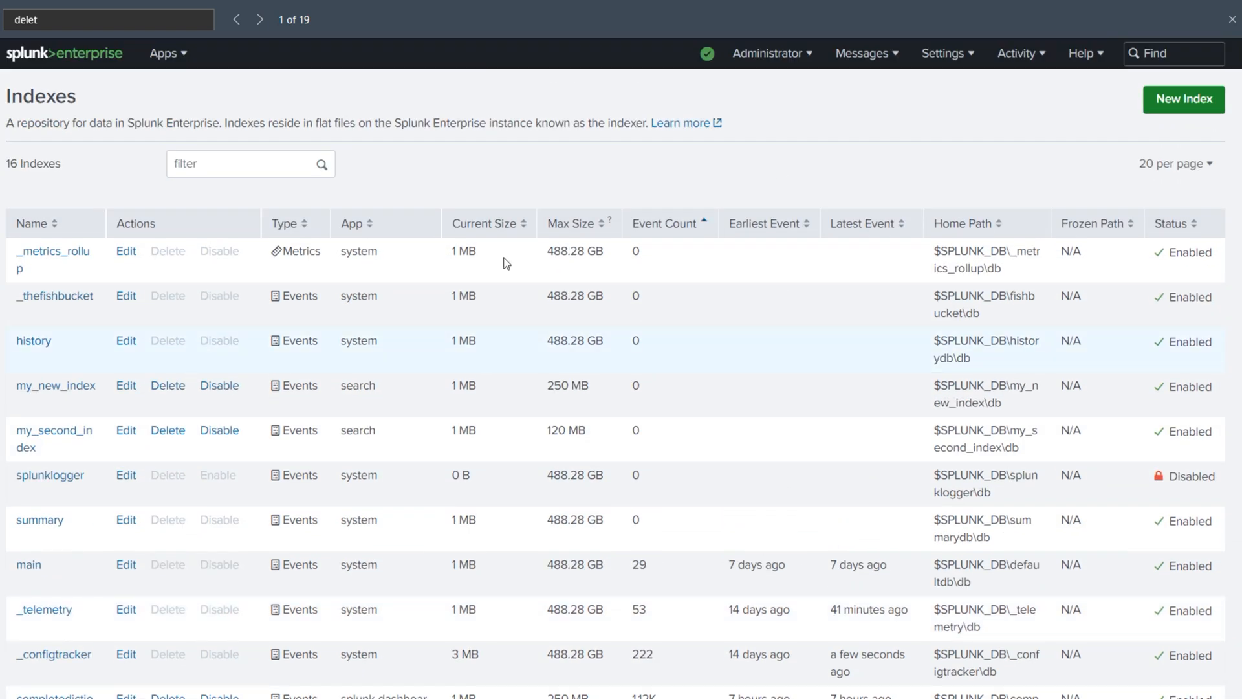
mouse_move(987, 79)
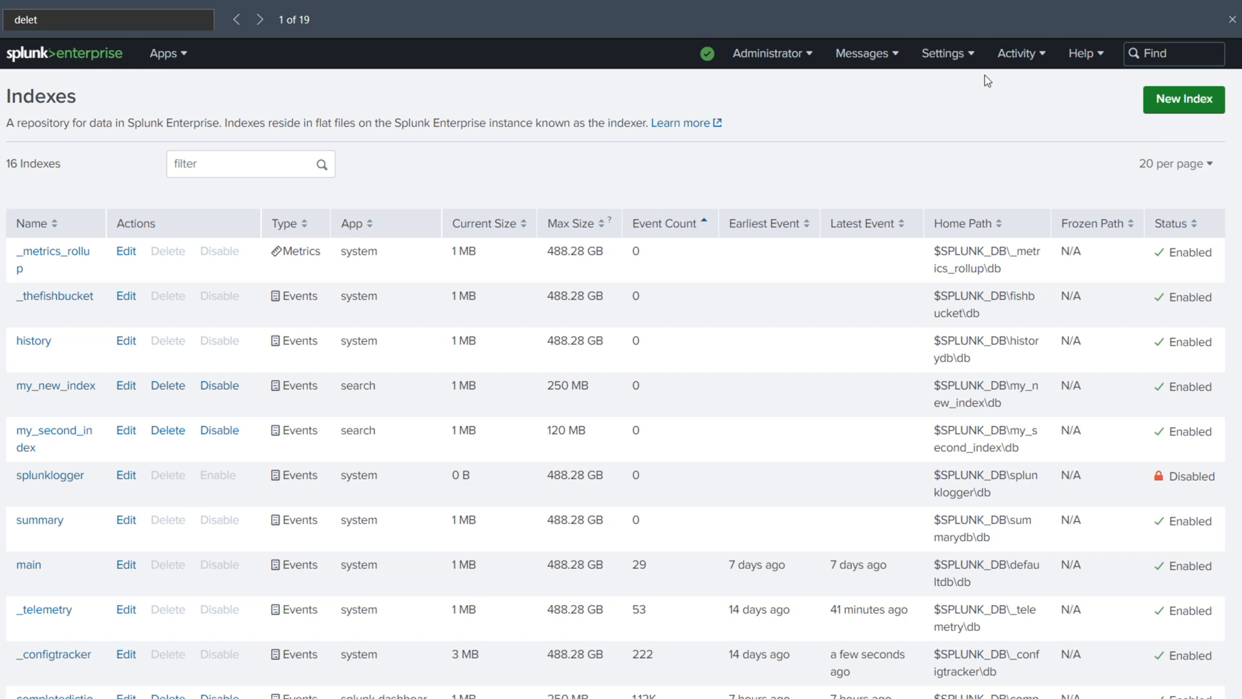
Bring up the Settings menu to navigate back to the Indexes page
click(943, 53)
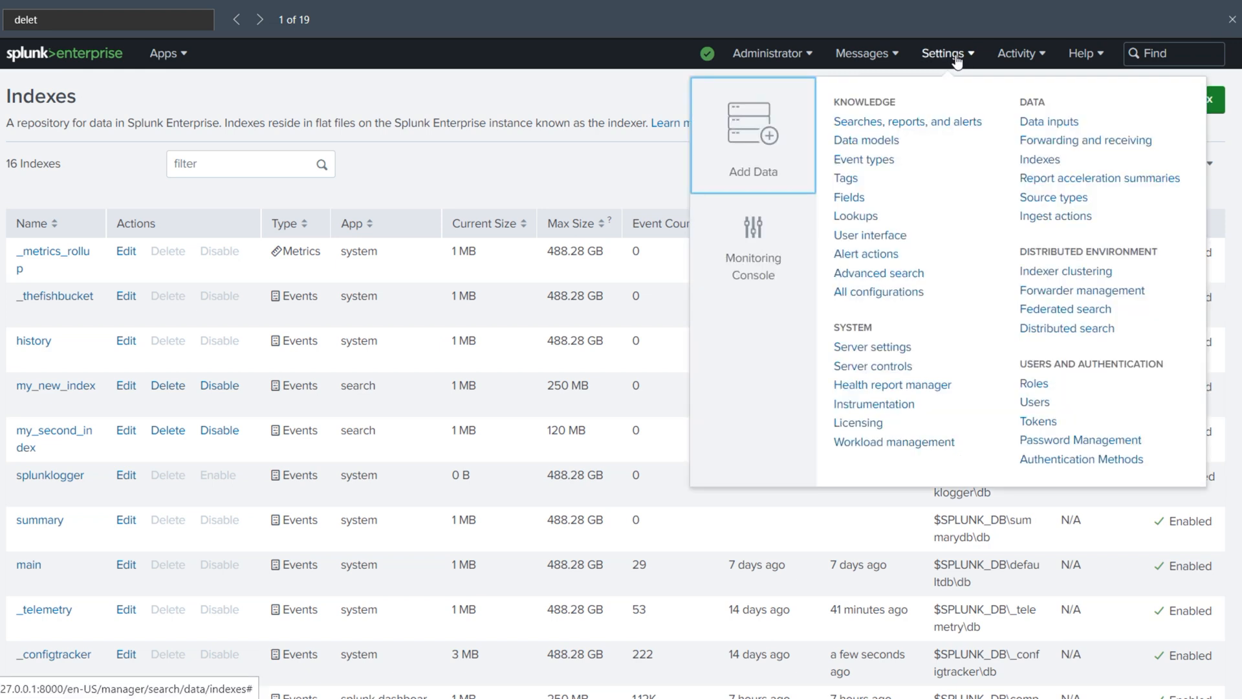
mouse_move(916, 178)
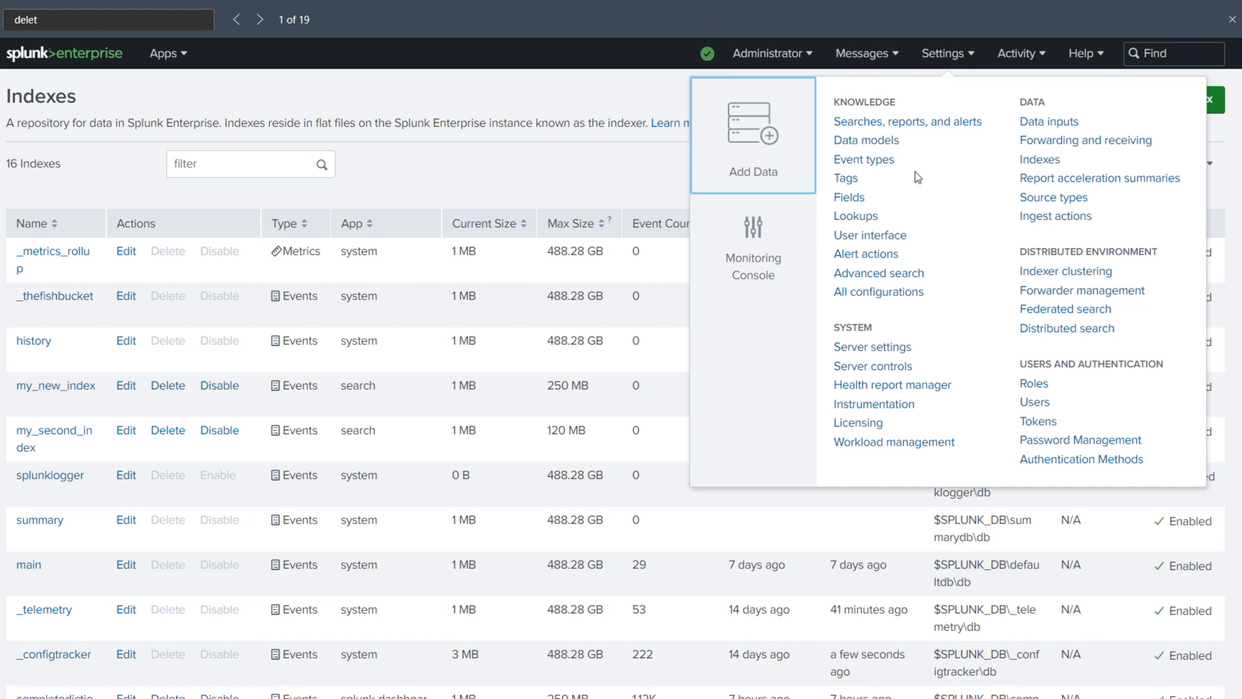
mouse_move(933, 109)
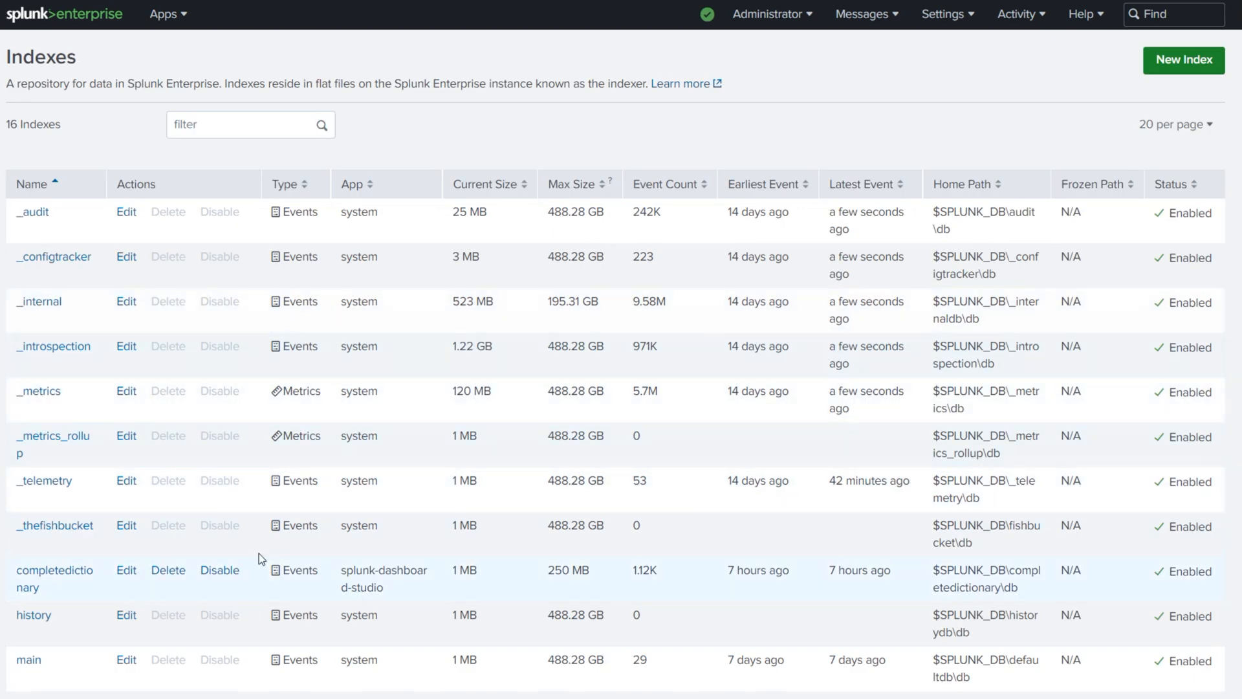
mouse_move(683, 442)
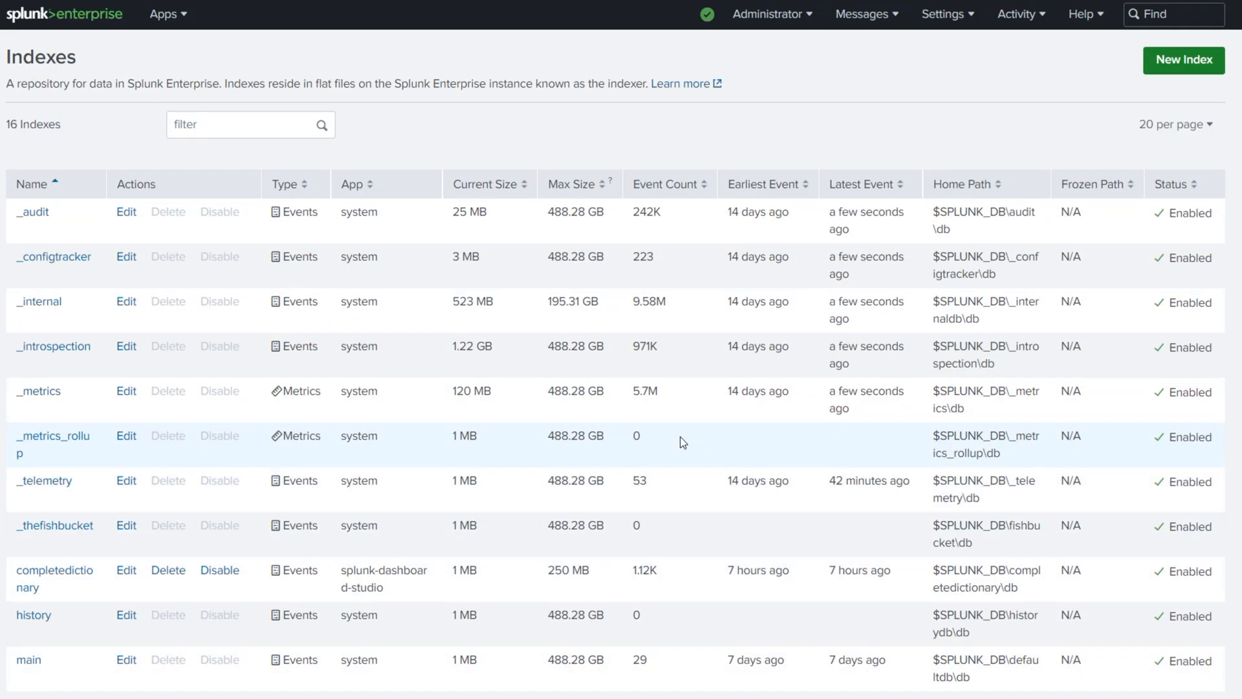